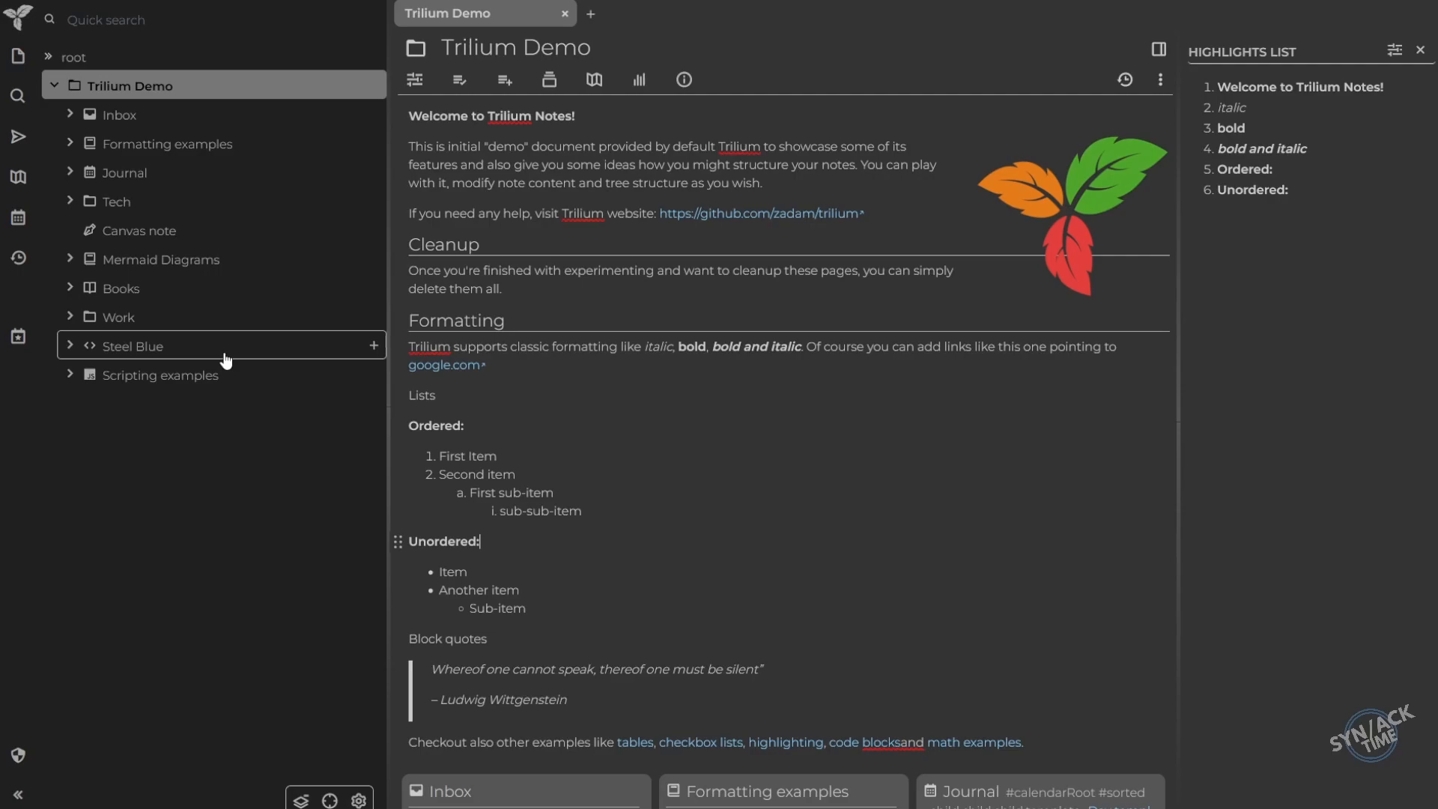
pyautogui.moveTo(205, 347)
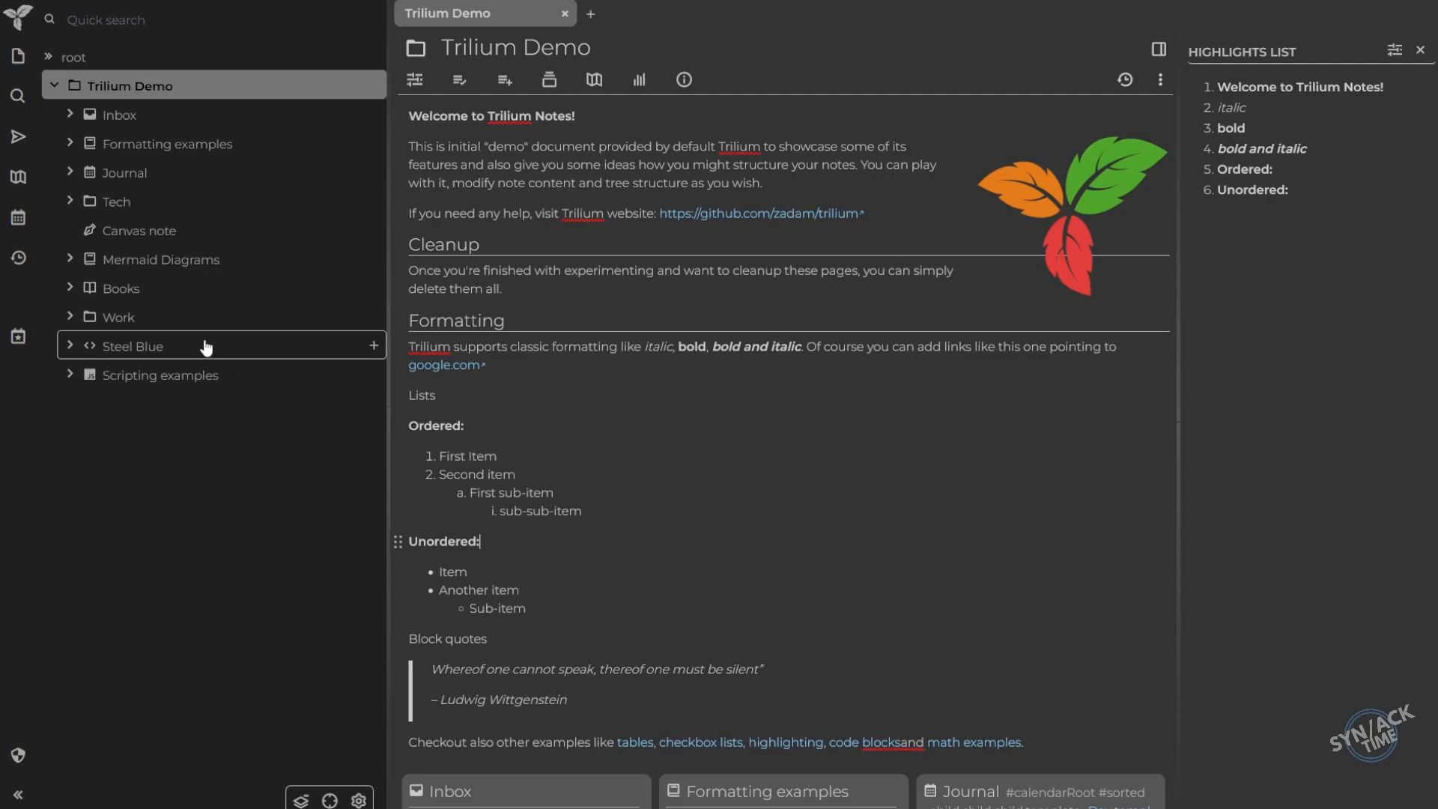
pyautogui.moveTo(117, 114)
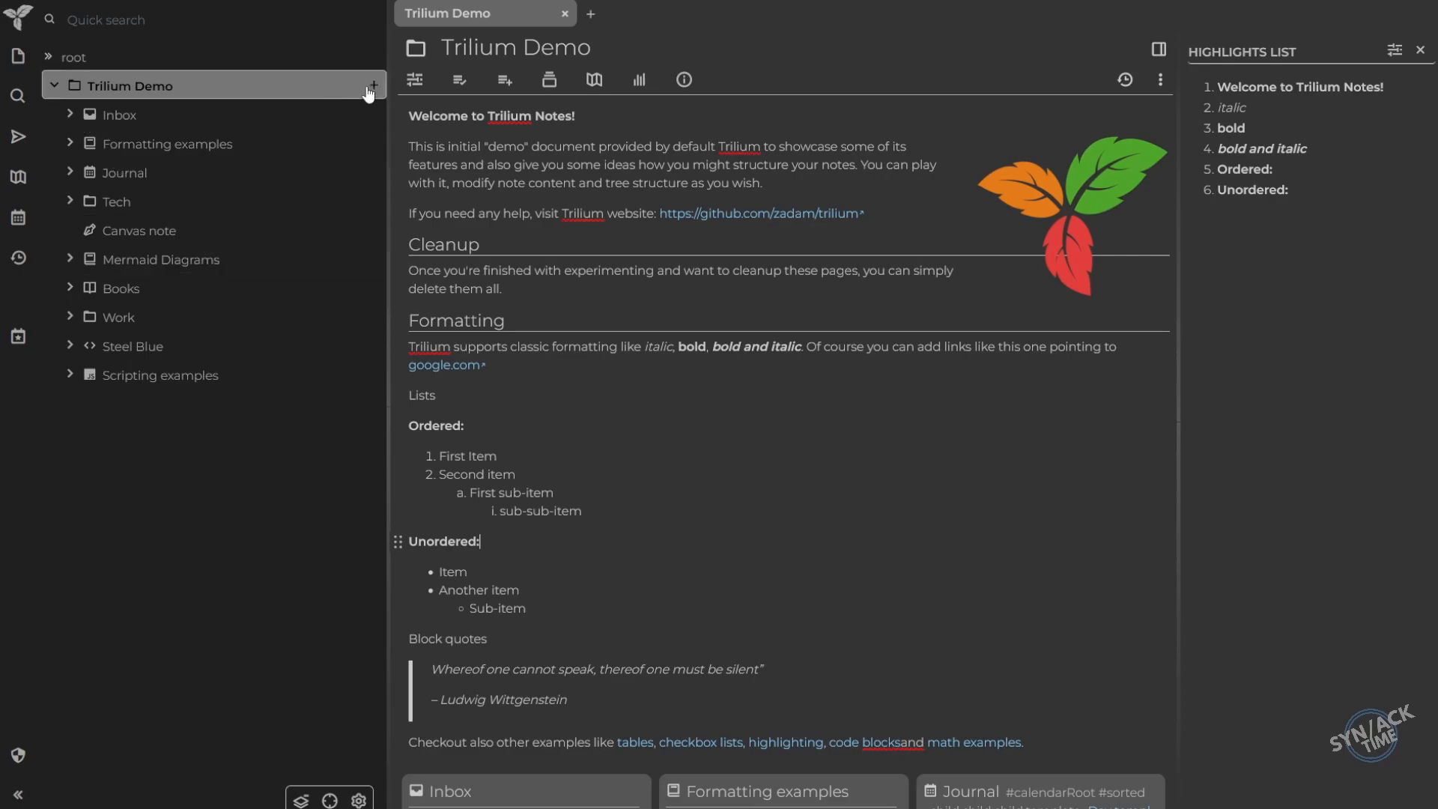
pyautogui.moveTo(371, 87)
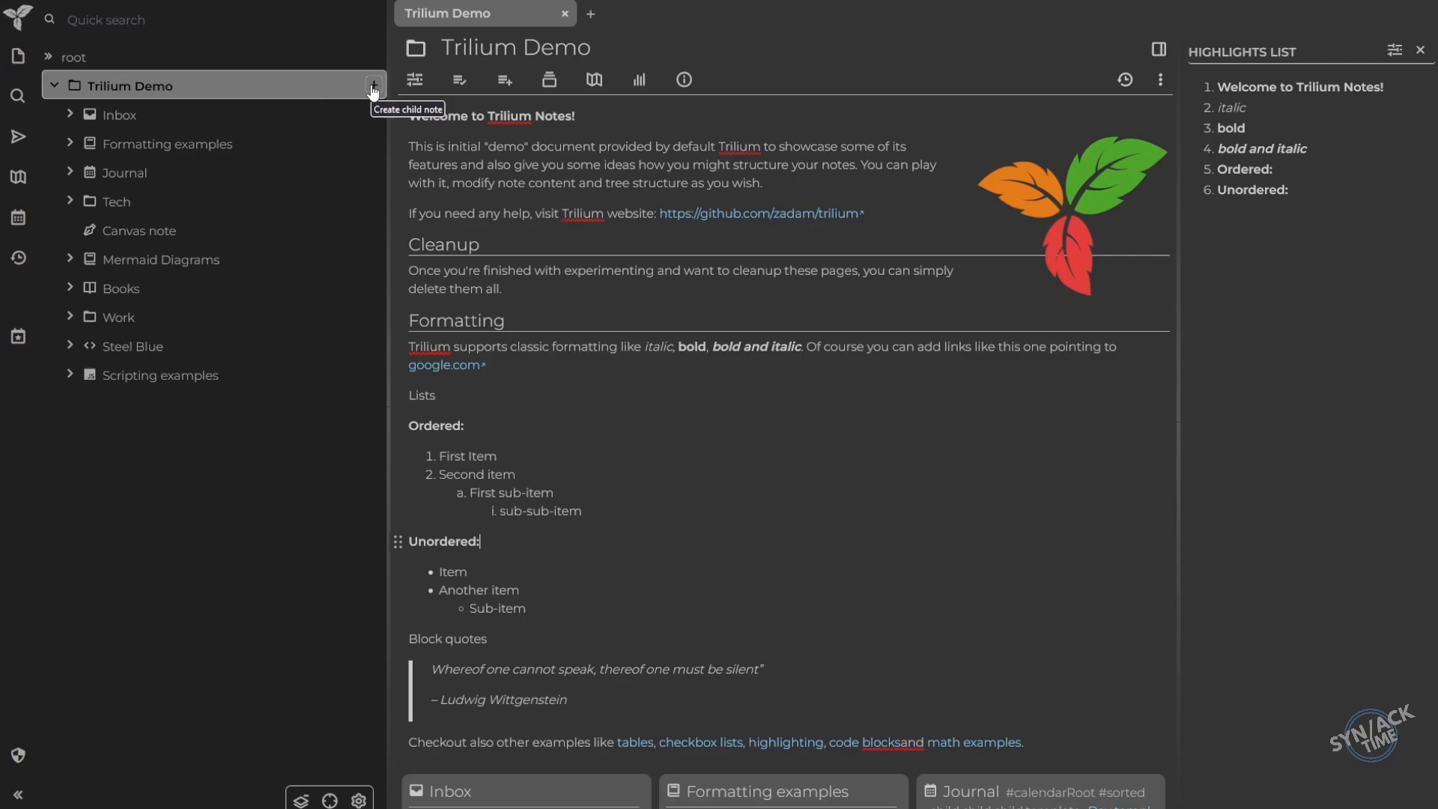
# - Create a child note under Trilium Demo titled PredictFuture.ps1
pyautogui.click(373, 81)
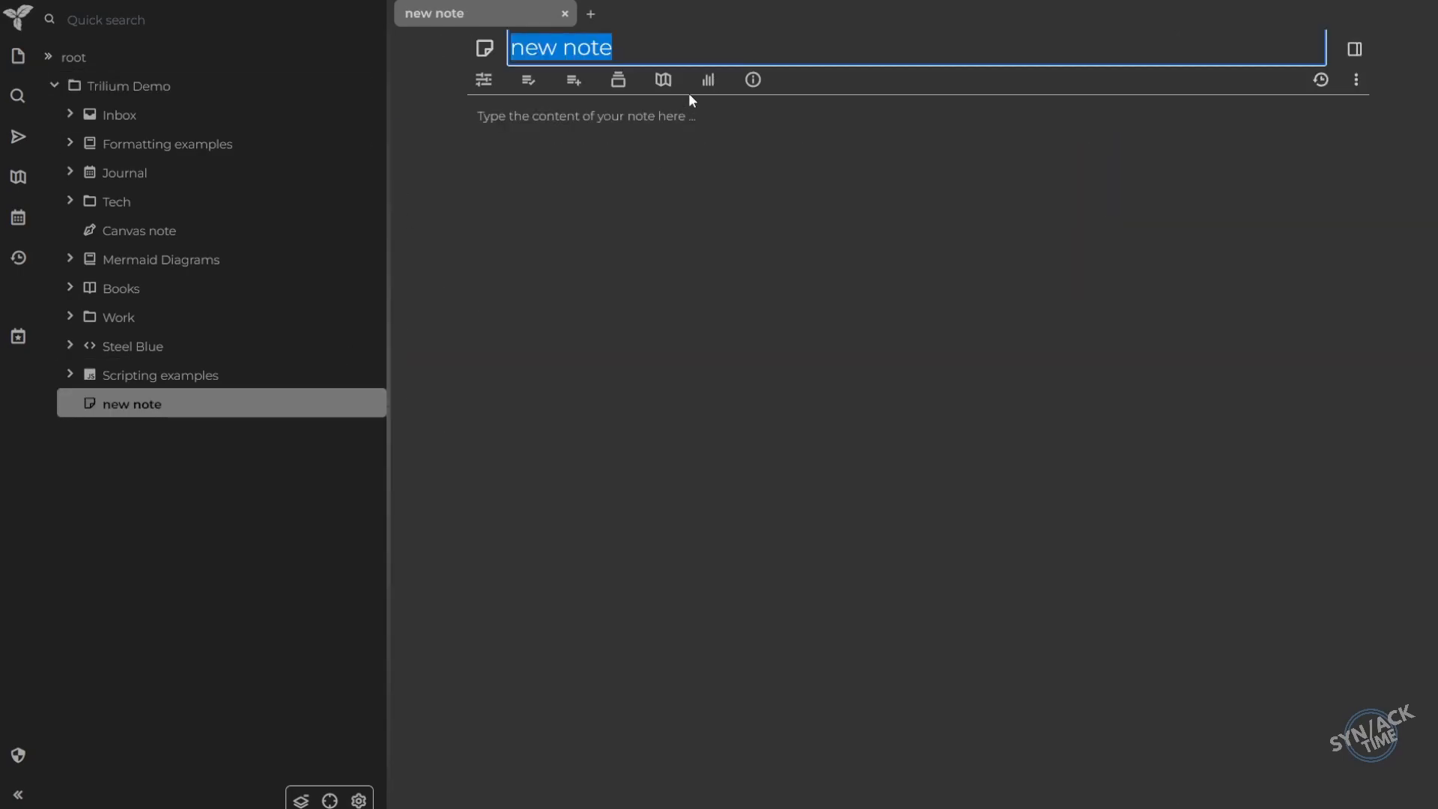
pyautogui.write('P')
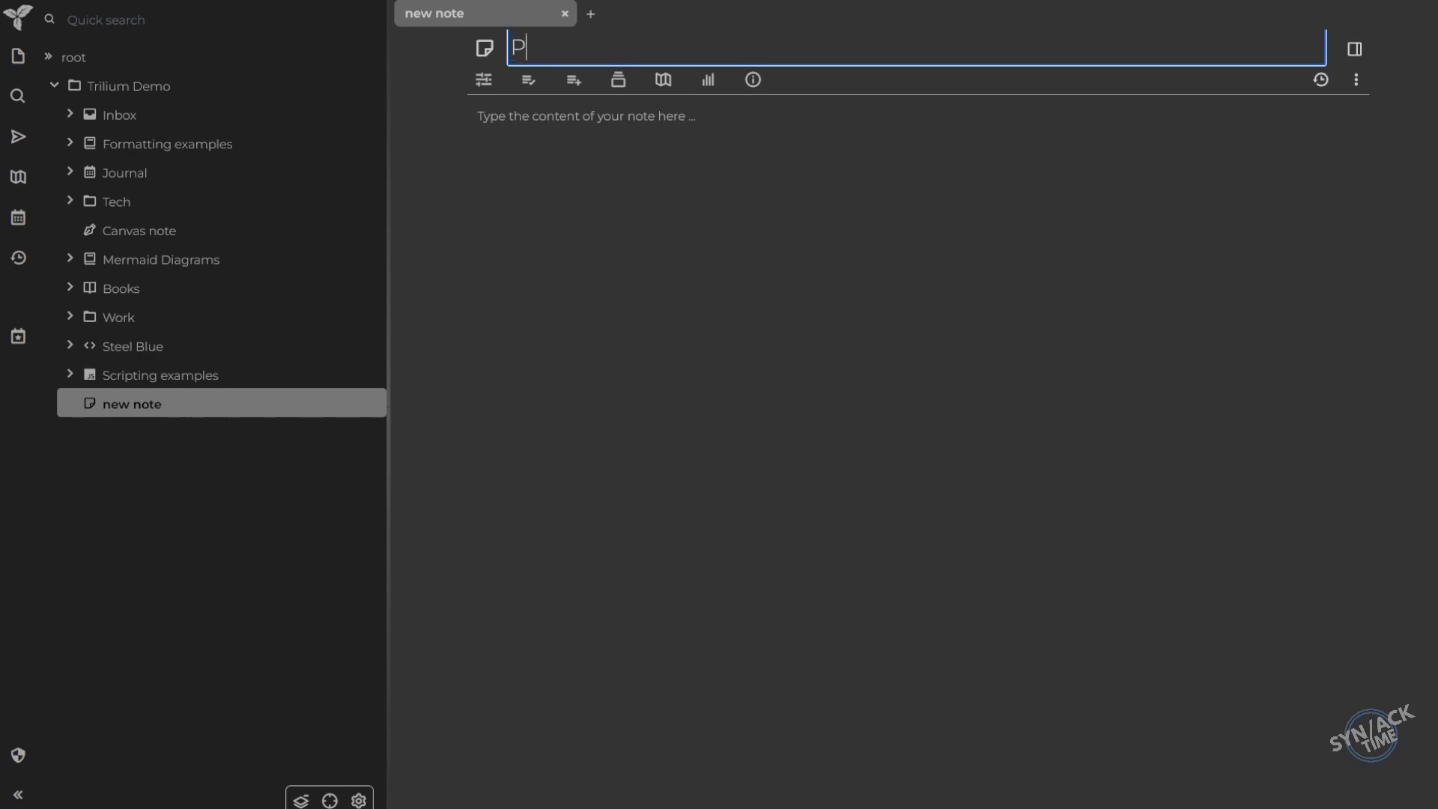
pyautogui.write('redictFur')
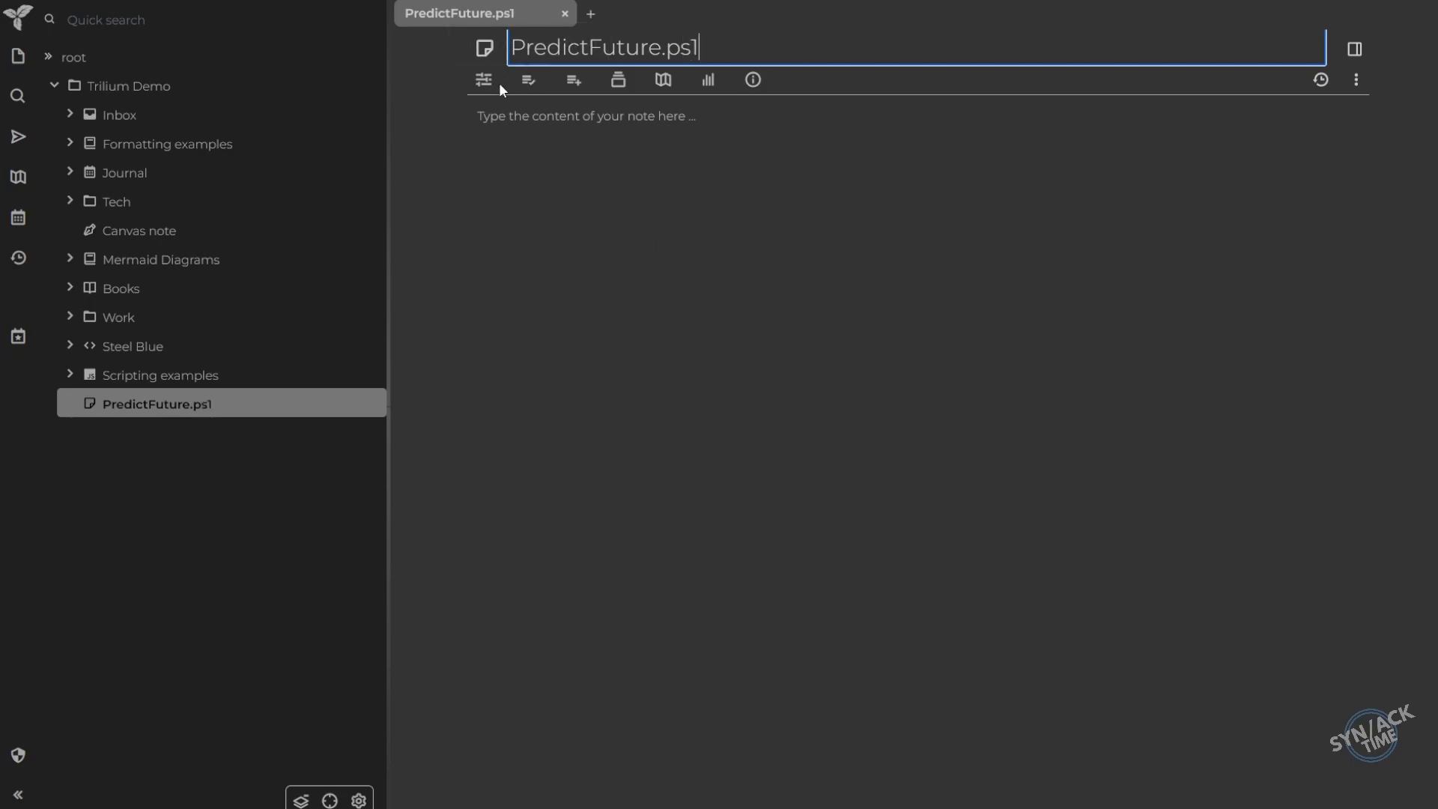
# - Open the new note's Note type list and scroll to the code-language configuration option
pyautogui.click(483, 80)
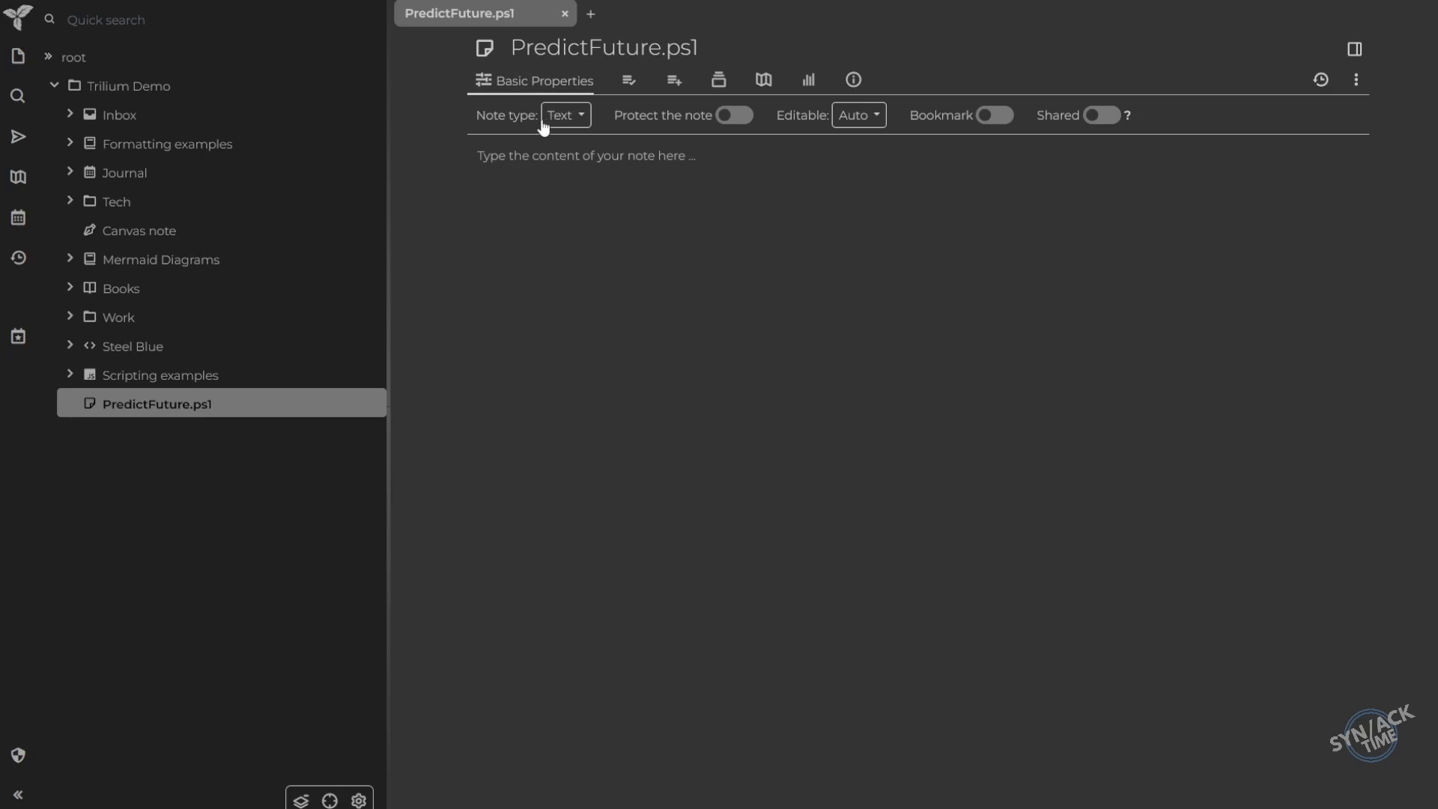
pyautogui.click(565, 115)
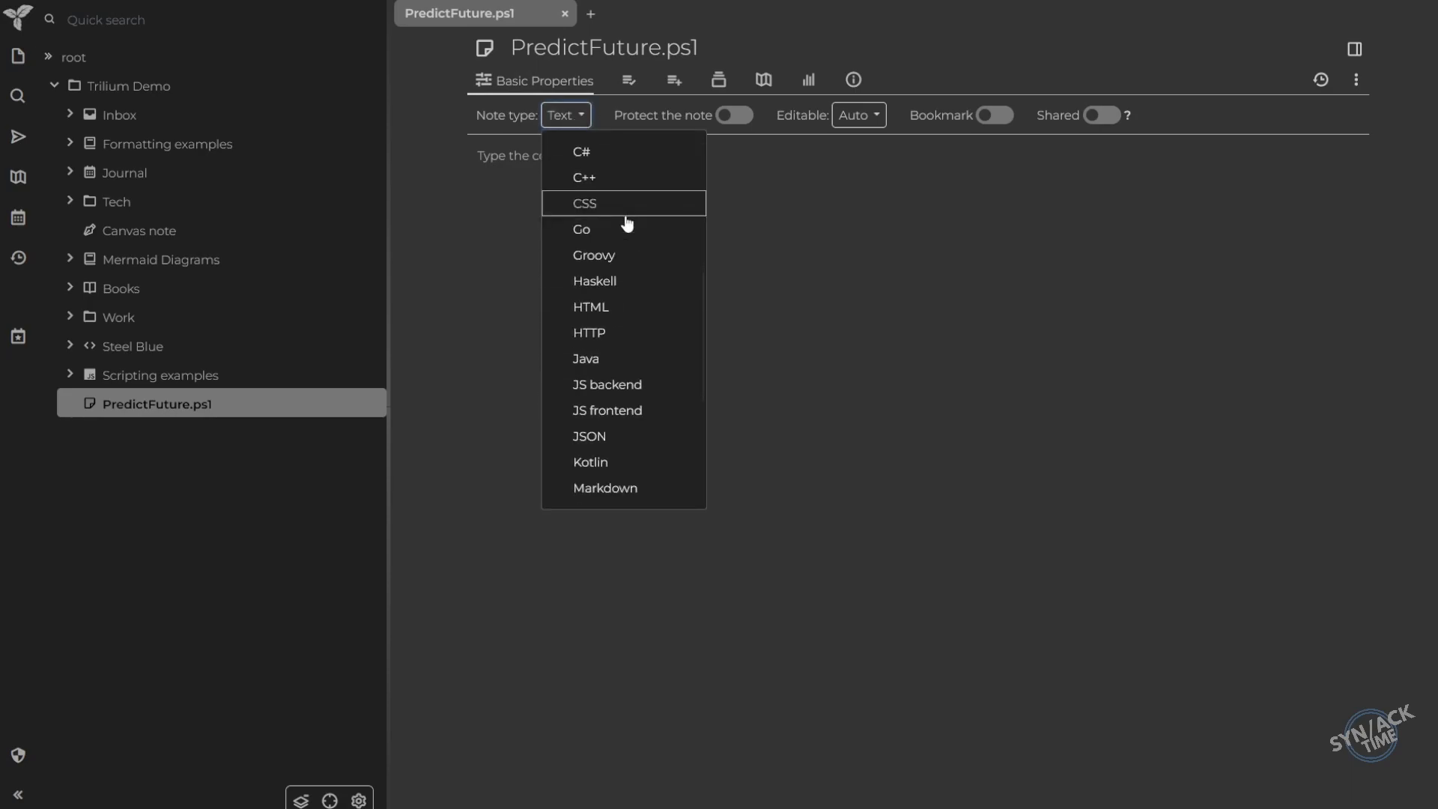
pyautogui.scroll(-3)
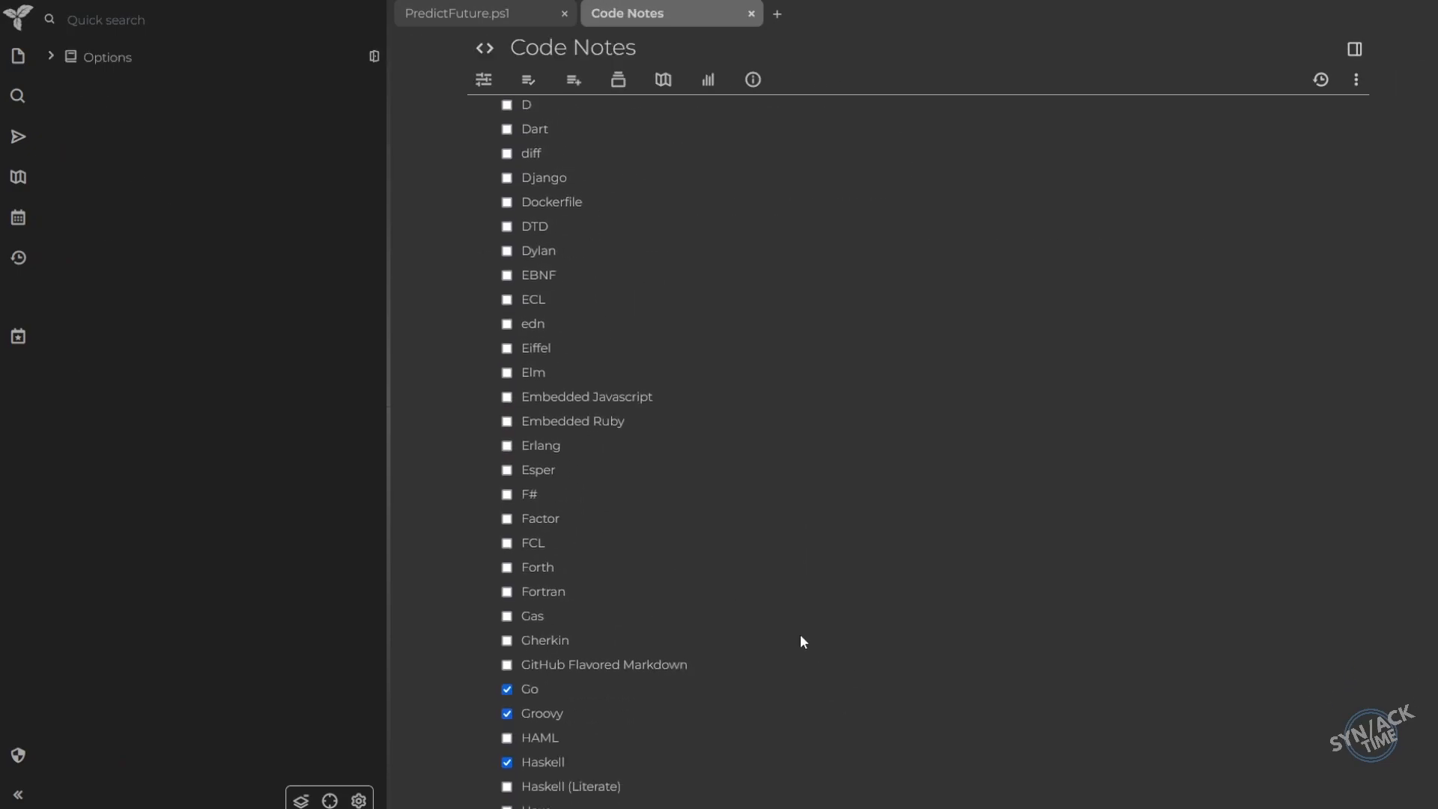
pyautogui.scroll(-3)
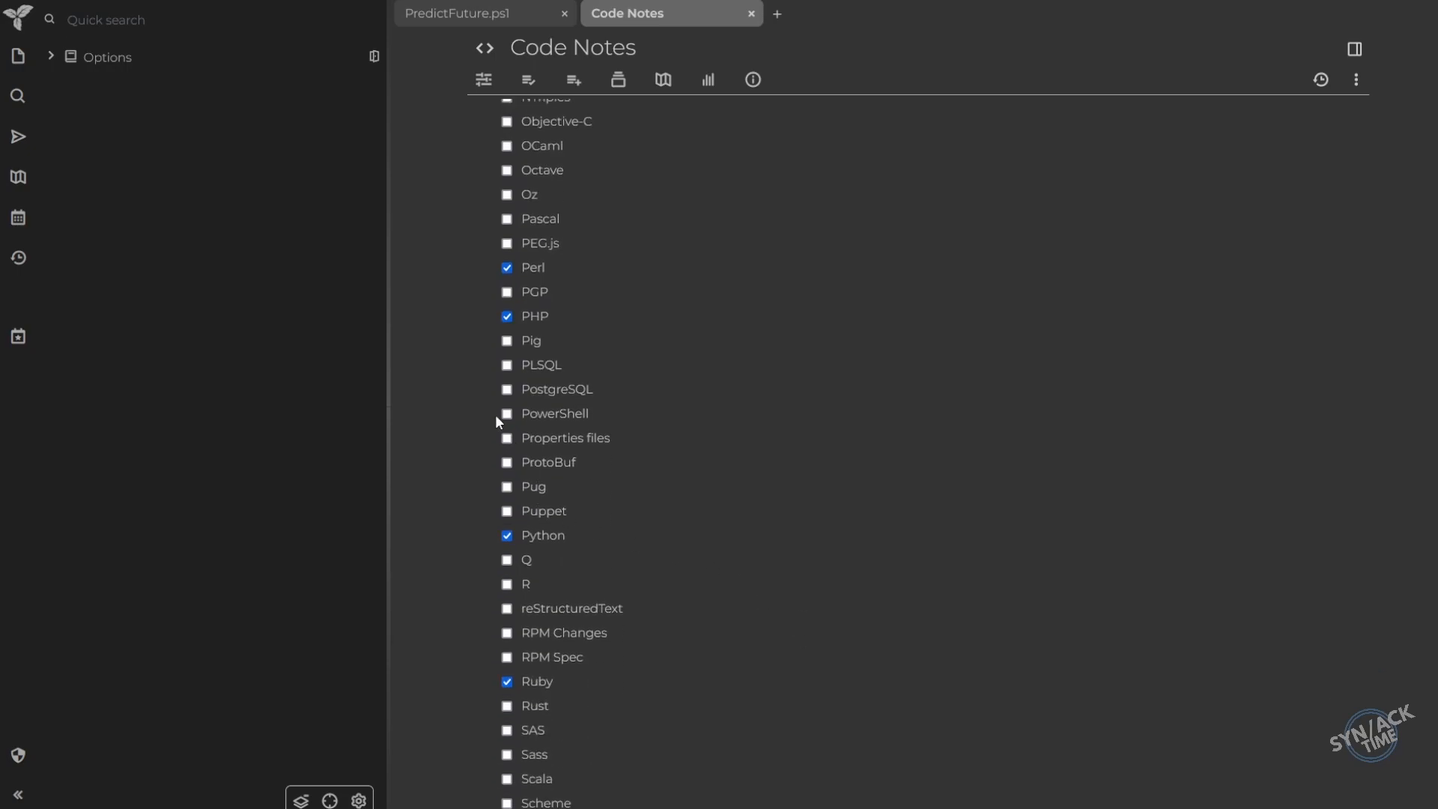
# - Enable PowerShell as a code note language and expand the Journal entries
pyautogui.click(507, 413)
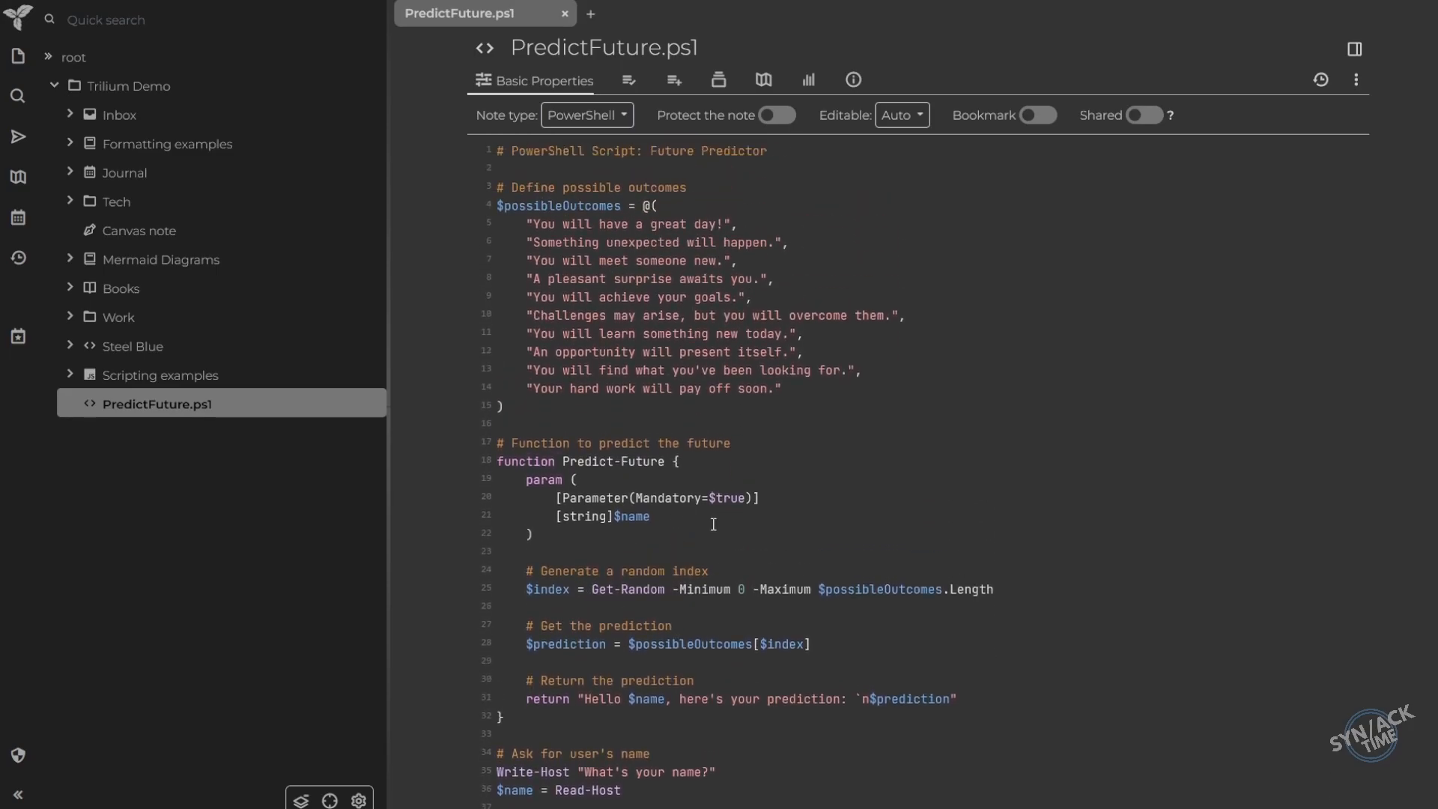
pyautogui.moveTo(769, 490)
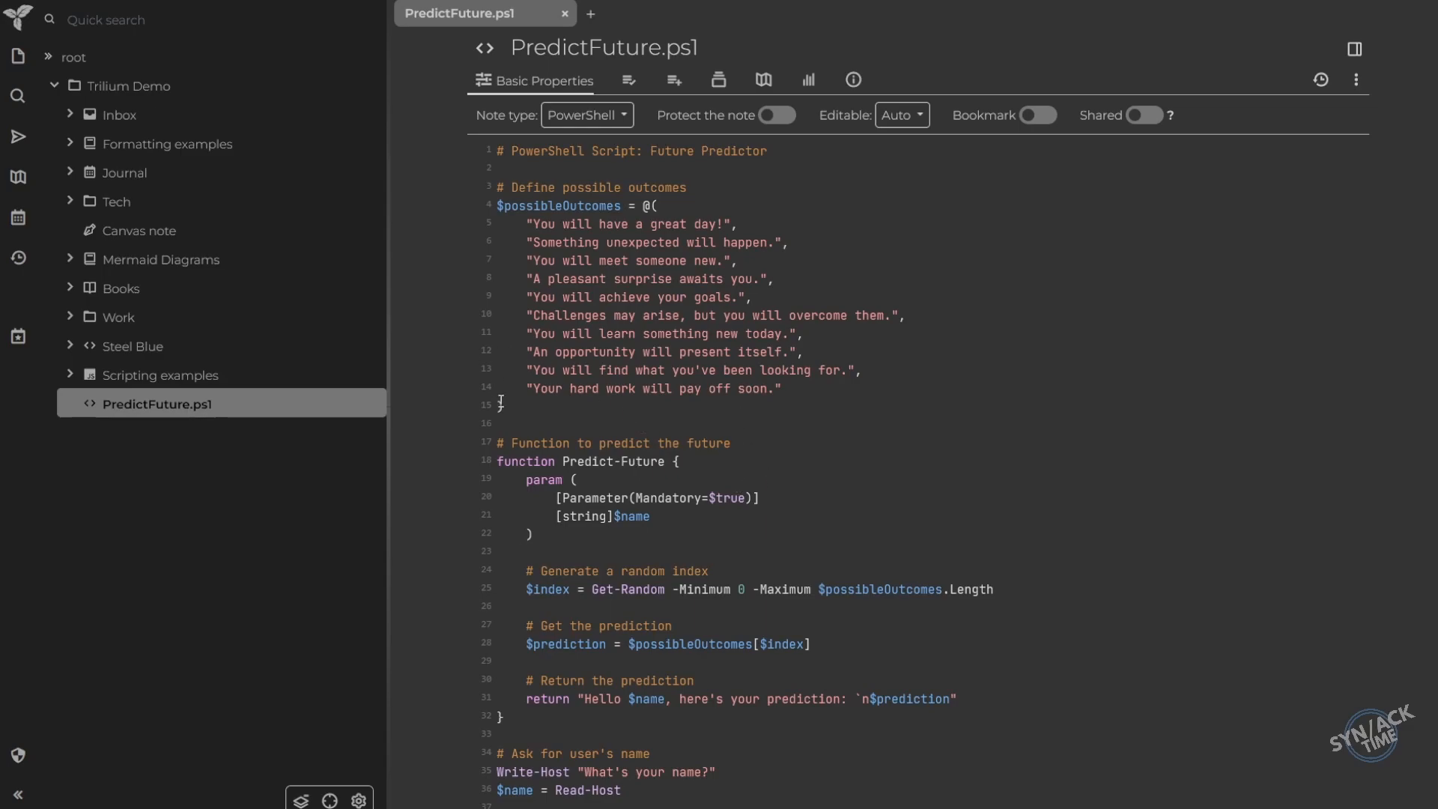
pyautogui.click(69, 172)
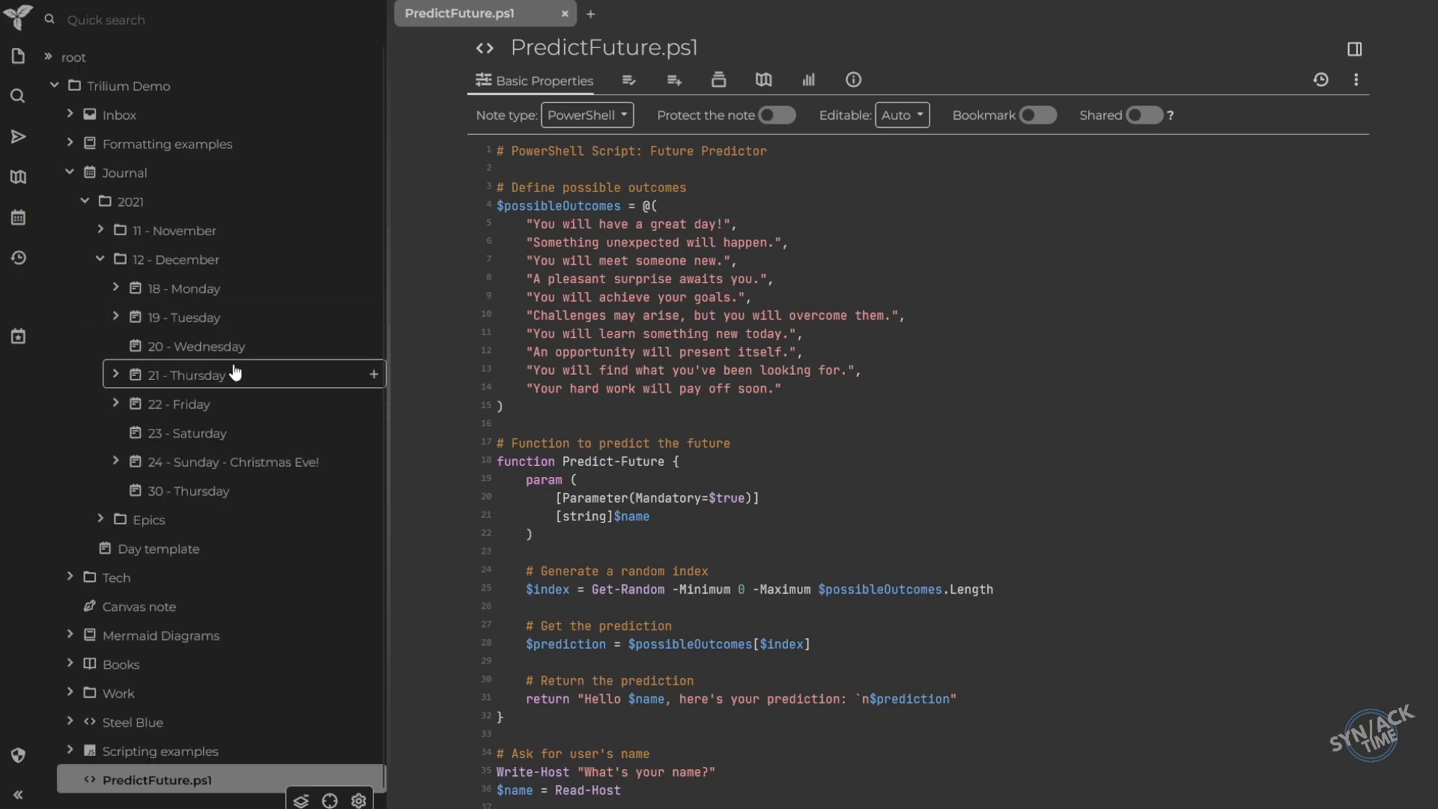
# - Open the Canvas note's Excalidraw whiteboard drawing
pyautogui.click(141, 606)
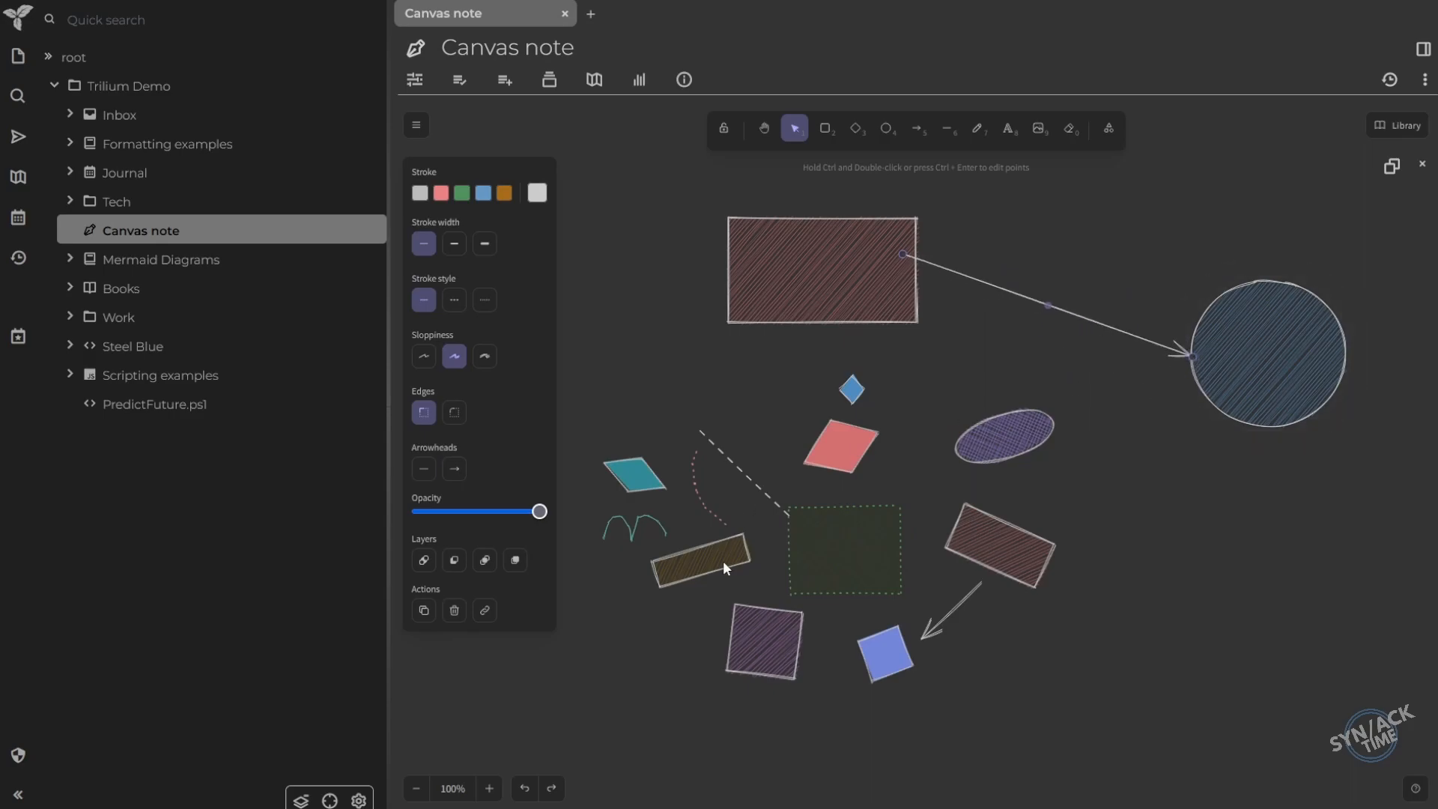
pyautogui.moveTo(372, 435)
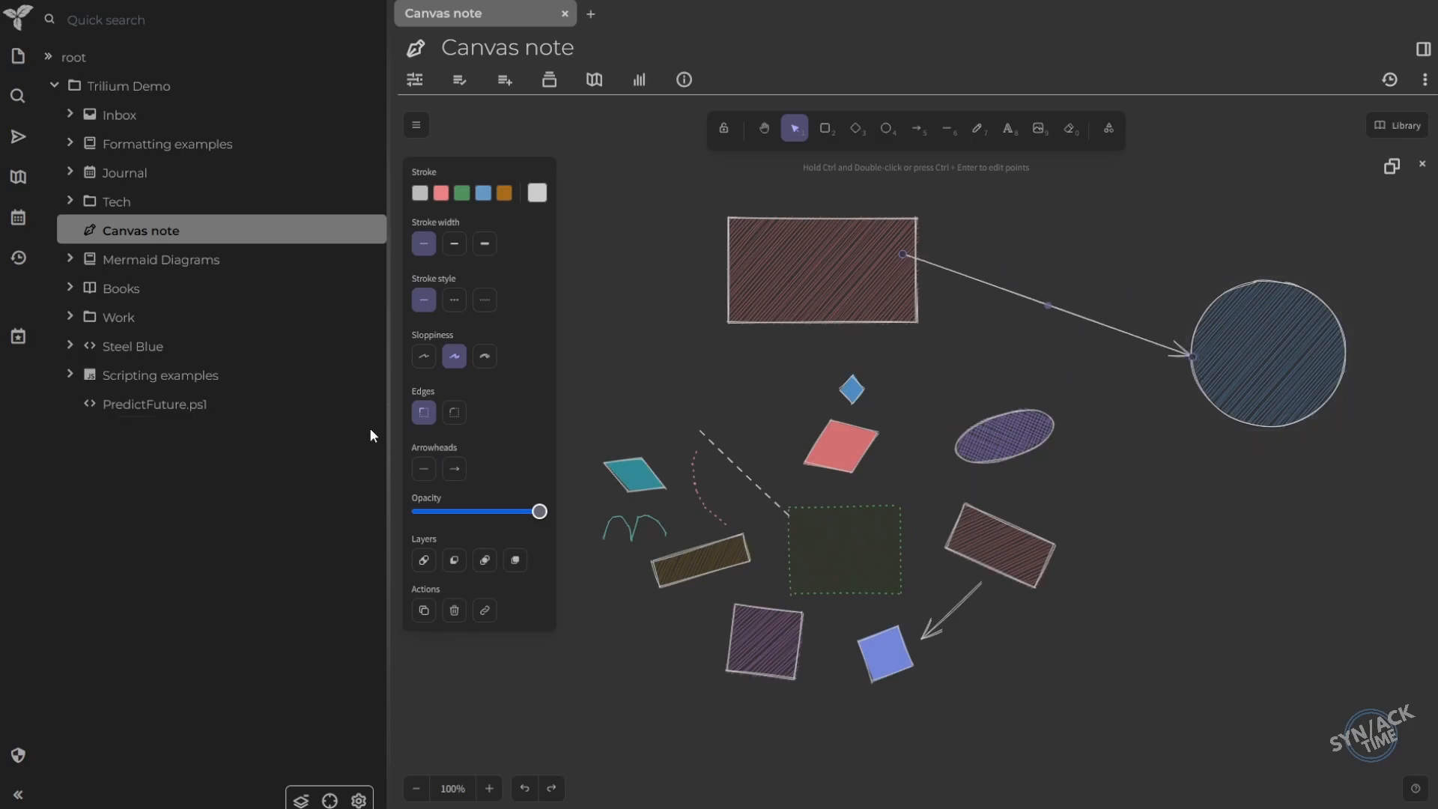
pyautogui.moveTo(274, 451)
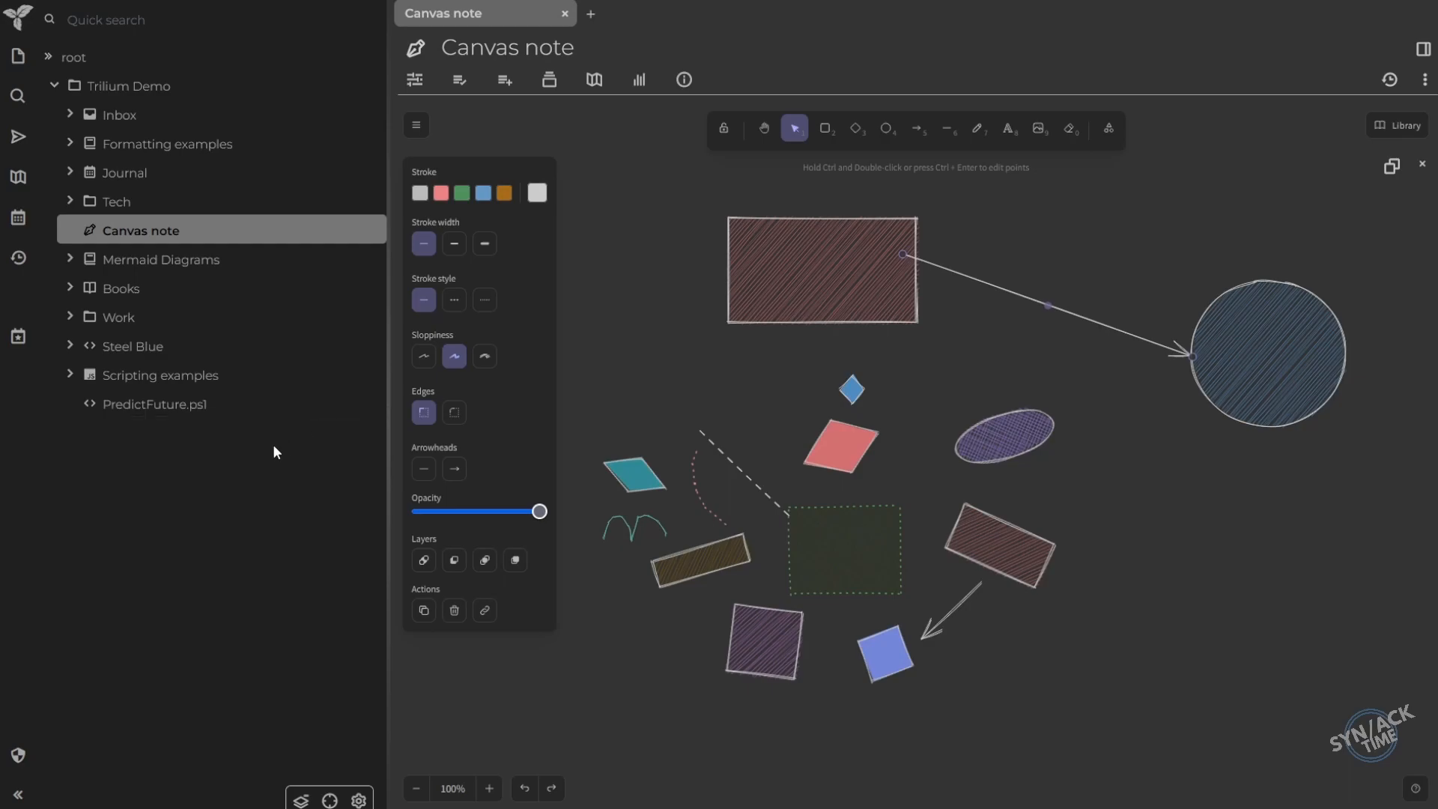
pyautogui.moveTo(60, 274)
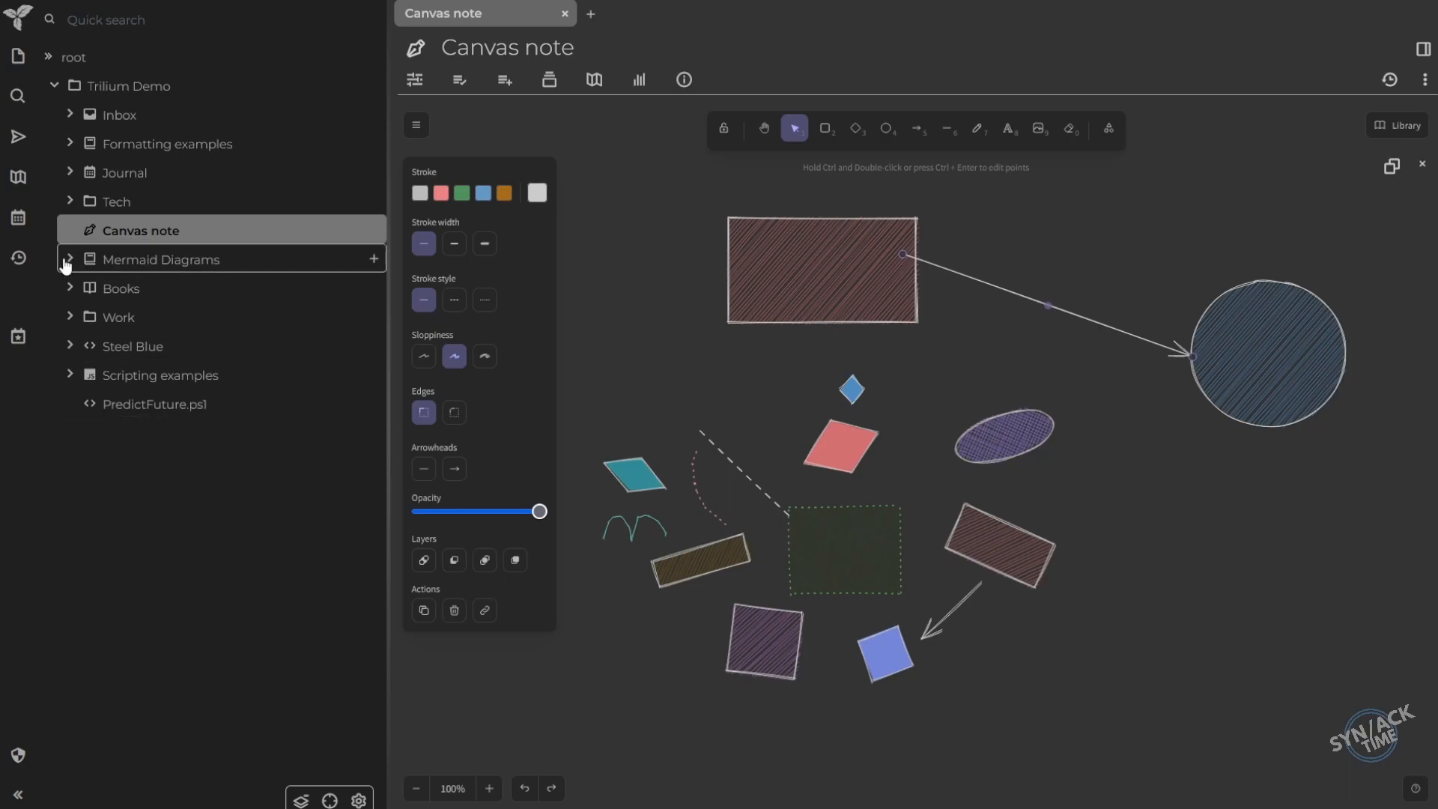
# - Expand Mermaid Diagrams and view the Gantt, Mind Map, Bar chart and Pie diagrams
pyautogui.click(67, 260)
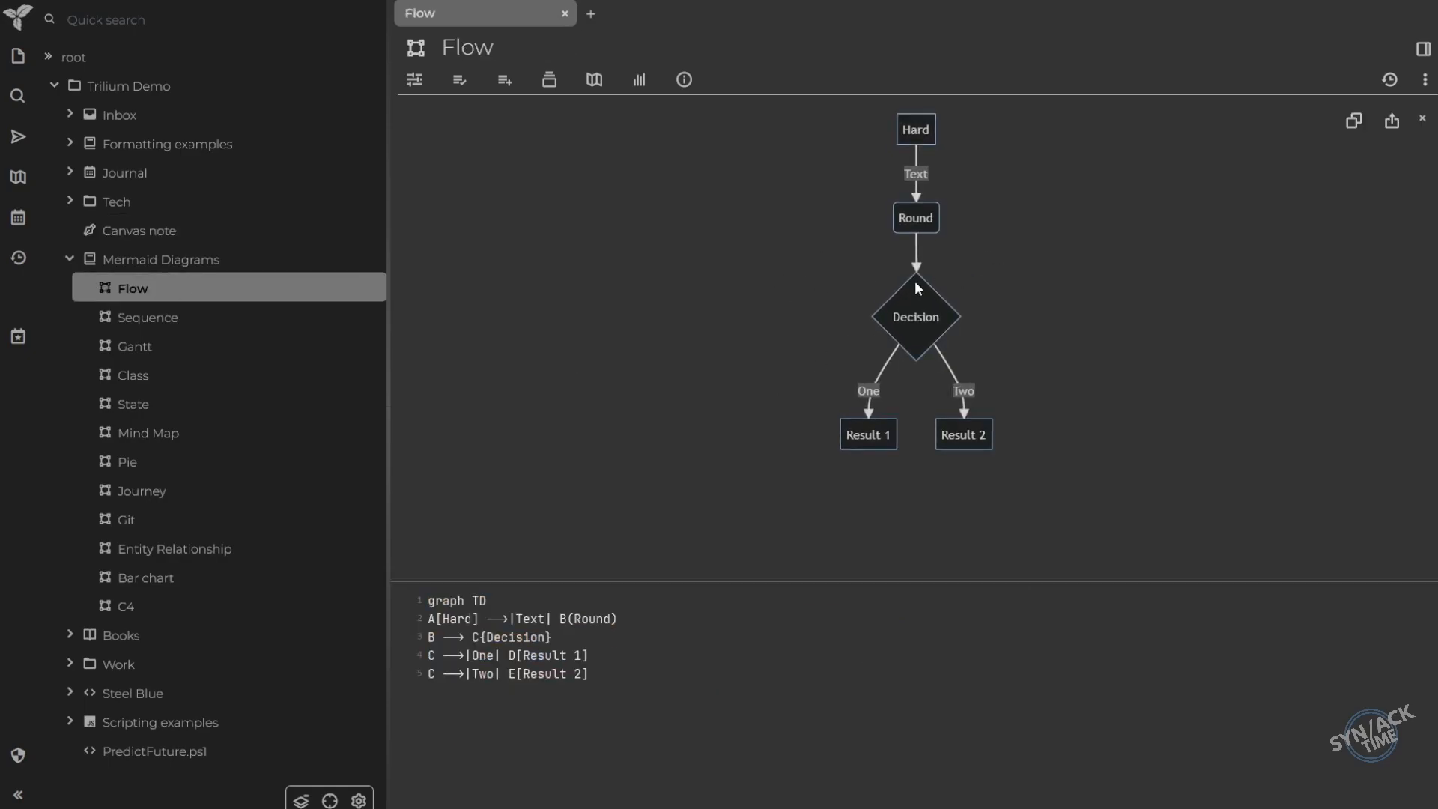
pyautogui.click(135, 346)
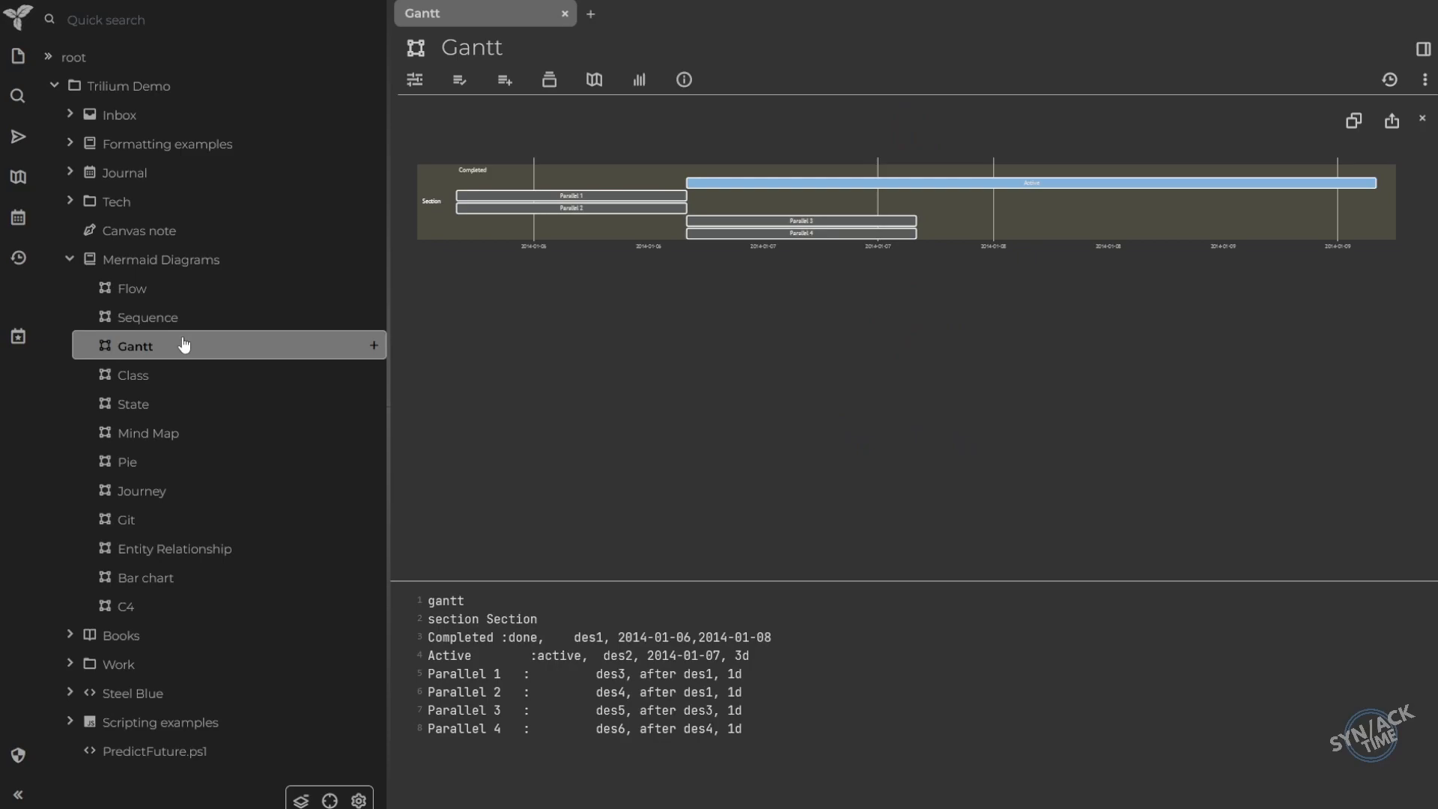
pyautogui.click(149, 433)
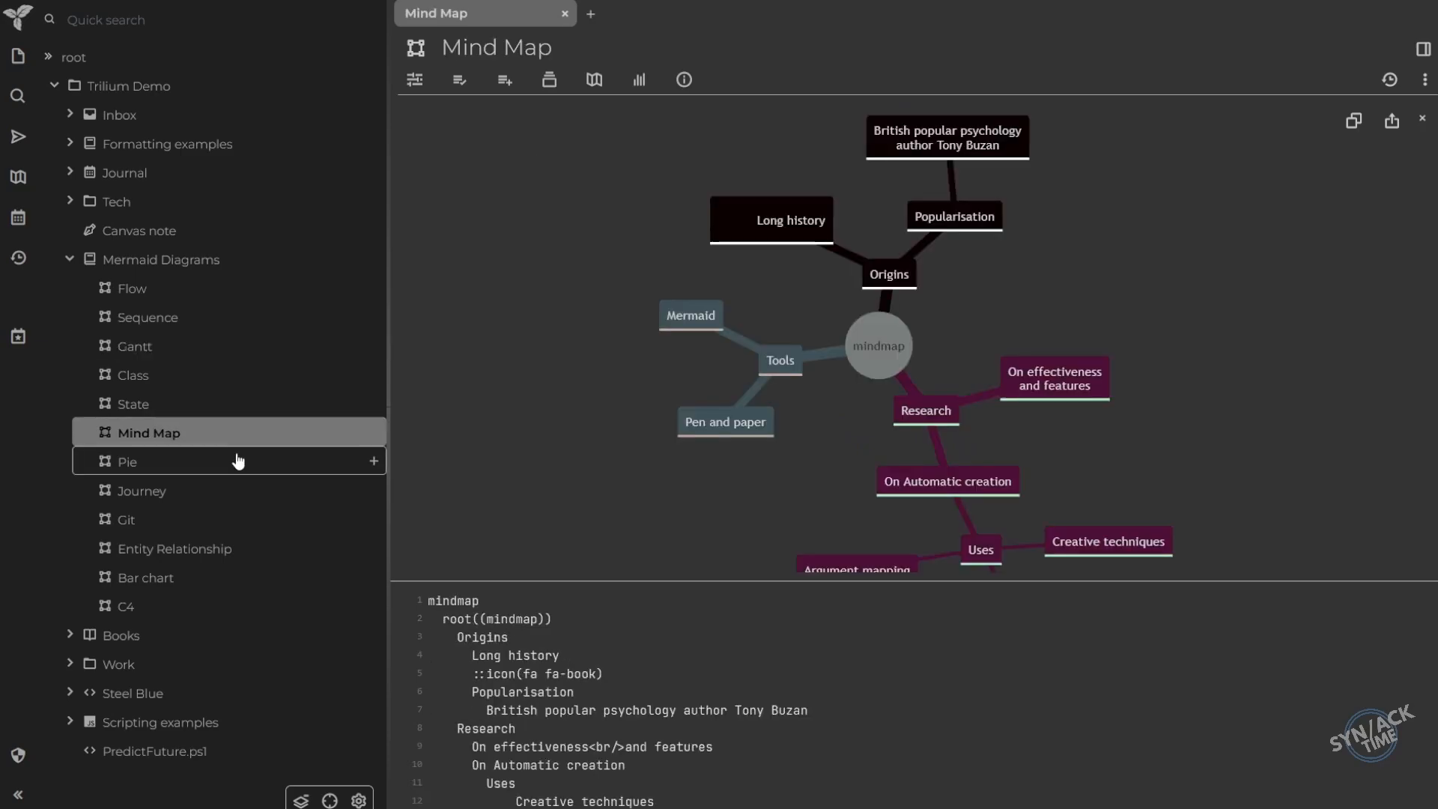
pyautogui.click(147, 577)
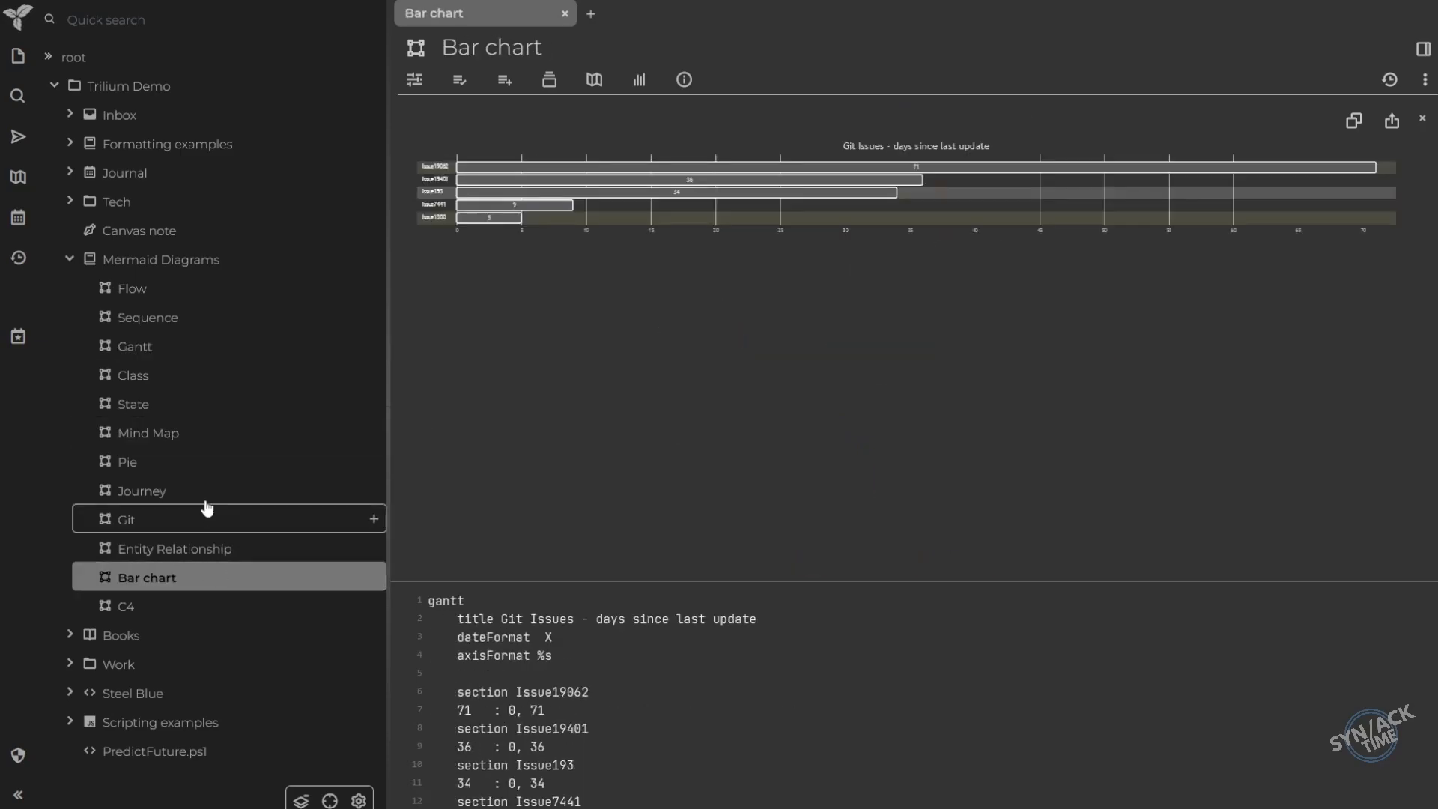
pyautogui.click(127, 461)
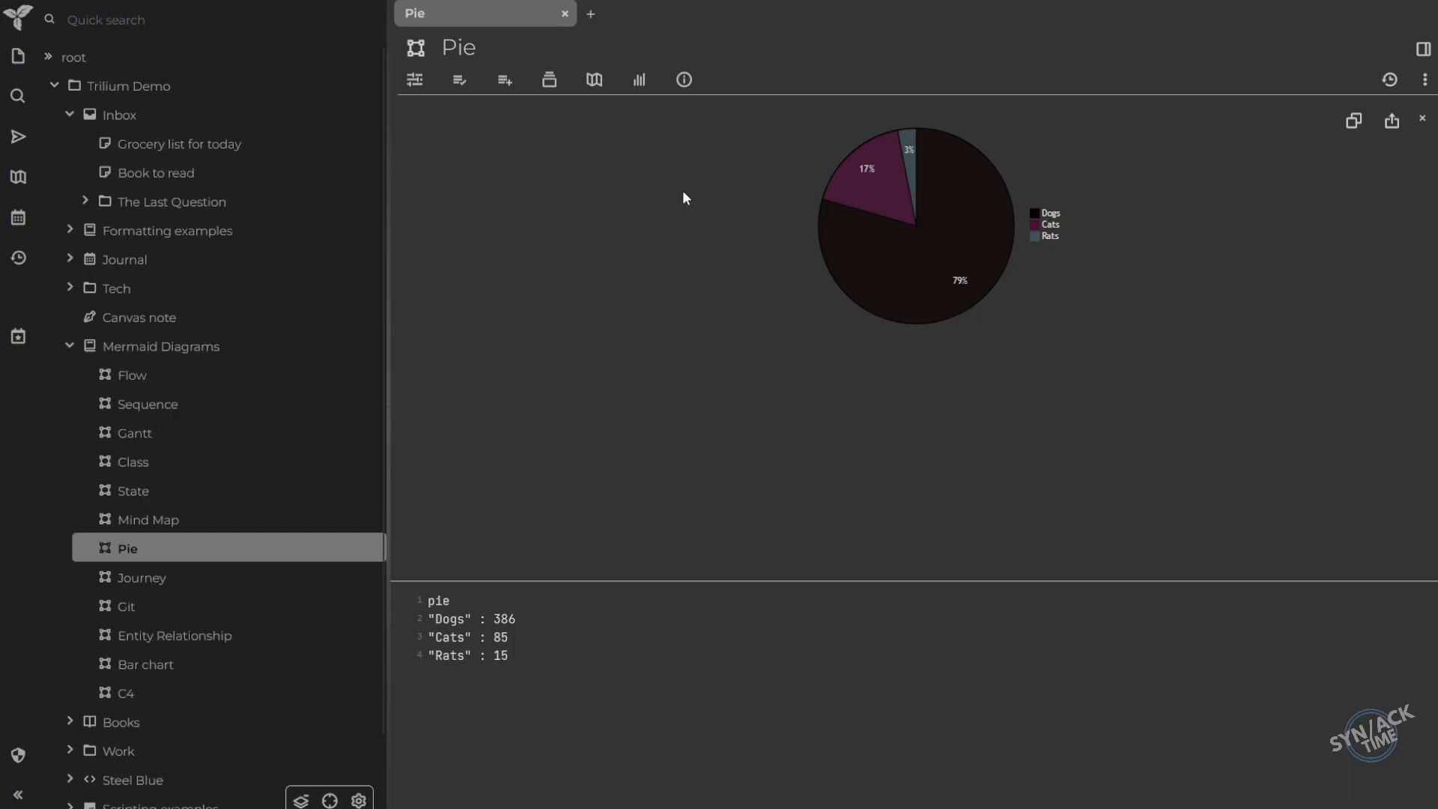
pyautogui.moveTo(665, 240)
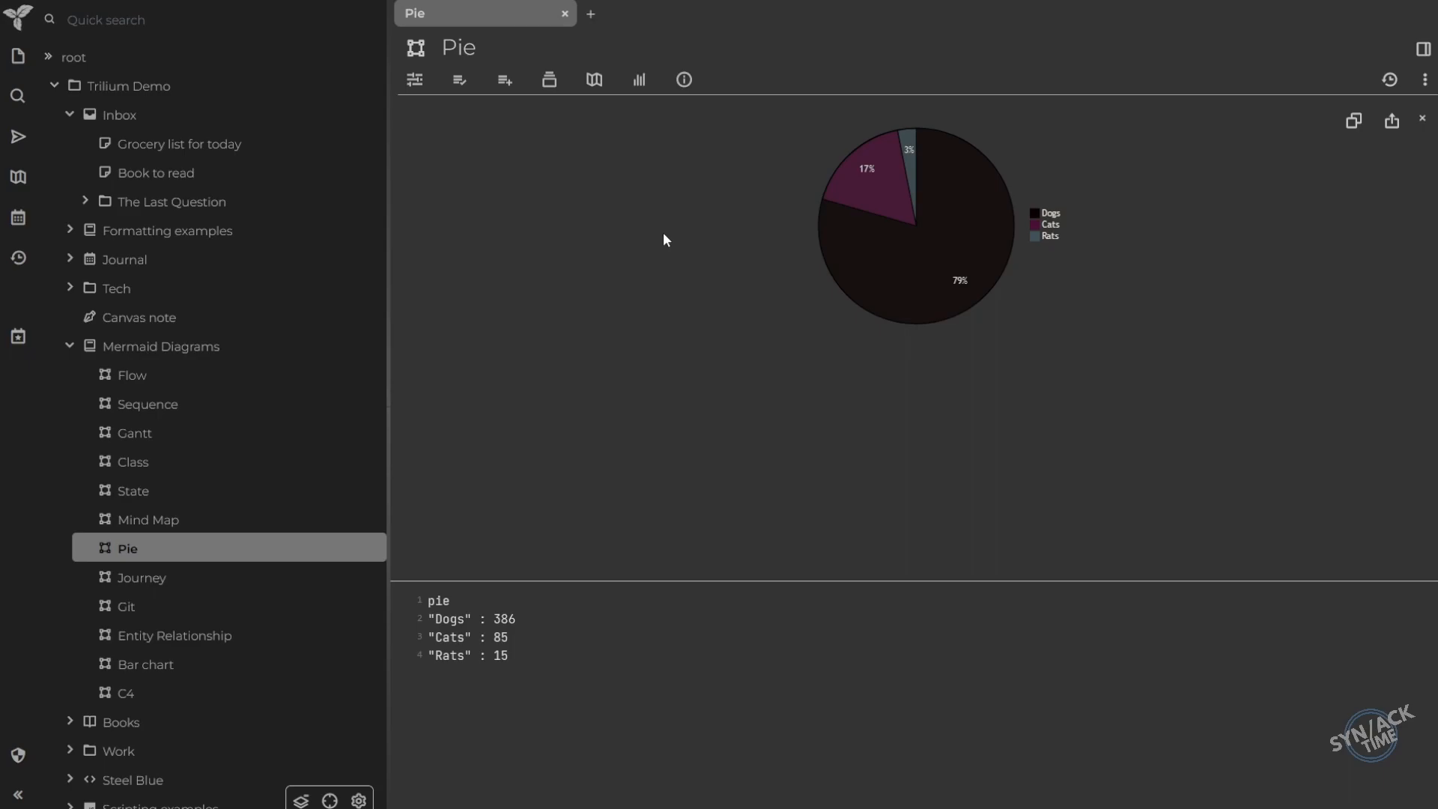
# - Create a new child note under Inbox and start editing its body
pyautogui.click(373, 142)
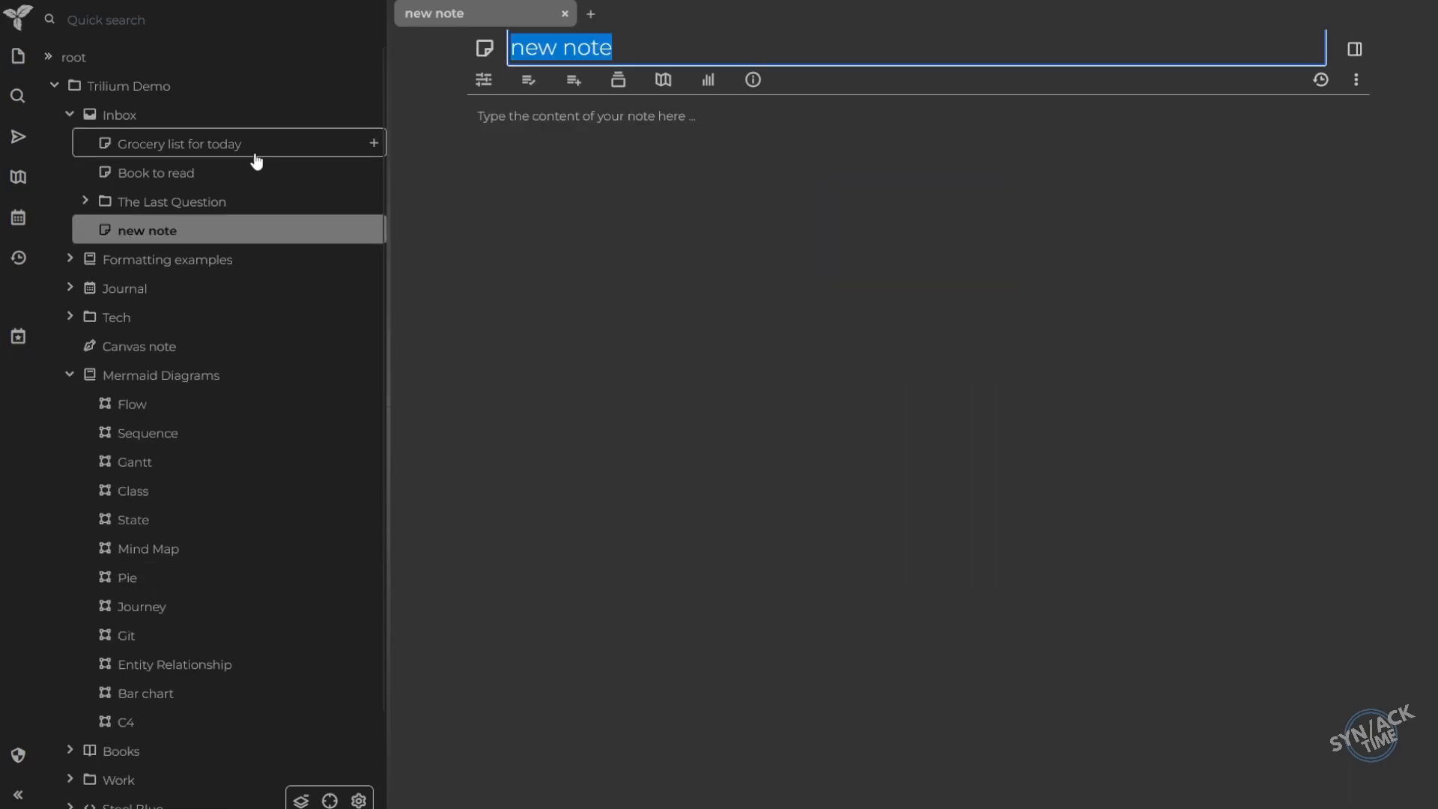
pyautogui.click(588, 115)
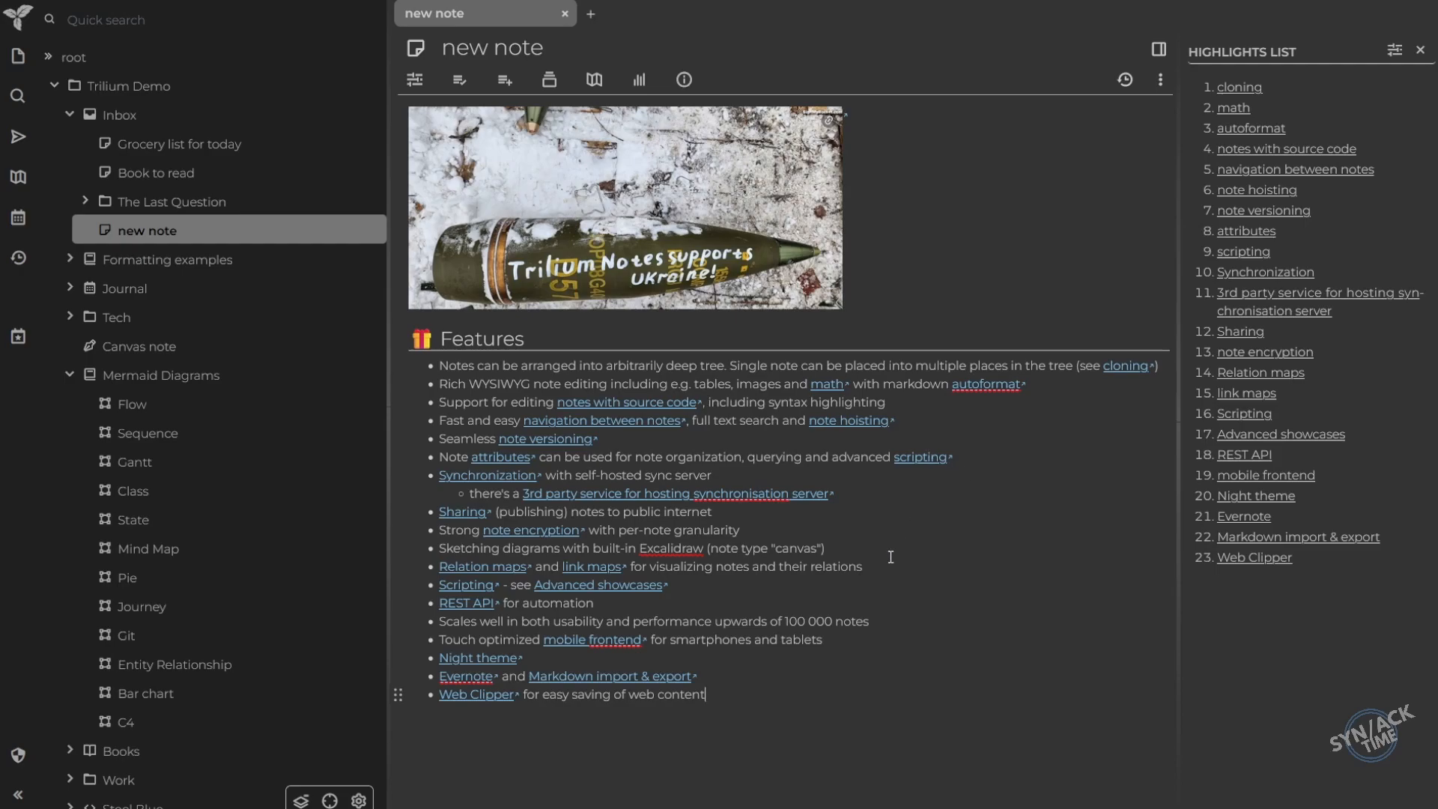
pyautogui.moveTo(648, 218)
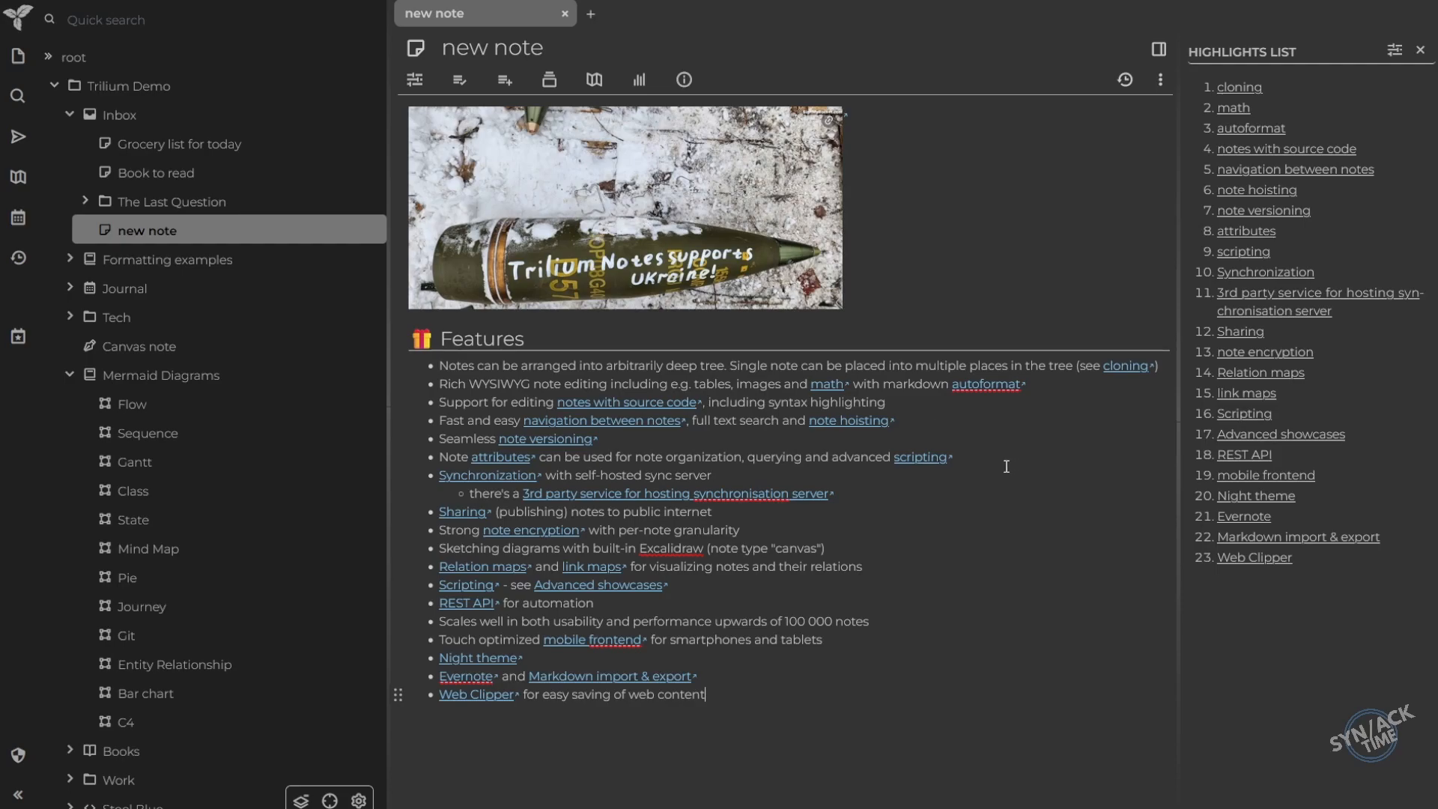
pyautogui.moveTo(921, 583)
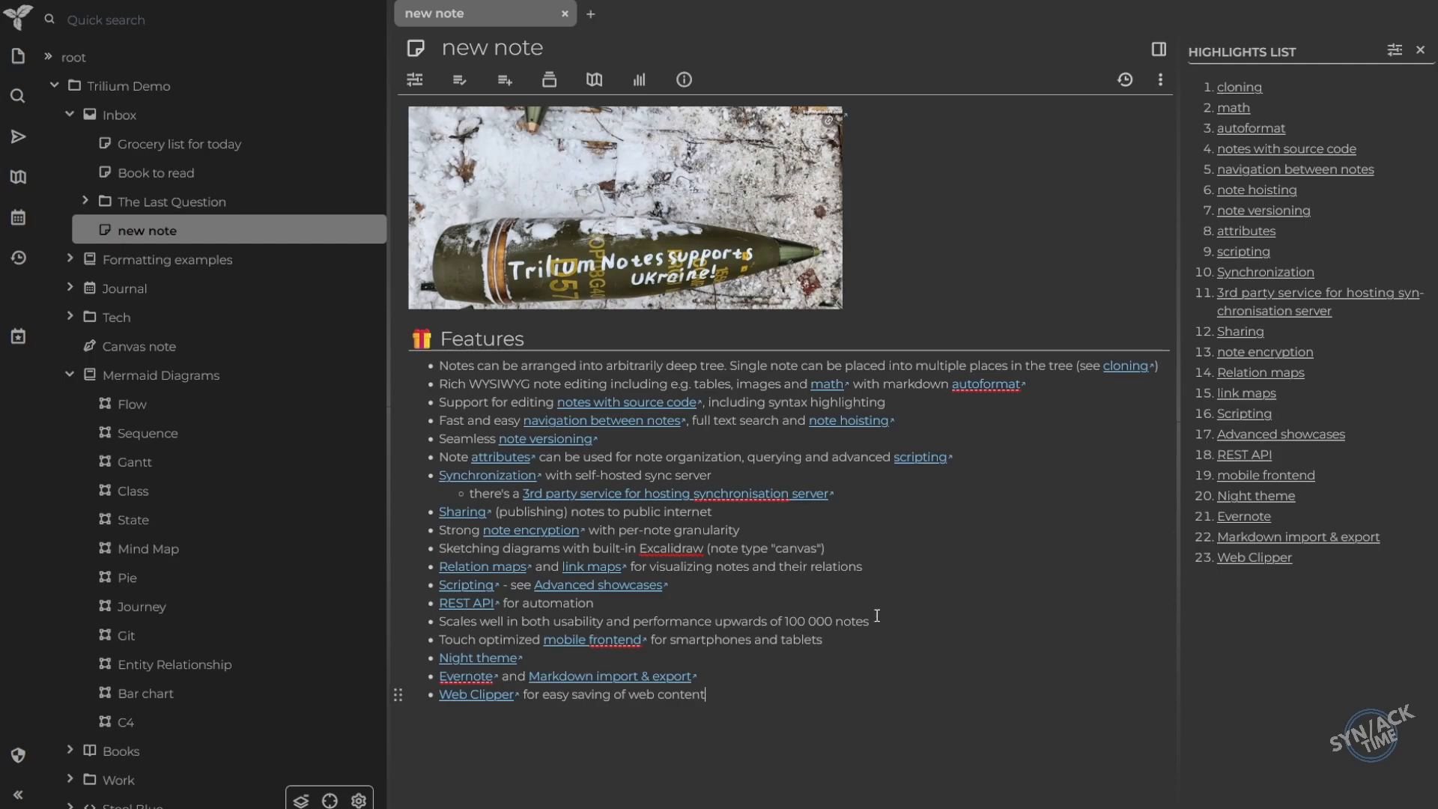
pyautogui.moveTo(888, 592)
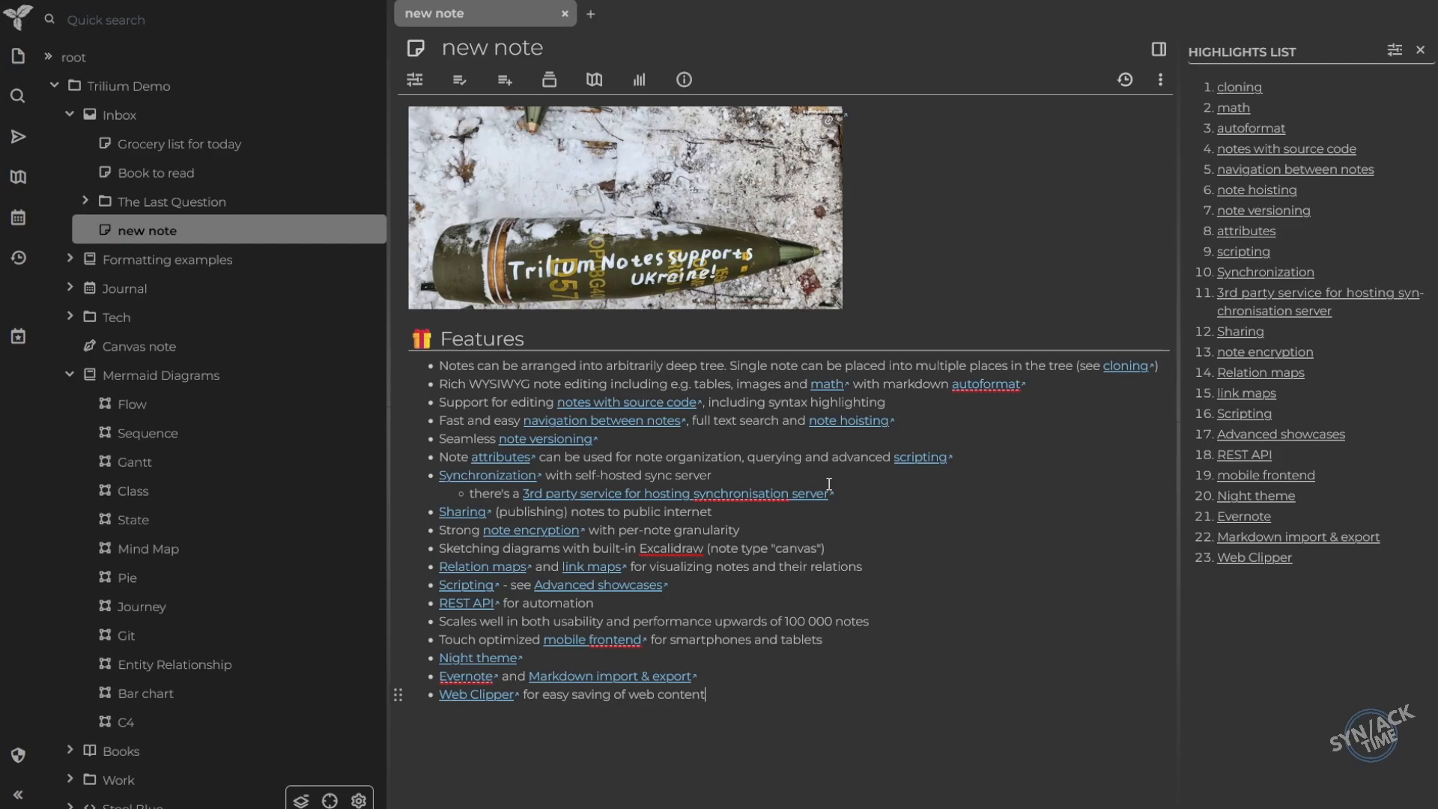
pyautogui.moveTo(415, 80)
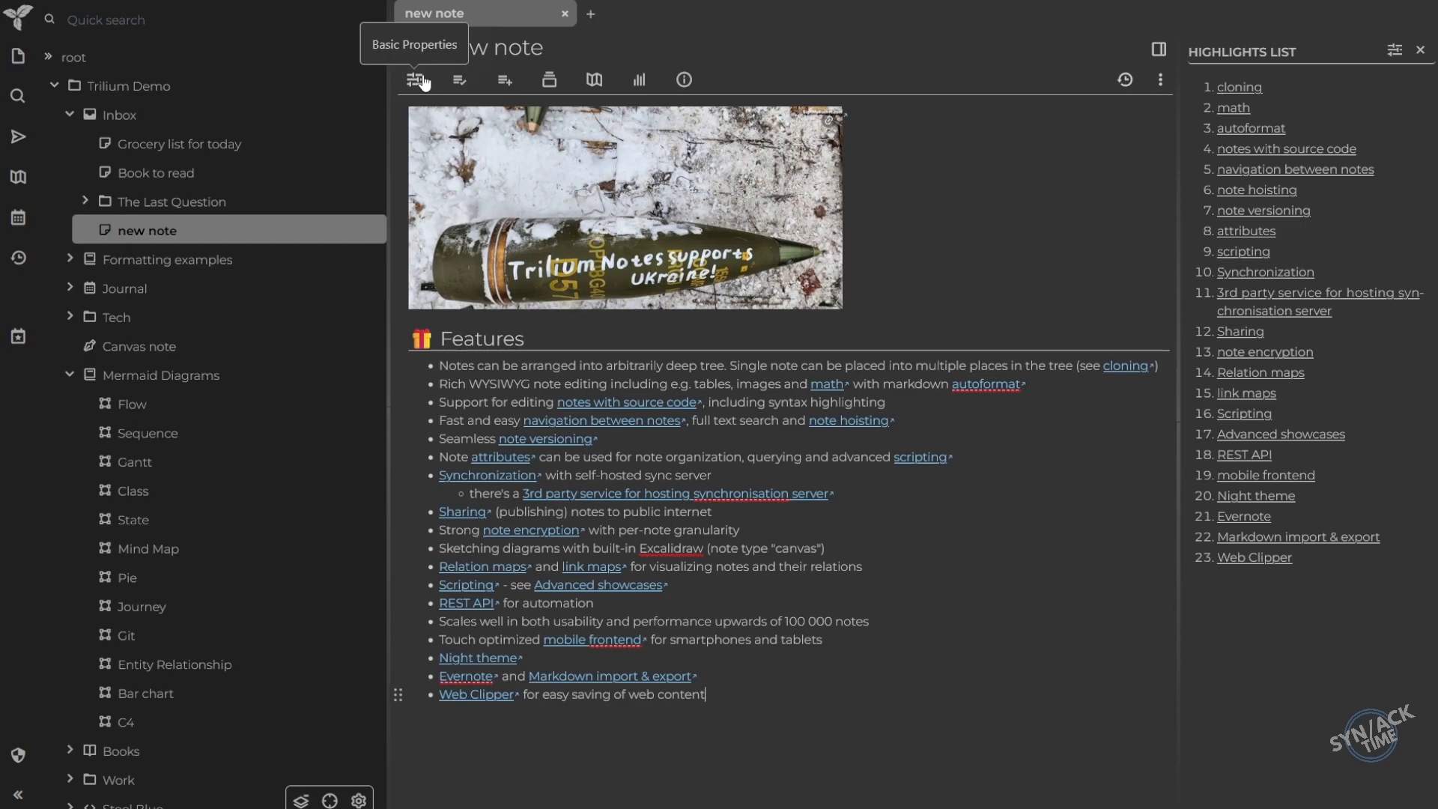
# - Show the note's Text-type properties and insert an empty table below the Features list
pyautogui.click(417, 80)
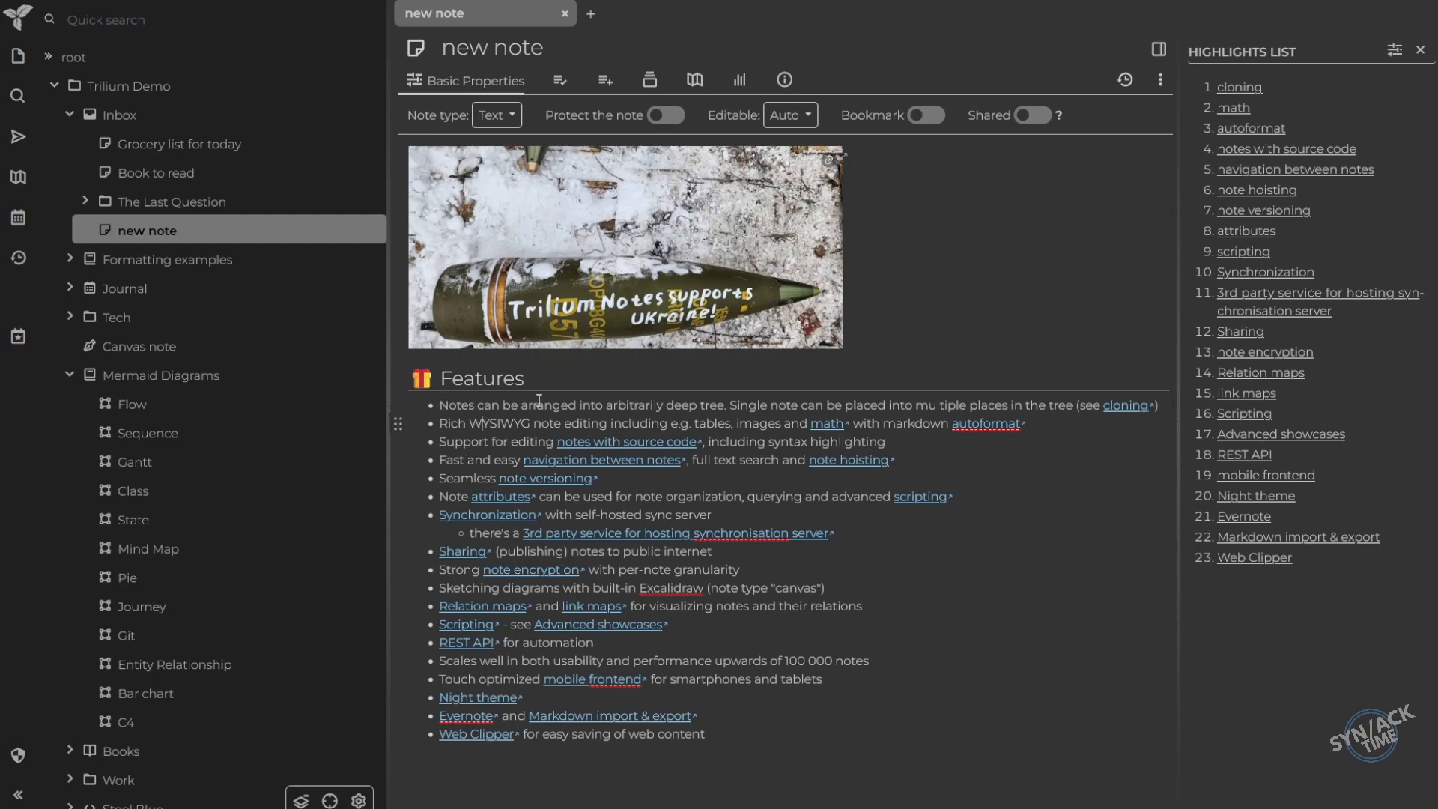
pyautogui.click(400, 424)
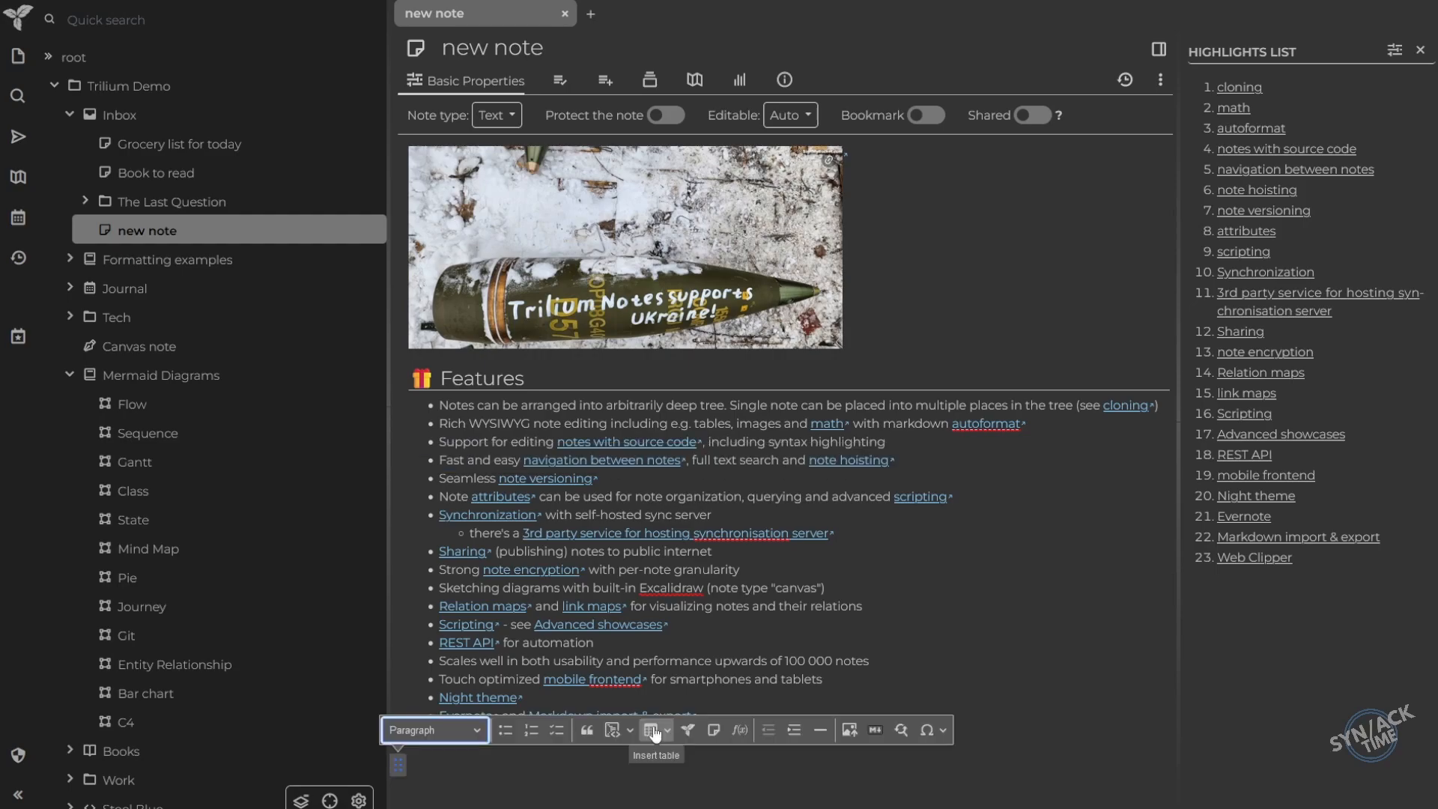
pyautogui.click(651, 730)
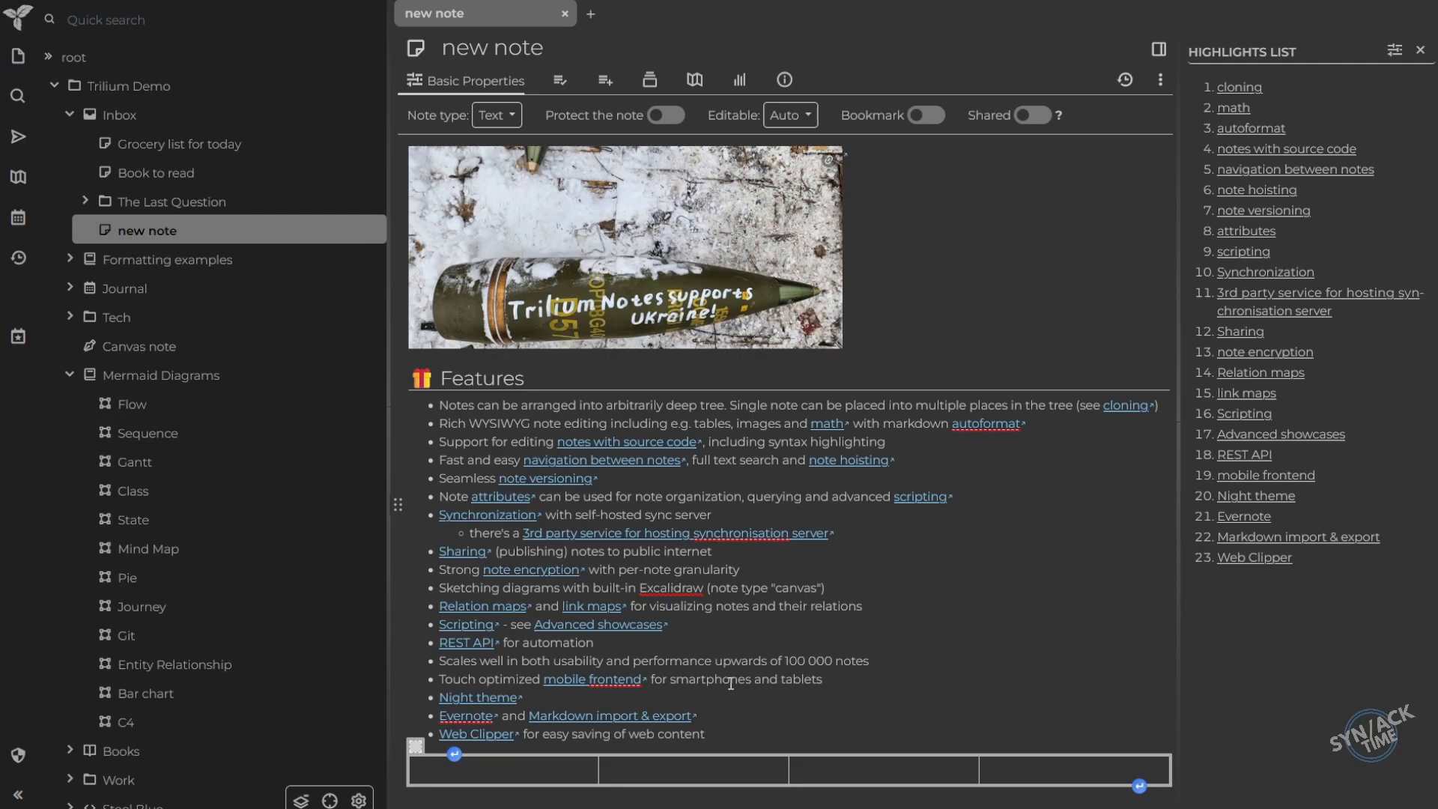
pyautogui.moveTo(17, 18)
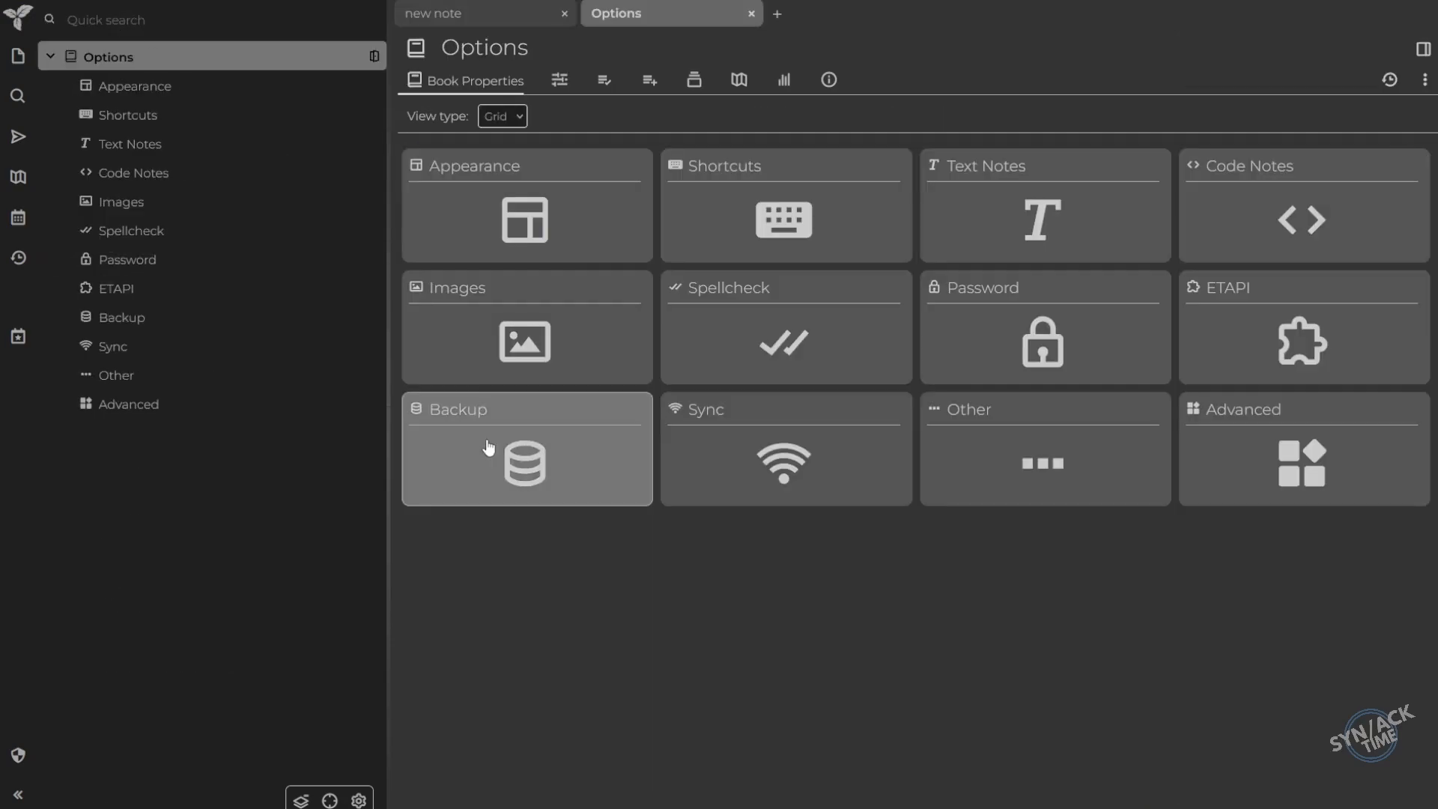
# - Back up the database from Backup settings, producing backup-now.db
pyautogui.click(526, 449)
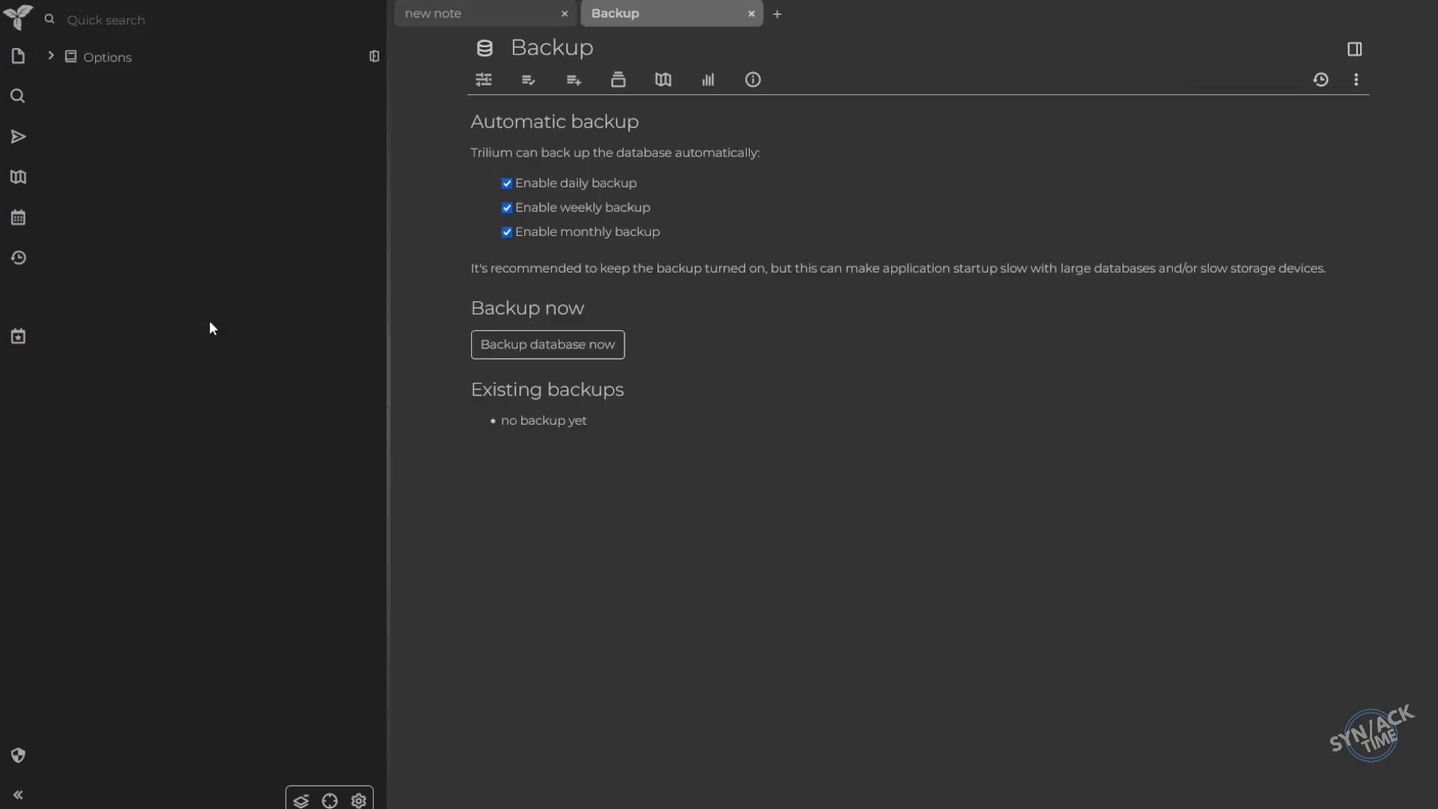
pyautogui.moveTo(478, 277)
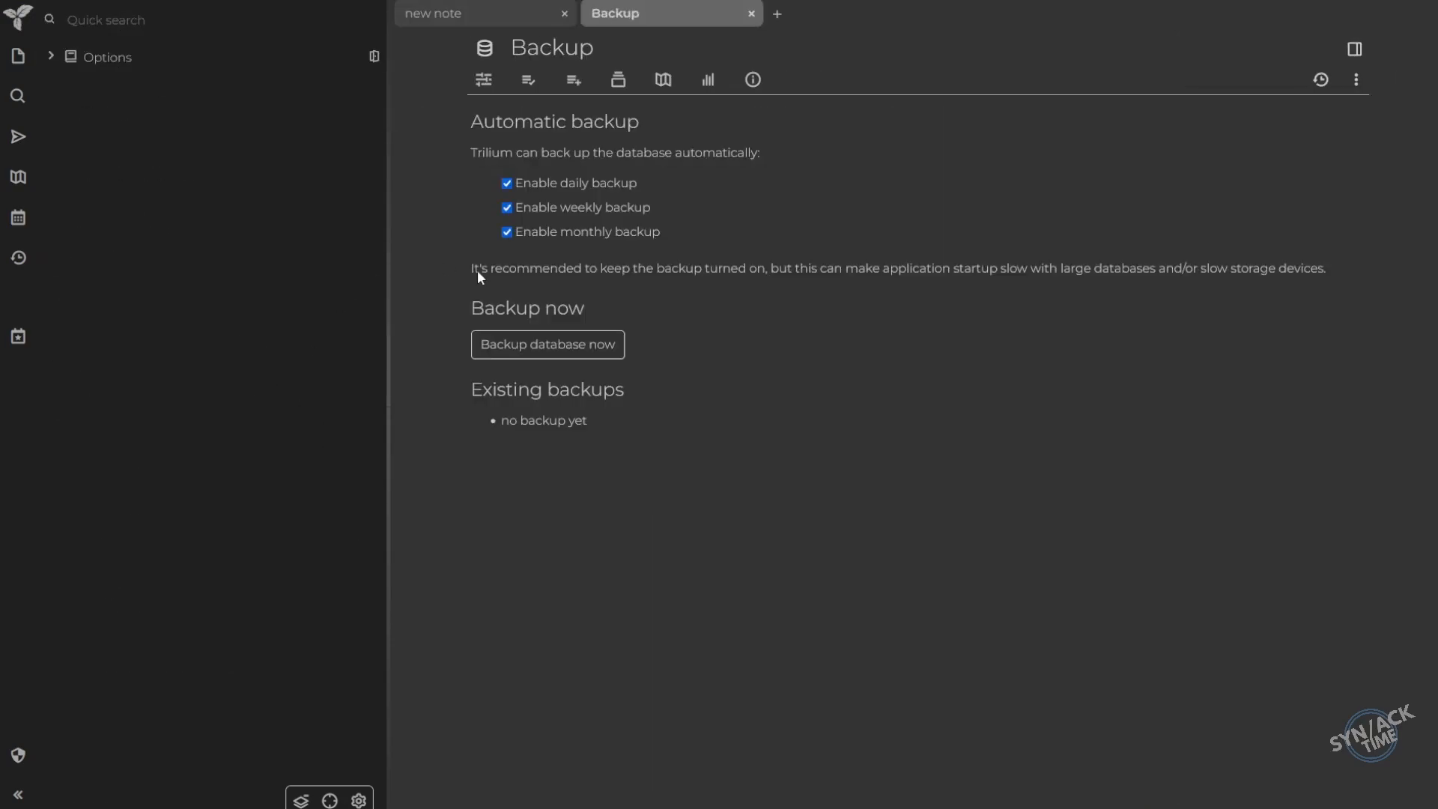
pyautogui.moveTo(803, 339)
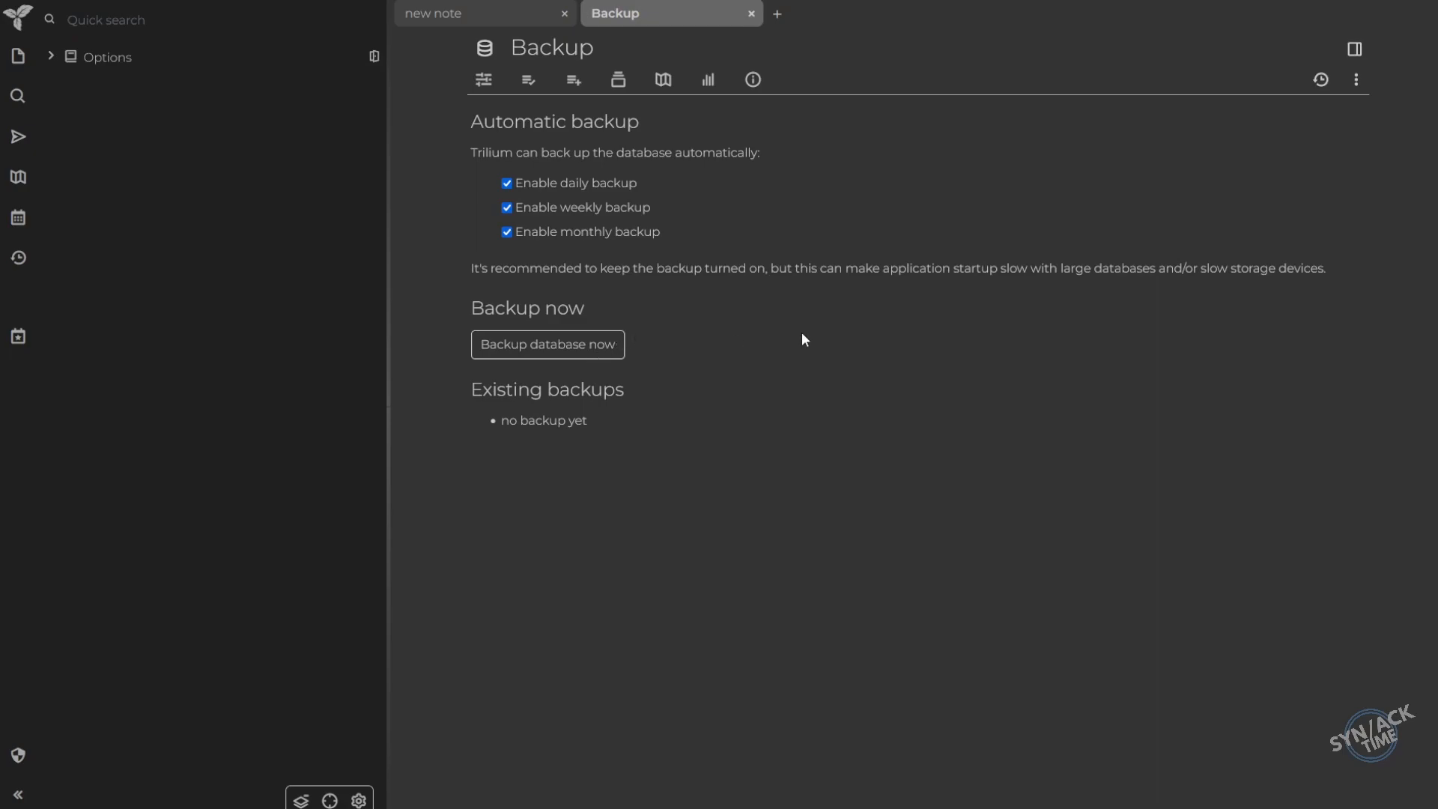
pyautogui.click(547, 344)
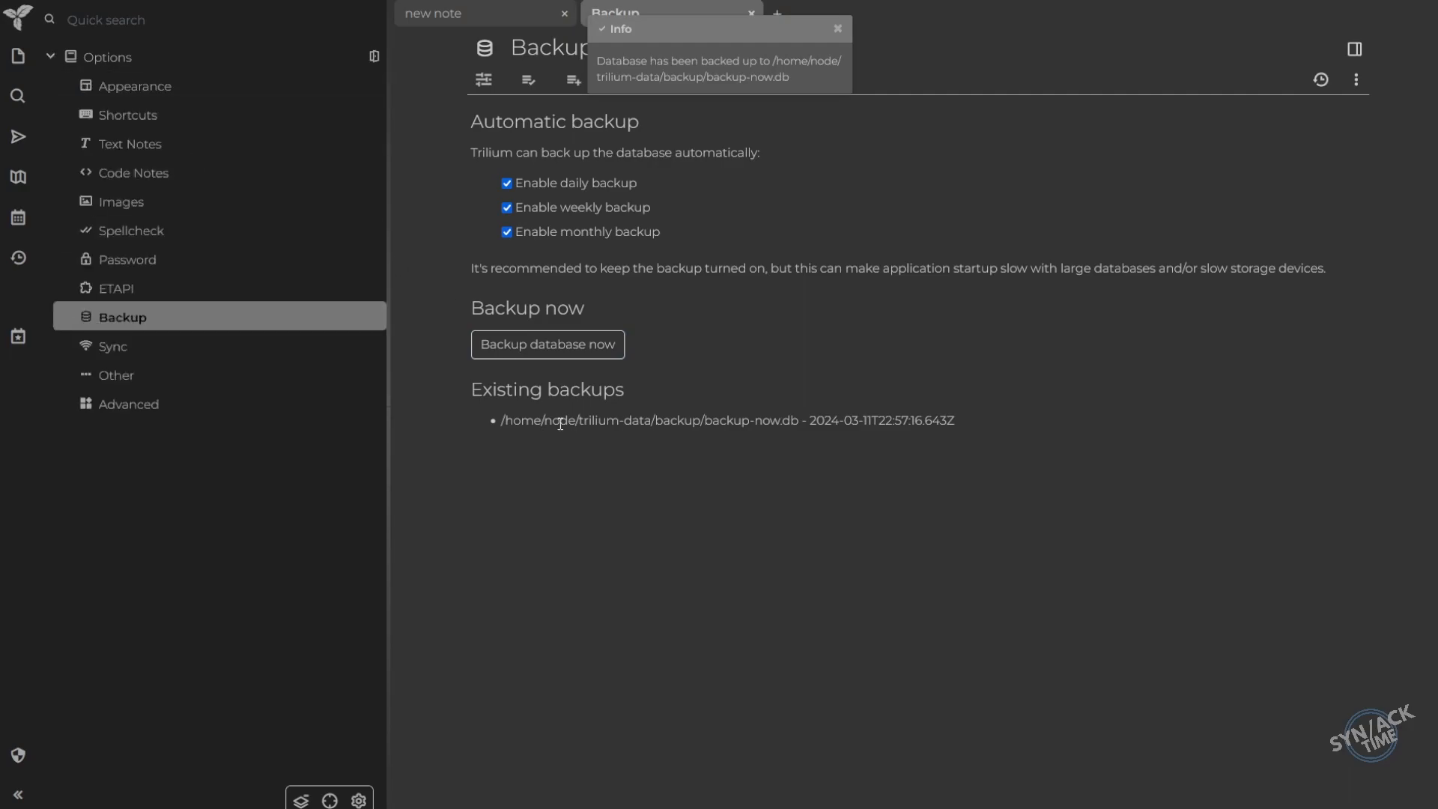
# - Review the Sync, Shortcuts and Appearance settings, then close the Options tab
pyautogui.click(114, 346)
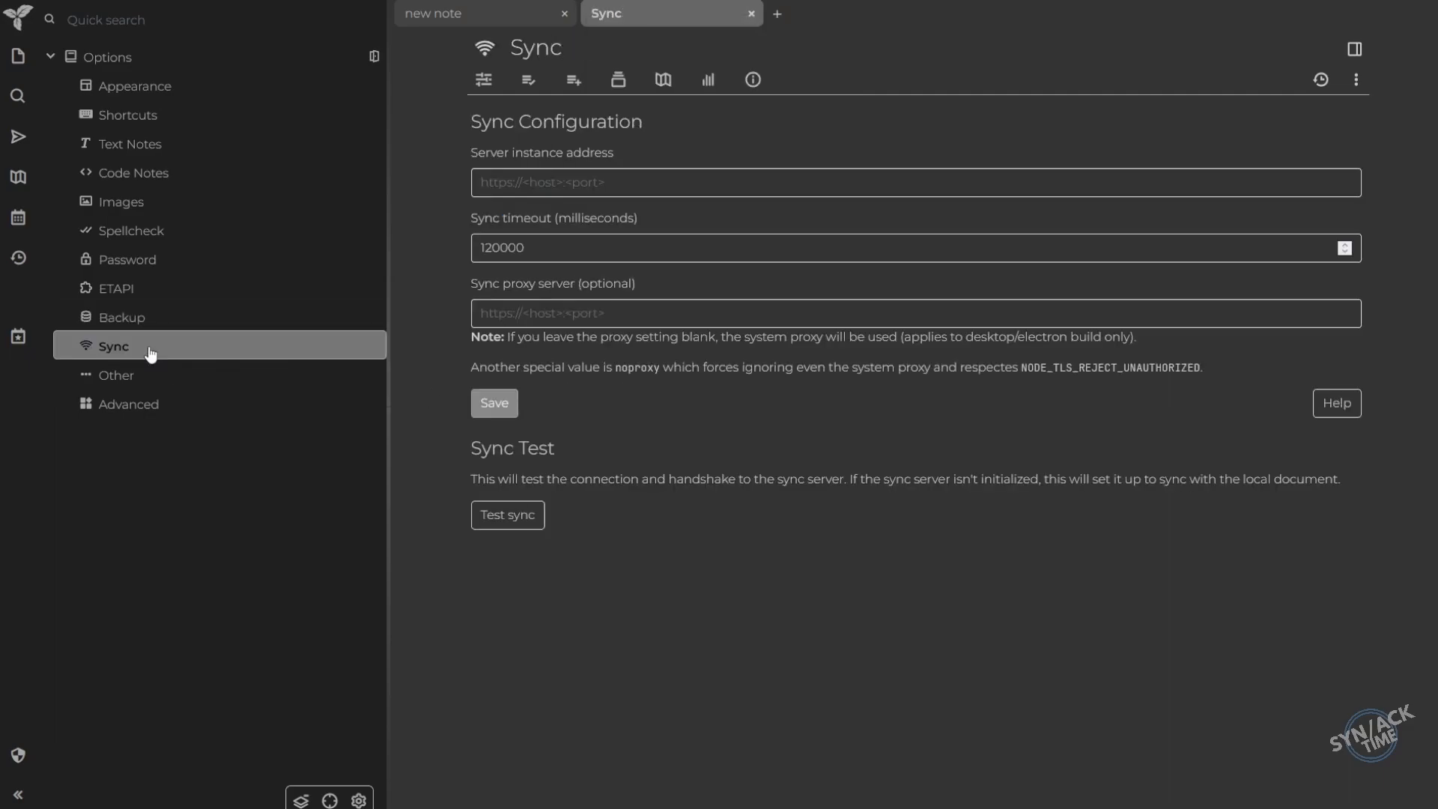
pyautogui.moveTo(174, 353)
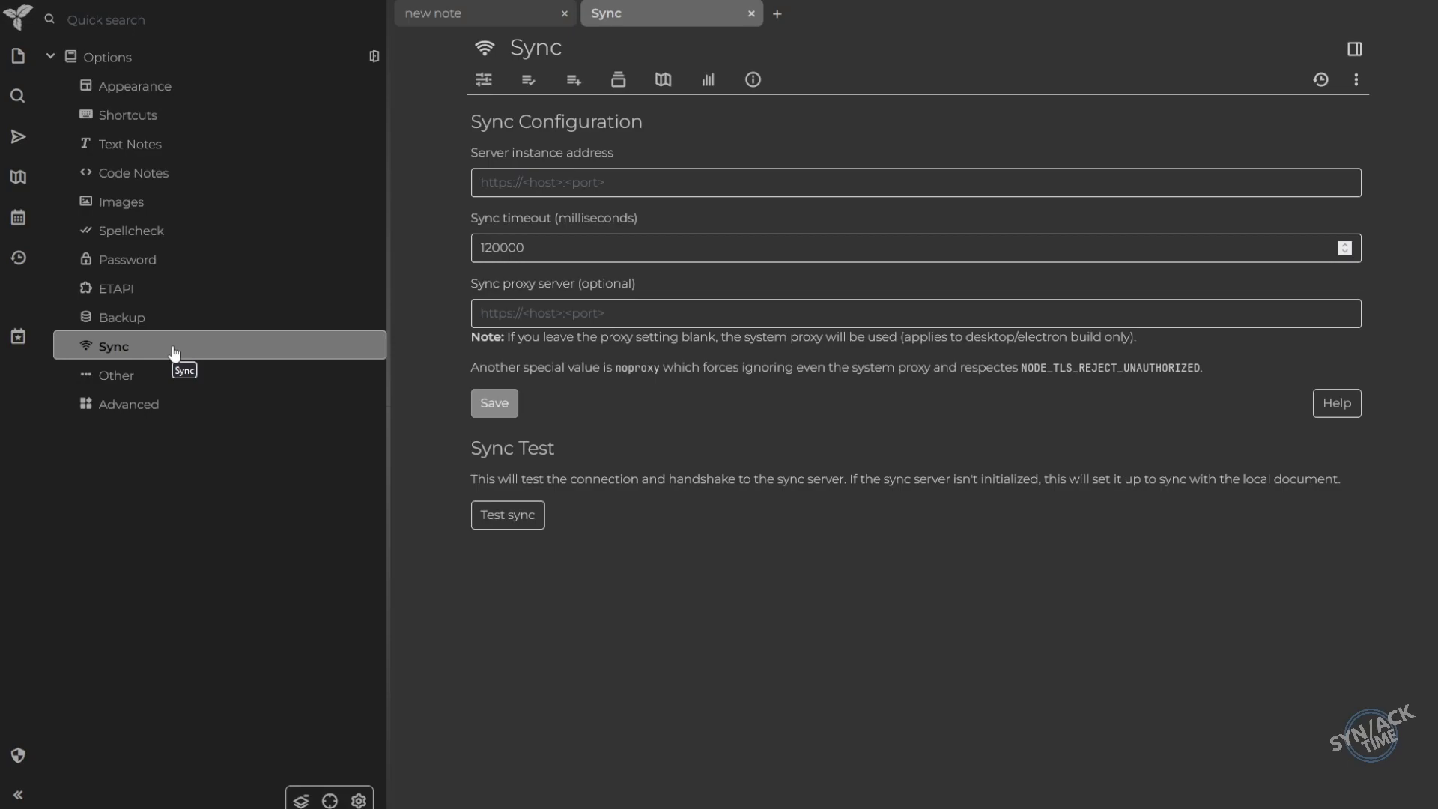
pyautogui.click(128, 114)
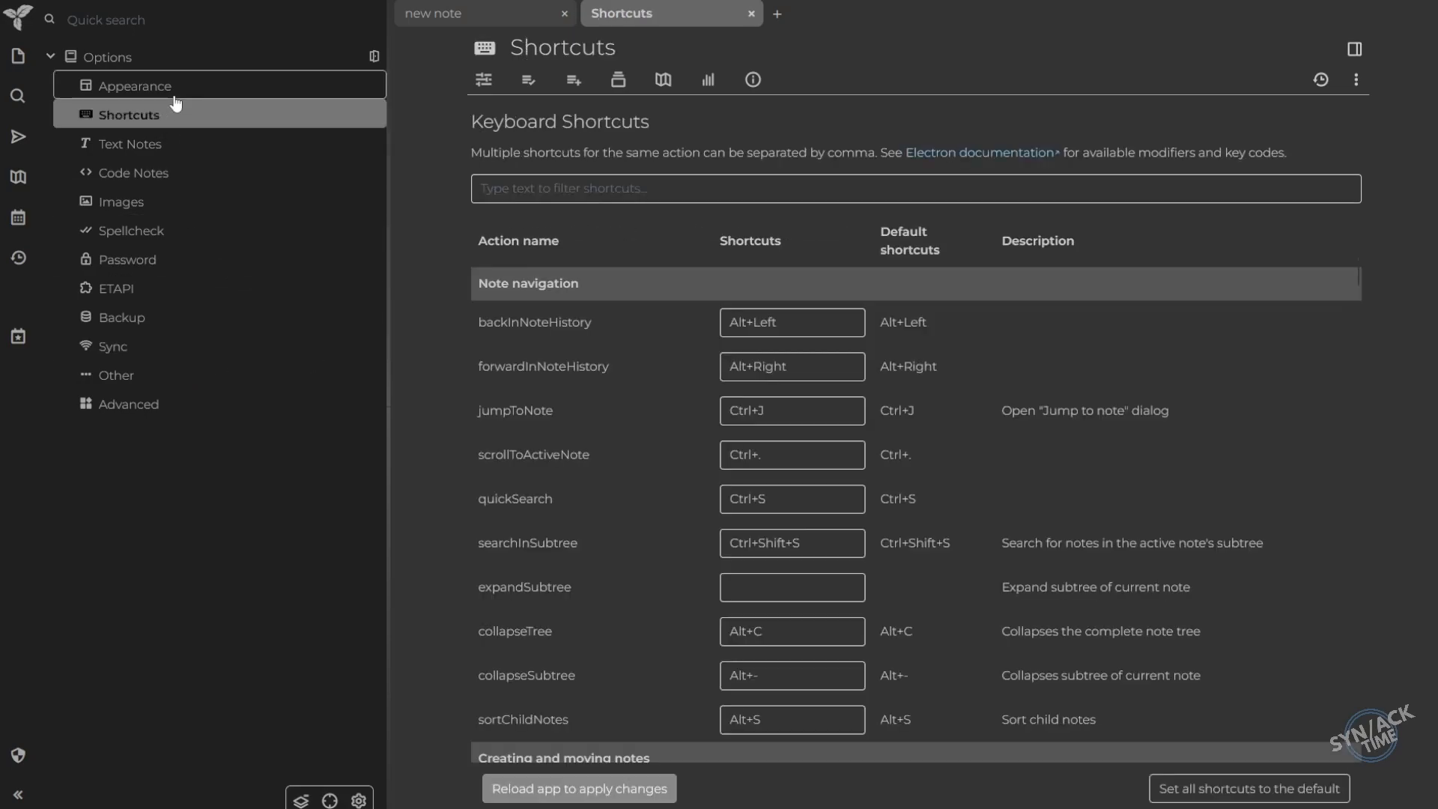
pyautogui.click(134, 86)
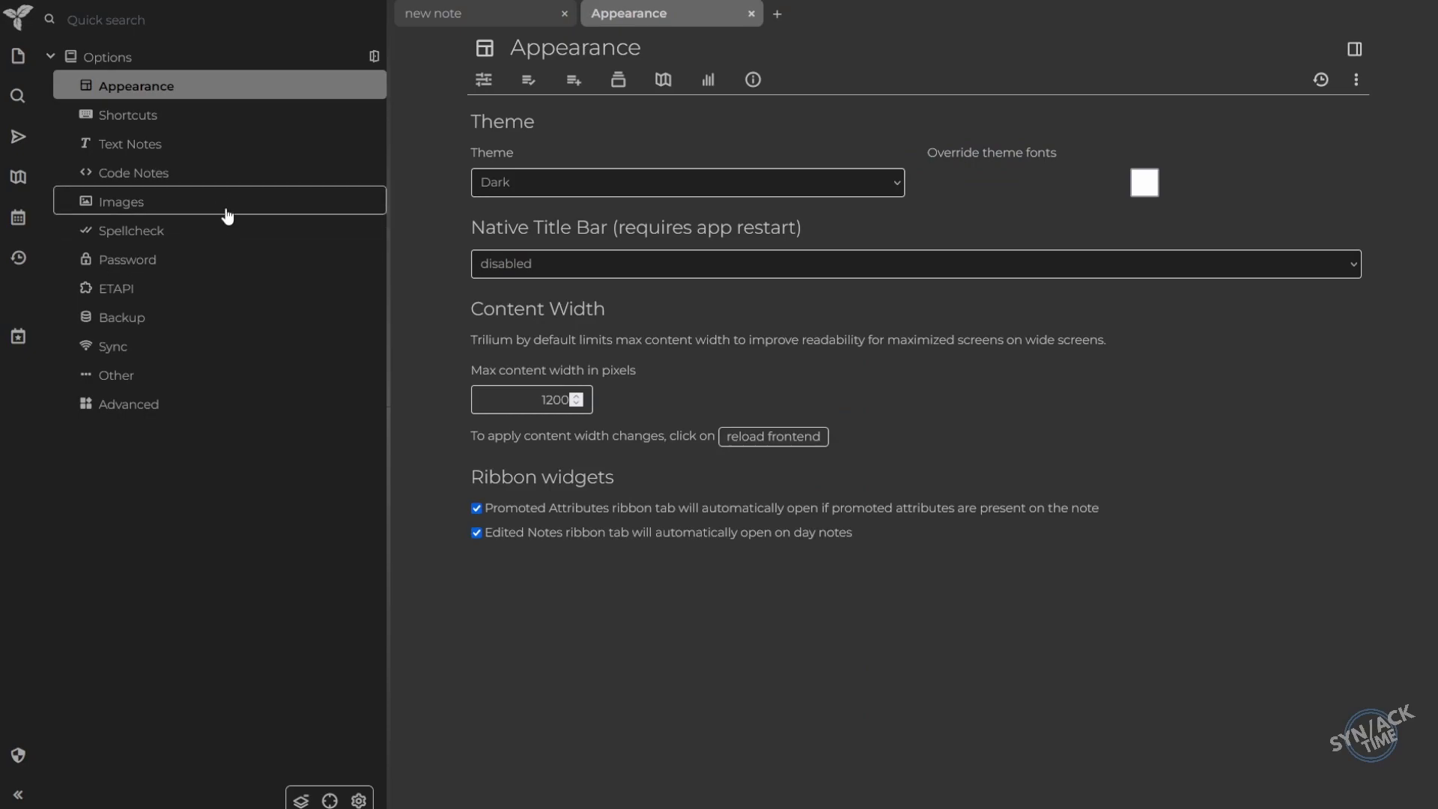
pyautogui.moveTo(414, 409)
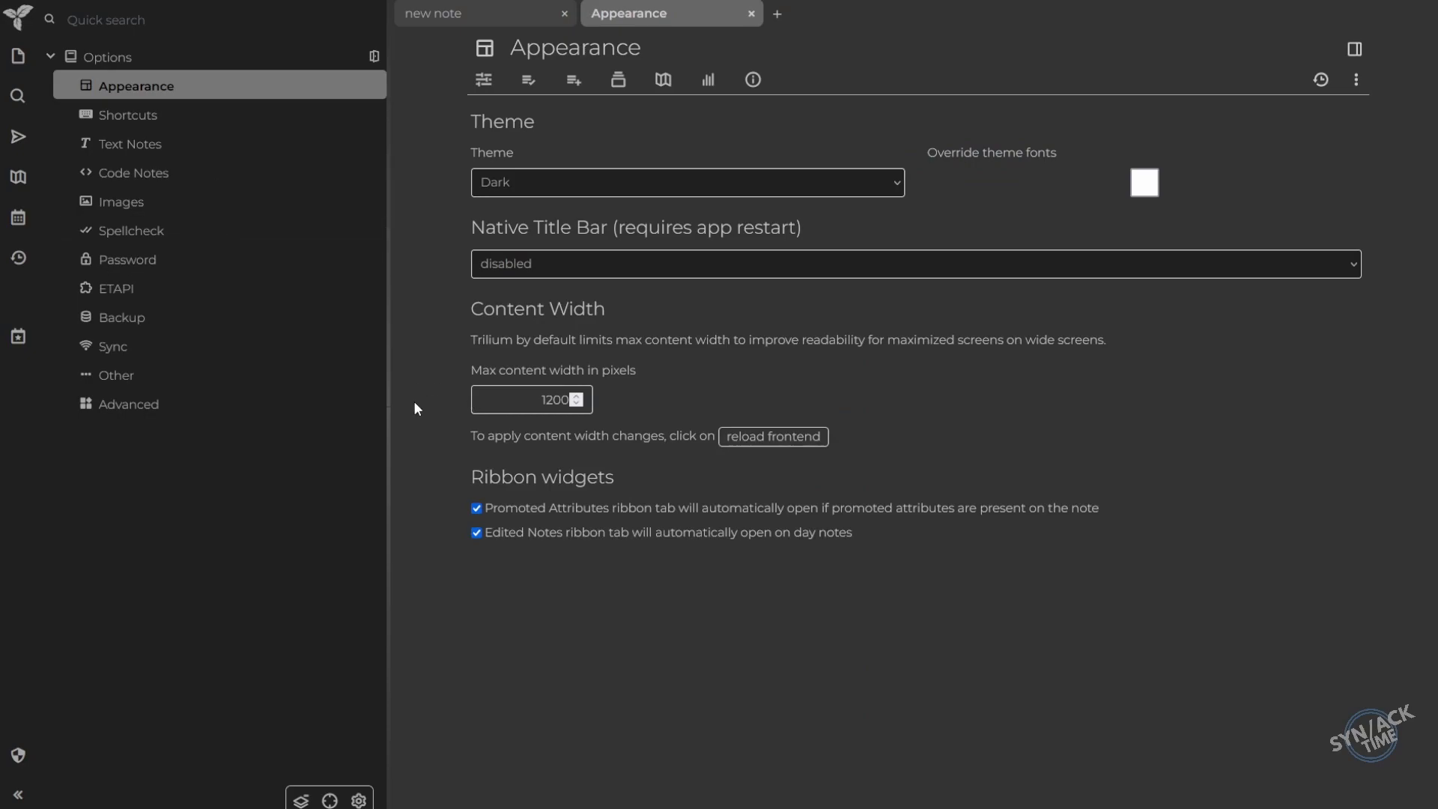
pyautogui.click(751, 13)
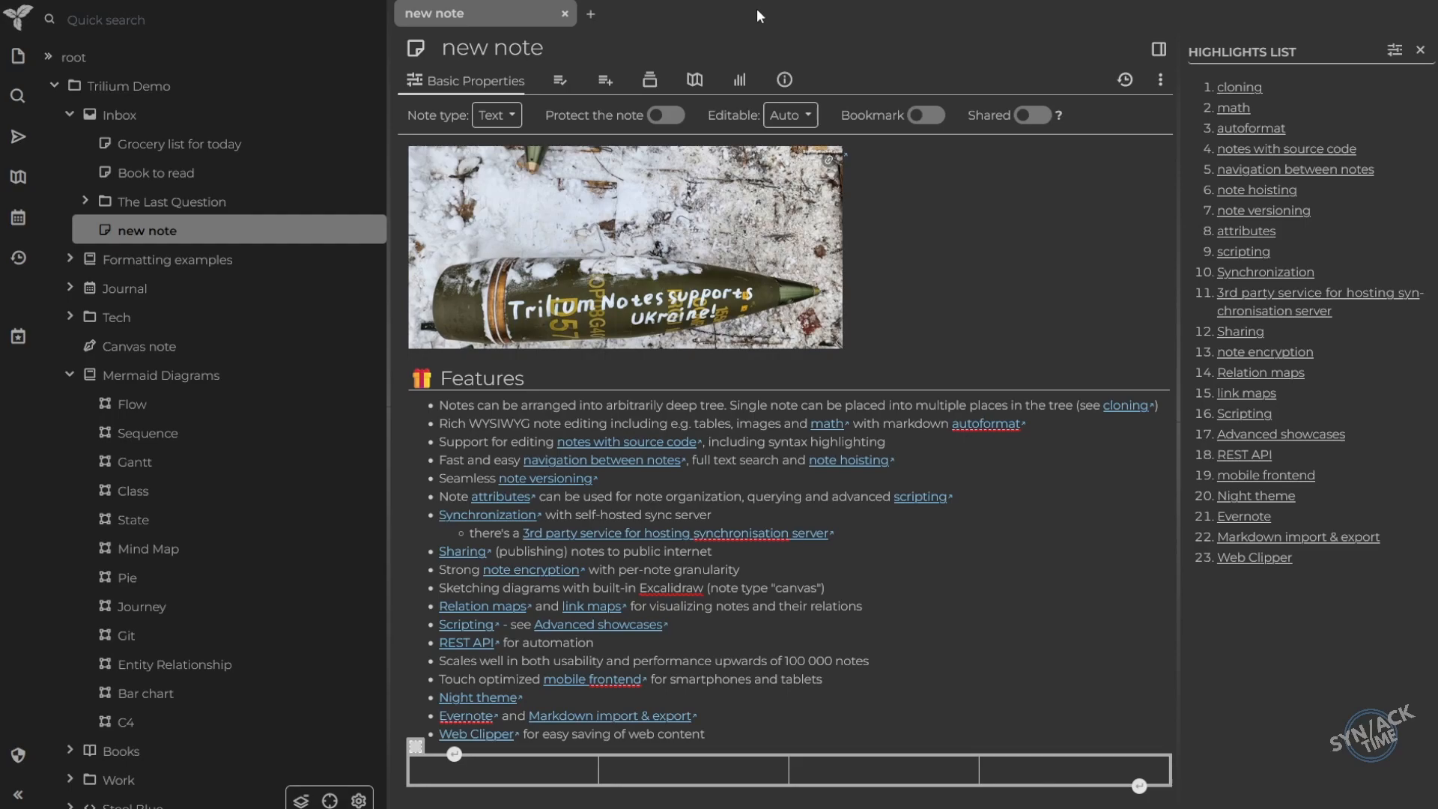
pyautogui.moveTo(941, 187)
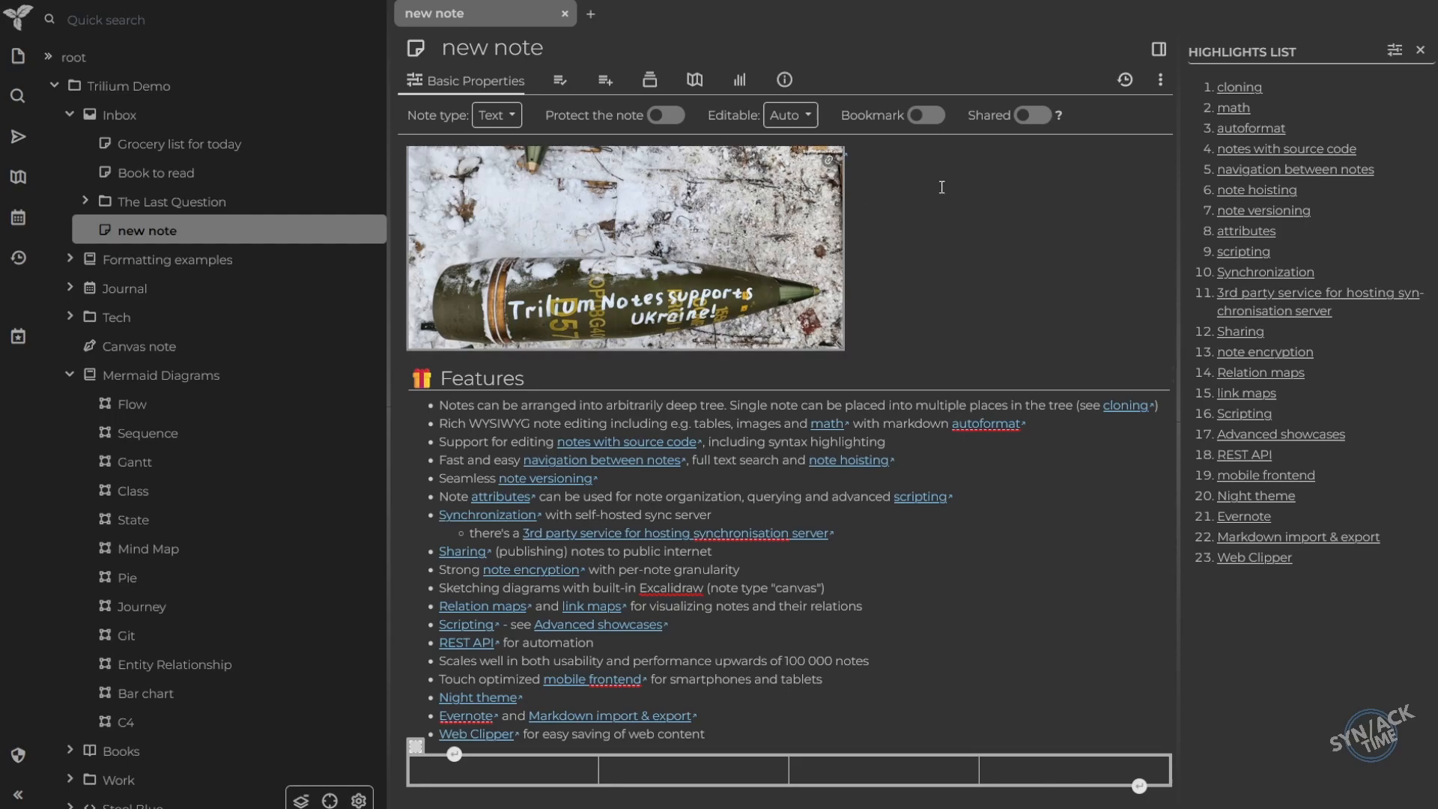
pyautogui.click(1037, 115)
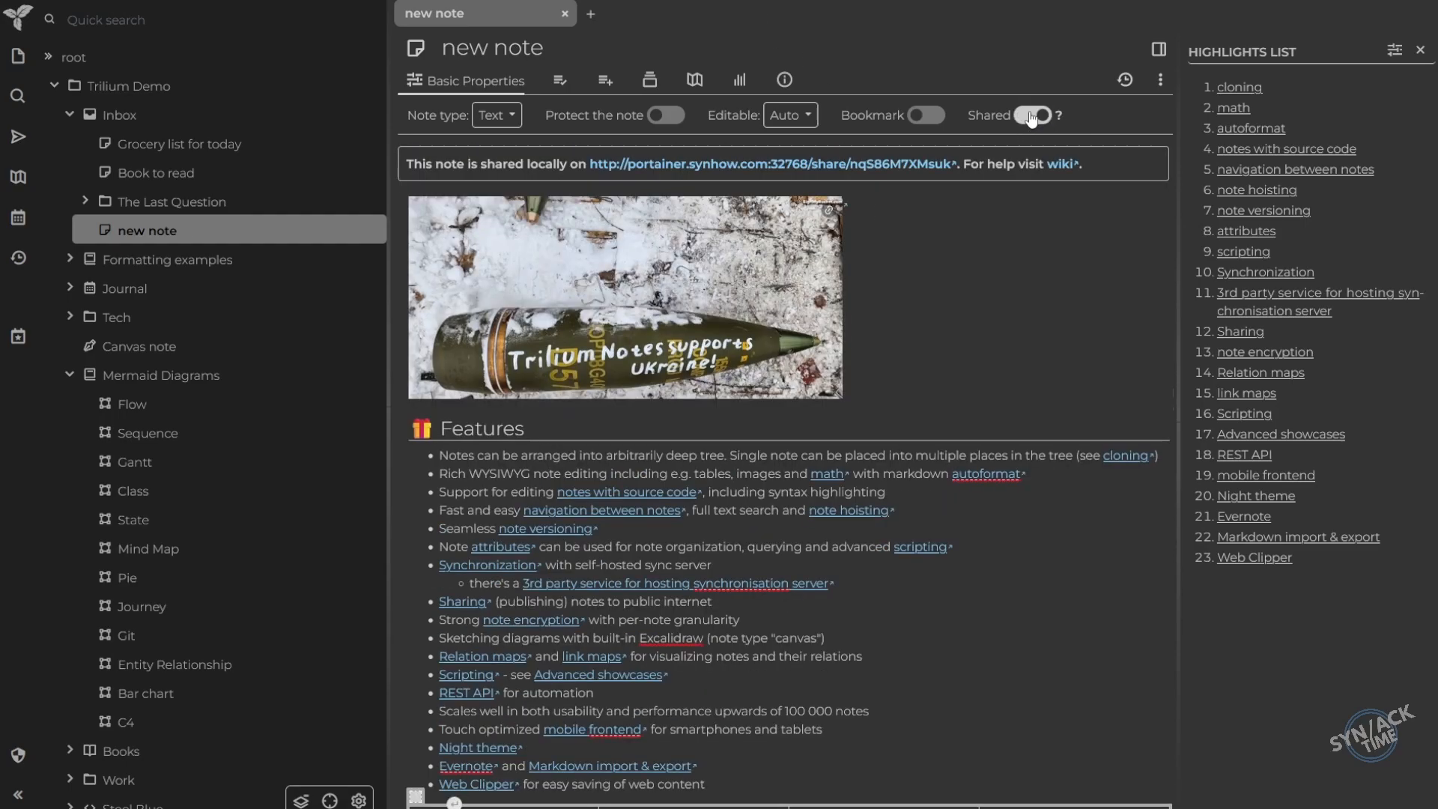
pyautogui.click(1030, 114)
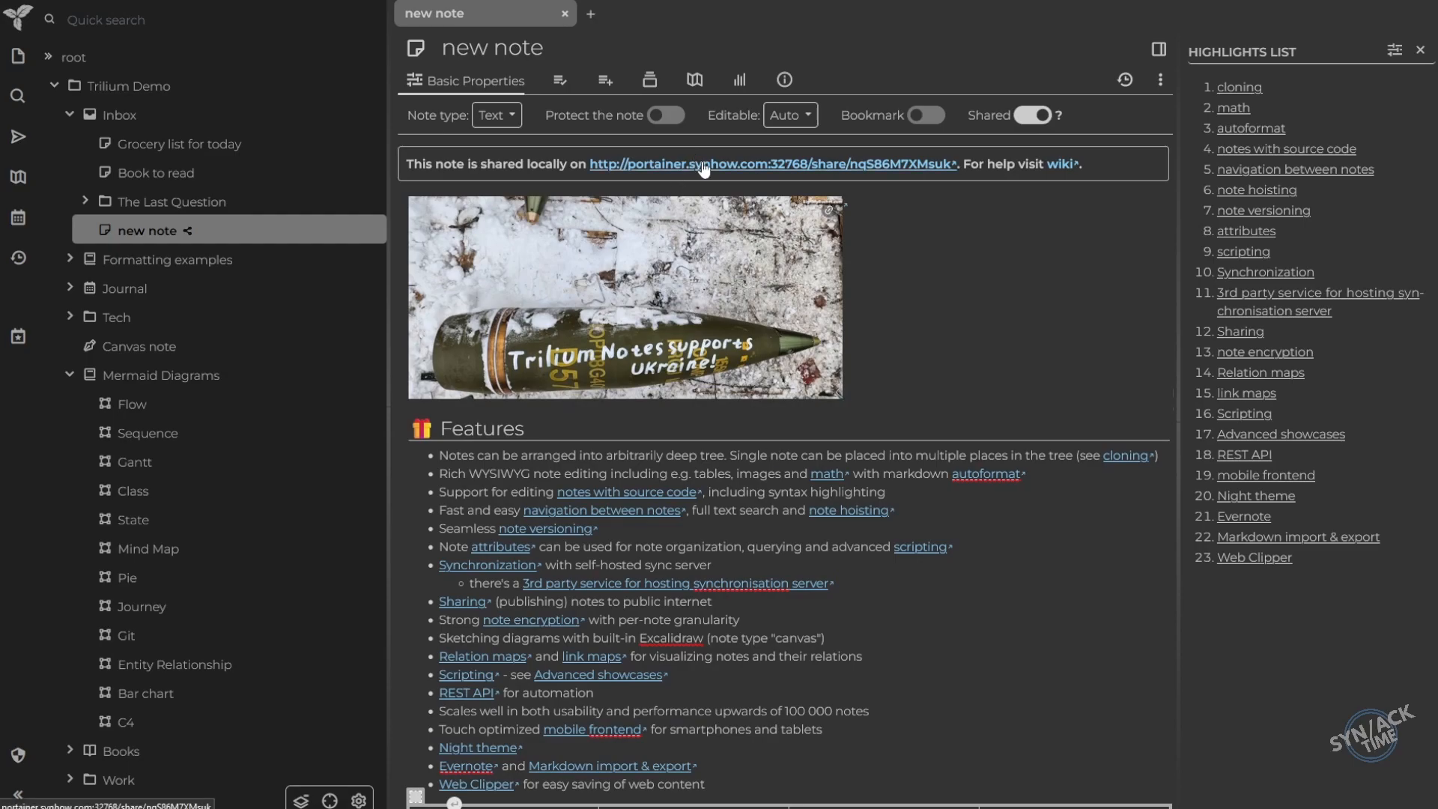
pyautogui.click(1028, 114)
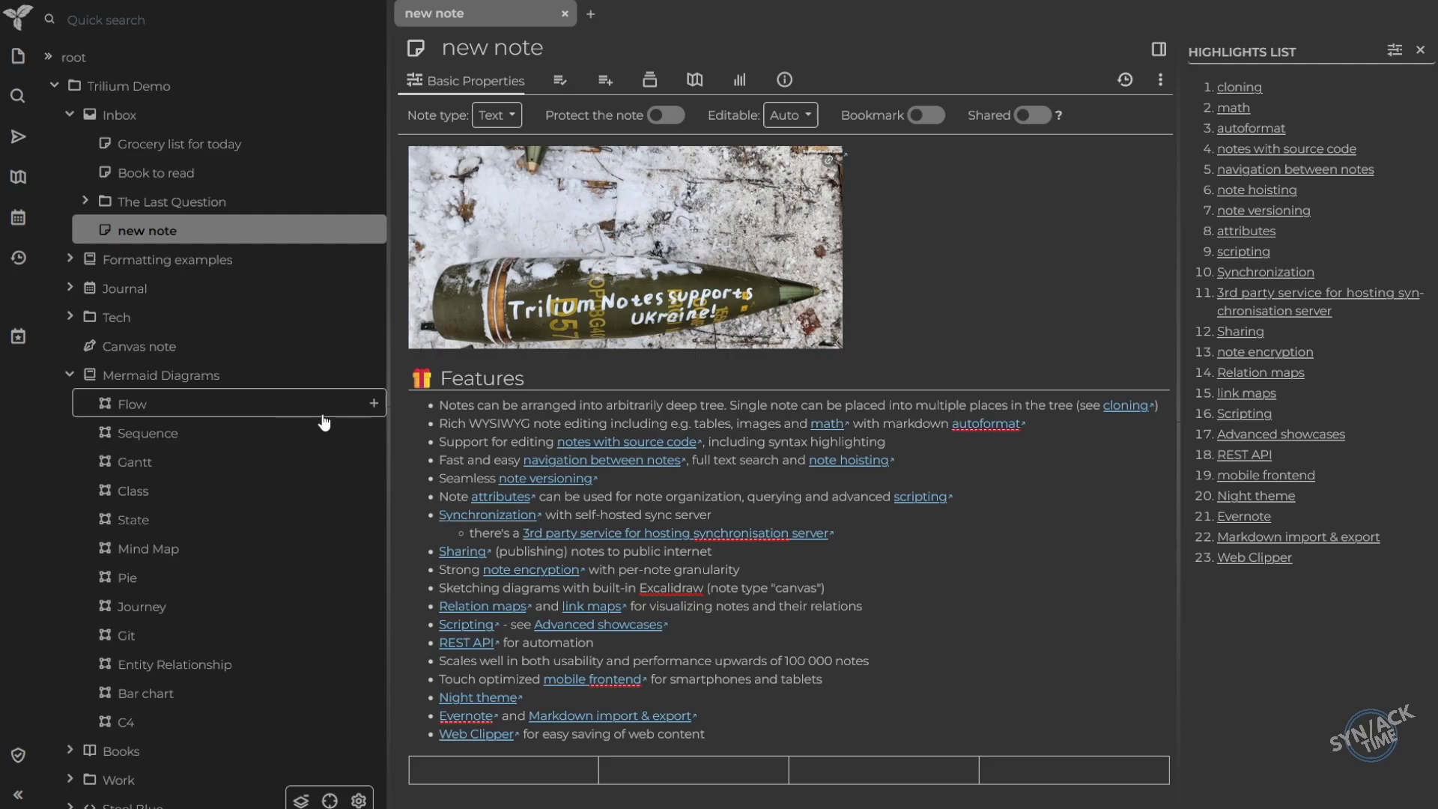
pyautogui.moveTo(450, 396)
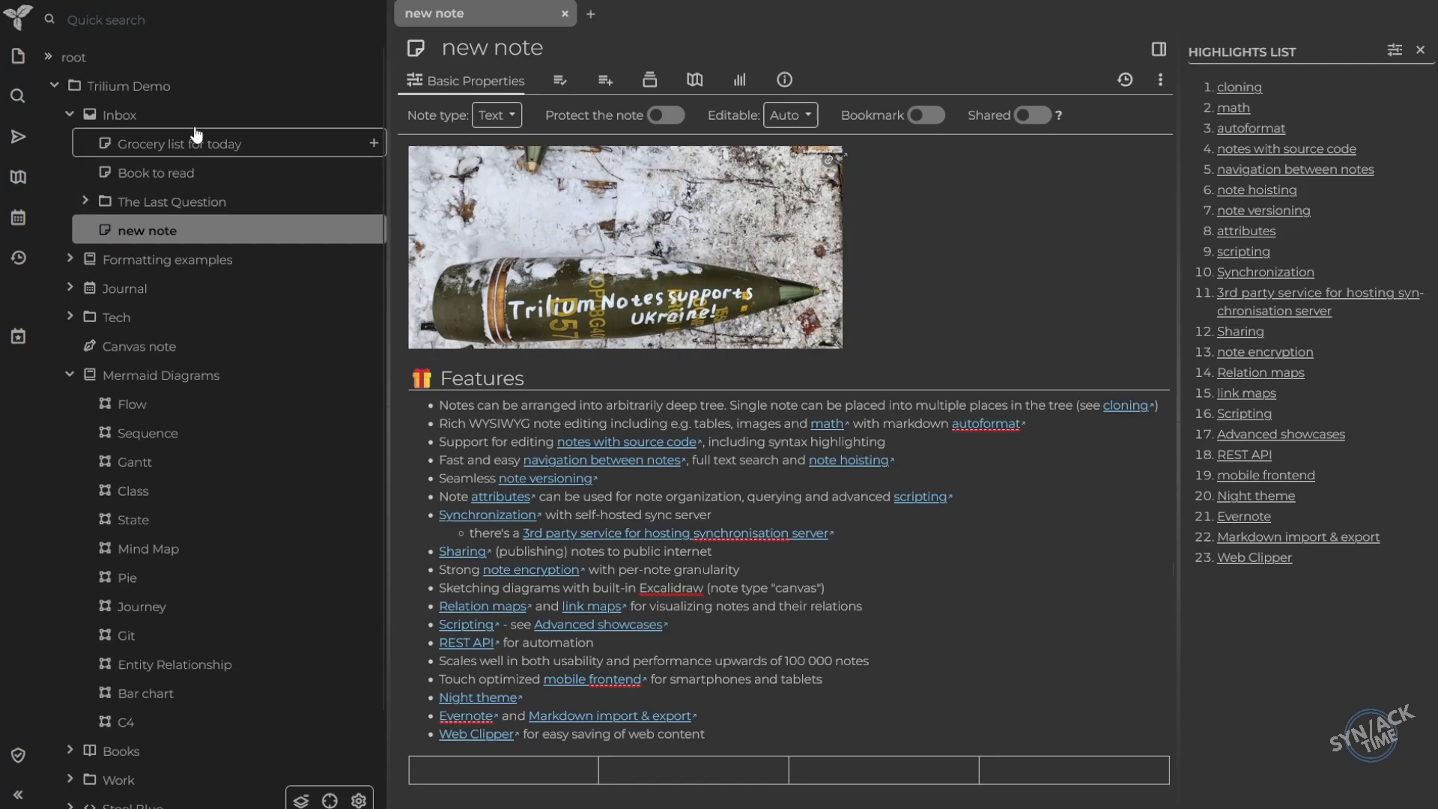
pyautogui.rightClick(128, 85)
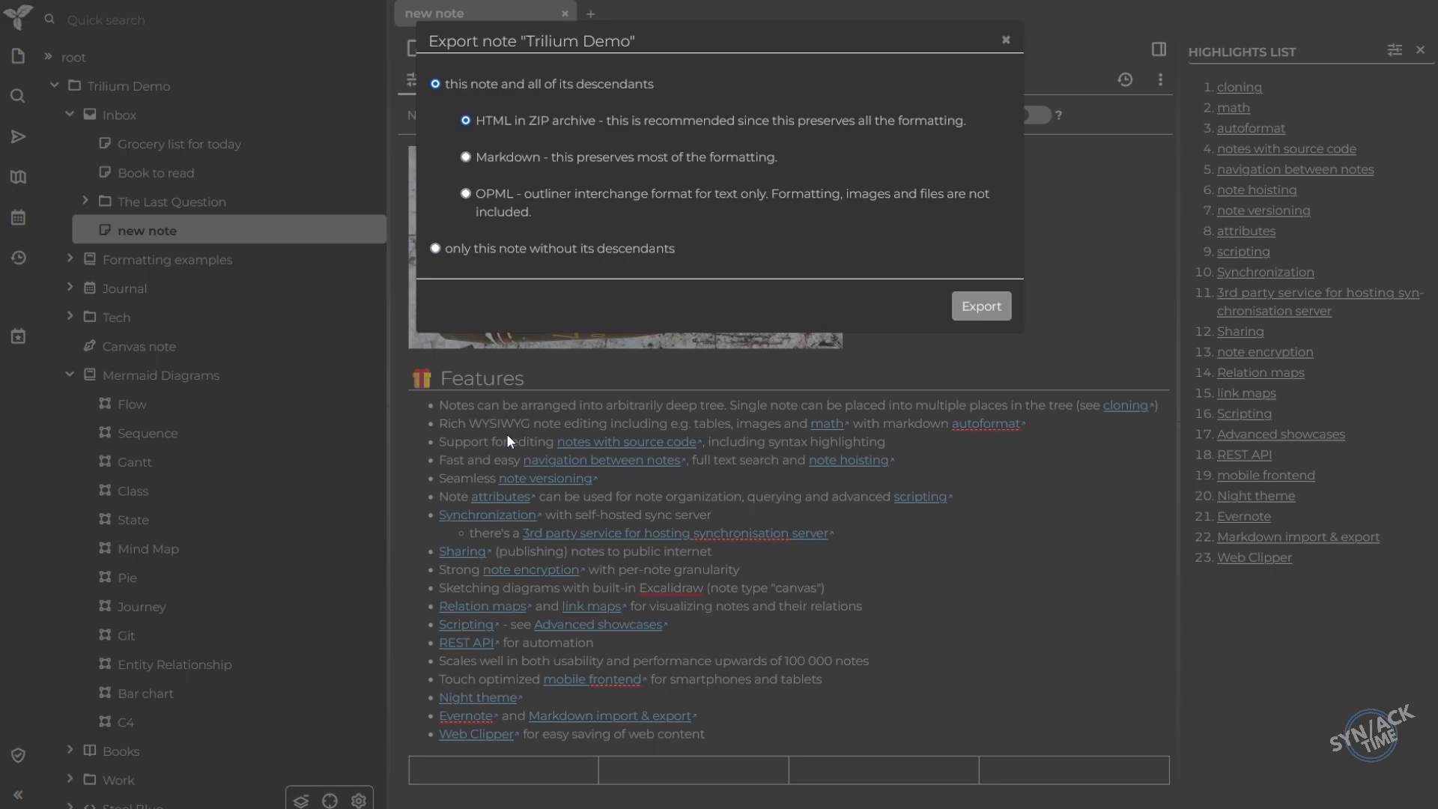
pyautogui.moveTo(682, 323)
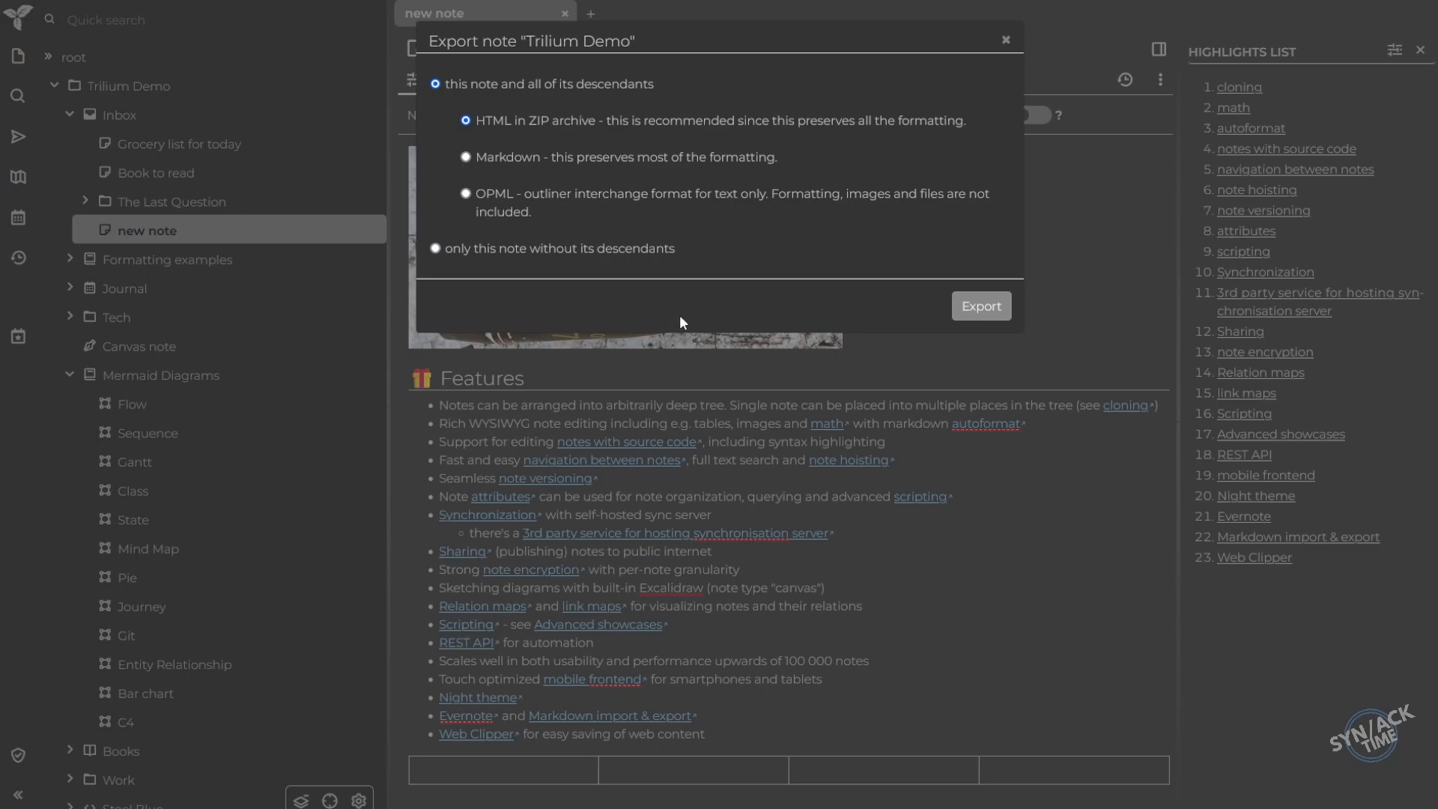
pyautogui.moveTo(769, 294)
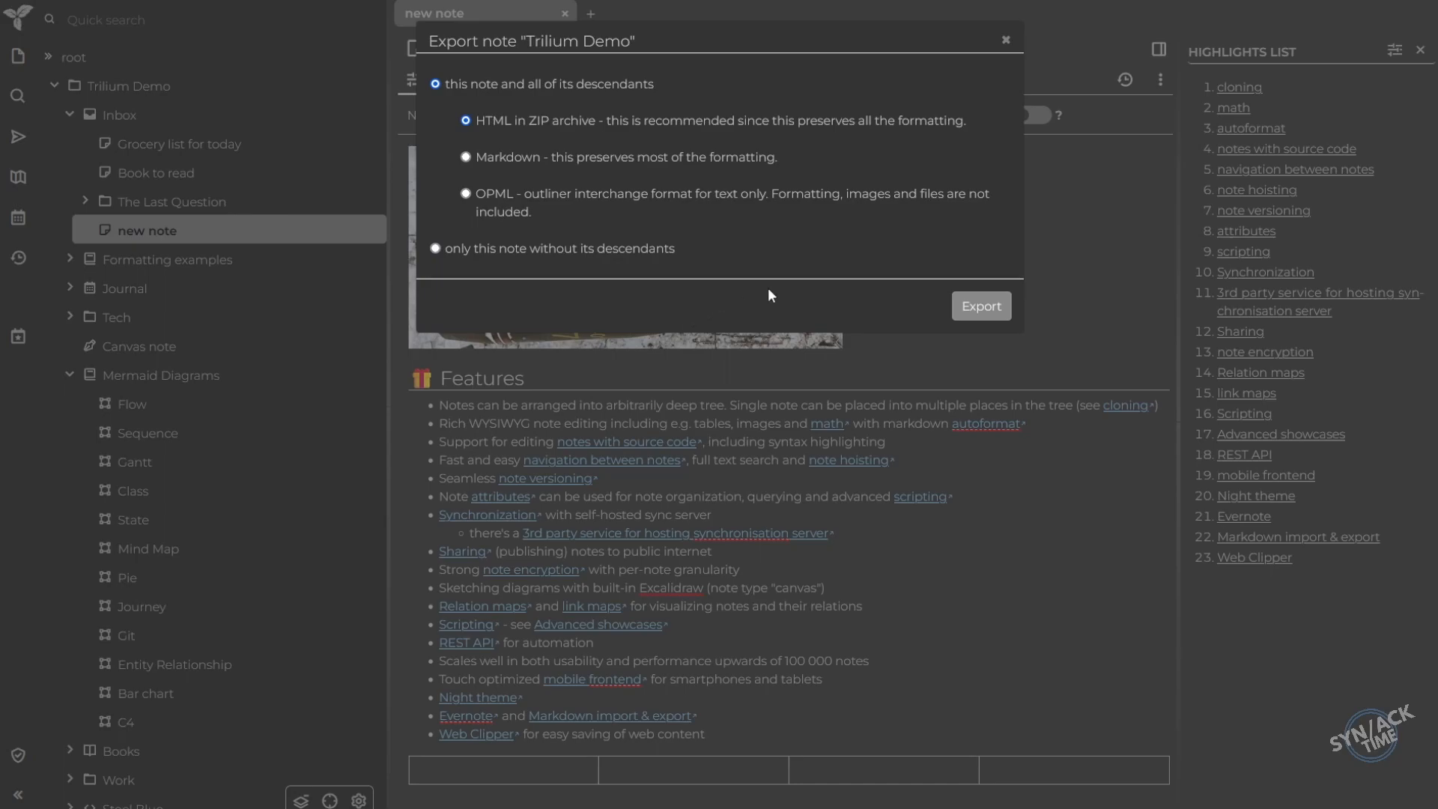
pyautogui.click(1004, 39)
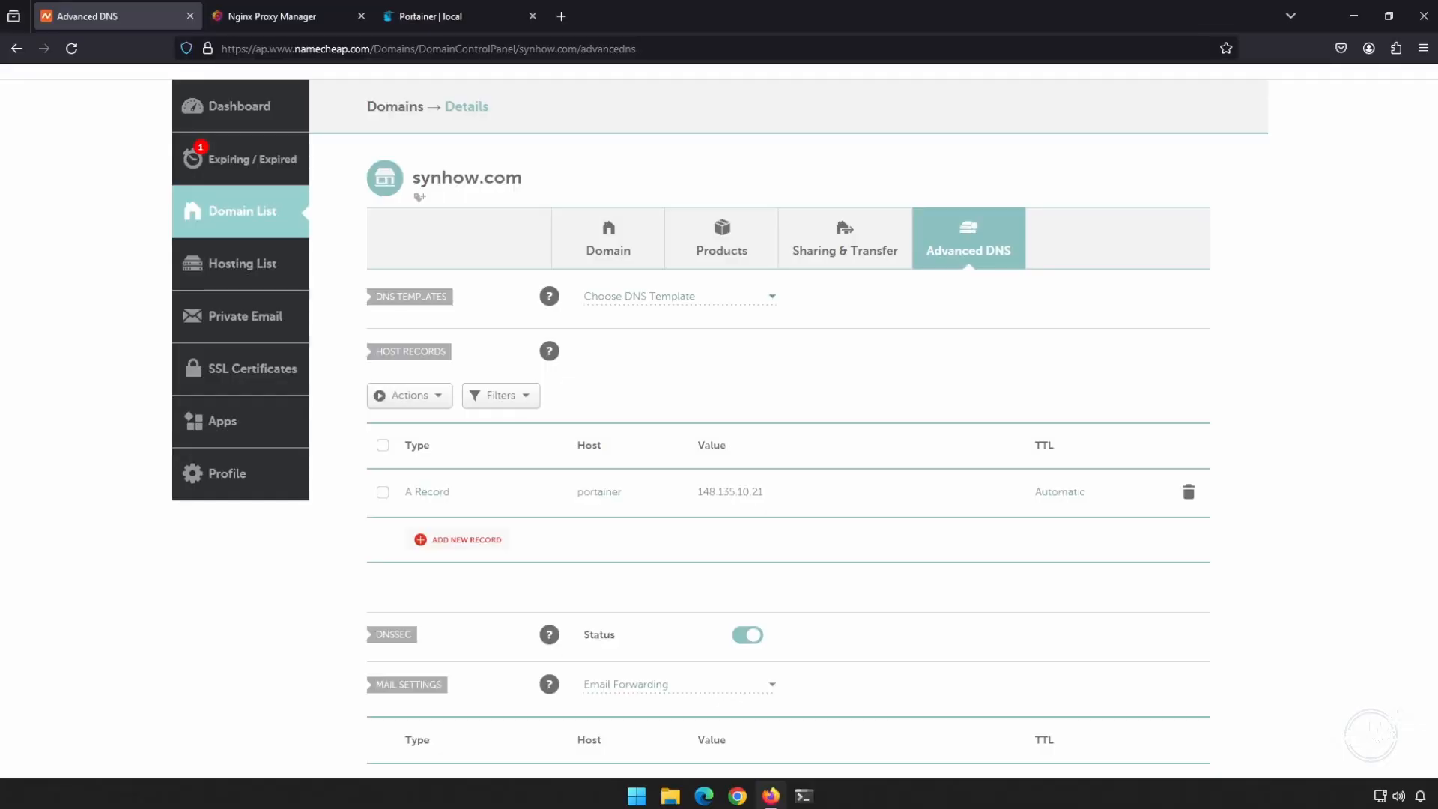
pyautogui.moveTo(181, 319)
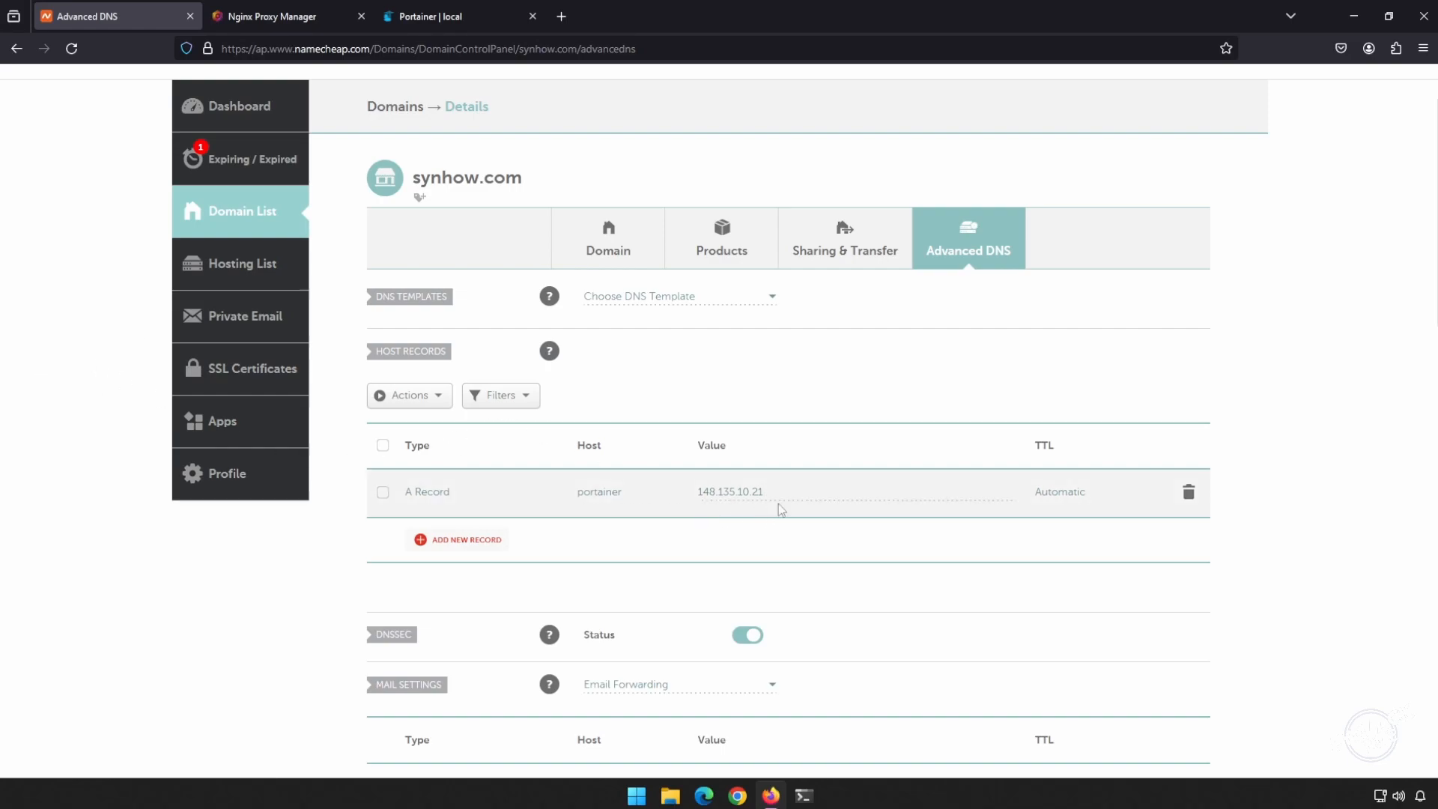
# - Add an A record with host 'notes' pointing to 148.135.10.21
pyautogui.click(464, 539)
pyautogui.write('n')
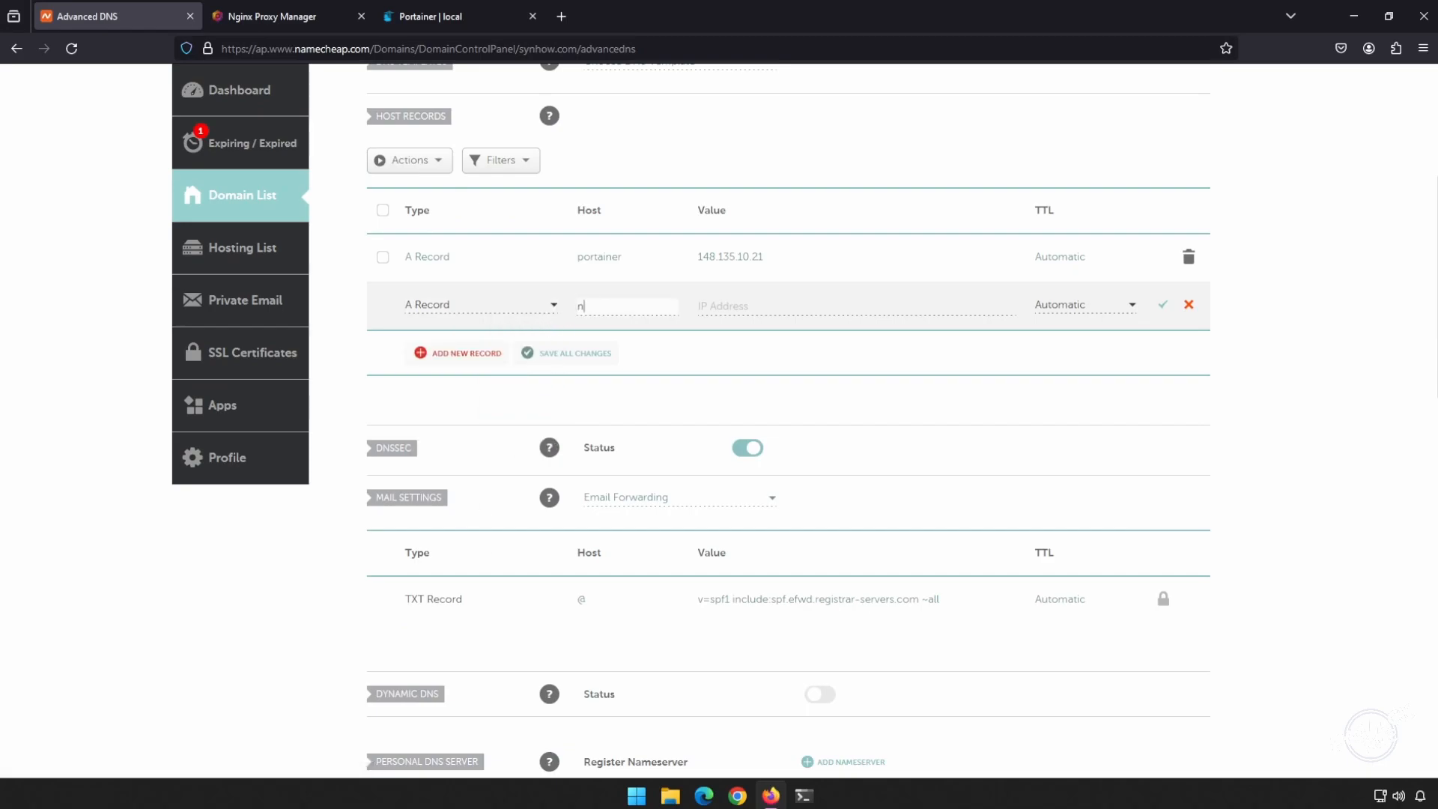
pyautogui.write('otes')
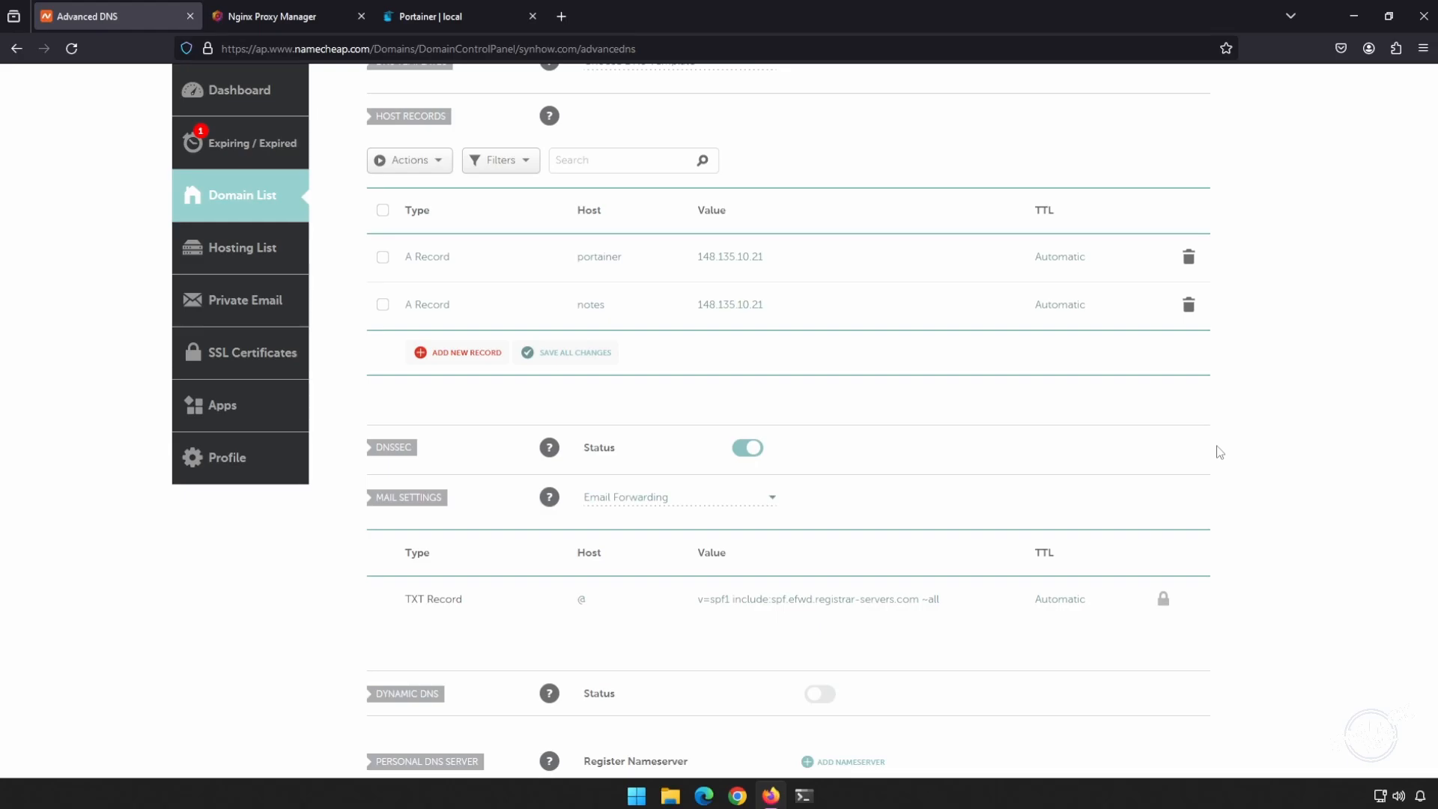
pyautogui.moveTo(1182, 441)
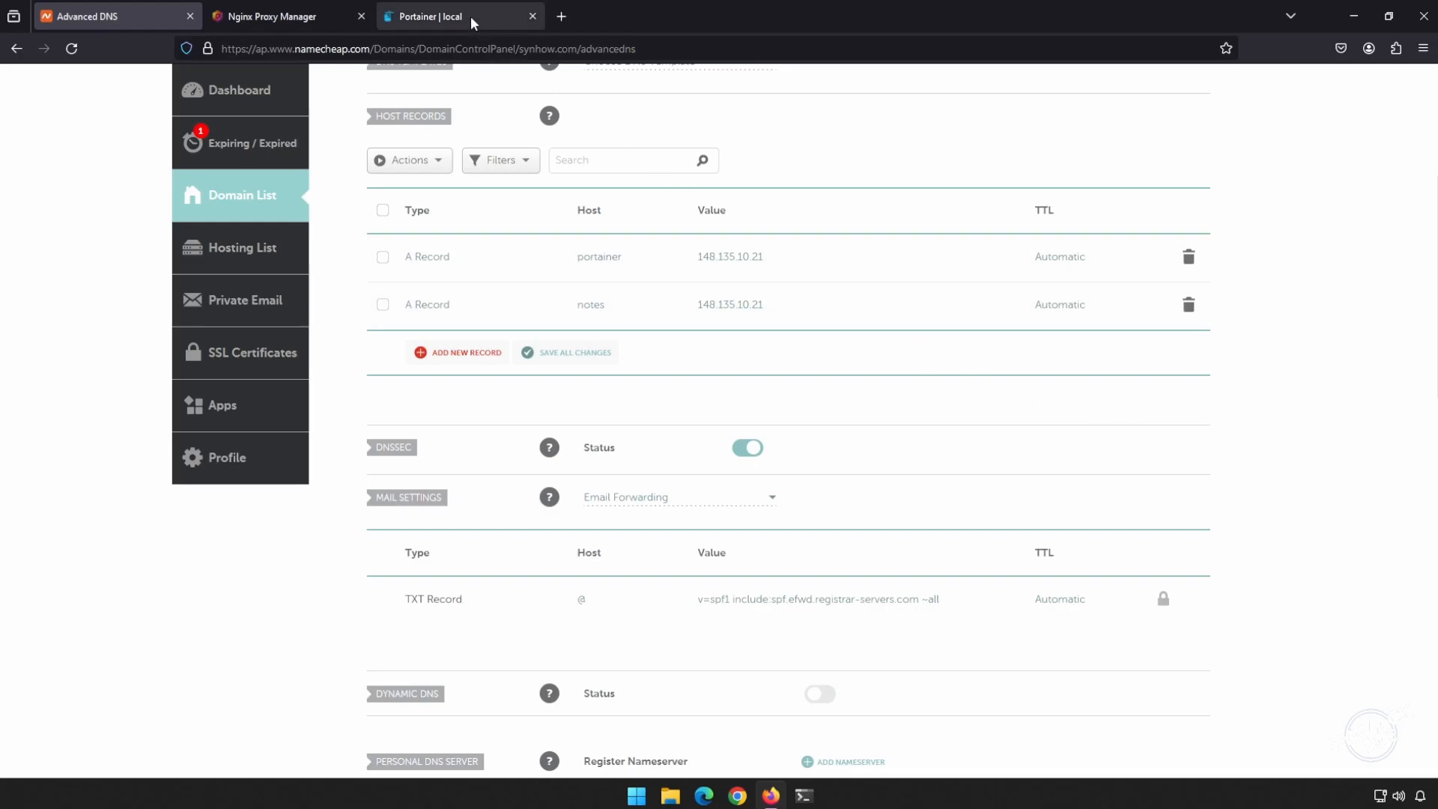
# - Switch to the Portainer tab to see nginx-app-1 and portainer running
pyautogui.click(432, 16)
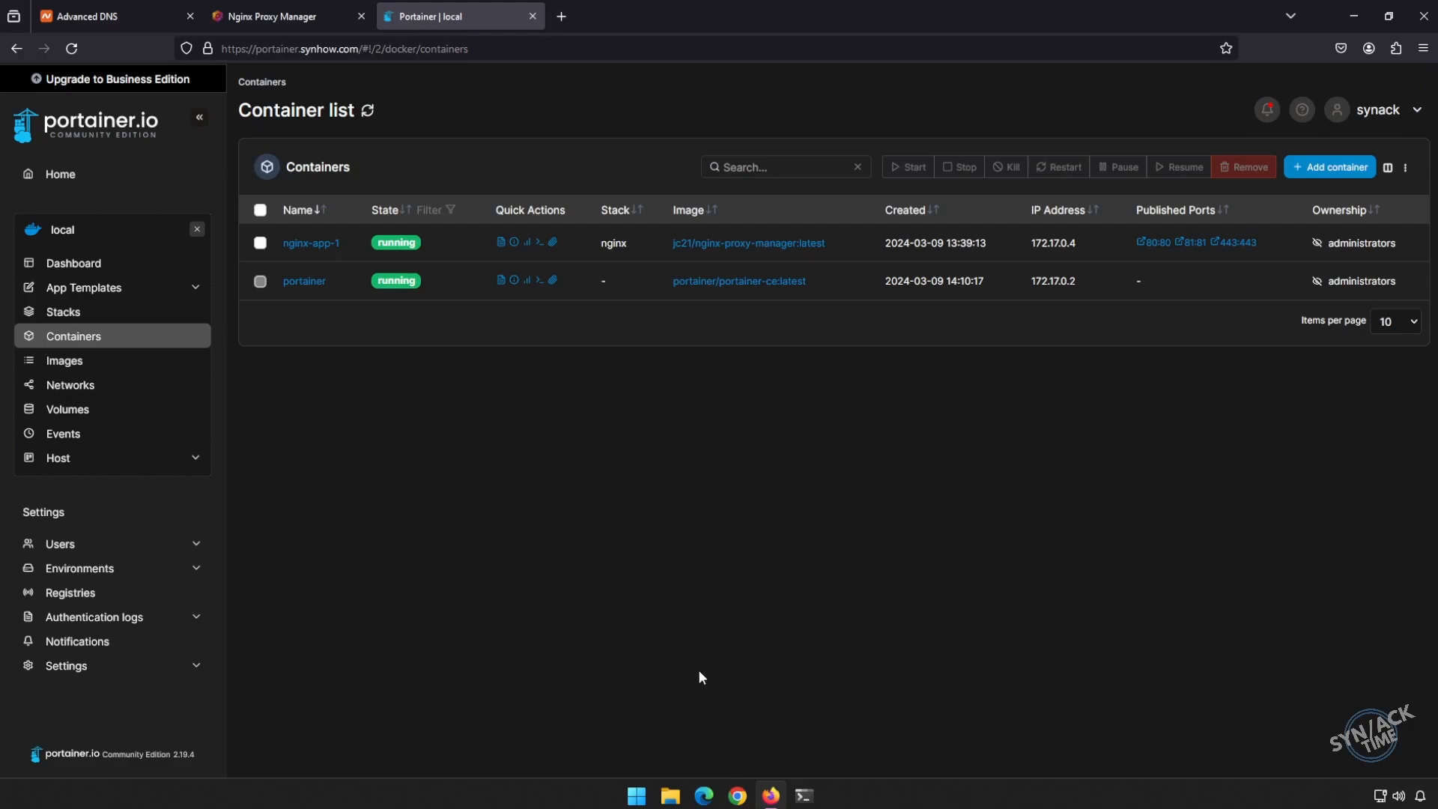
pyautogui.moveTo(615, 510)
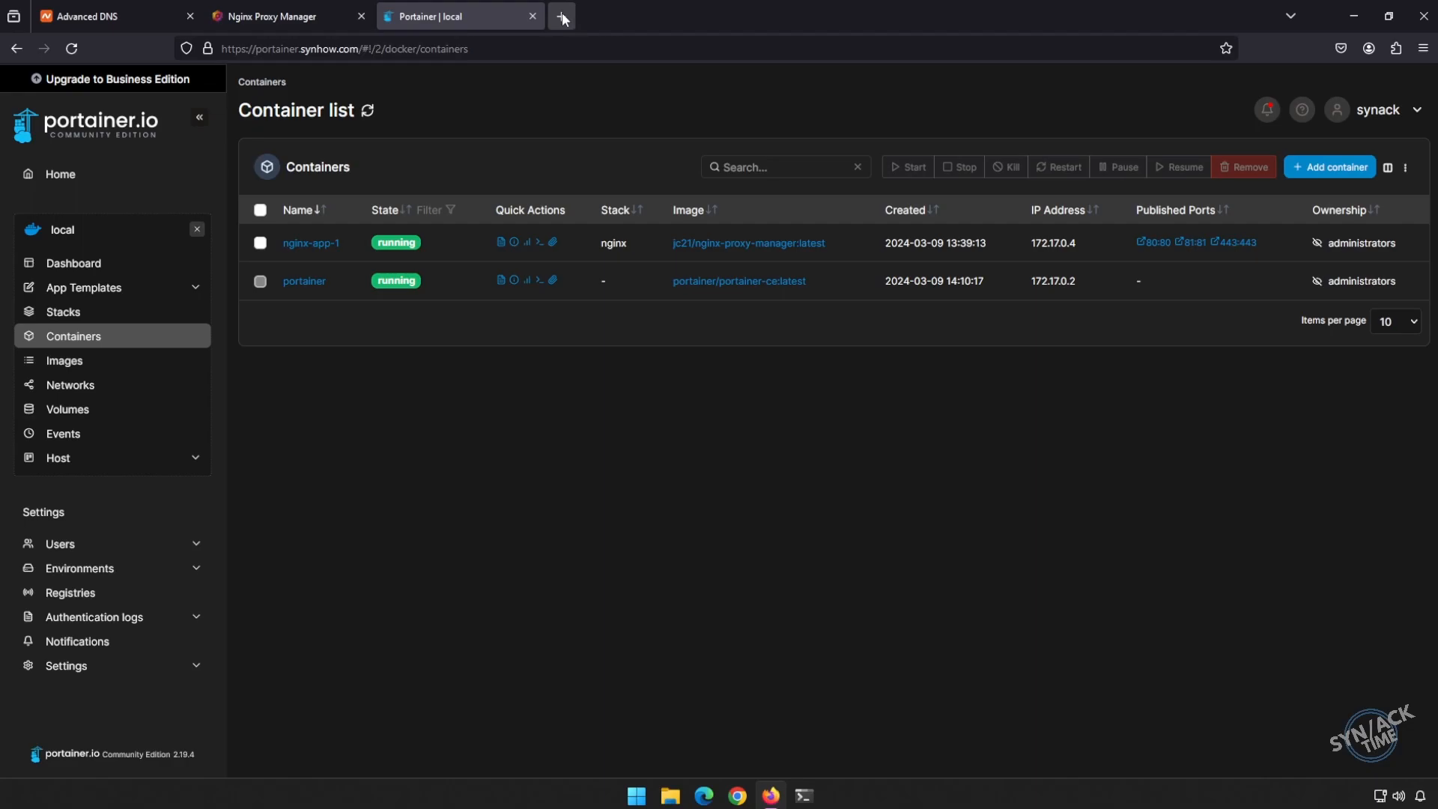
pyautogui.moveTo(560, 17)
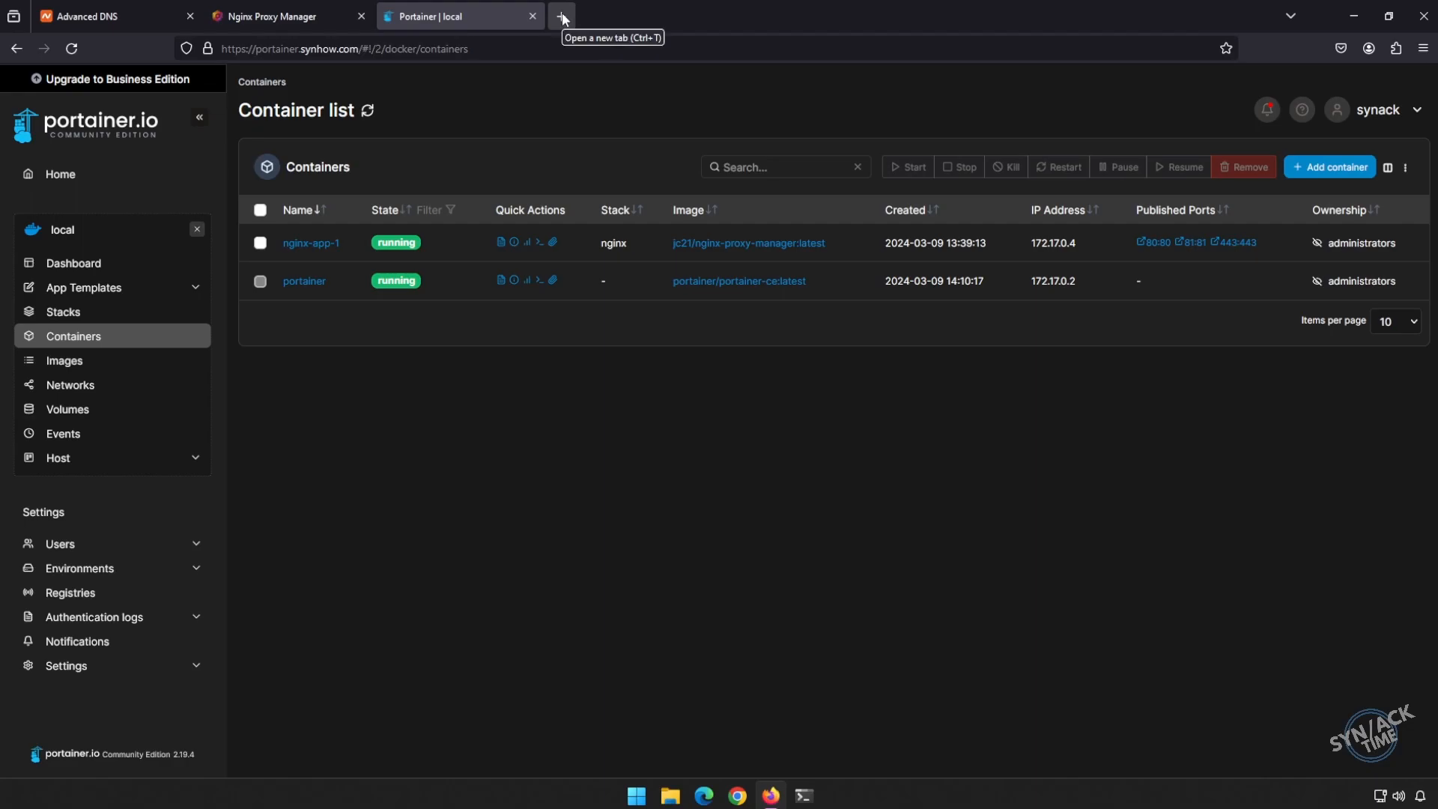
# - In a new tab, search Google for Trilium Notes and open the zadam/trilium GitHub repository
pyautogui.click(560, 16)
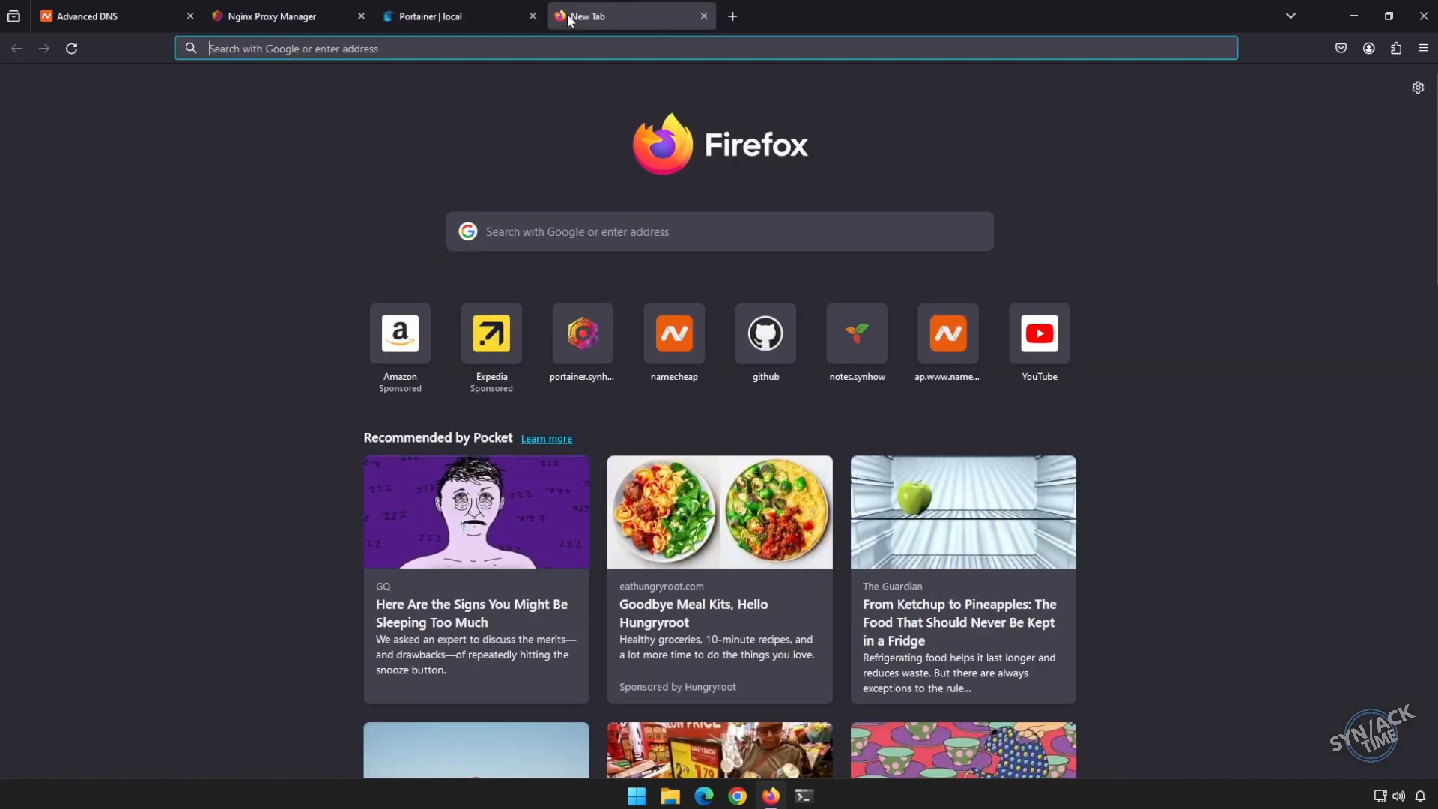
pyautogui.write('trill')
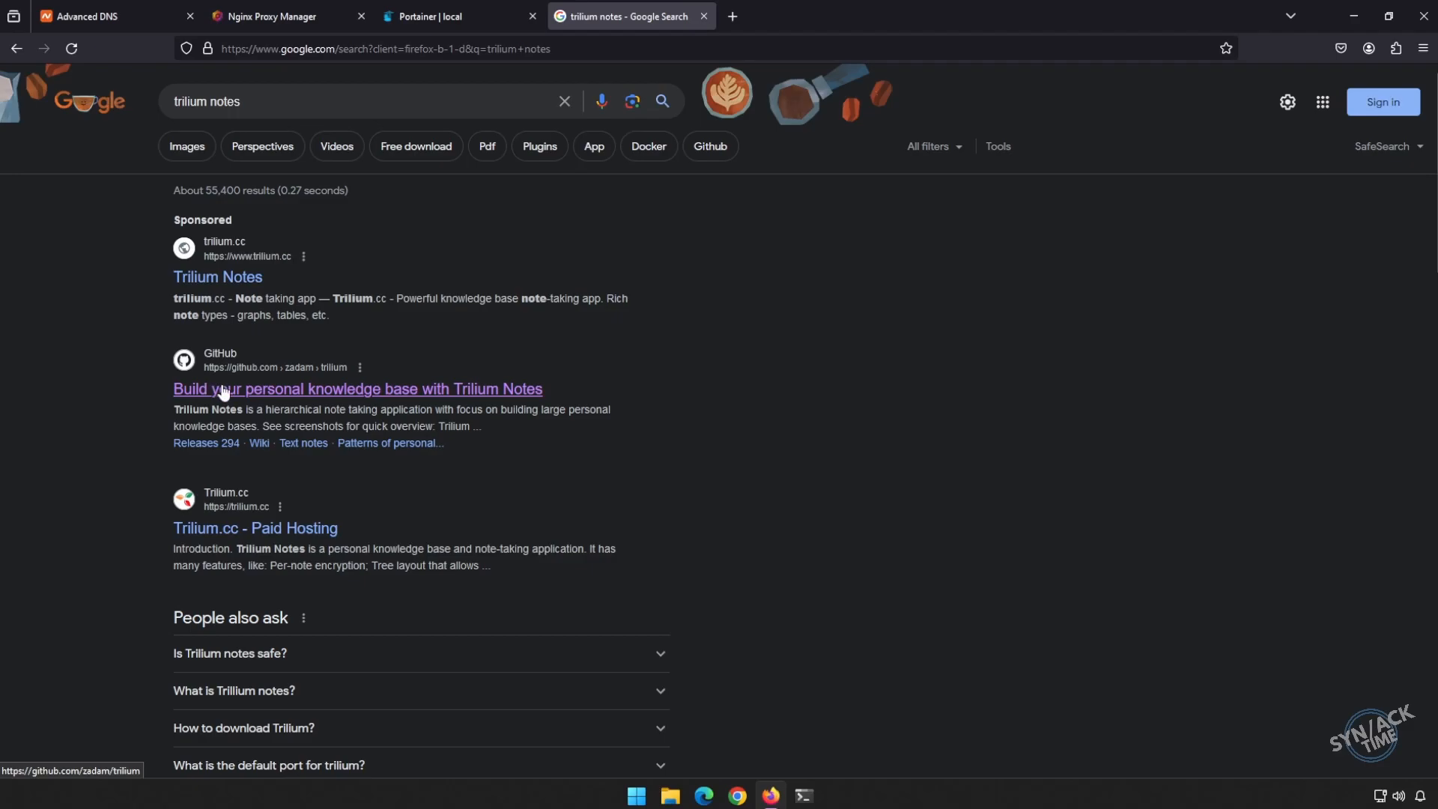
pyautogui.click(356, 389)
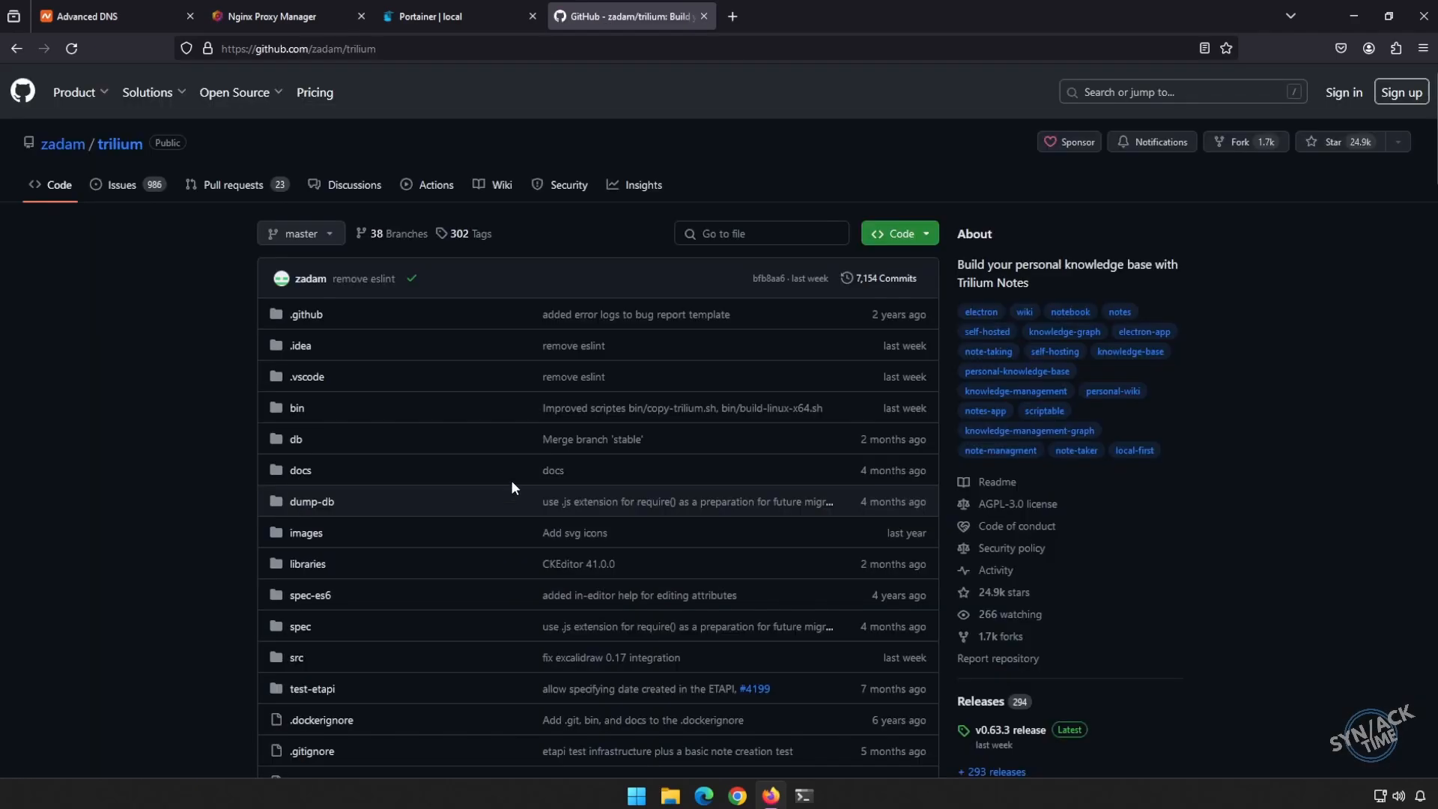
# - Scroll the Trilium README to Documentation and follow the 'See wiki for complete list' link
pyautogui.scroll(-3)
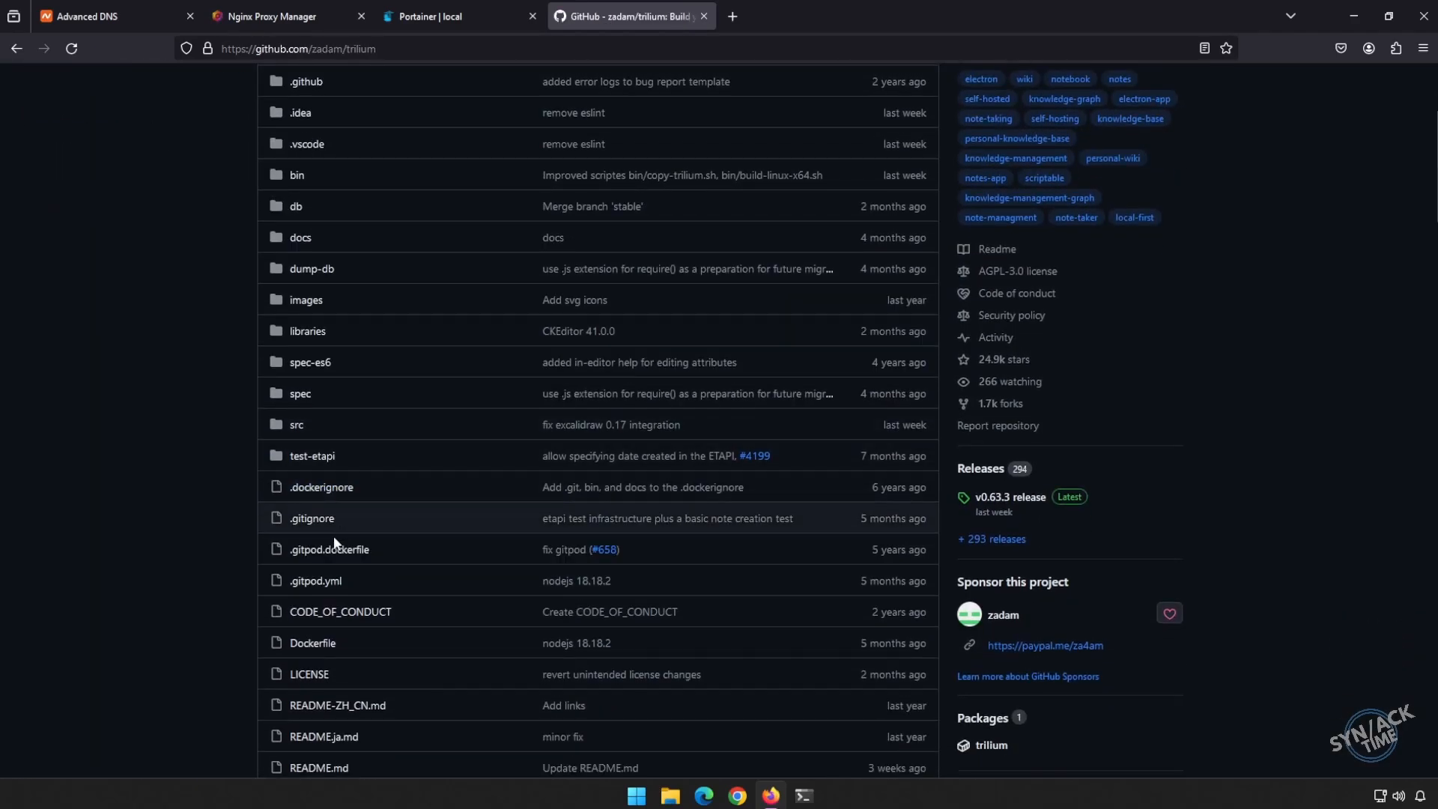
pyautogui.moveTo(312, 642)
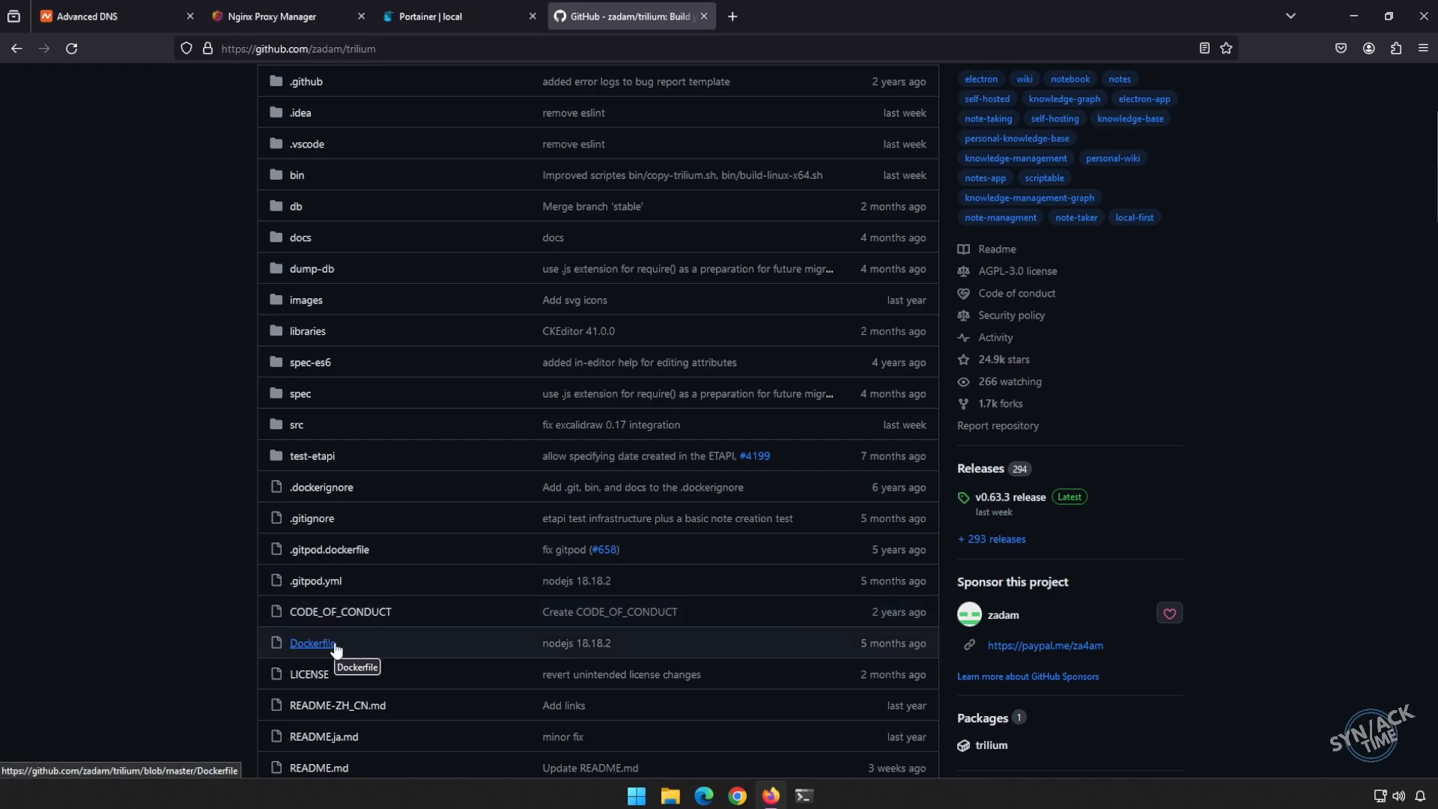
pyautogui.moveTo(508, 652)
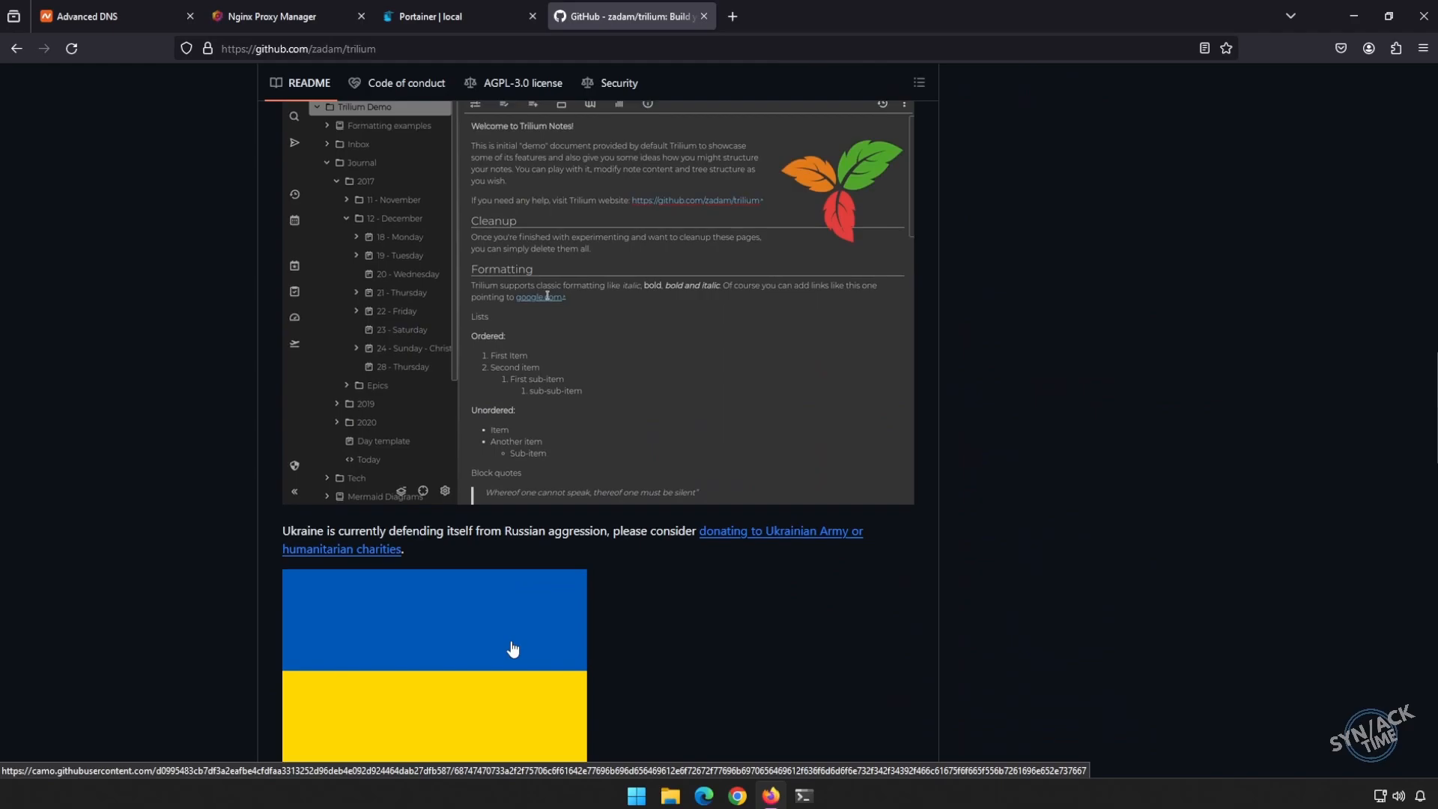
pyautogui.scroll(-3)
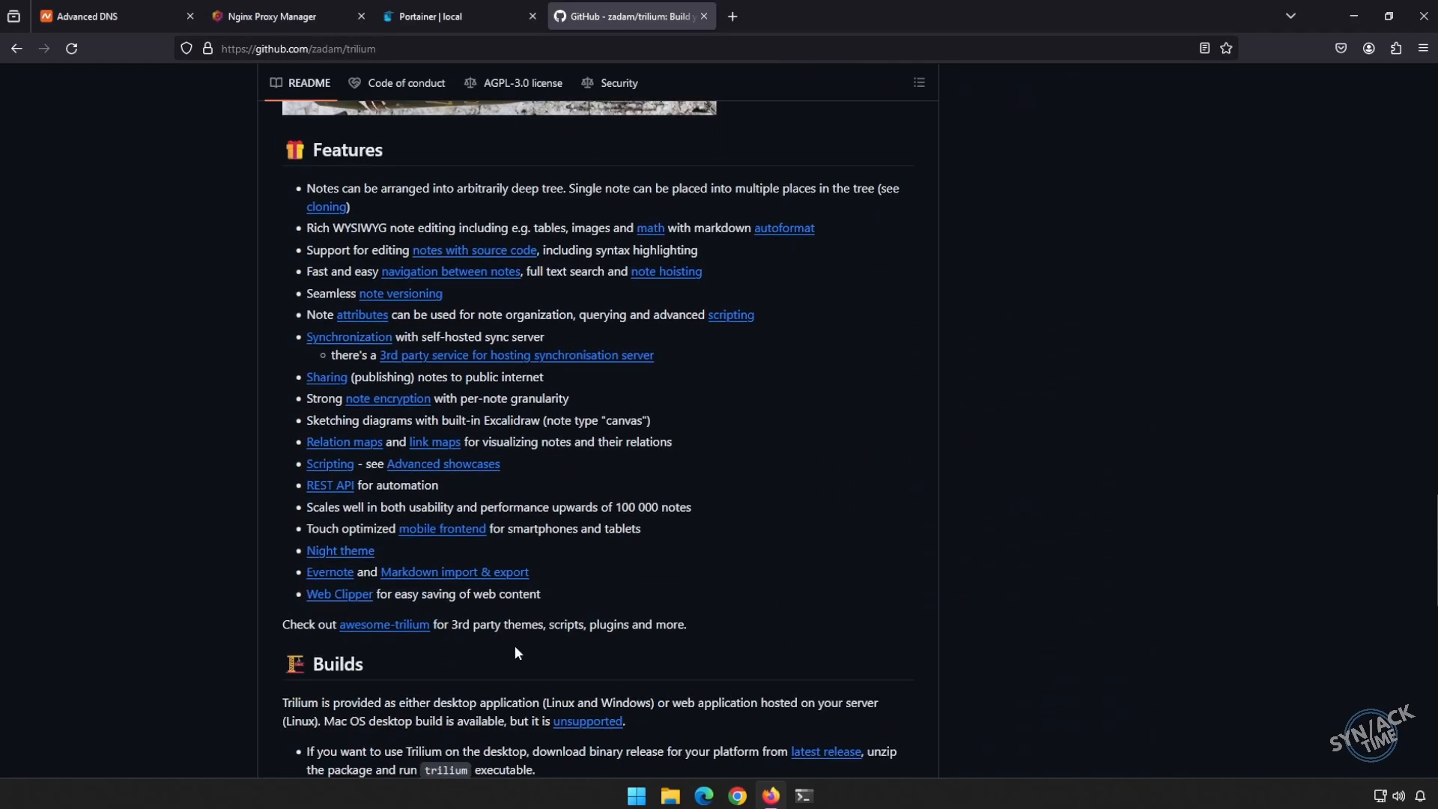
pyautogui.scroll(-3)
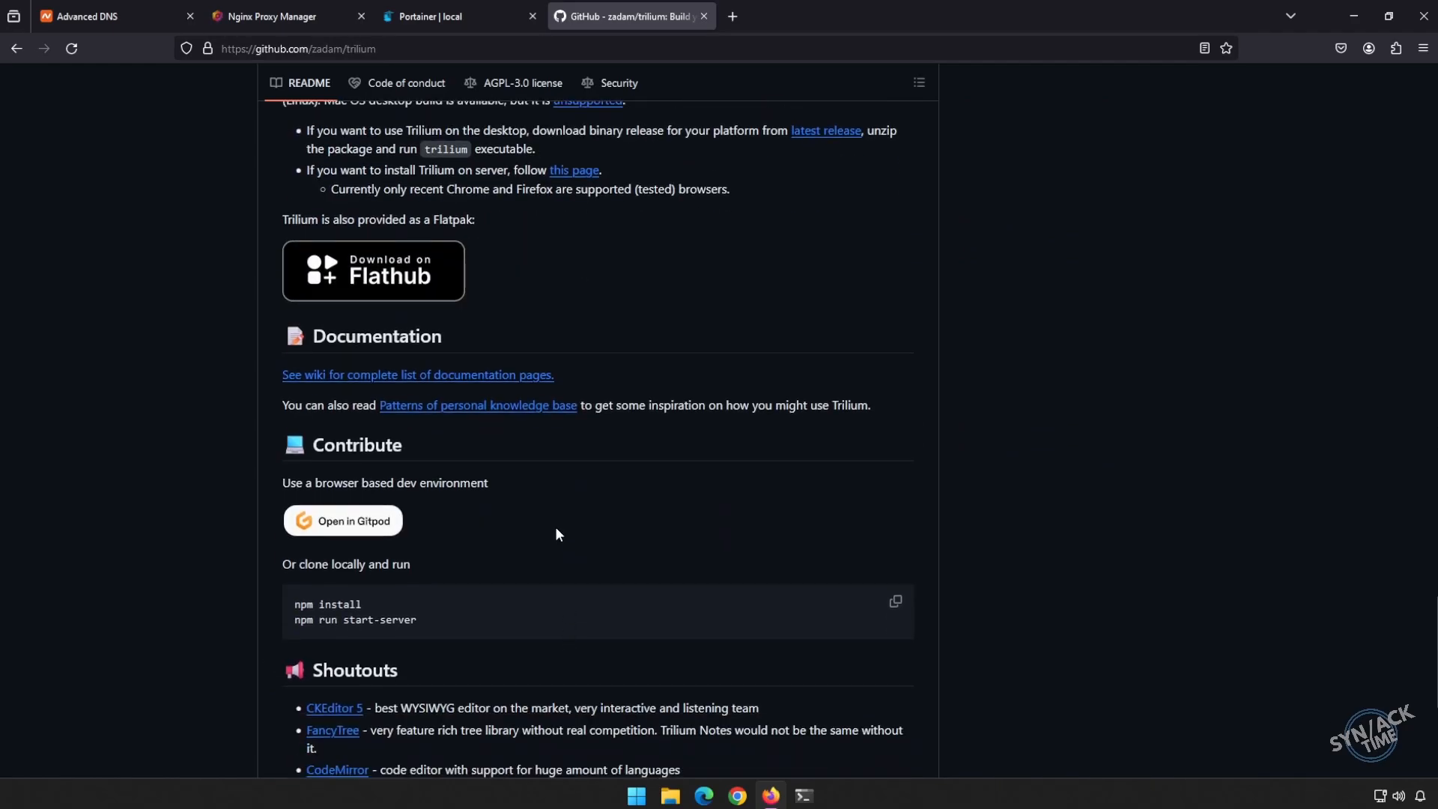
pyautogui.click(417, 374)
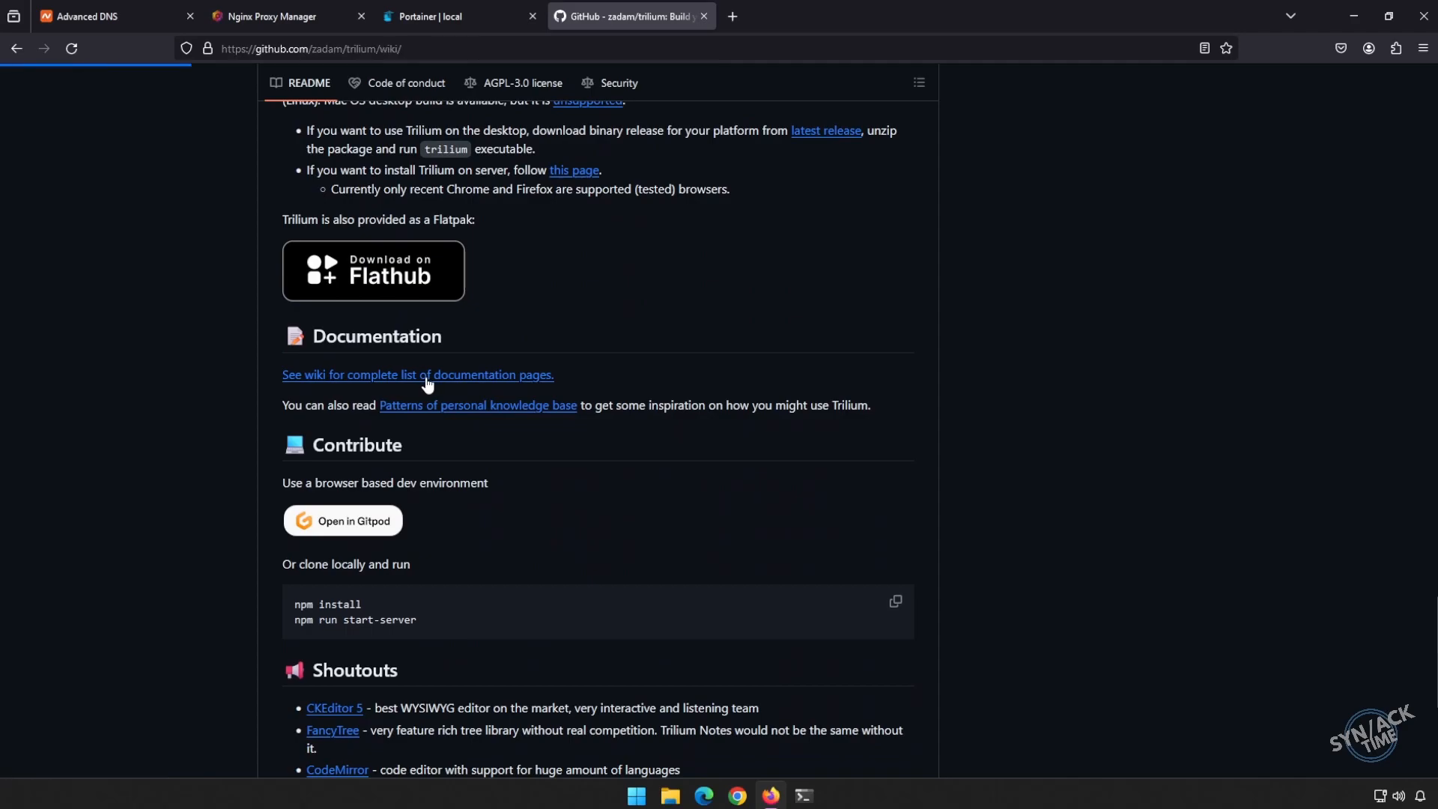
# - Open the wiki's Docker server installation page and scroll to the 'Available anywhere' run command
pyautogui.click(416, 375)
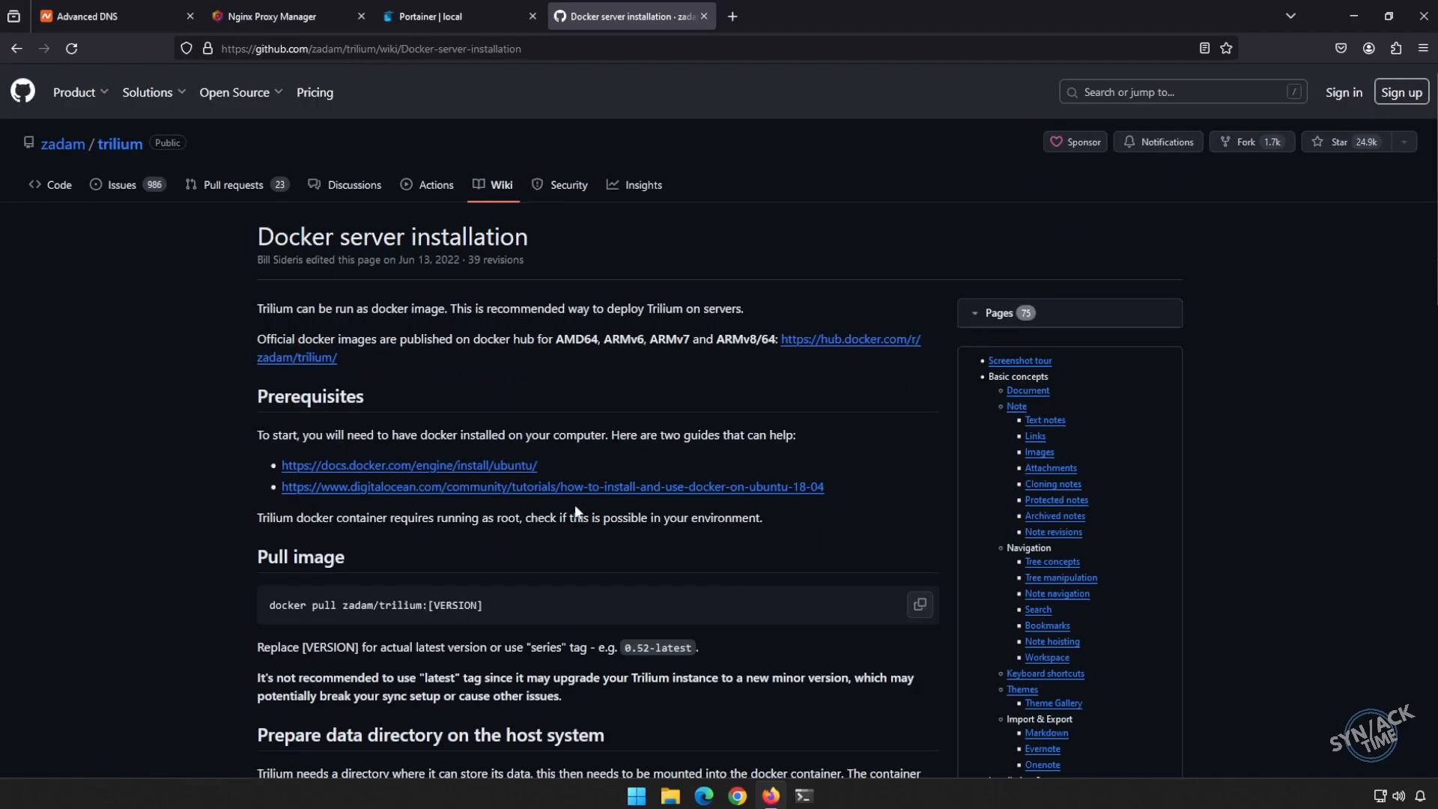
pyautogui.scroll(-3)
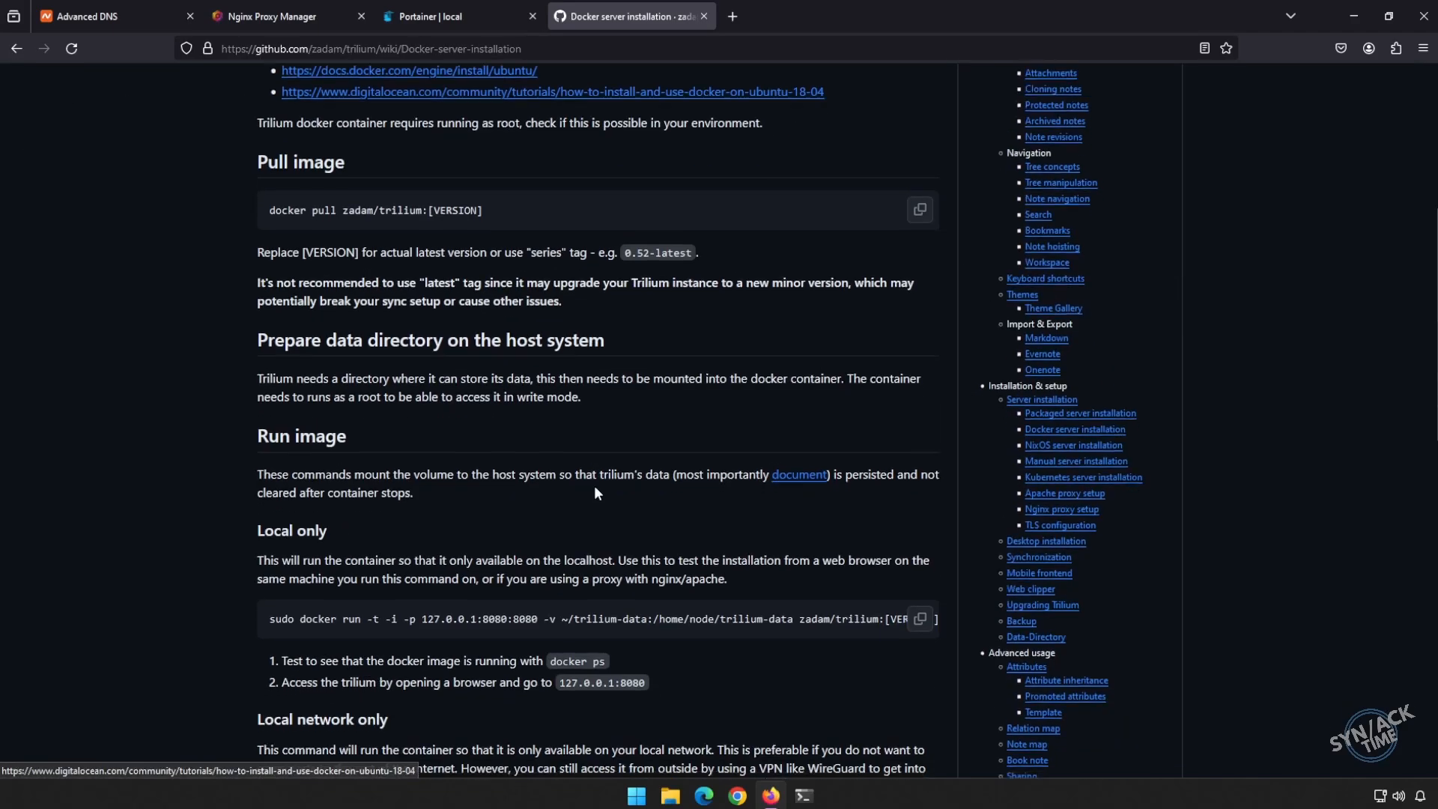
pyautogui.scroll(-3)
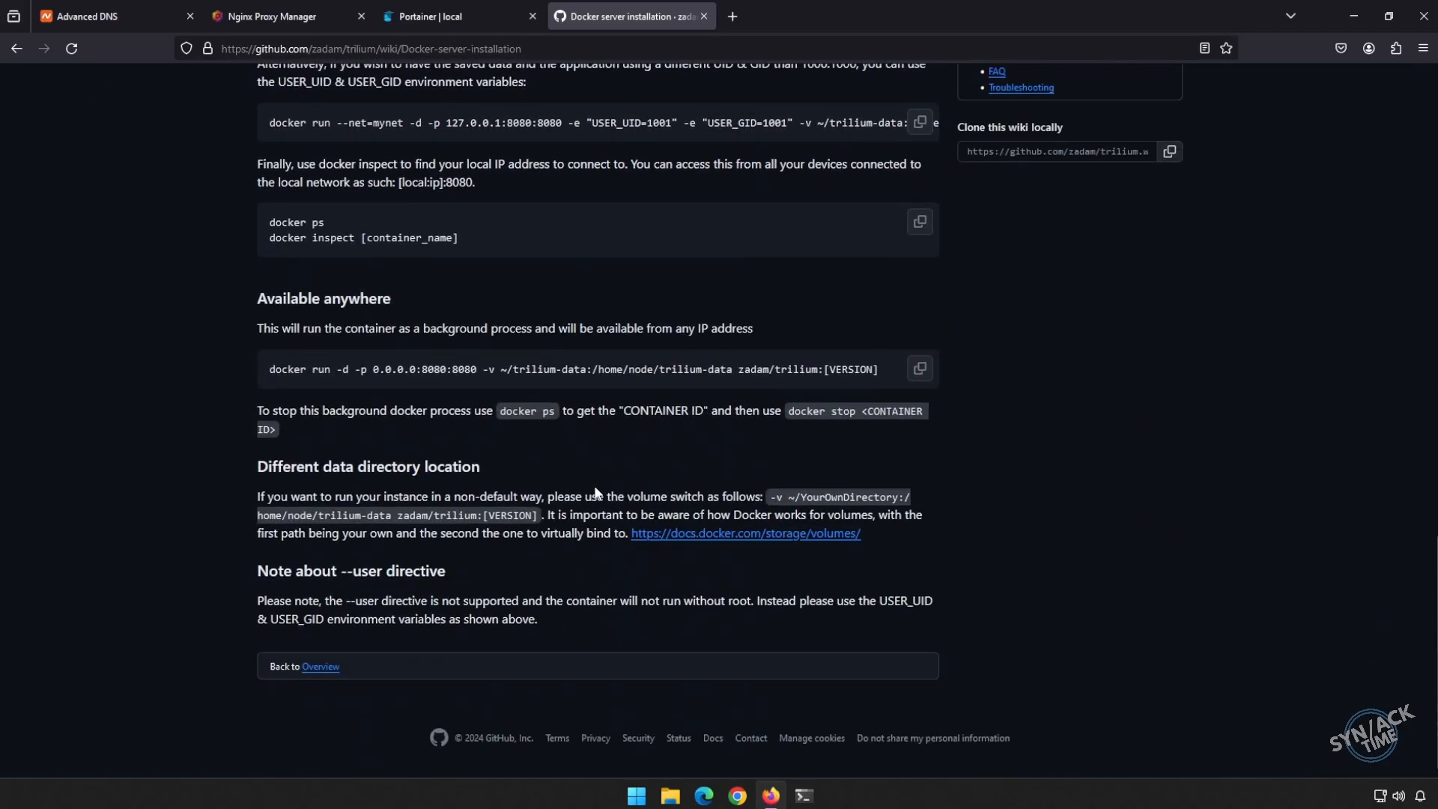
pyautogui.moveTo(305, 404)
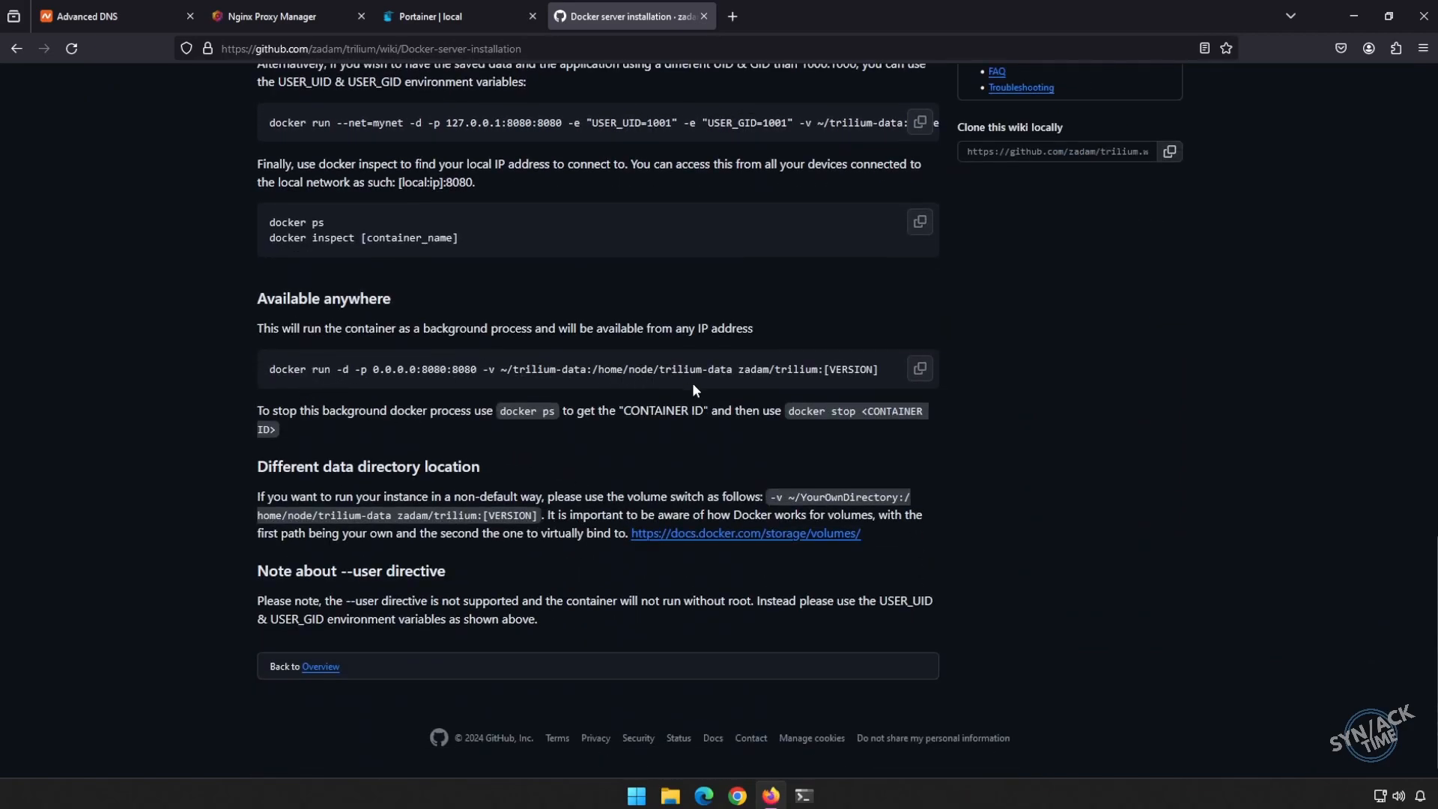
pyautogui.moveTo(376, 394)
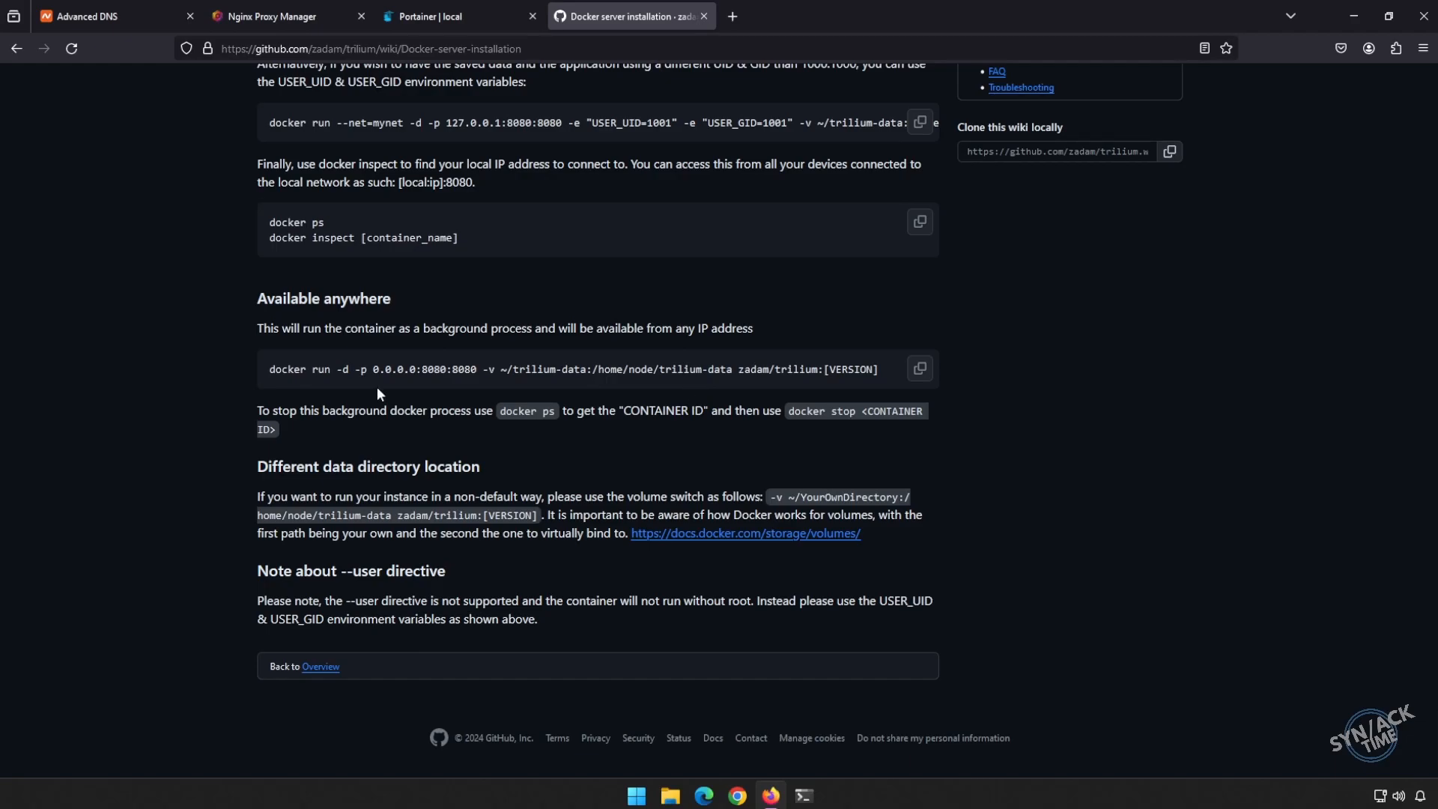
pyautogui.moveTo(450, 387)
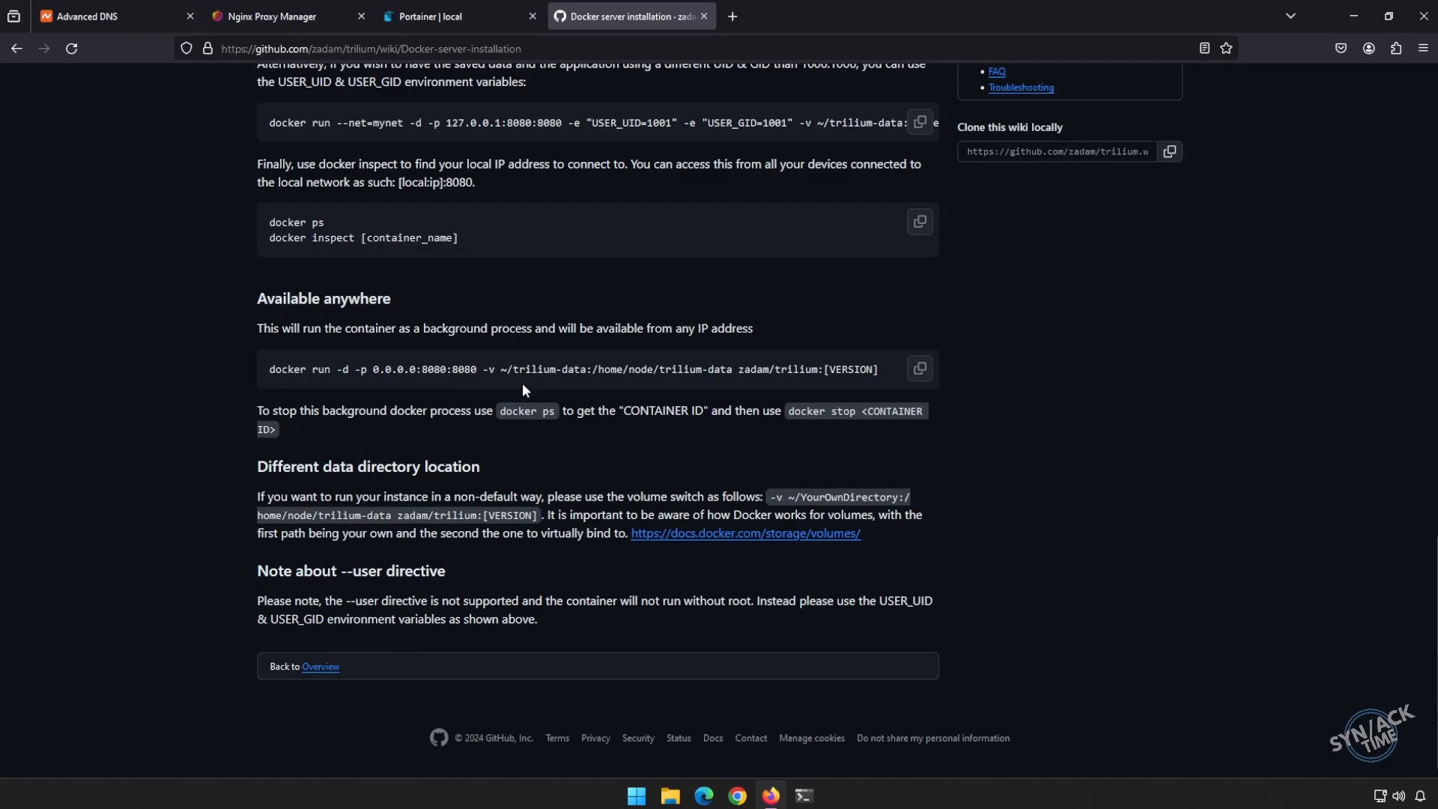
pyautogui.moveTo(439, 396)
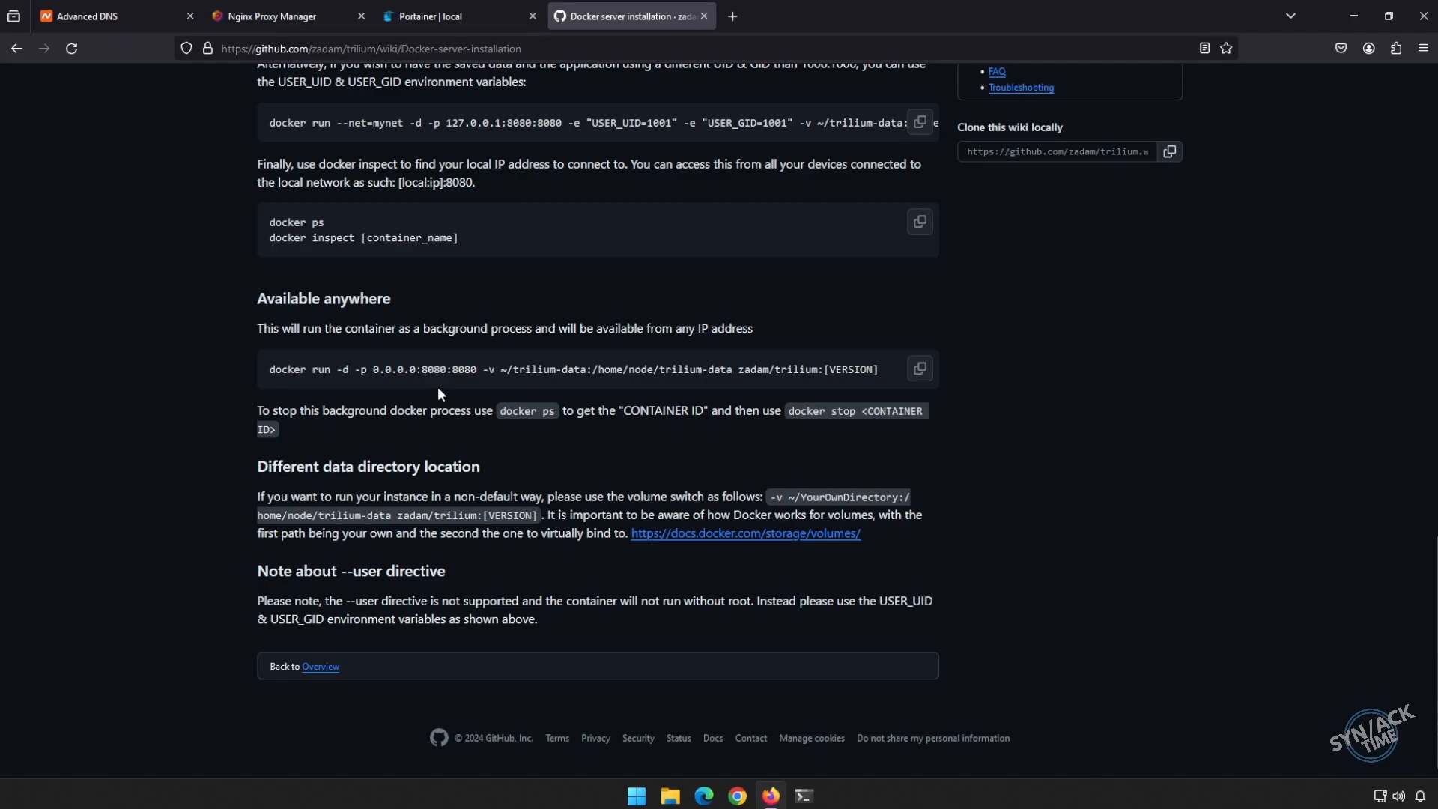
pyautogui.moveTo(455, 408)
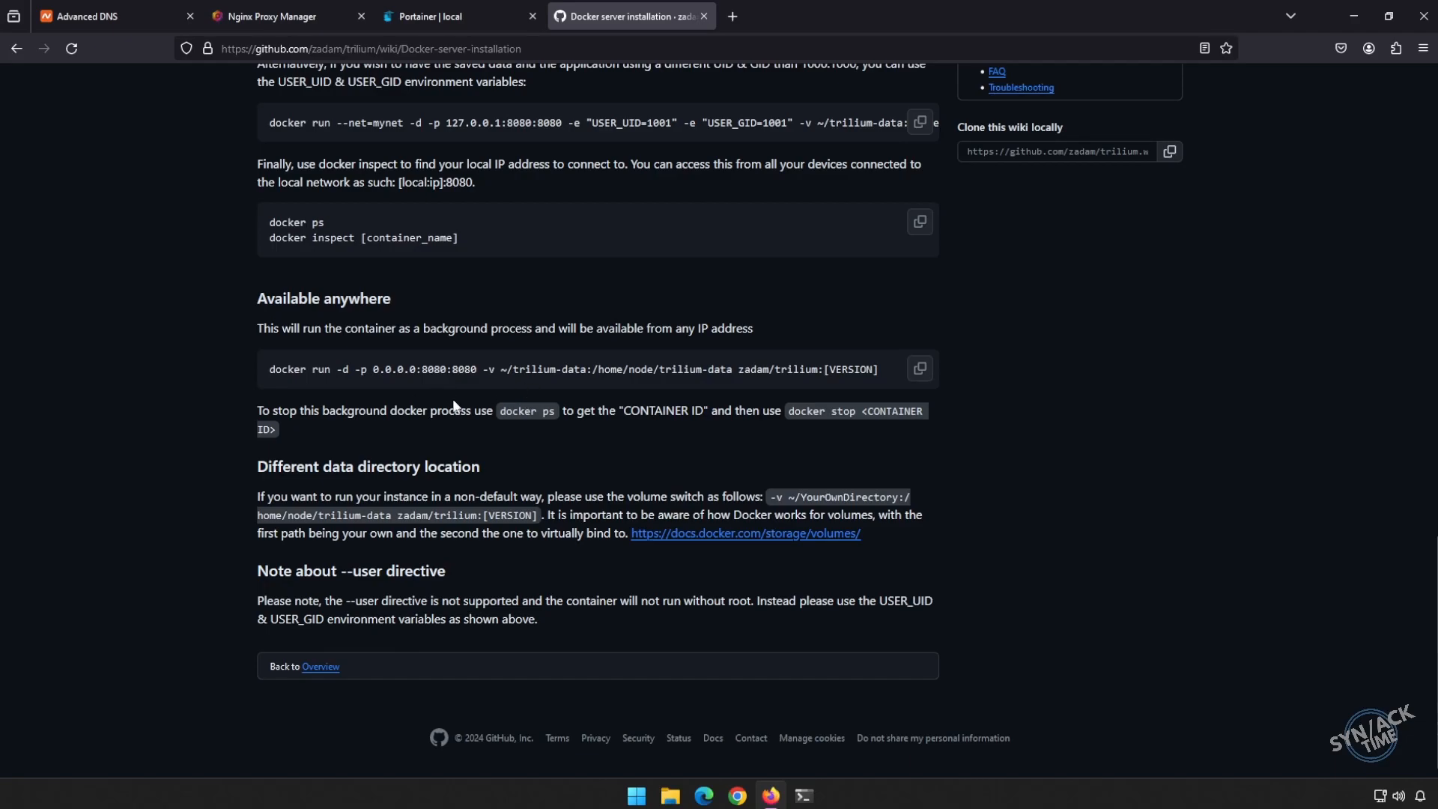
pyautogui.moveTo(440, 382)
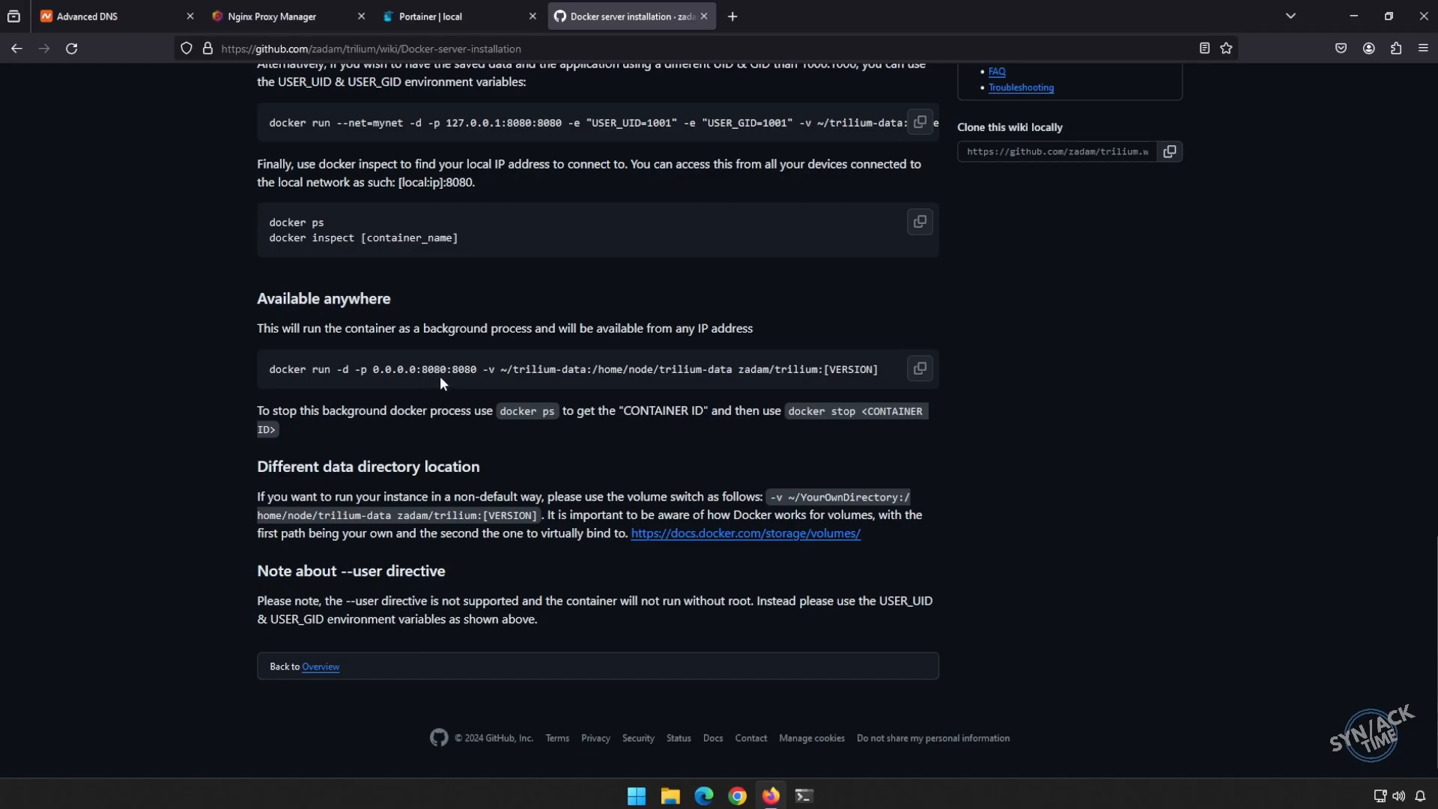
pyautogui.moveTo(451, 383)
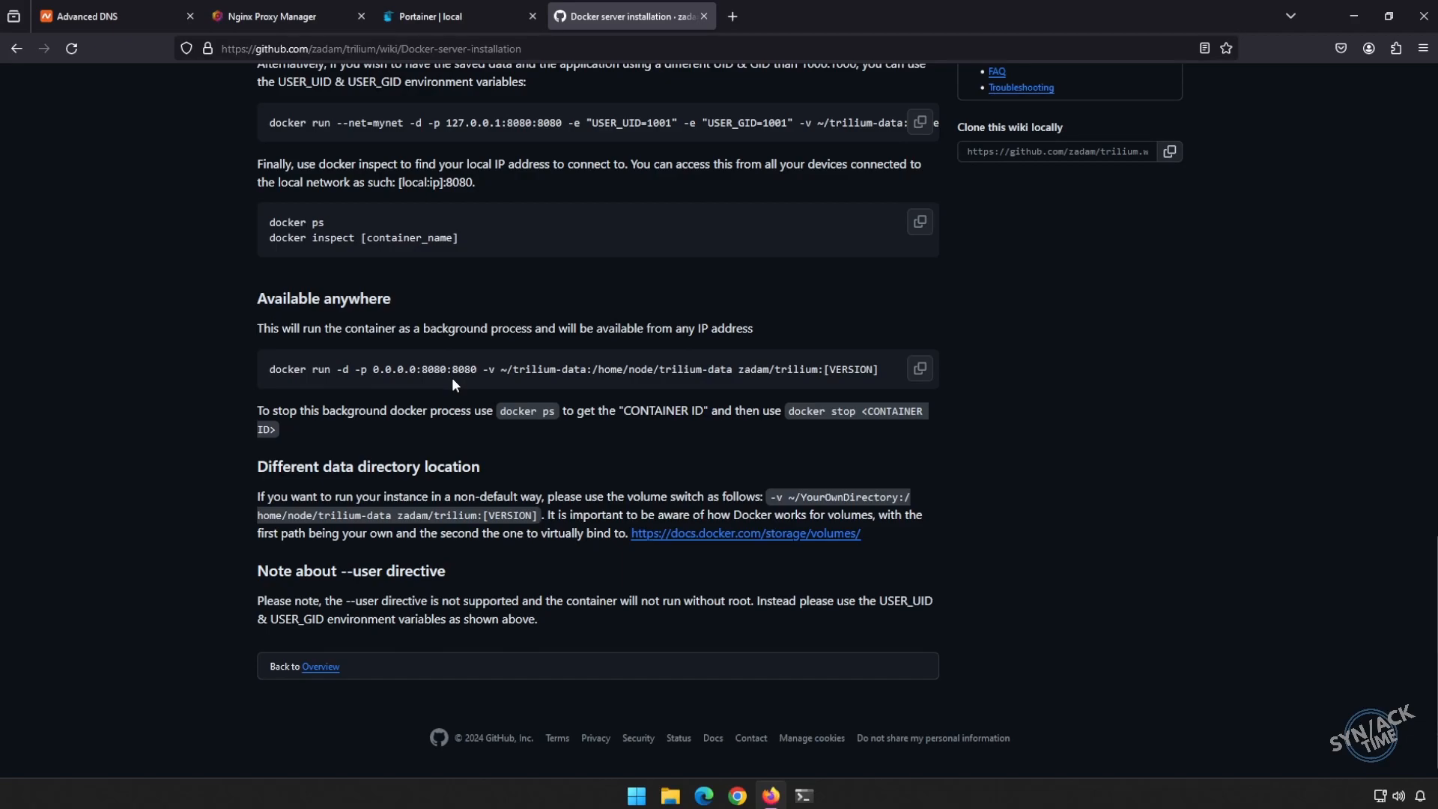
pyautogui.moveTo(494, 360)
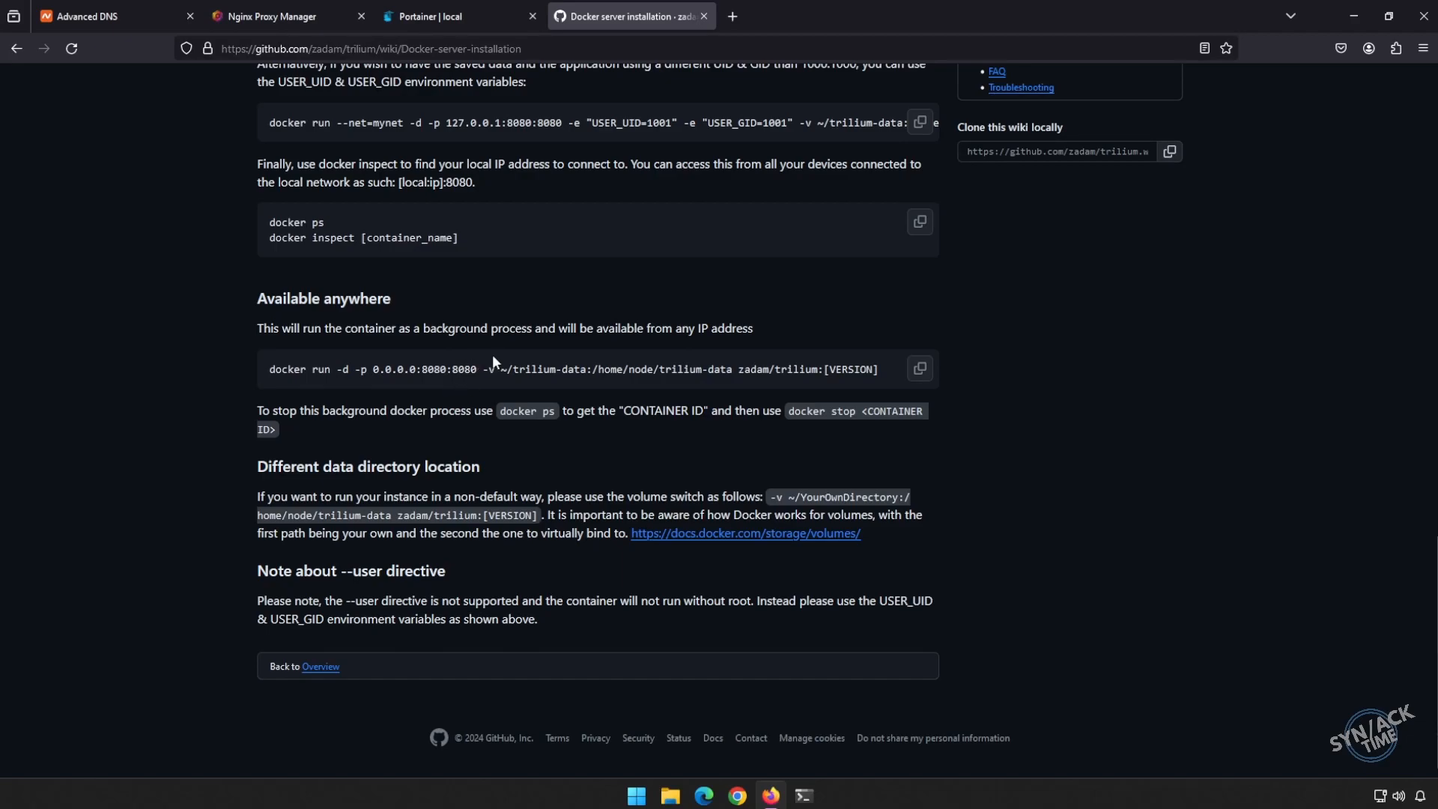
pyautogui.moveTo(495, 381)
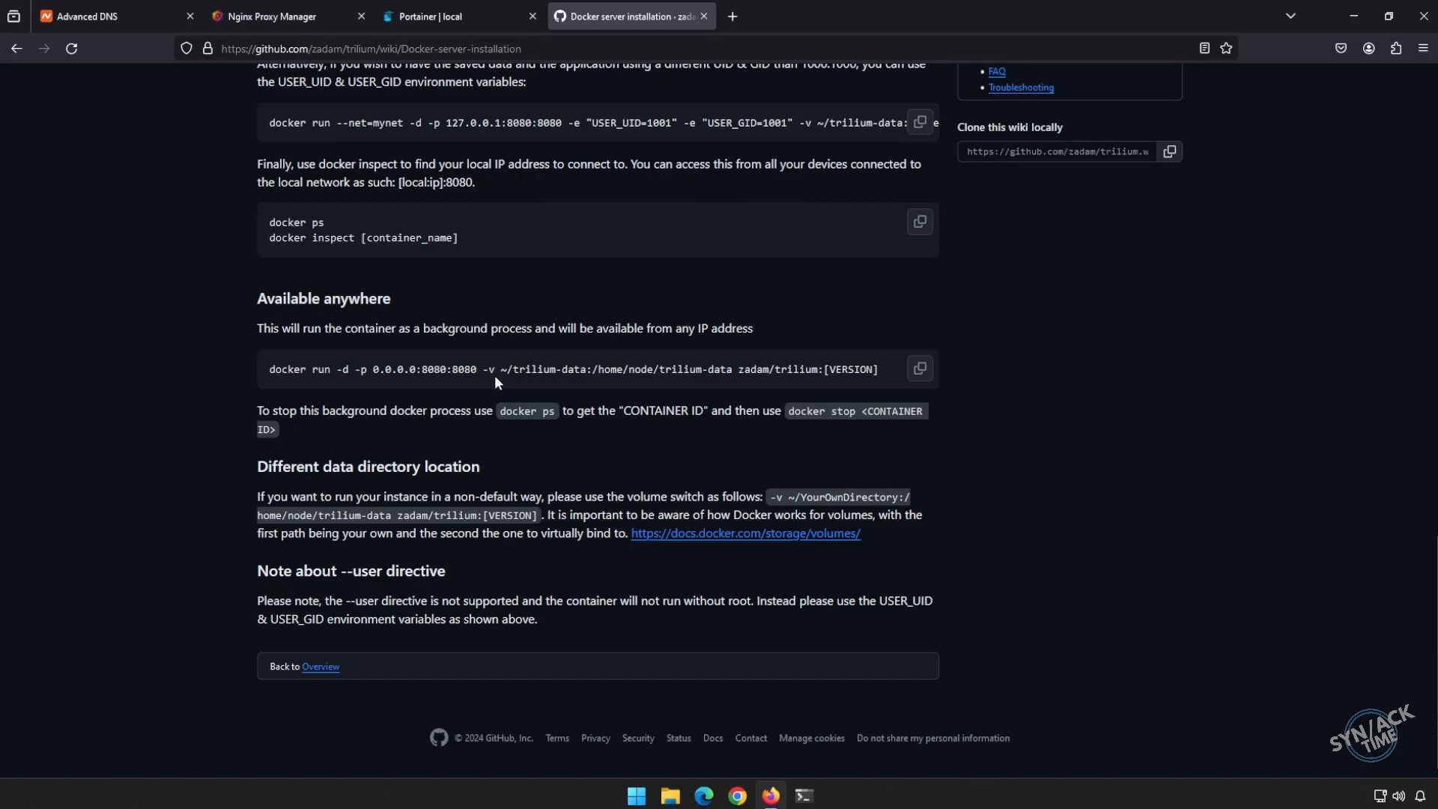
pyautogui.moveTo(579, 383)
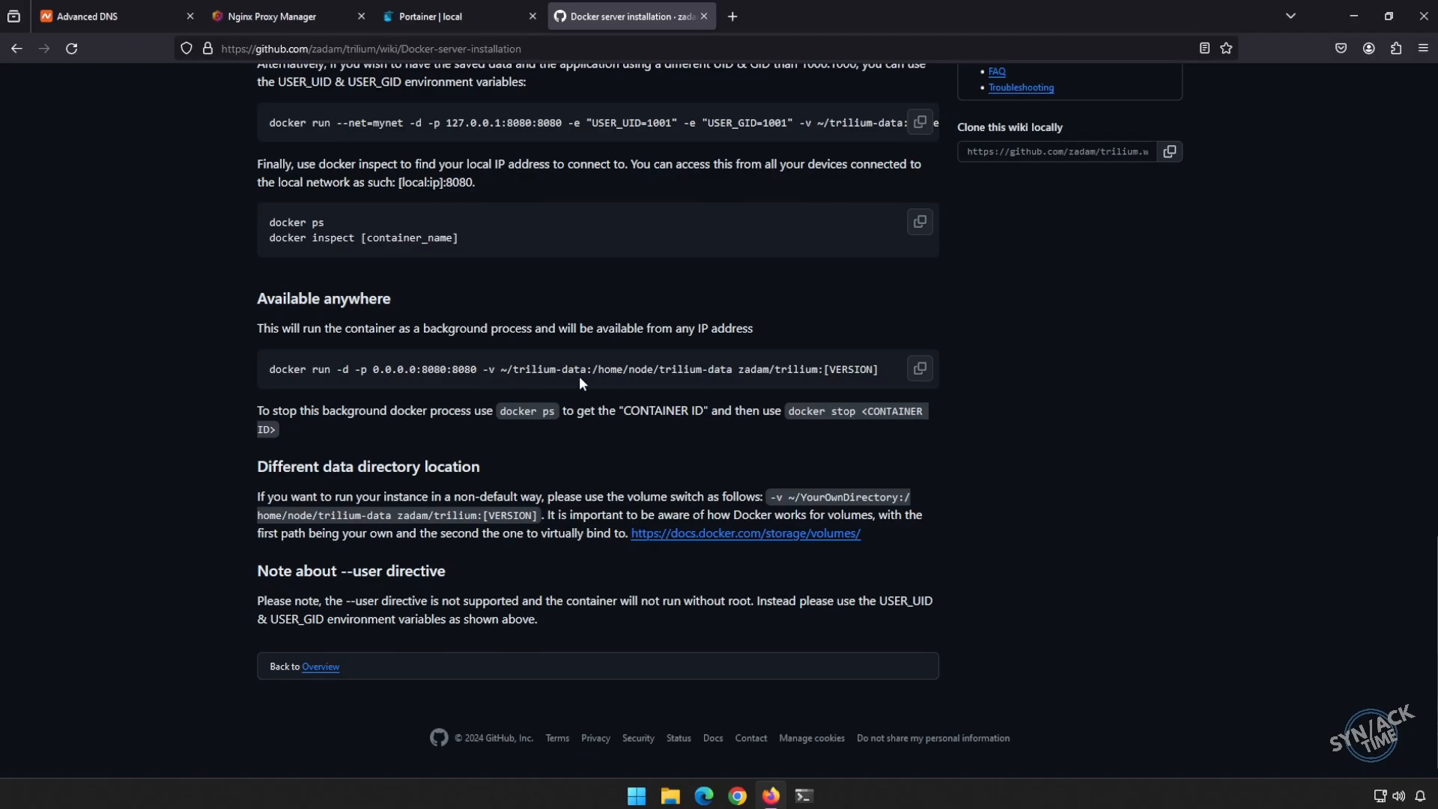
pyautogui.moveTo(631, 383)
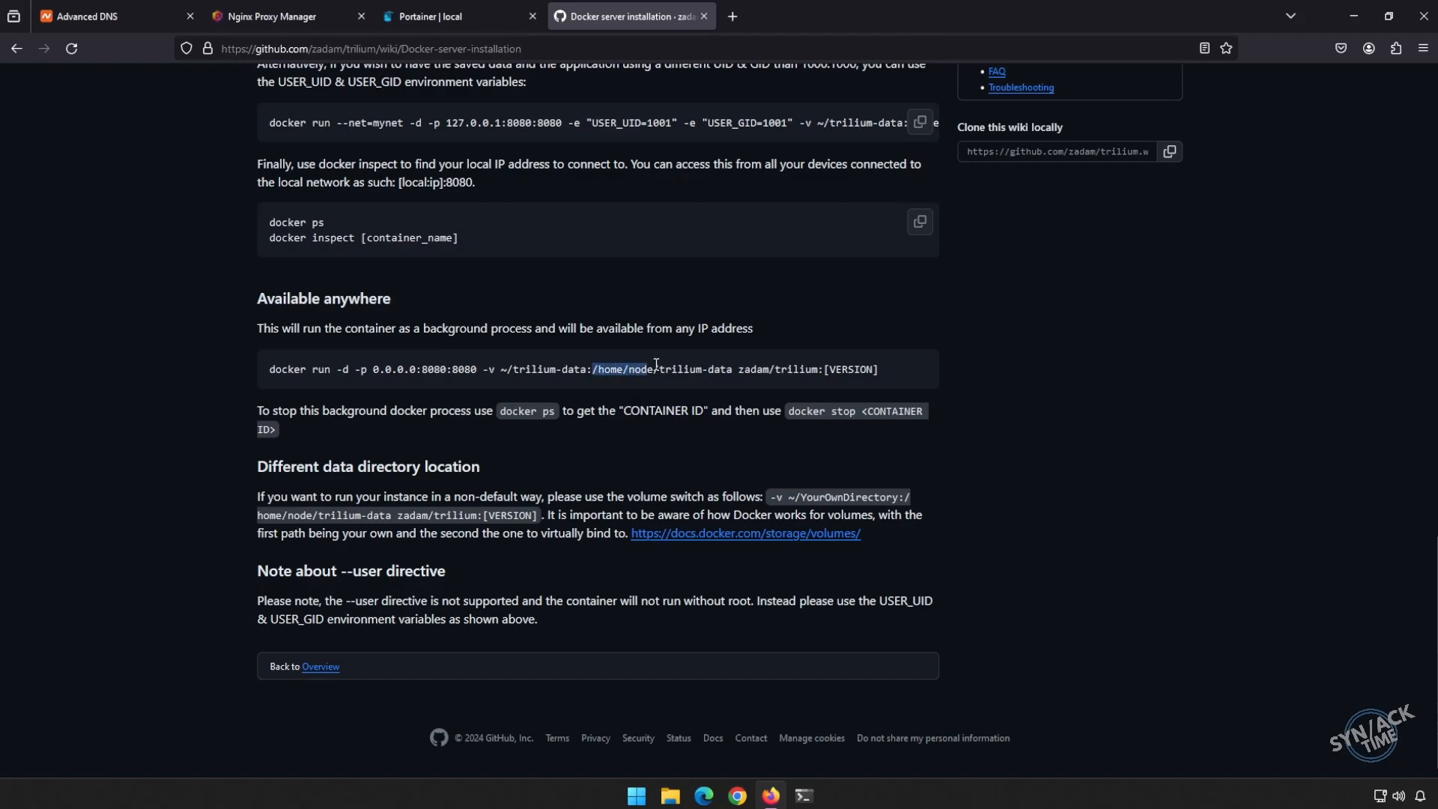
# - Copy the /home/node/trilium-data path from the guide and return to Portainer
pyautogui.rightClick(706, 368)
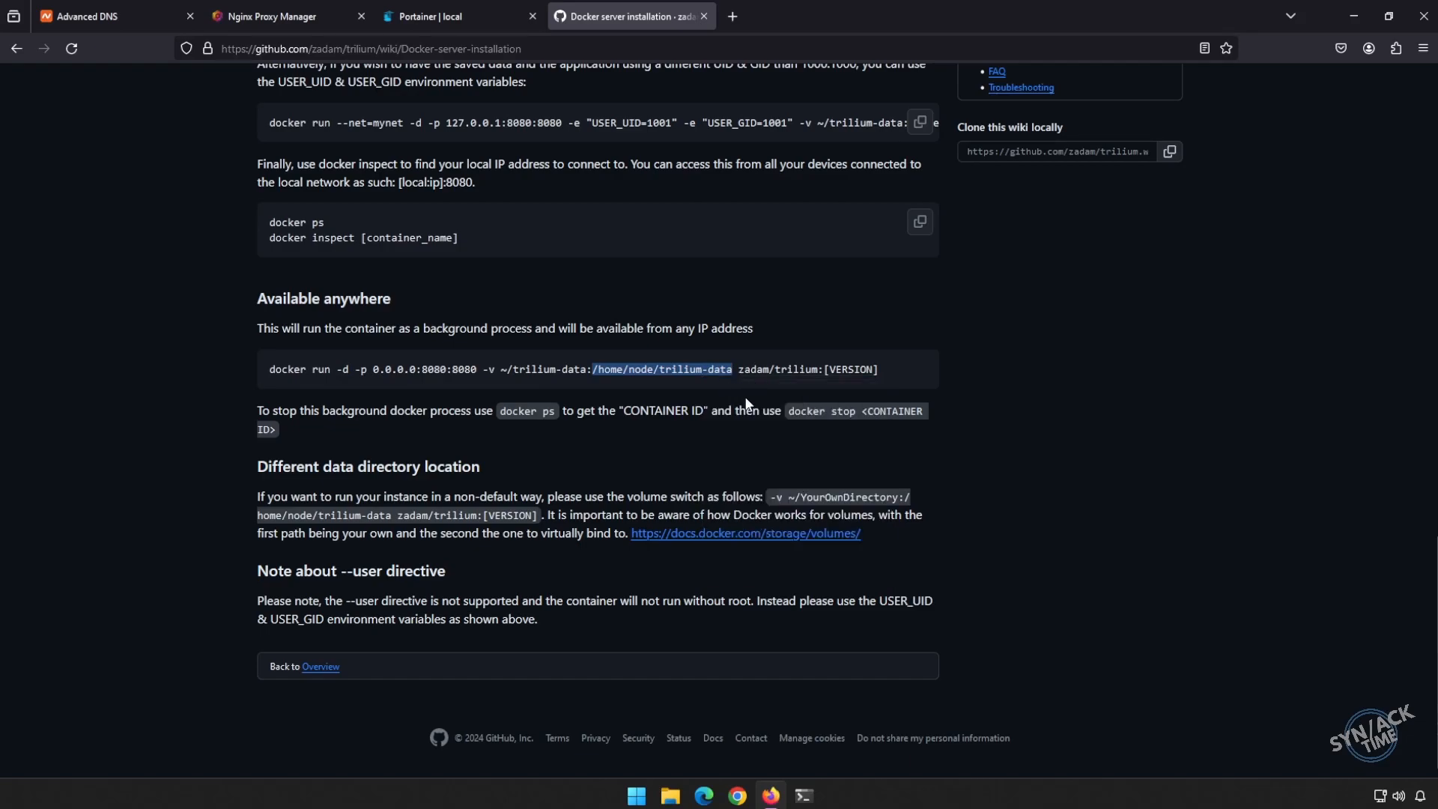
pyautogui.moveTo(890, 371)
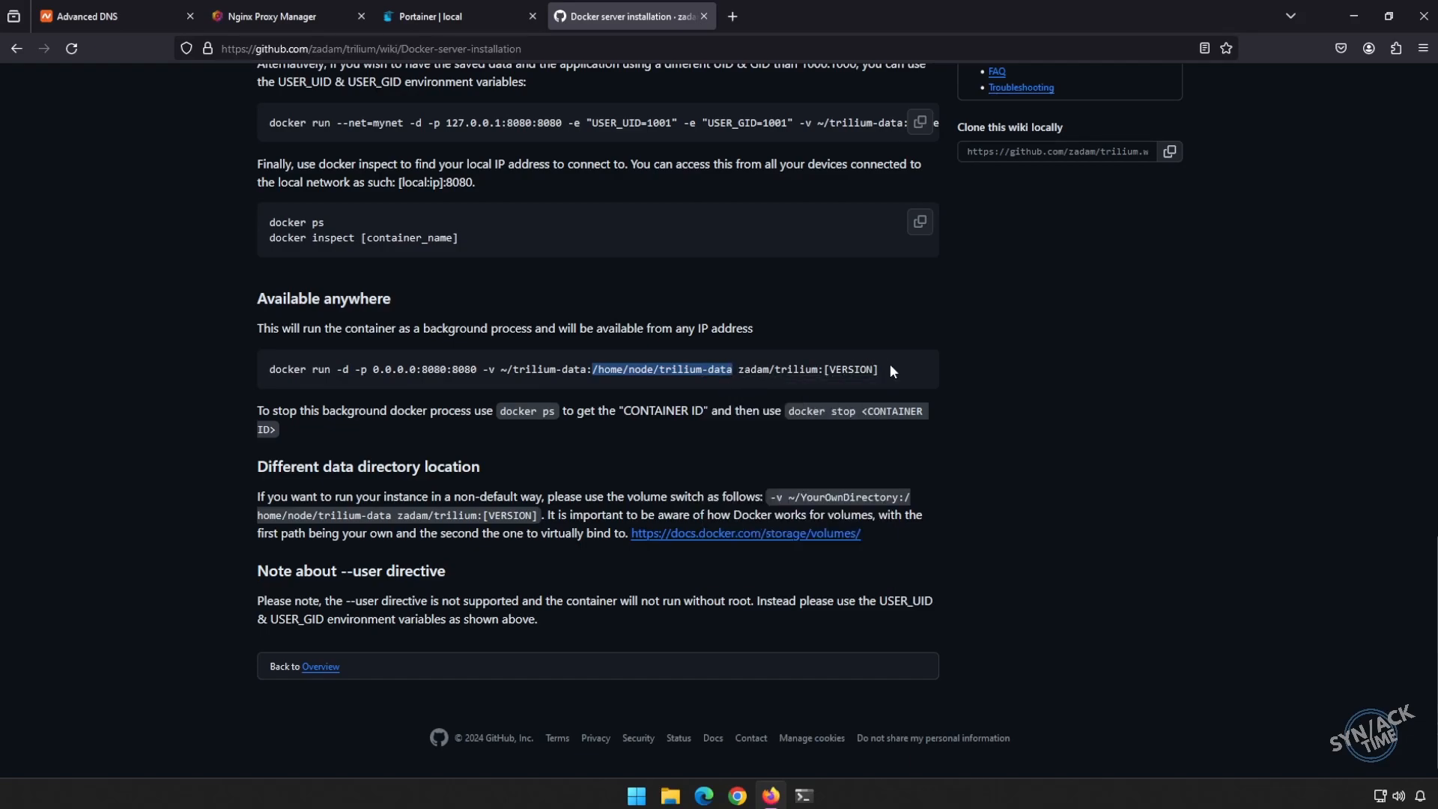
pyautogui.click(449, 16)
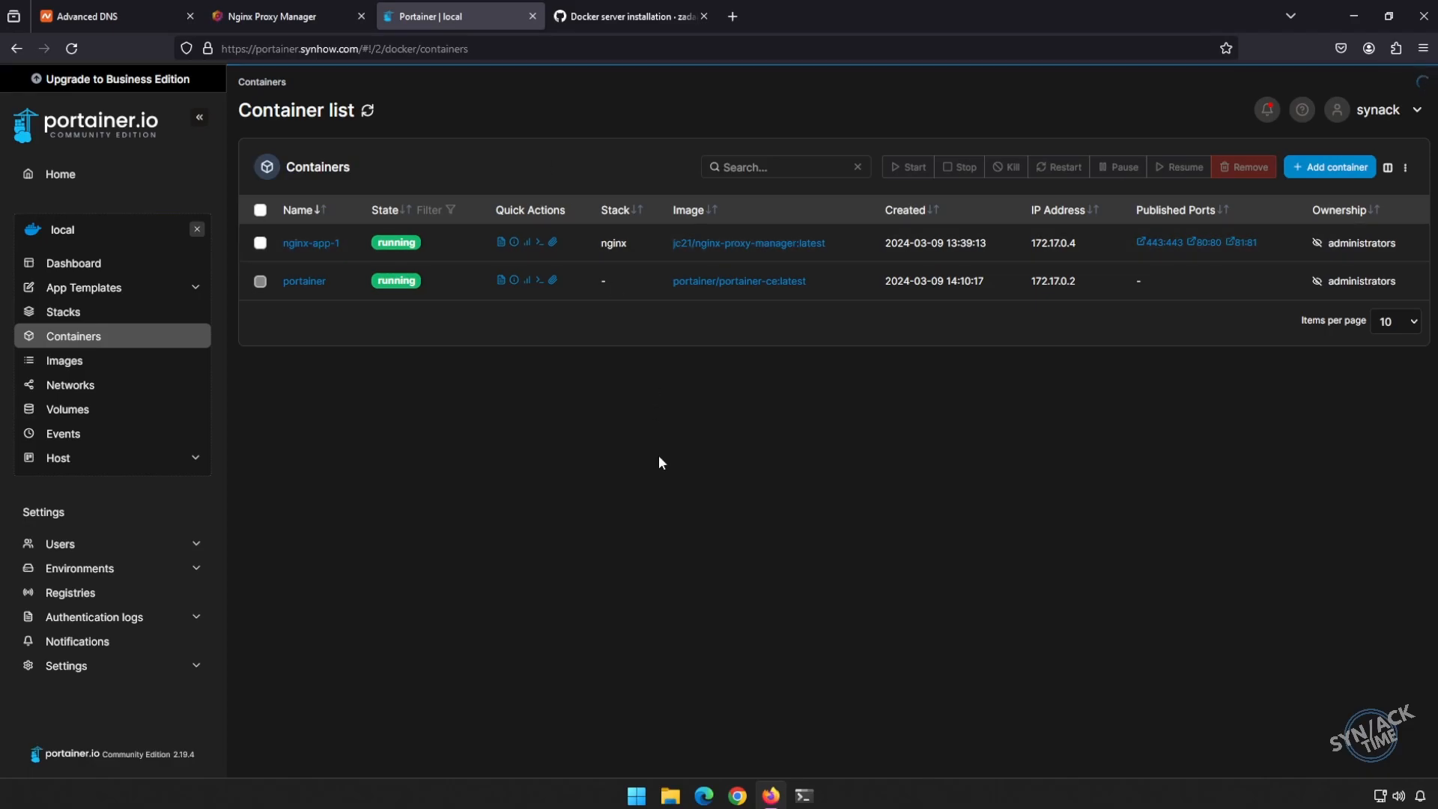
pyautogui.moveTo(203, 405)
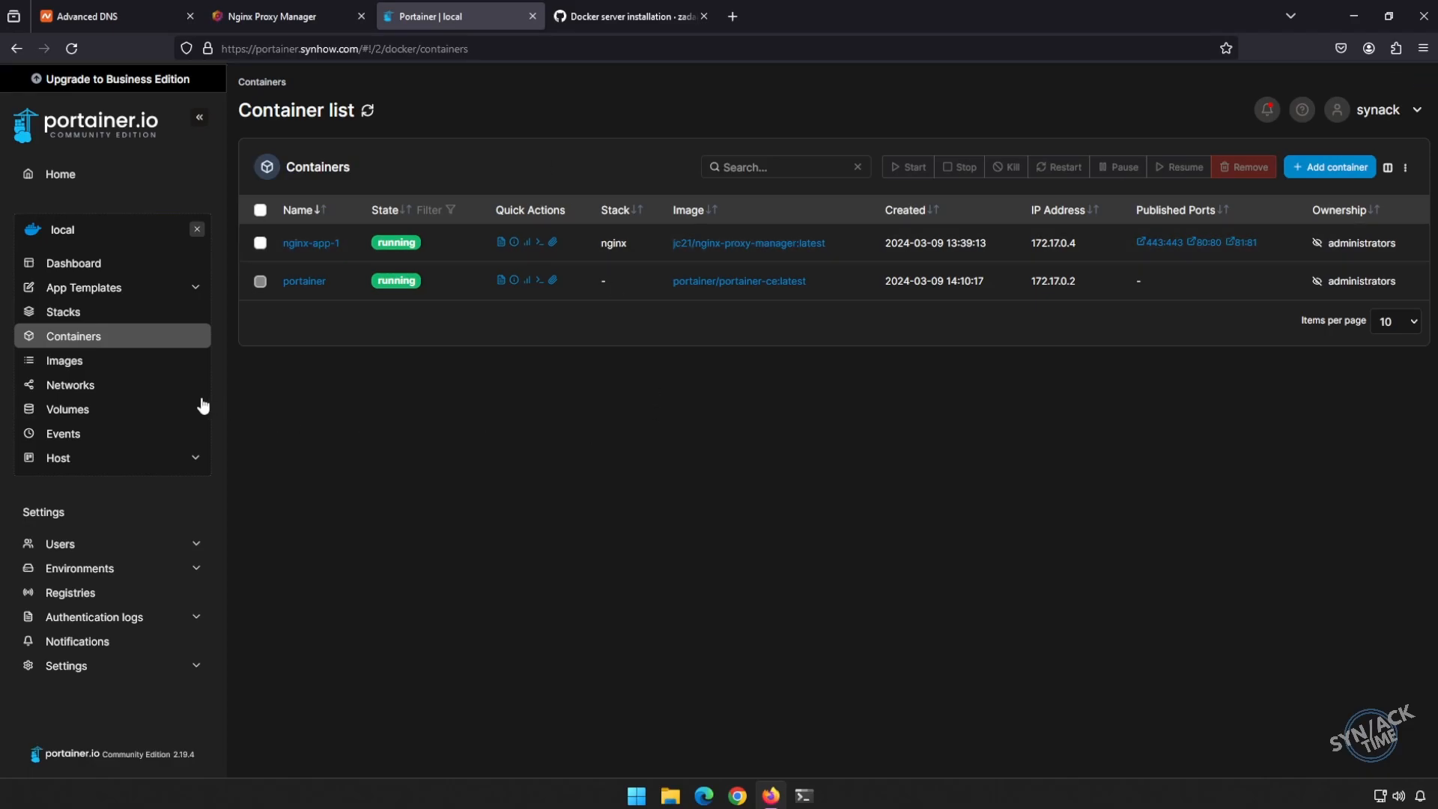
# - Create a bridge network named trilium-notes with IPv4 subnet 172.10.10.0/24
pyautogui.click(69, 384)
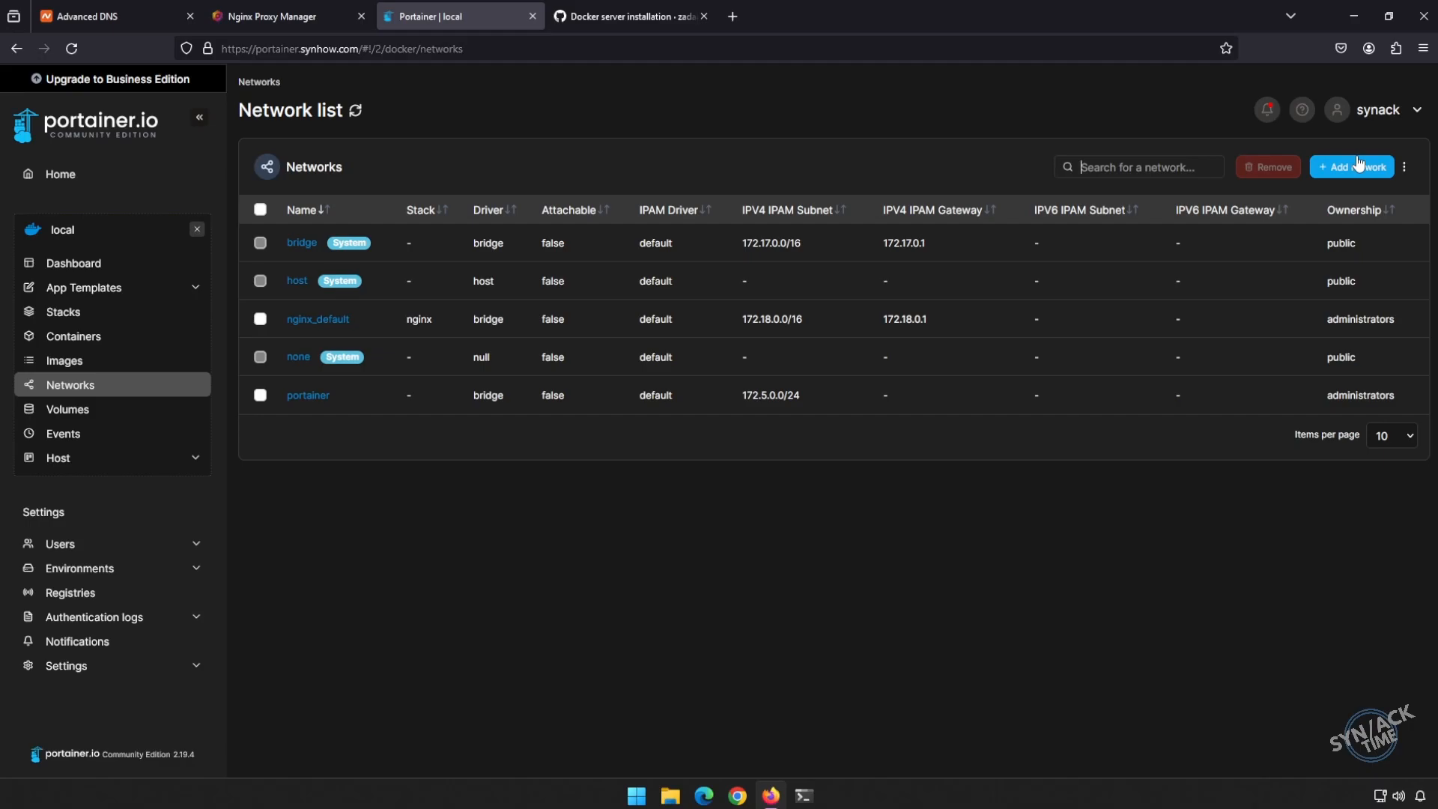
pyautogui.click(1352, 166)
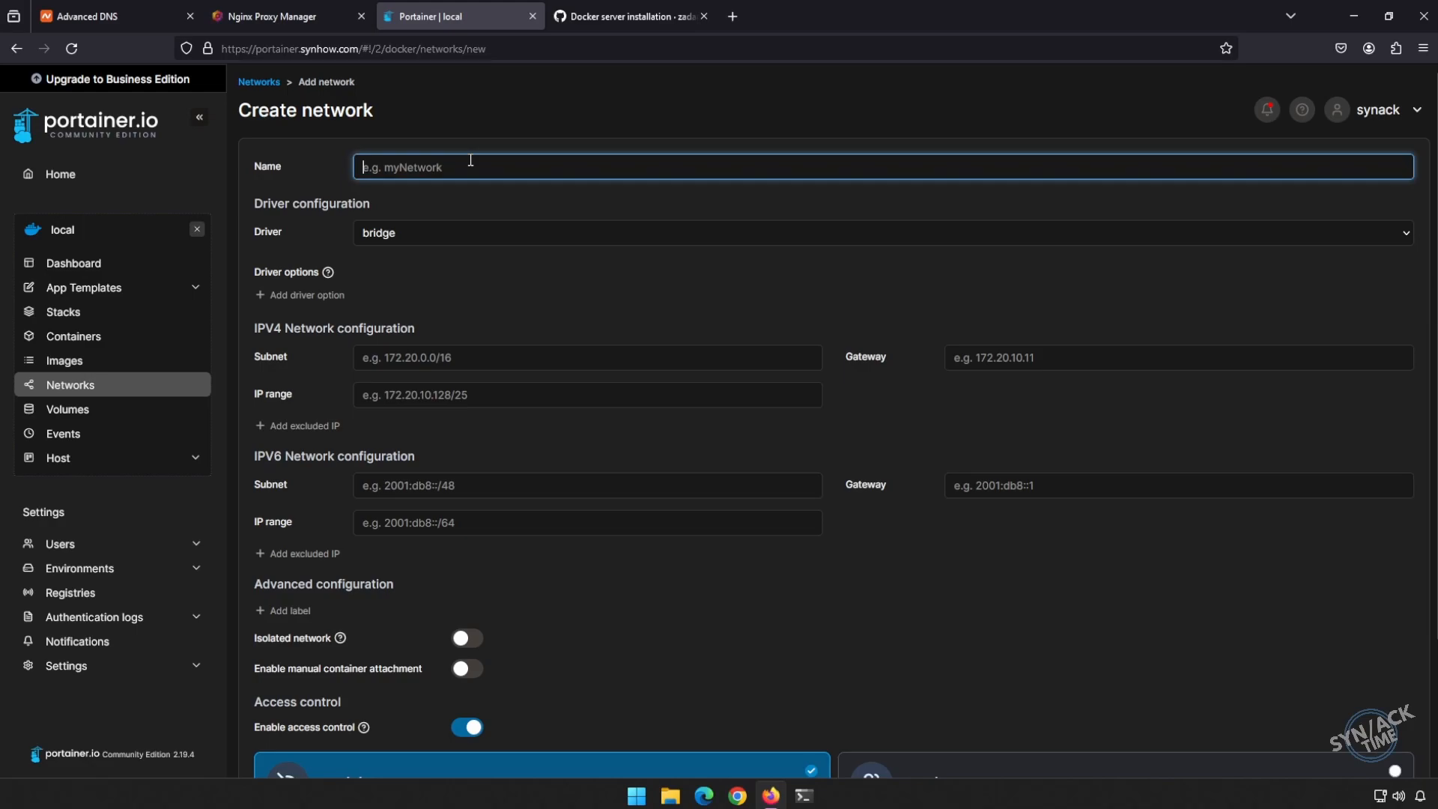
pyautogui.write('trilium-notes')
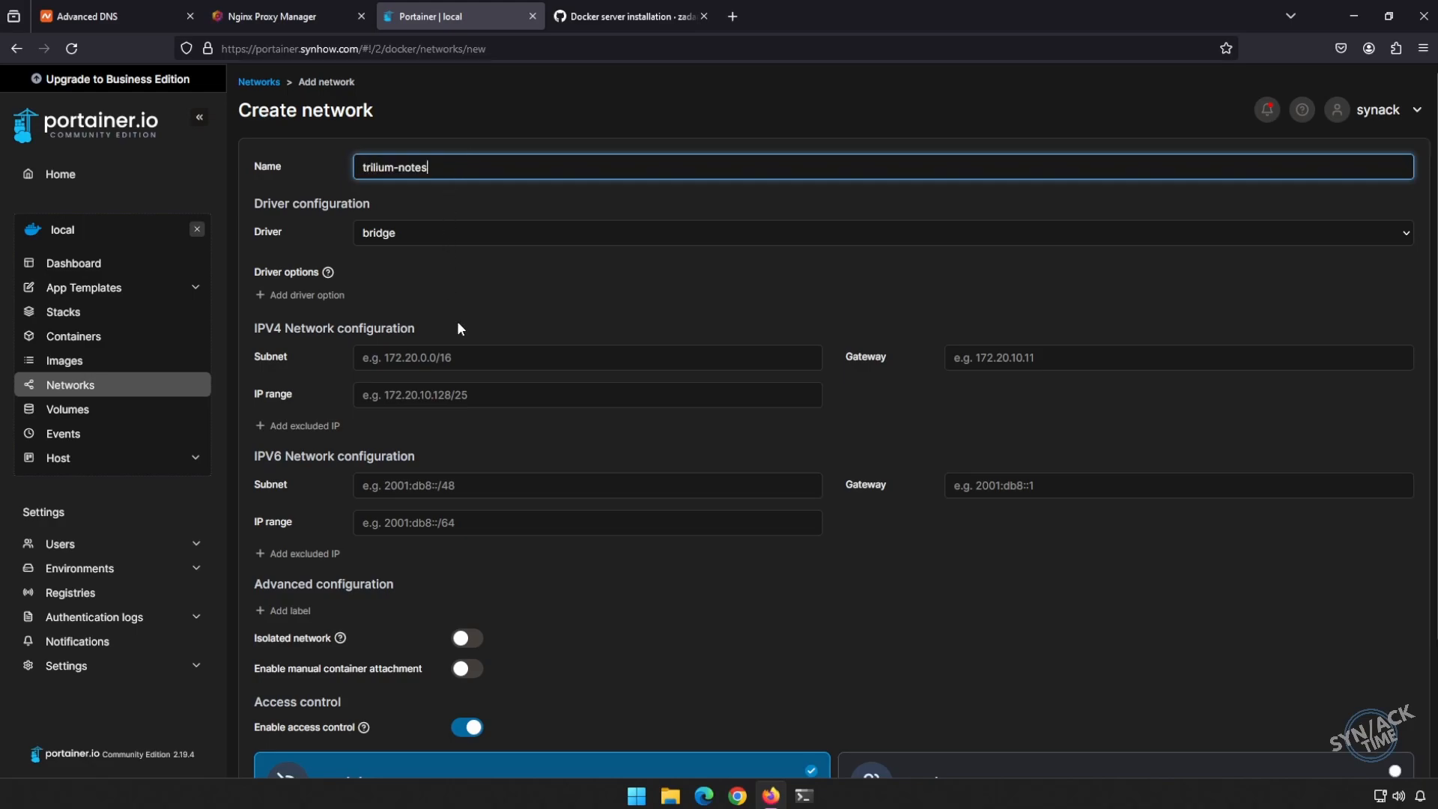
pyautogui.click(587, 358)
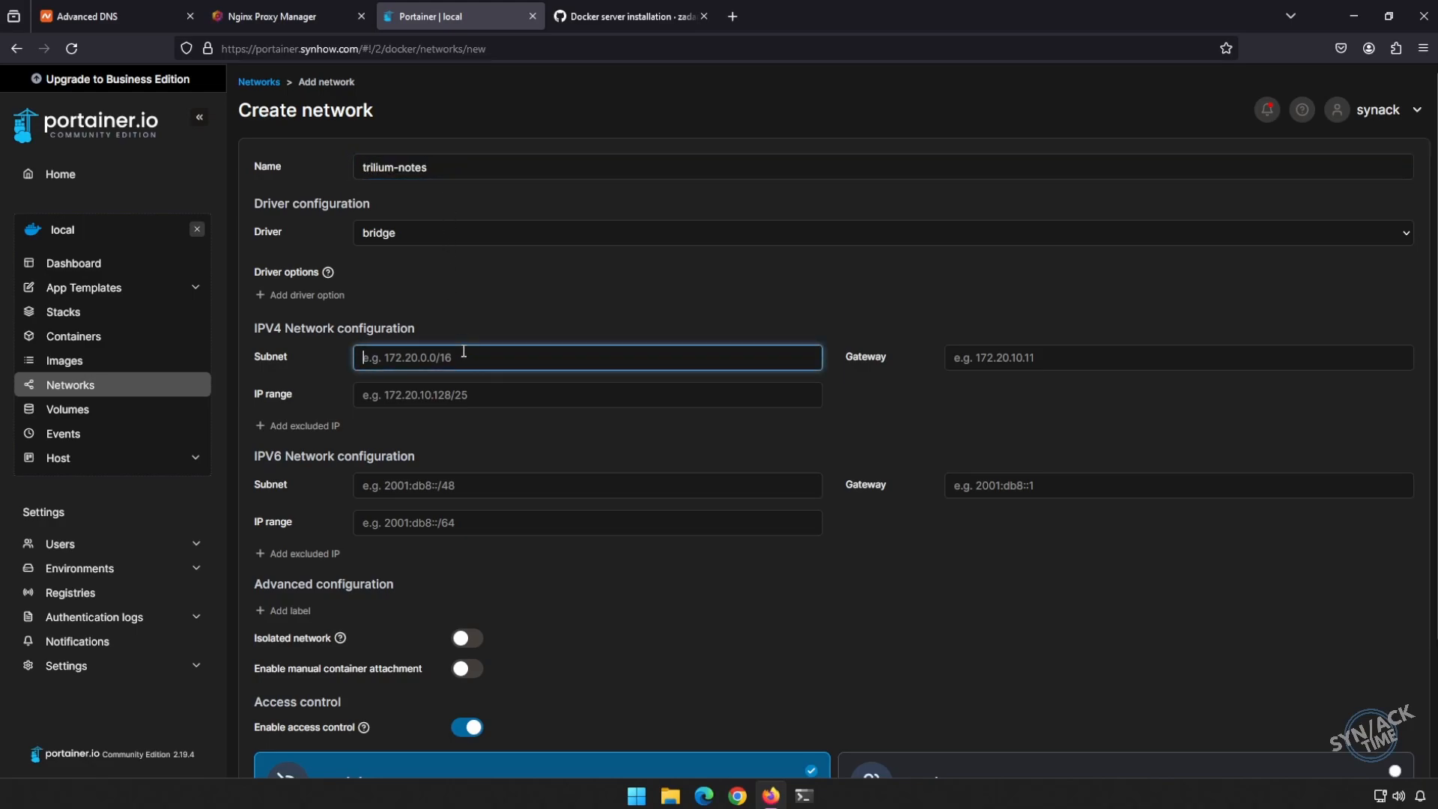
pyautogui.write('172.10.10.0')
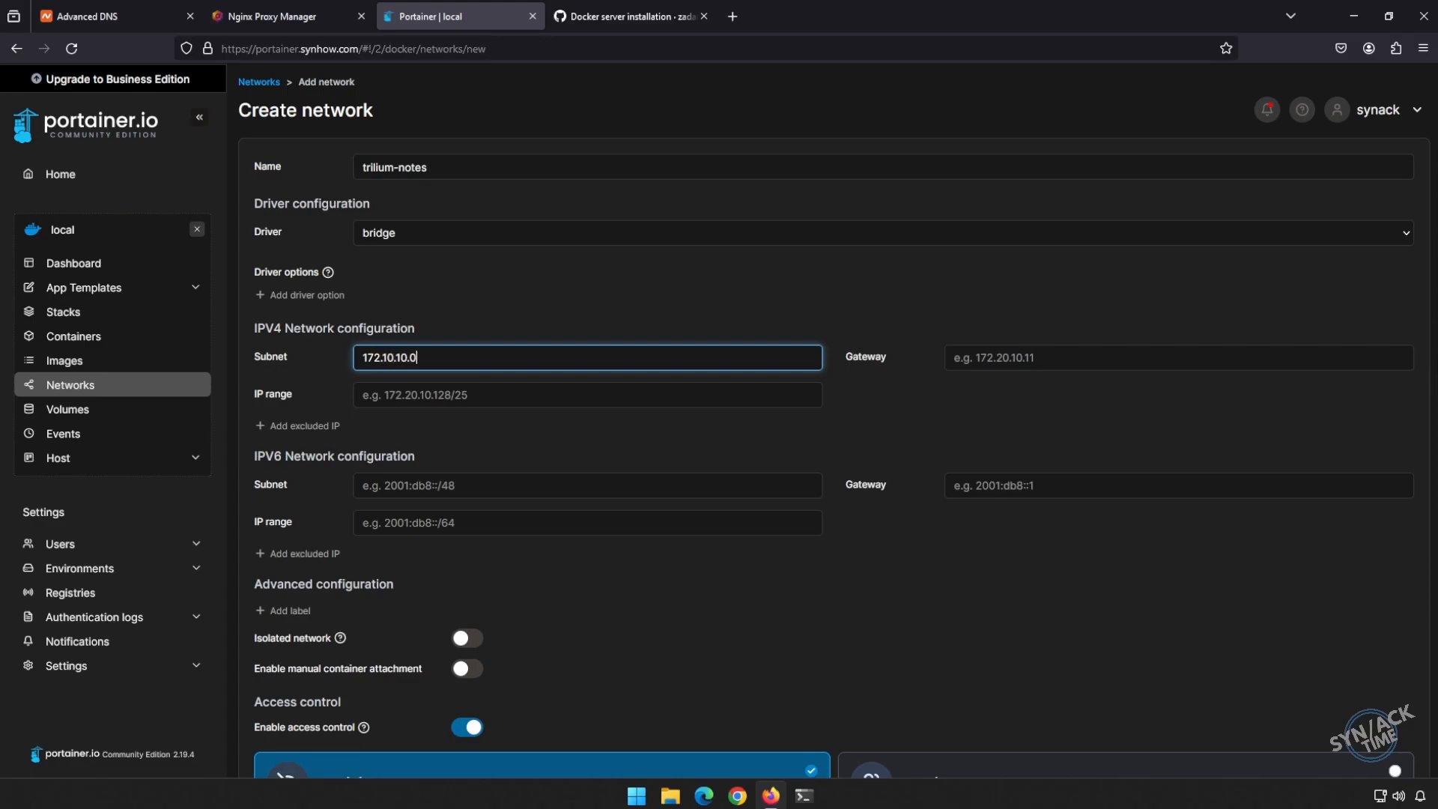
pyautogui.write('/24')
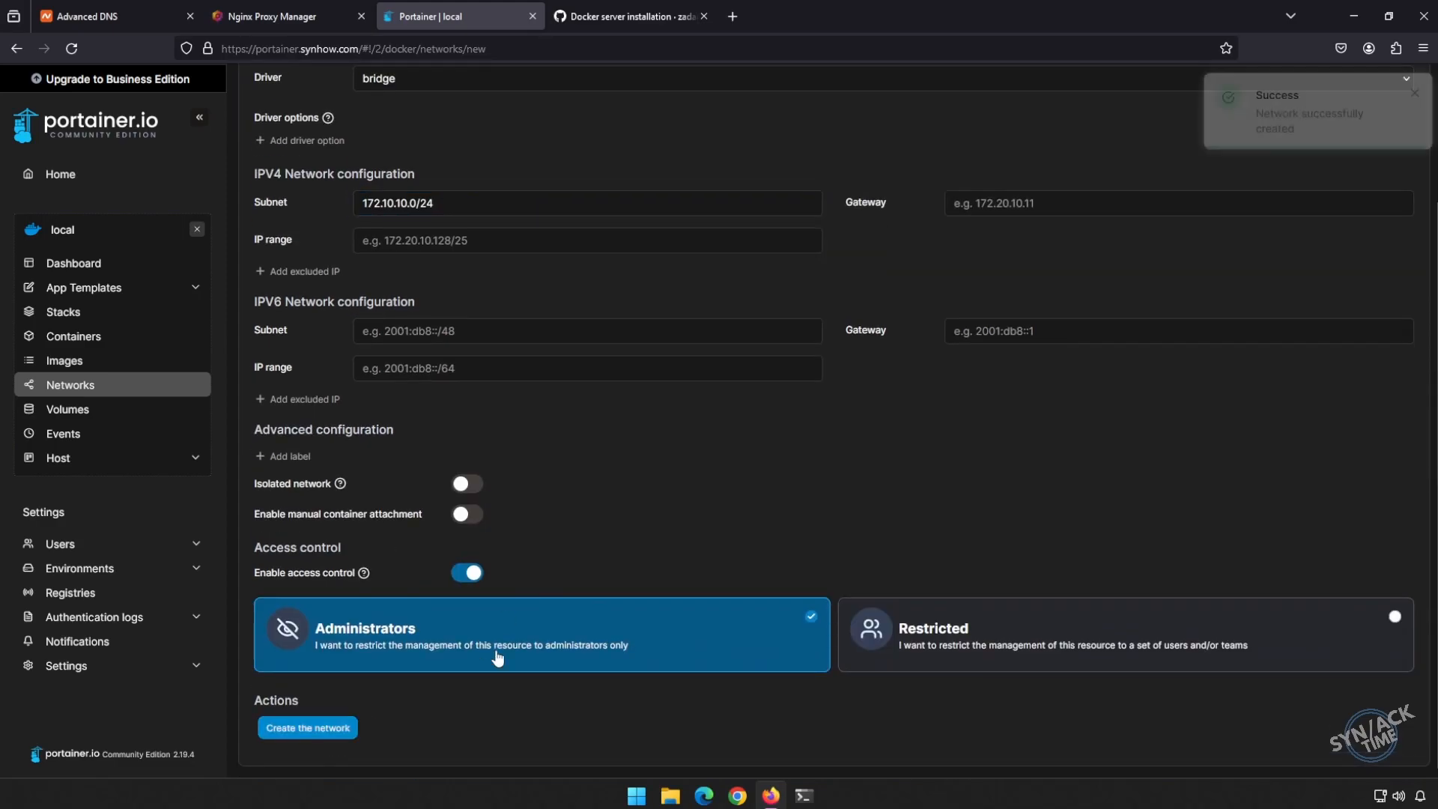
pyautogui.click(308, 727)
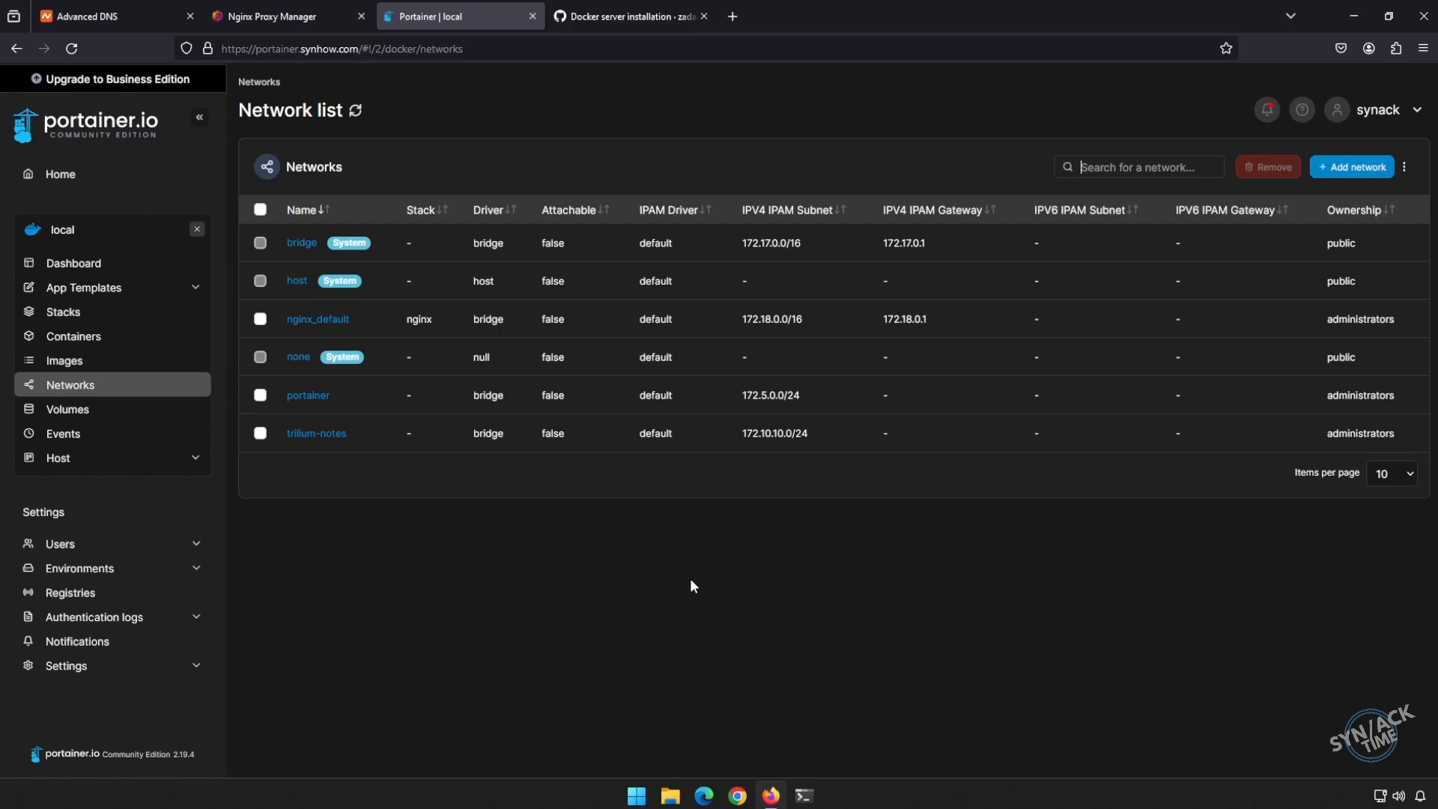
pyautogui.moveTo(66, 409)
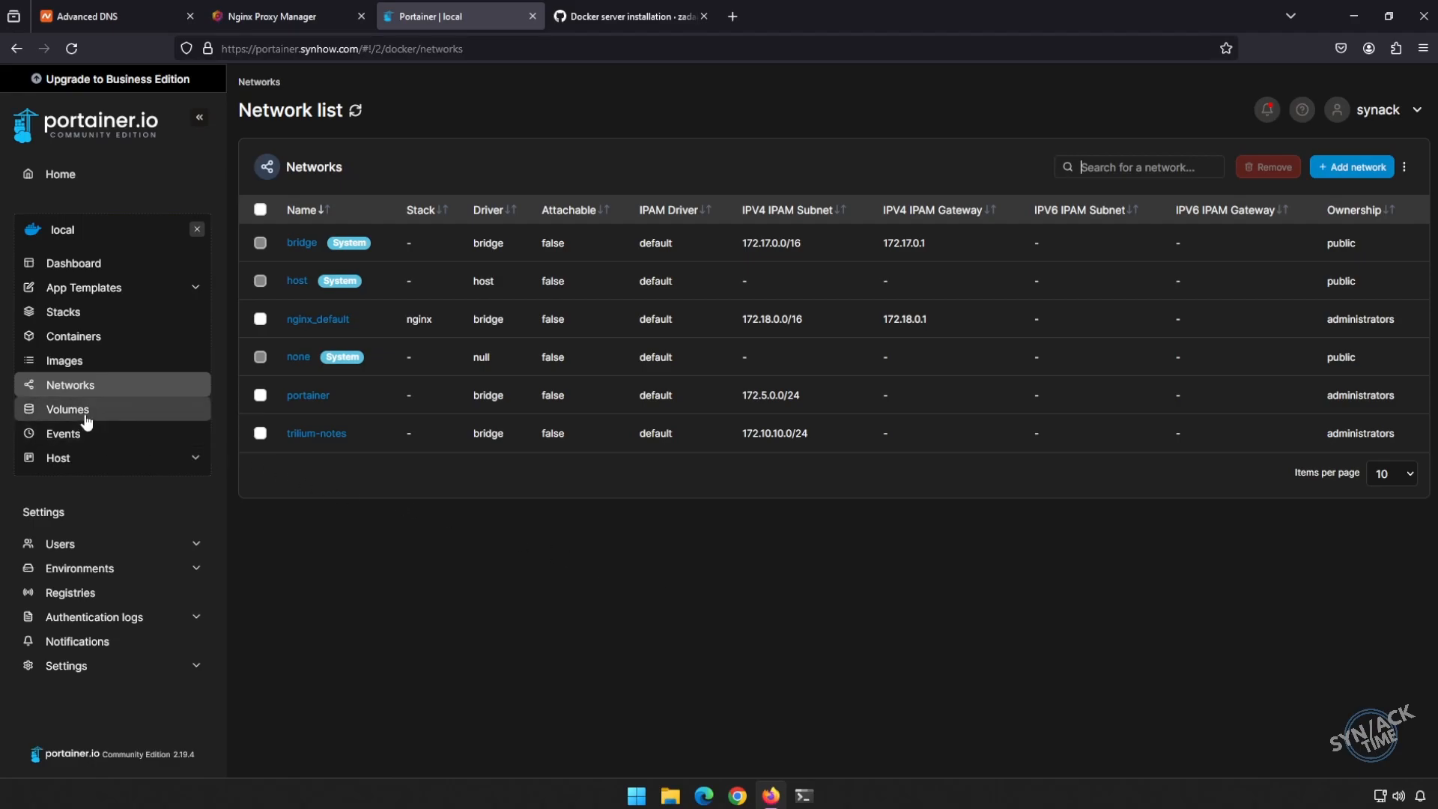
# - Add a local Docker volume named trilium-notes from the Volumes page
pyautogui.click(67, 408)
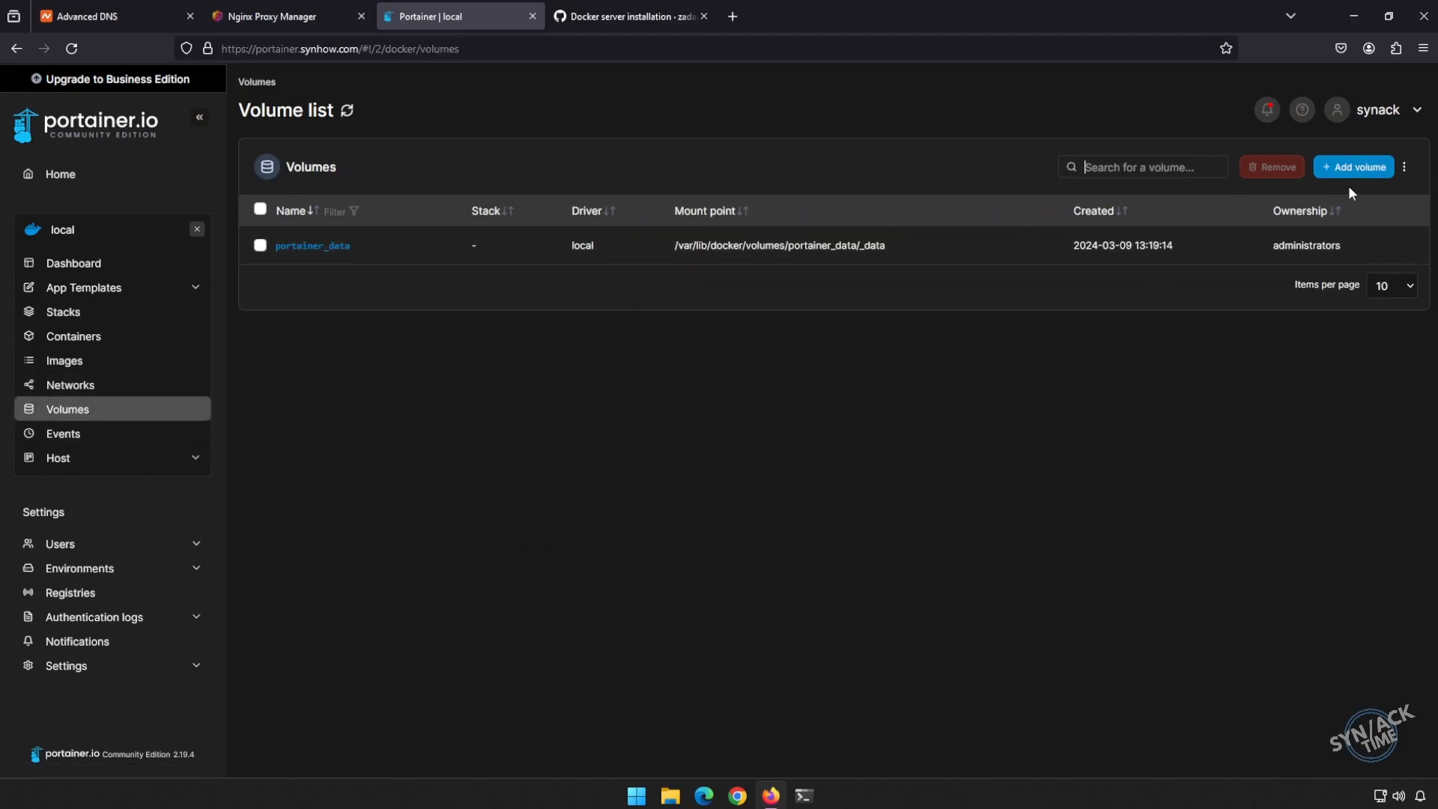
pyautogui.click(1354, 167)
pyautogui.write('trillium-notes')
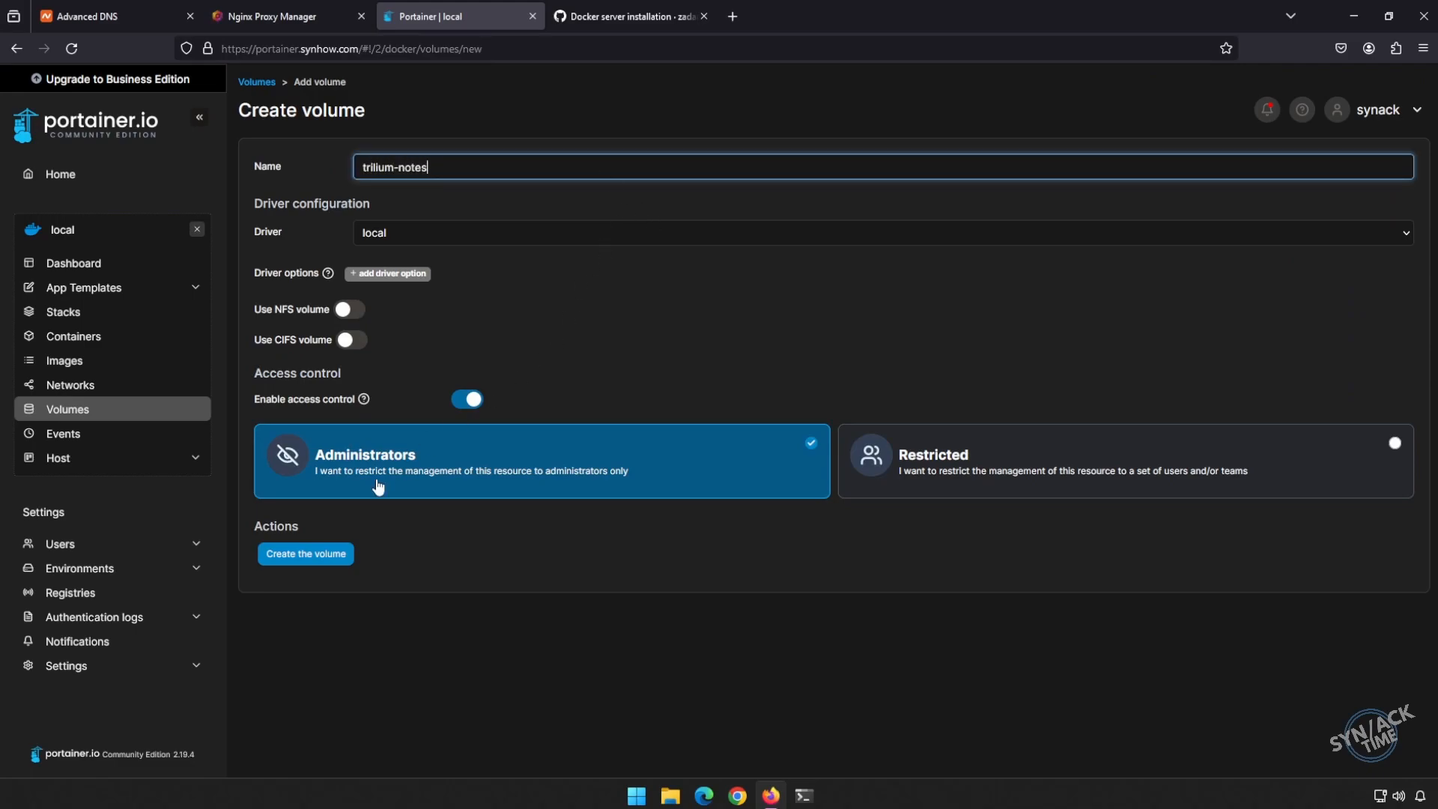
pyautogui.click(305, 554)
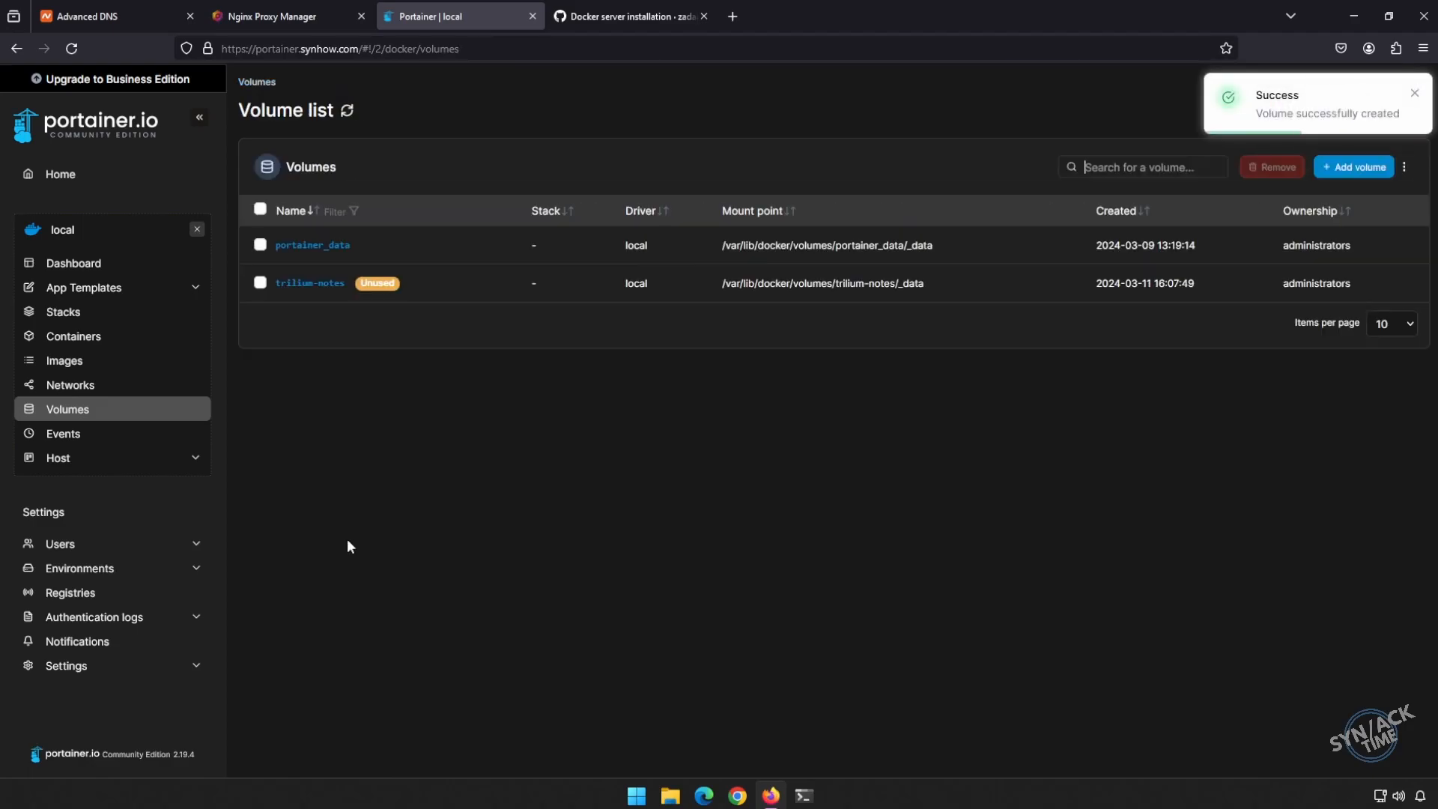
pyautogui.moveTo(73, 335)
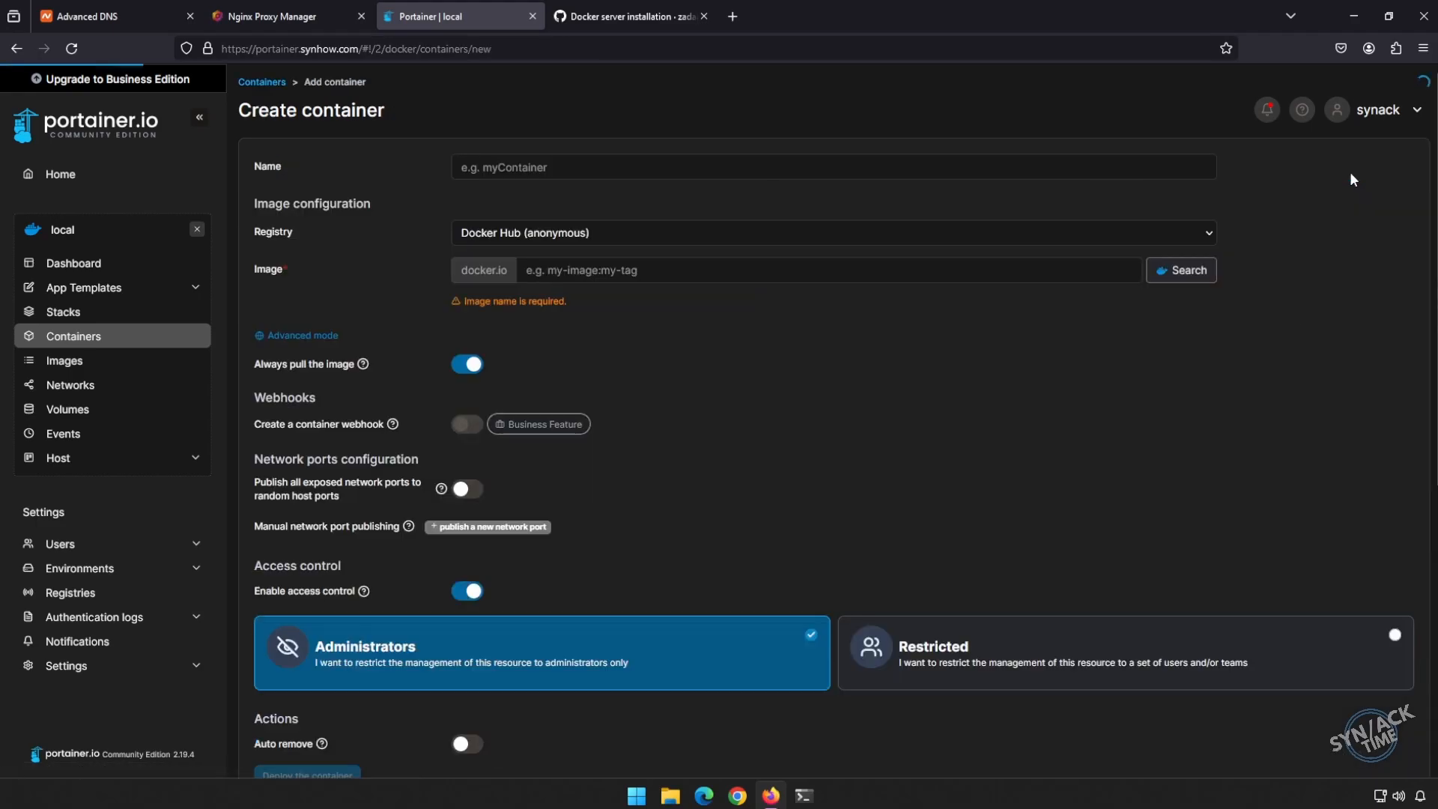
# - Name the new container trilium-notes and map the trilium-notes volume to /home/node/trilium-data
pyautogui.click(825, 167)
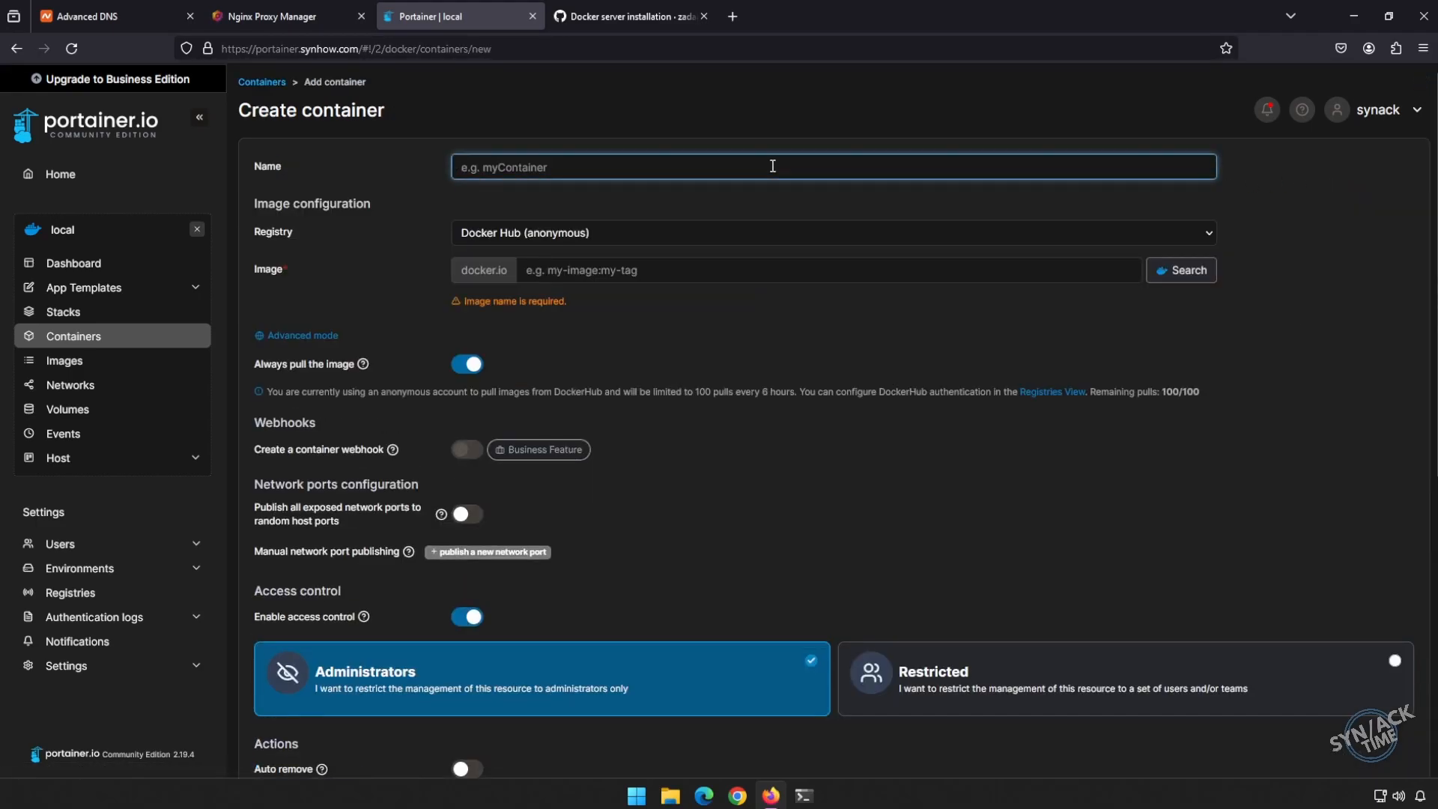
pyautogui.write('trillum-notes')
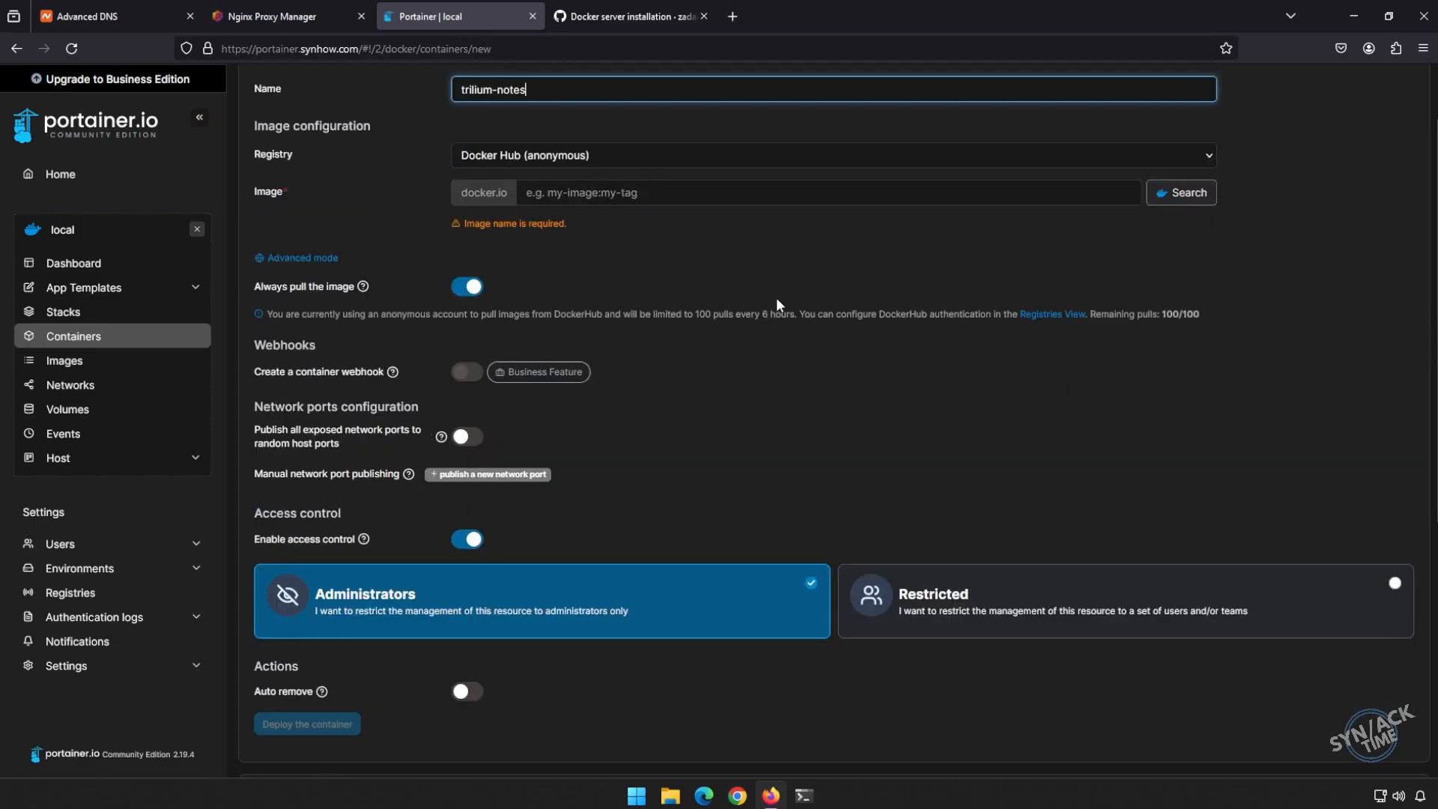
pyautogui.scroll(-3)
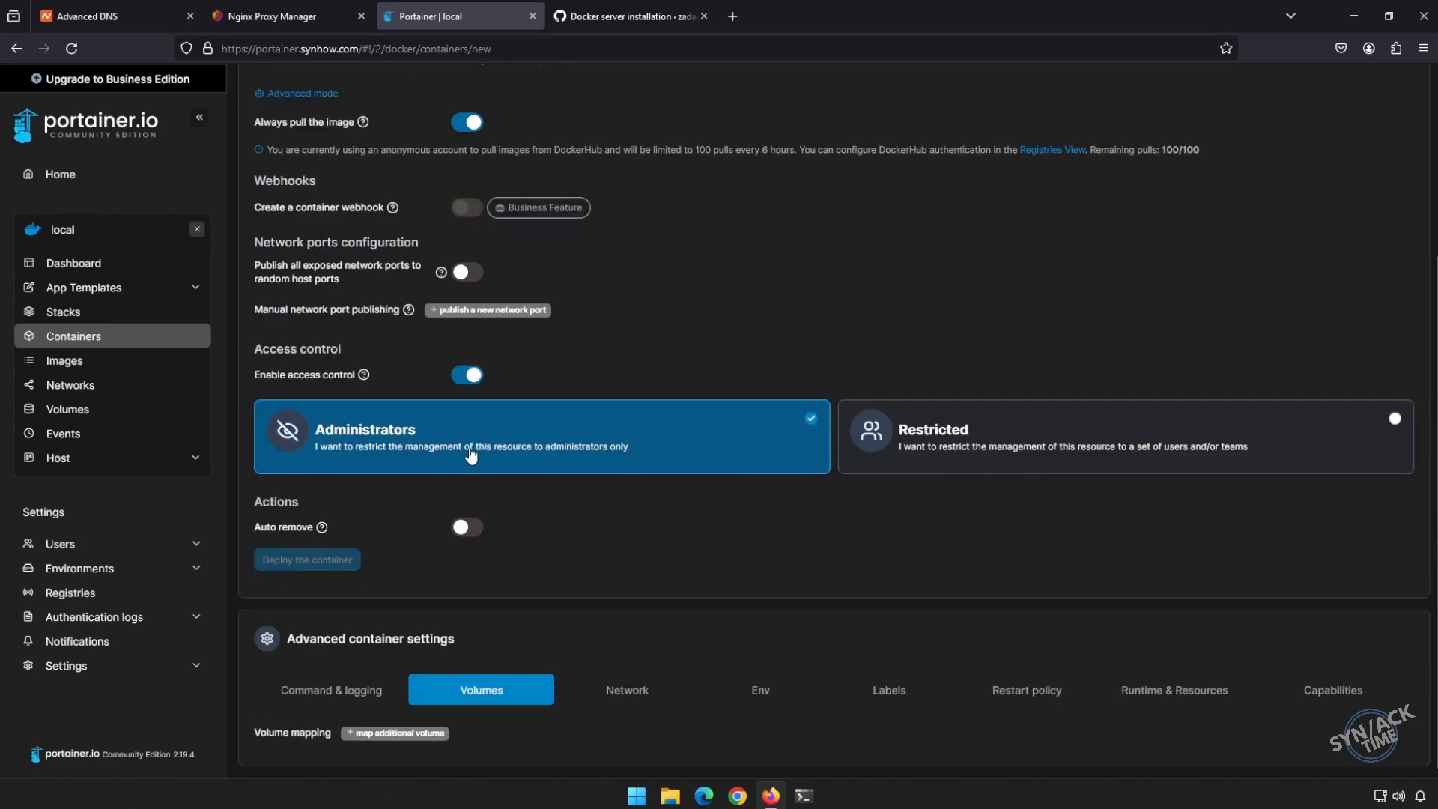
pyautogui.click(394, 733)
pyautogui.write('/home/node/trilium-data')
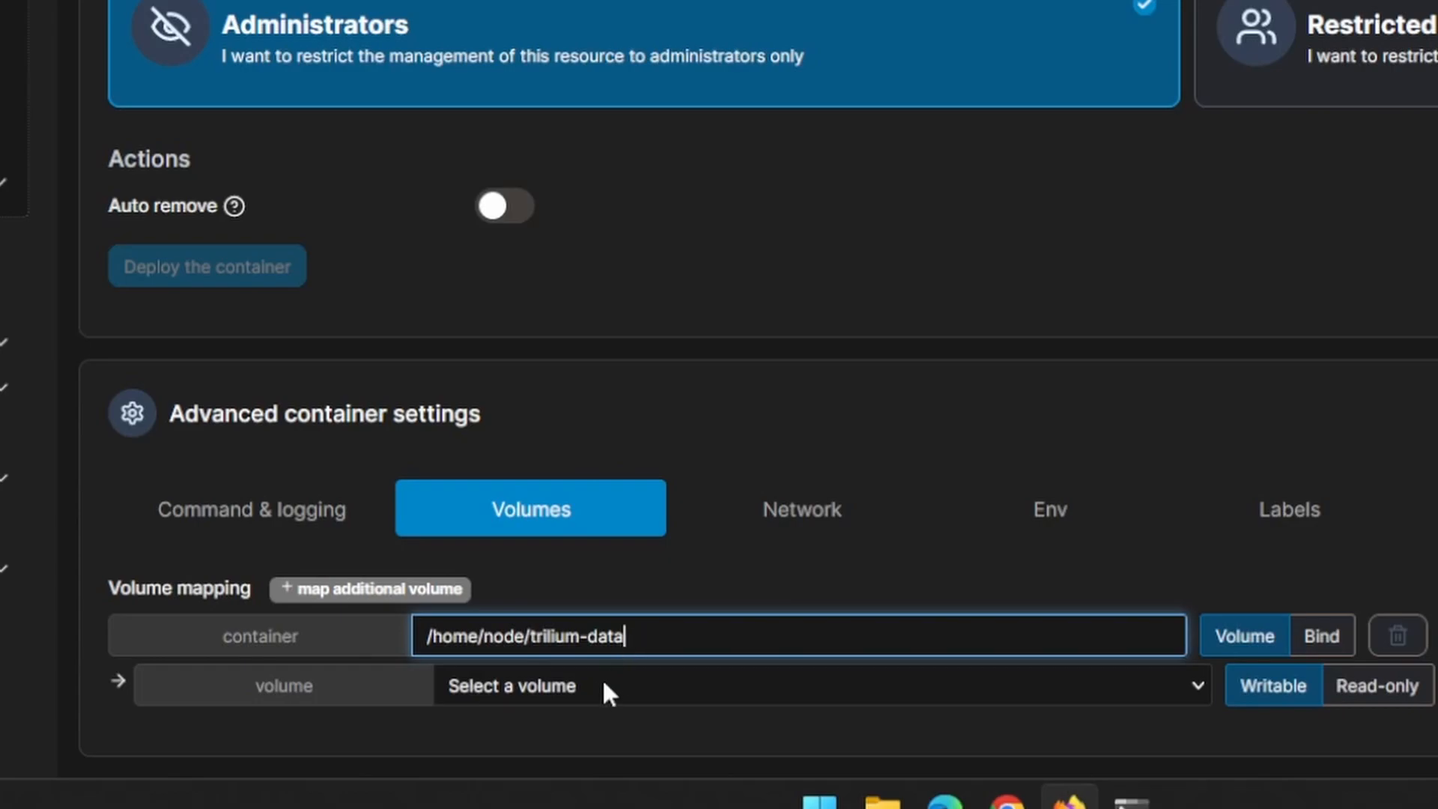
pyautogui.click(819, 685)
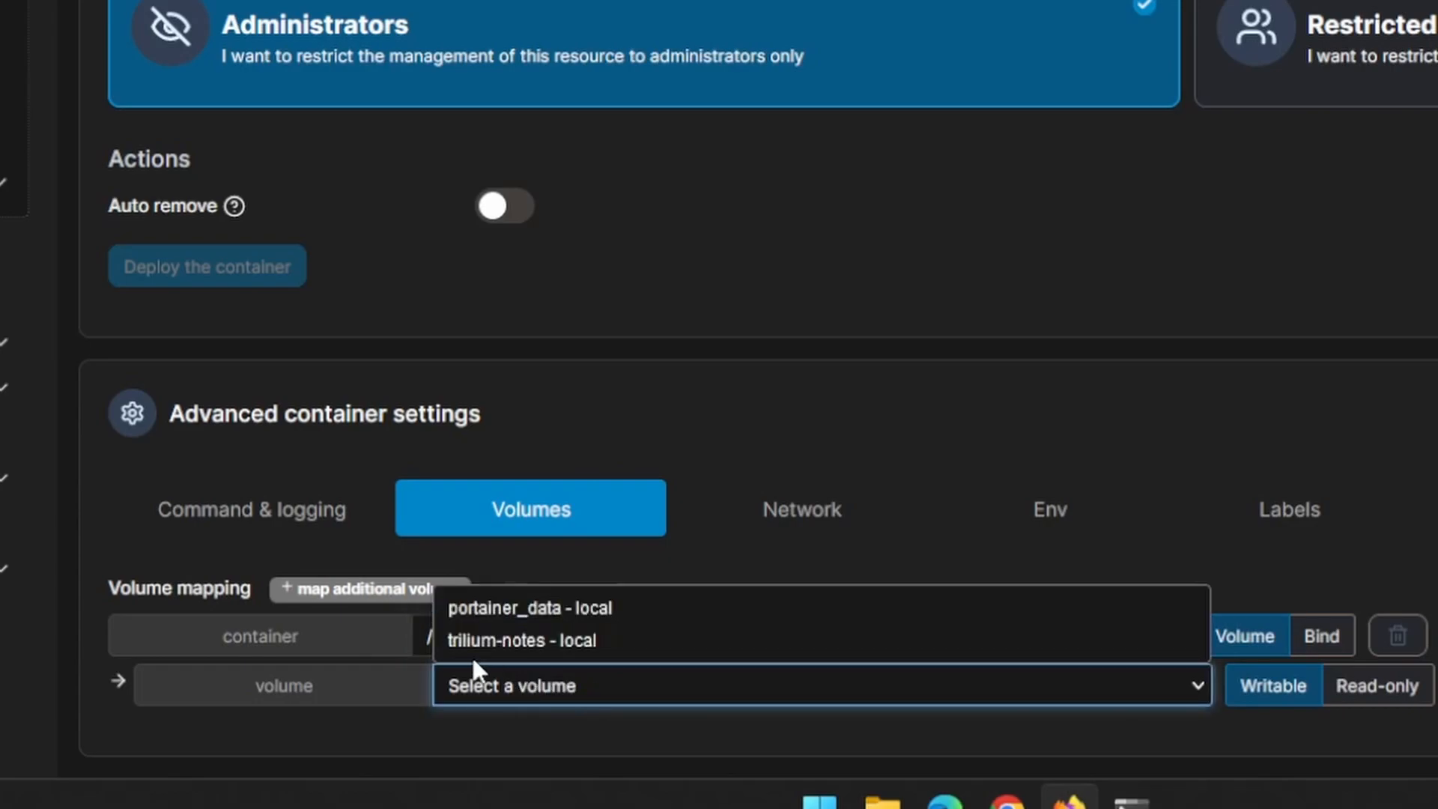
pyautogui.click(522, 641)
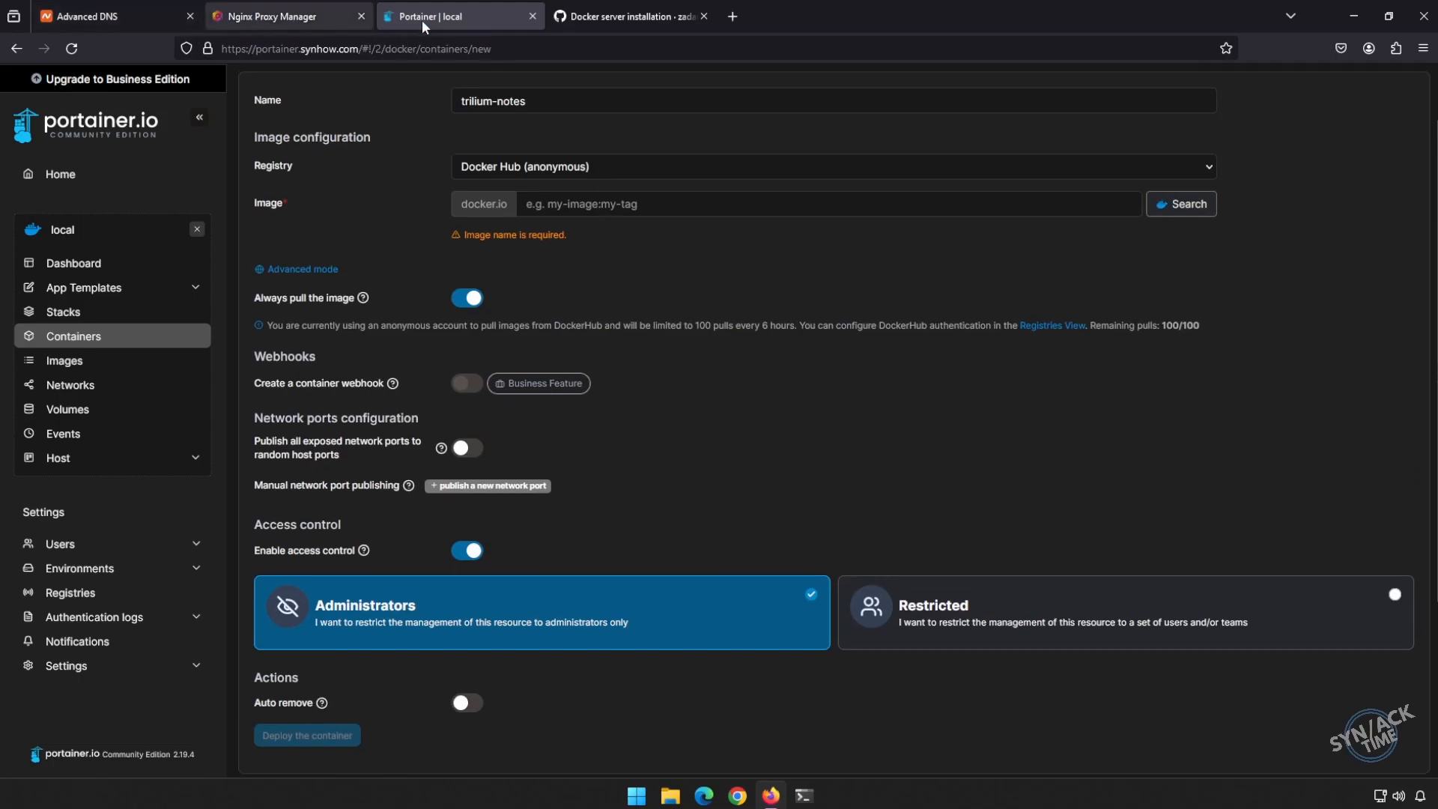
# - Set the container image to zadam/trilium:latest, taken from the GitHub install docs
pyautogui.click(630, 16)
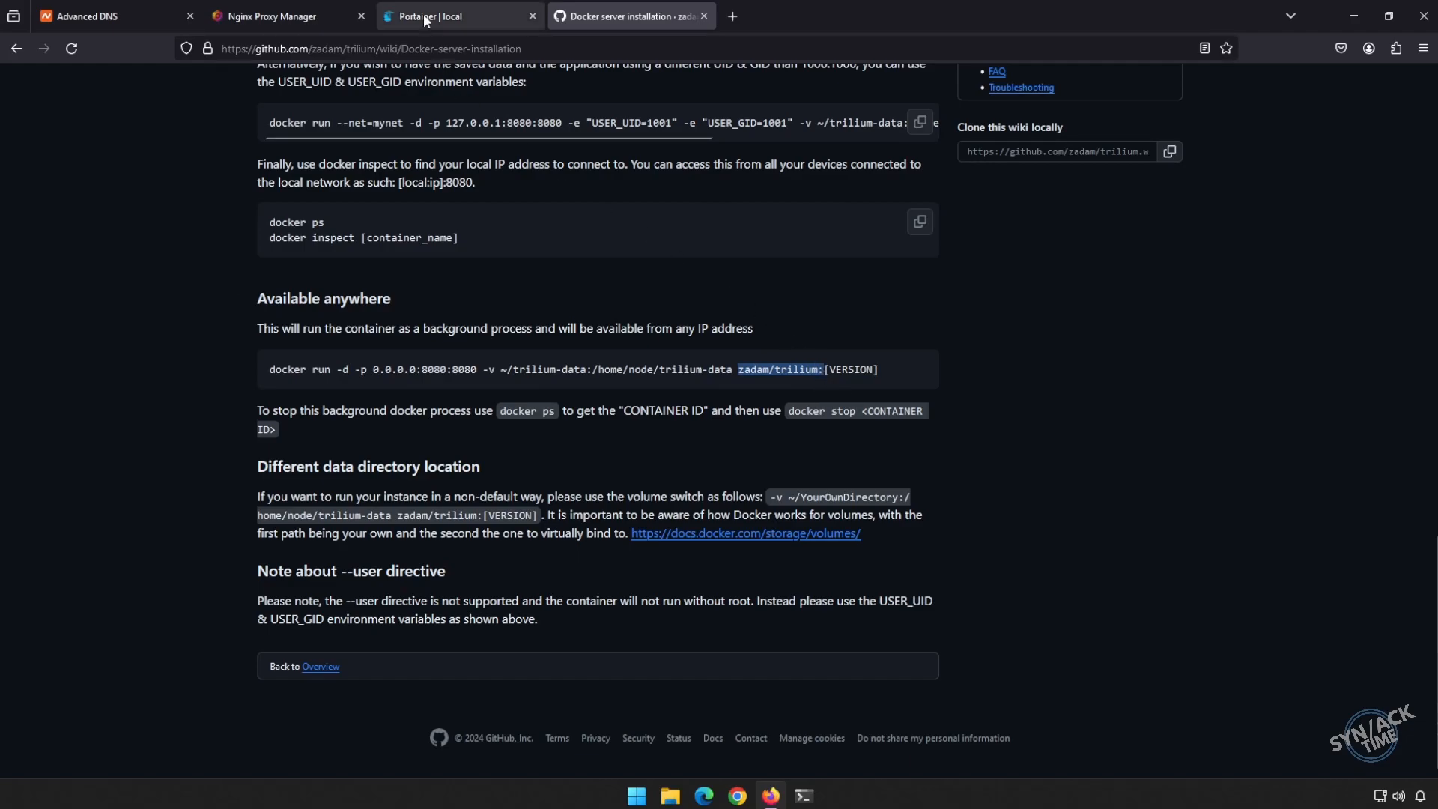
pyautogui.click(422, 16)
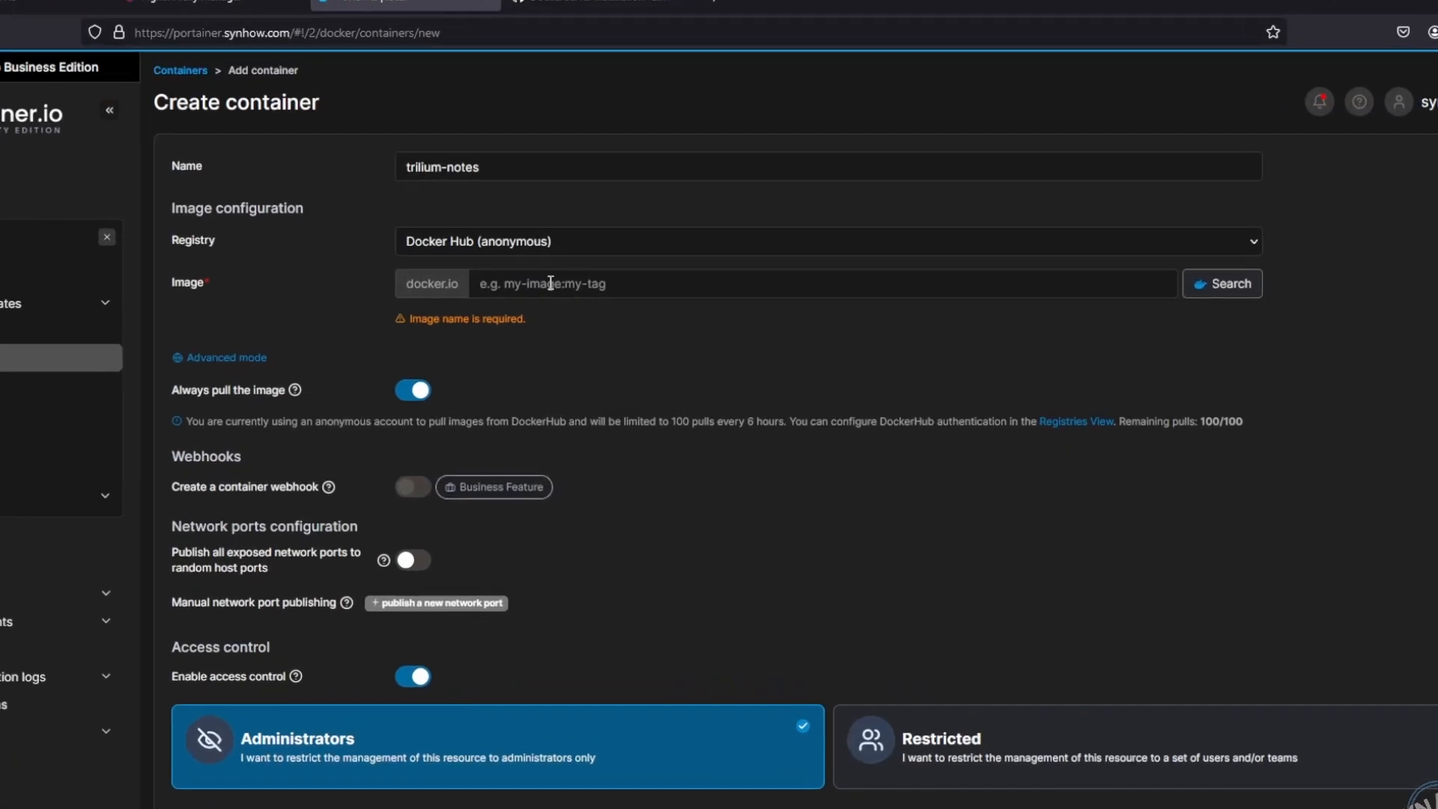
pyautogui.write('zadam/trilium:')
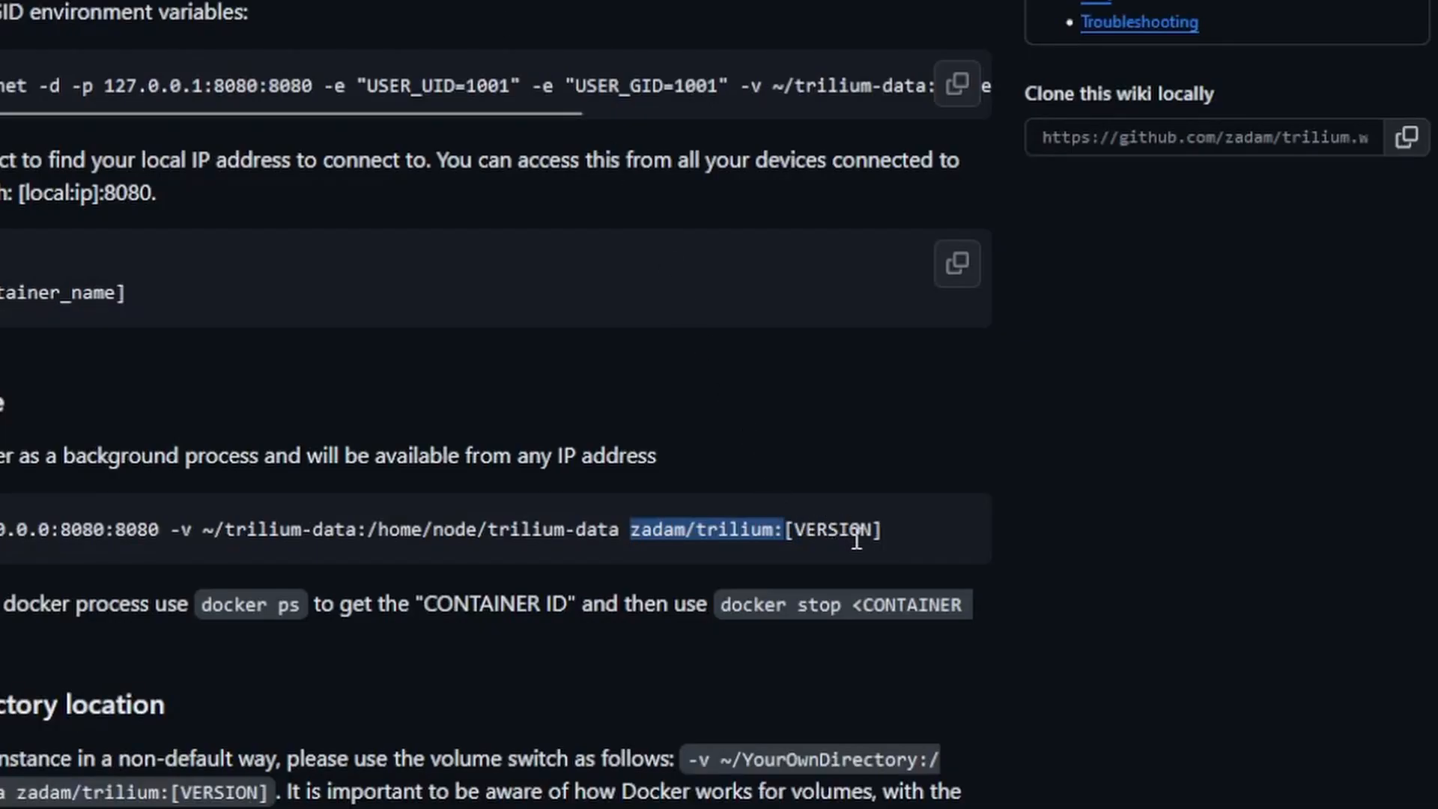
pyautogui.moveTo(879, 525)
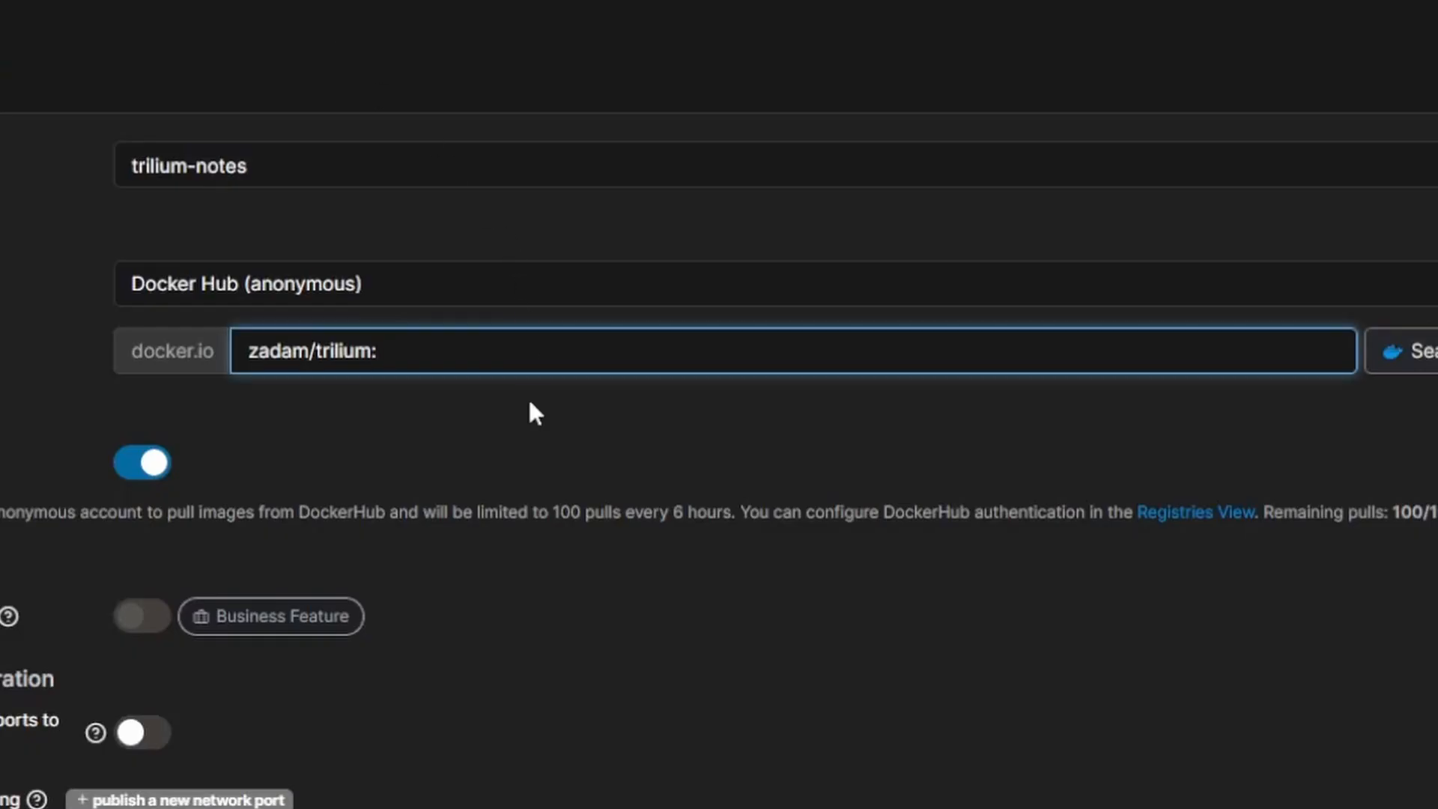
pyautogui.moveTo(536, 351)
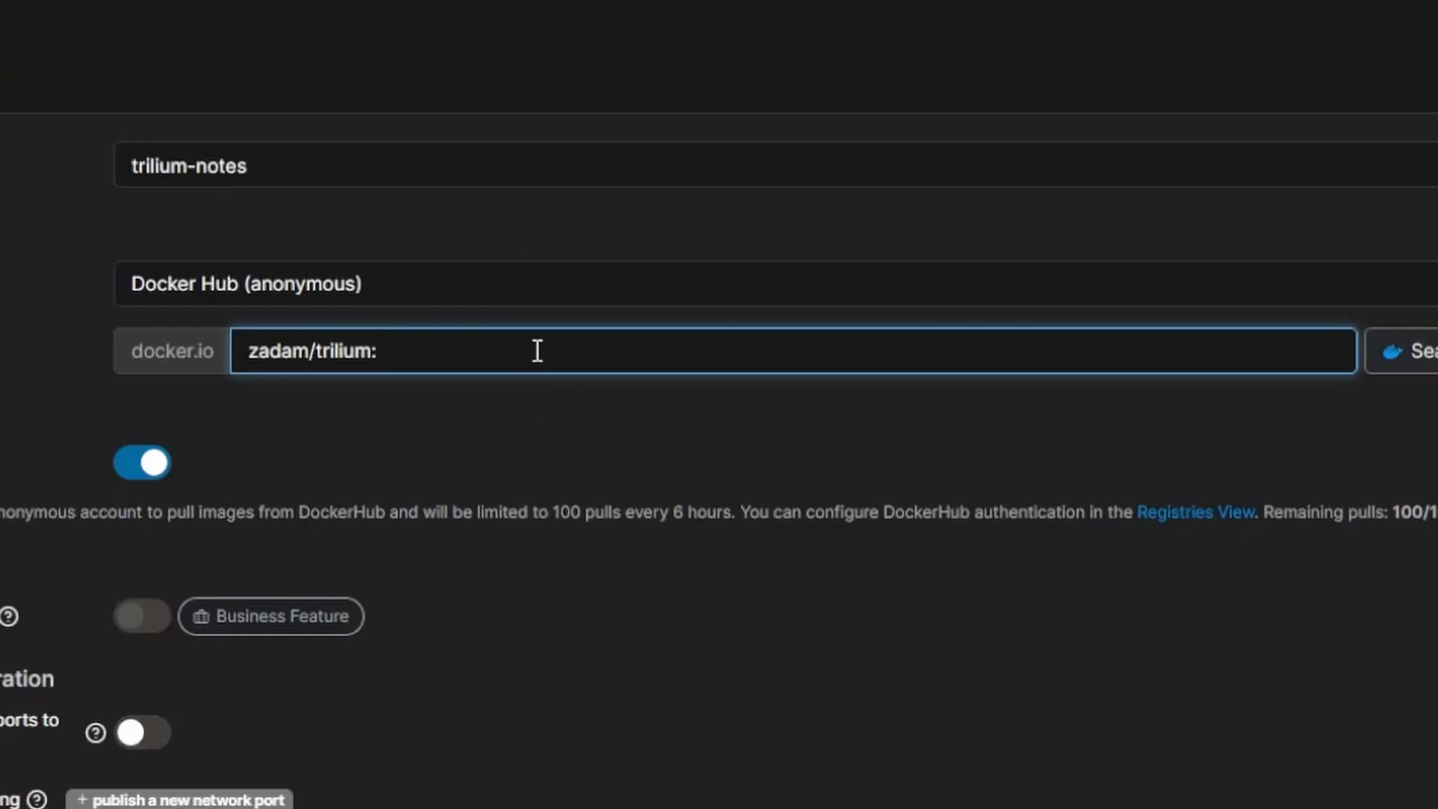
pyautogui.write('latest')
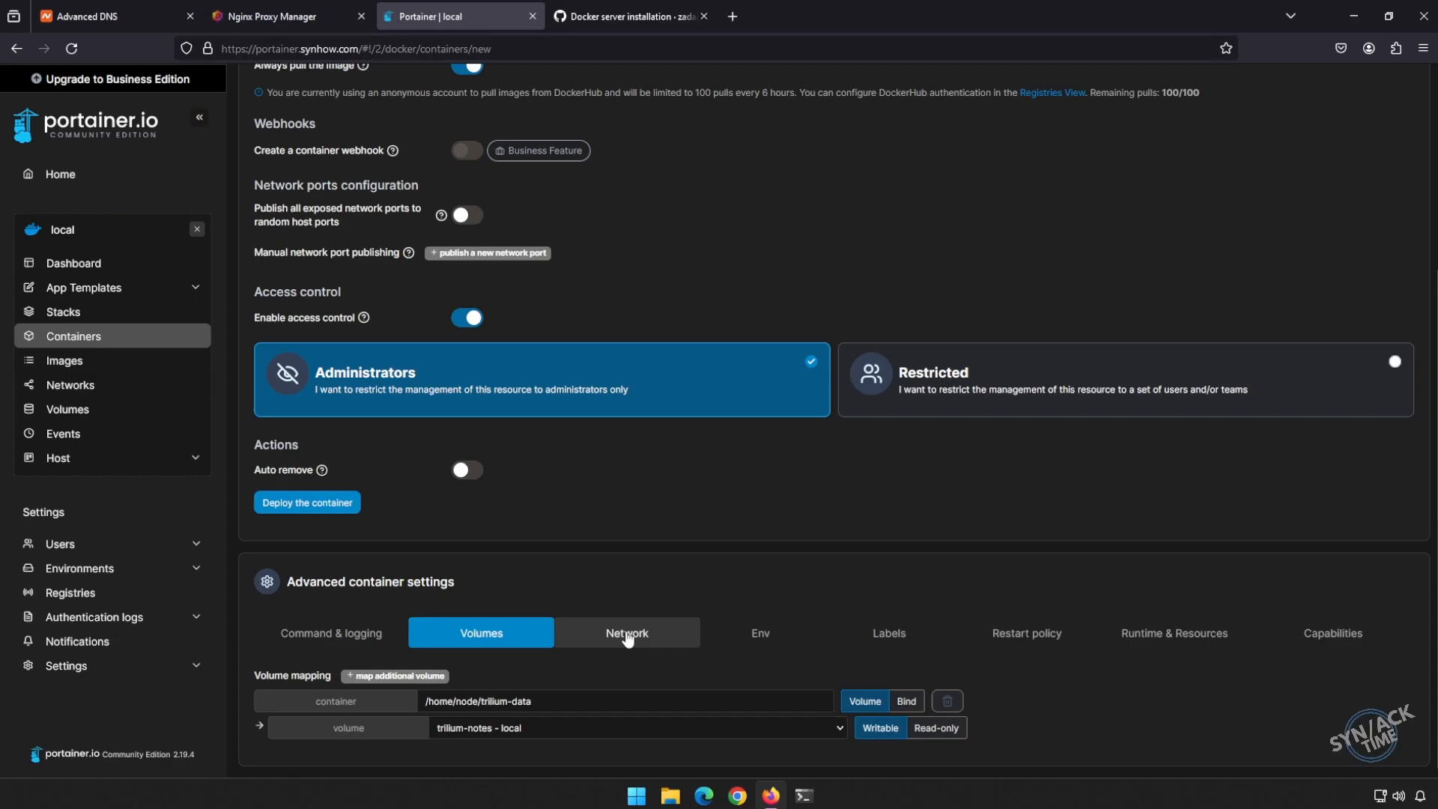
# - Attach the container to the trilium-notes network and deploy it, getting IP 172.10.10.2
pyautogui.click(626, 633)
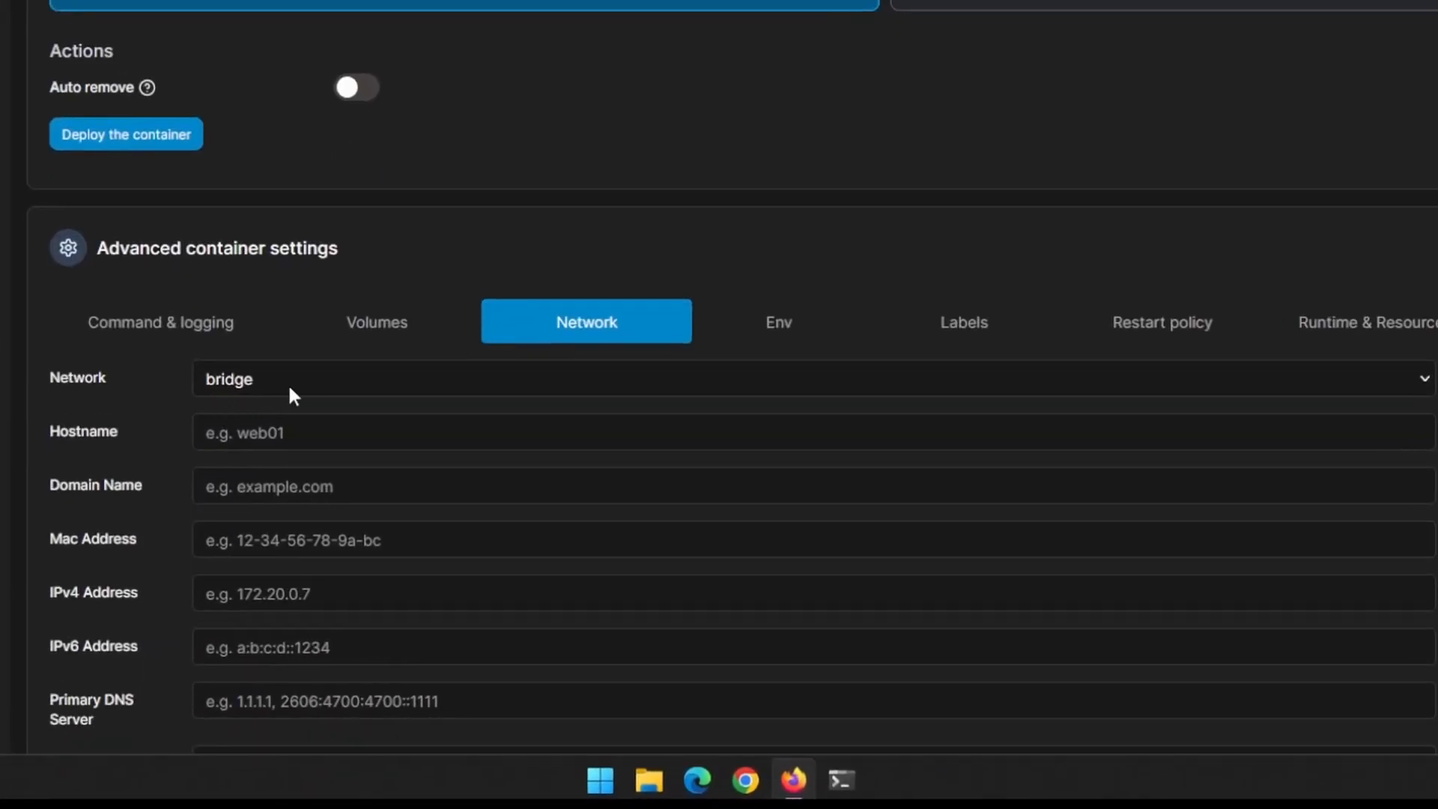
pyautogui.click(808, 379)
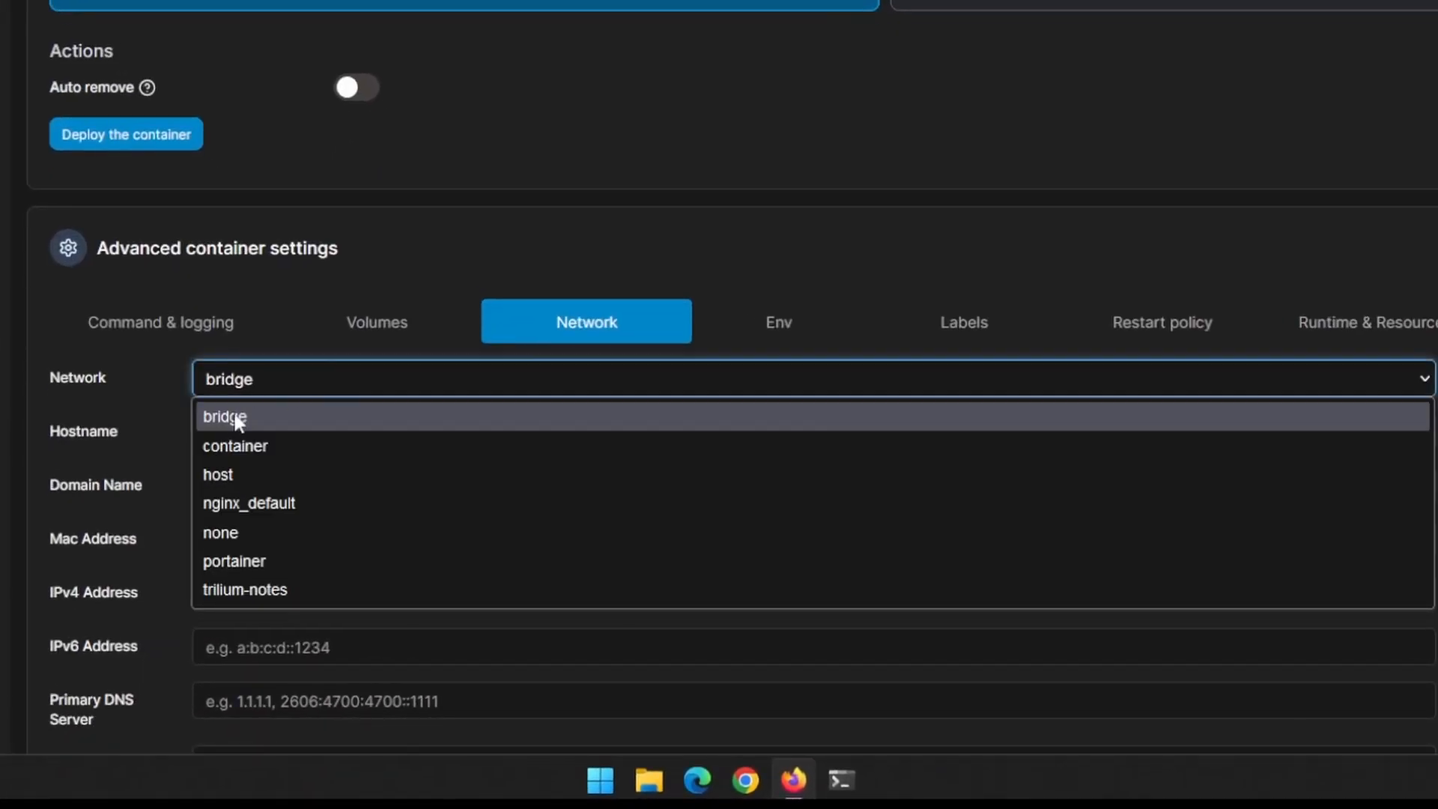
pyautogui.click(245, 589)
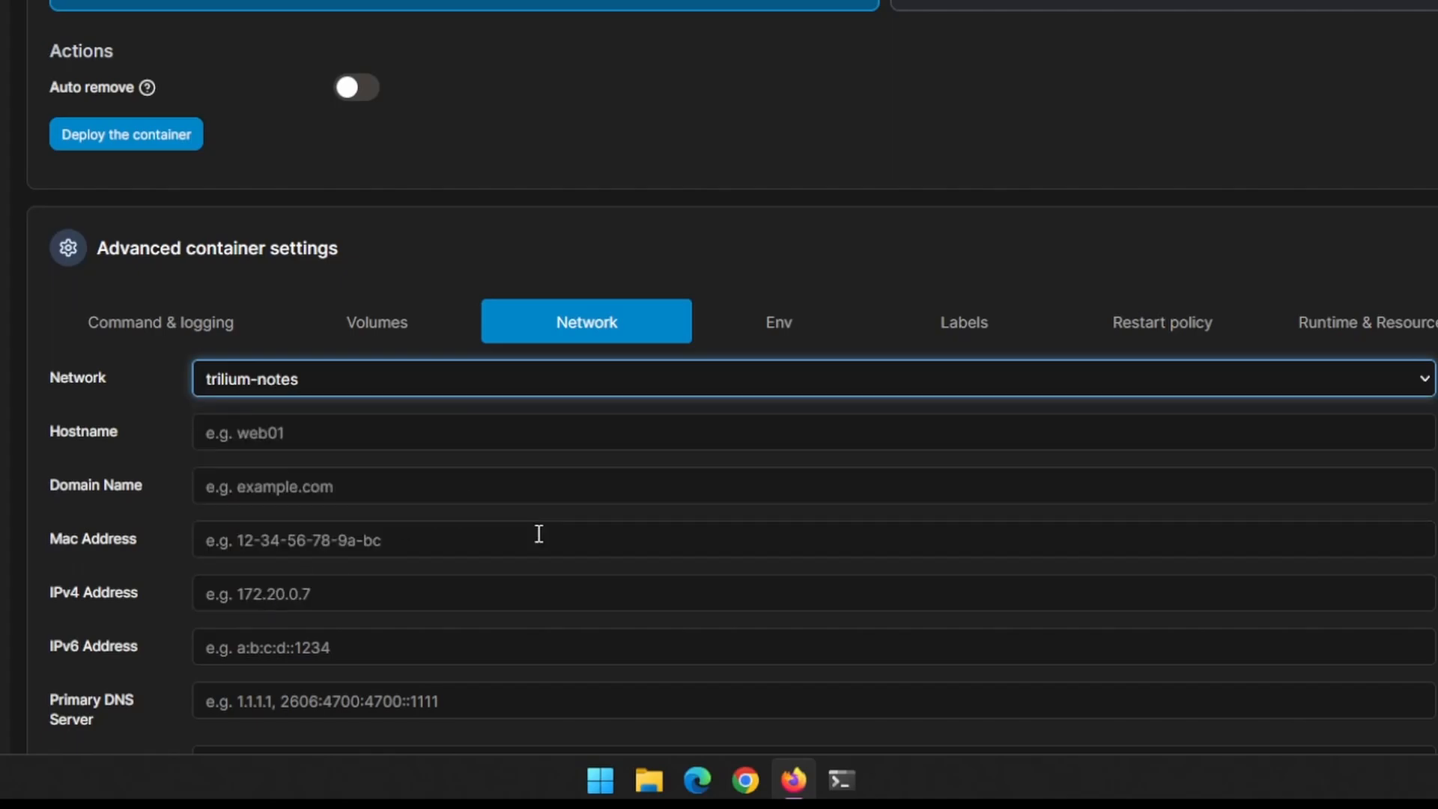
pyautogui.click(126, 134)
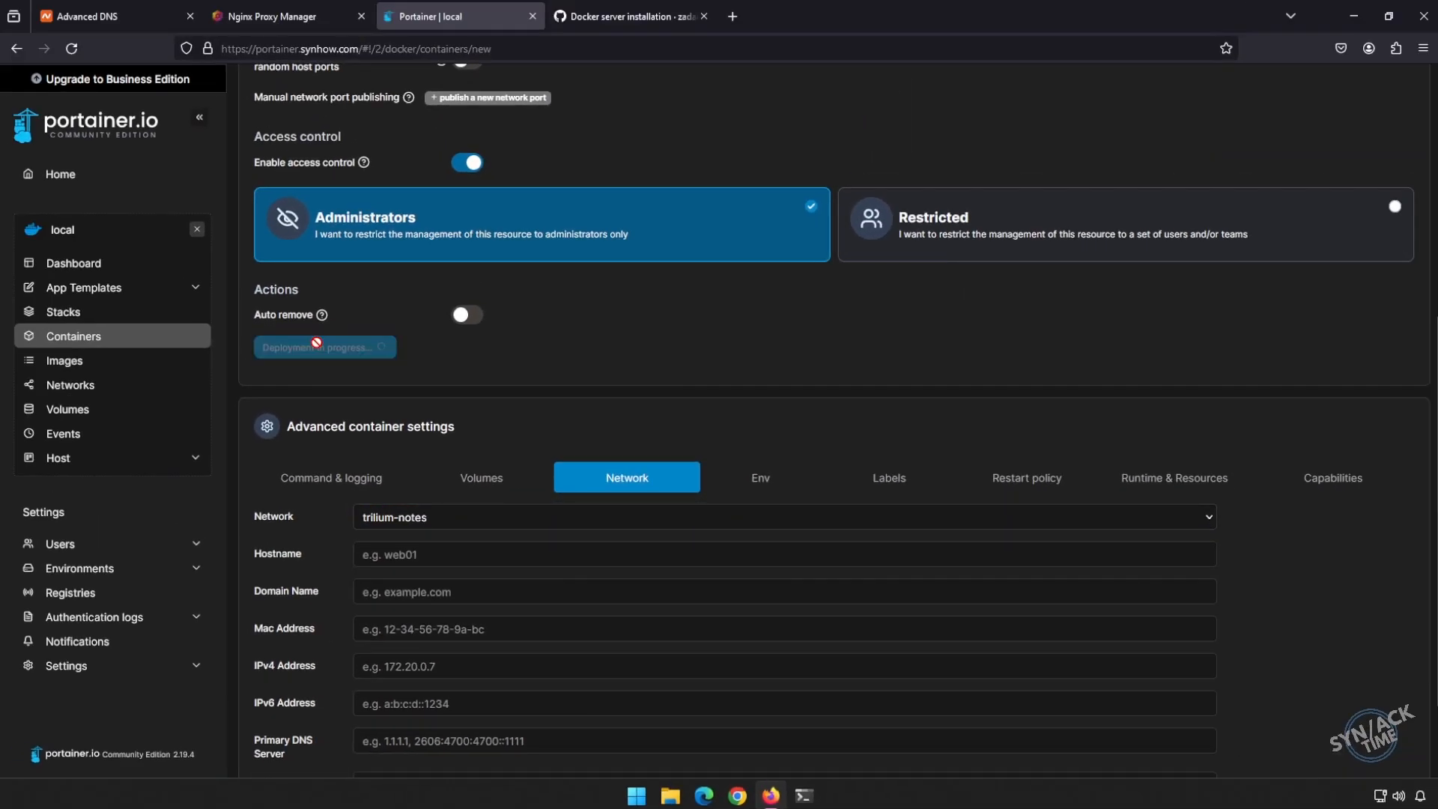
pyautogui.click(324, 347)
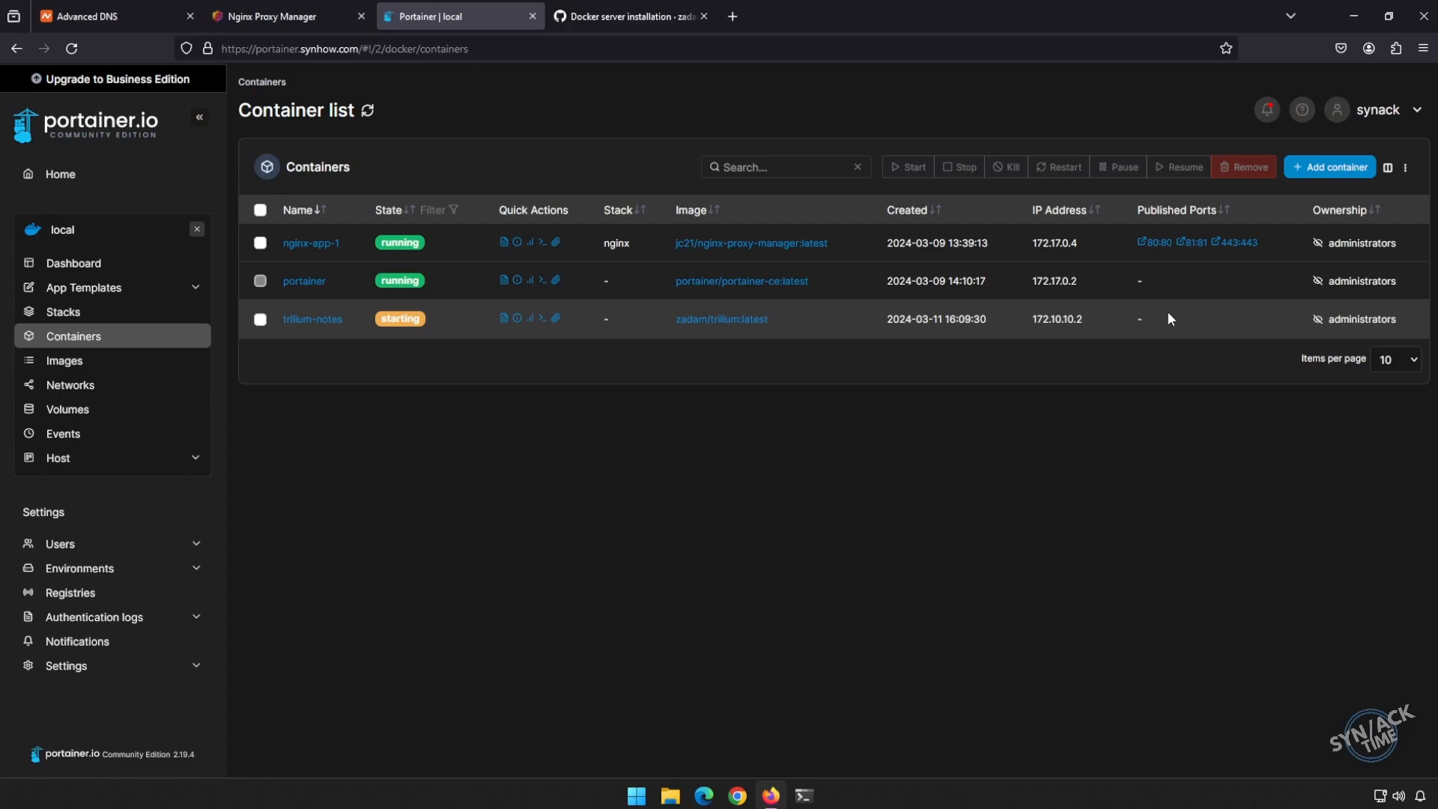
pyautogui.moveTo(310, 242)
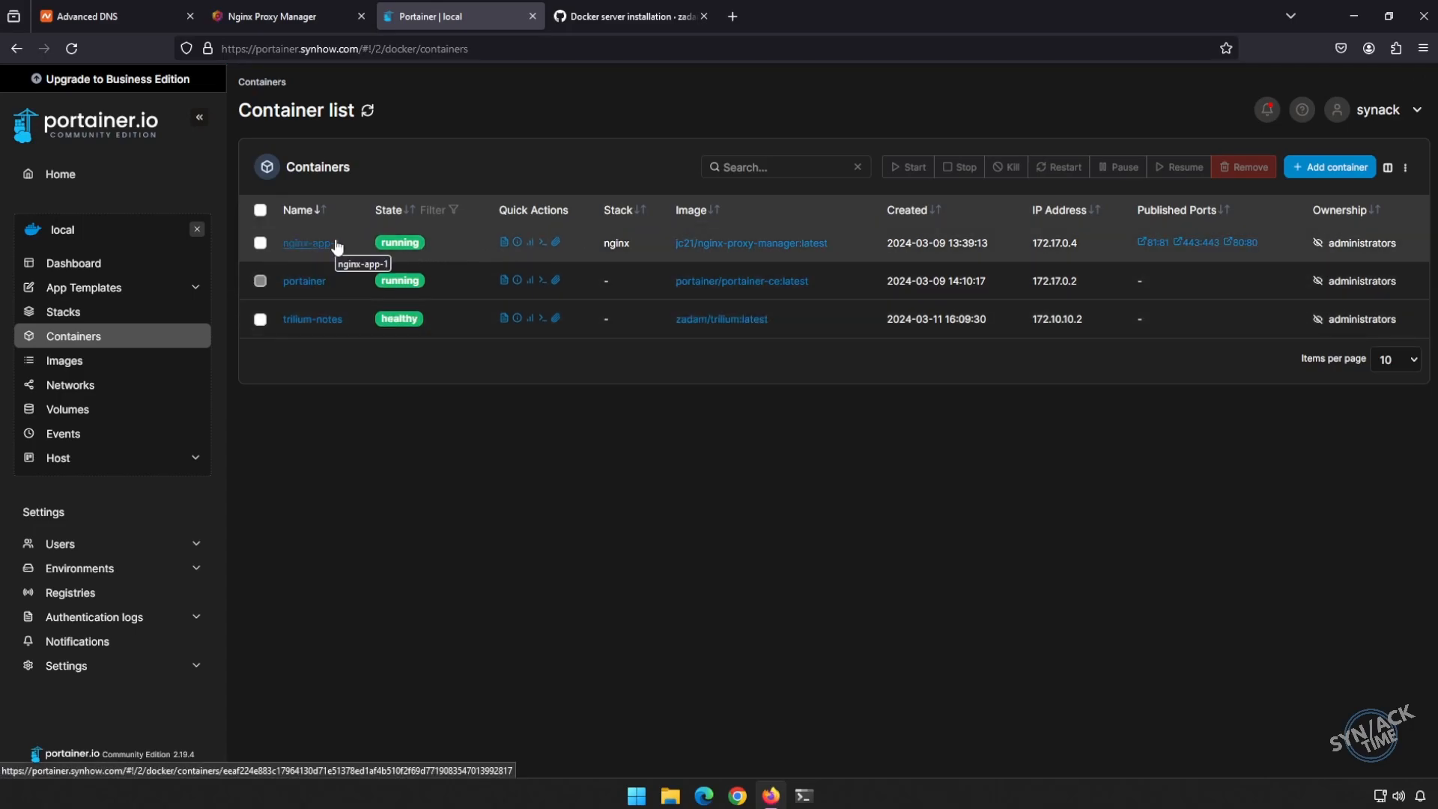
# - Join the nginx-app-1 proxy container to the trilium-notes network, then return to Nginx Proxy Manager
pyautogui.click(308, 242)
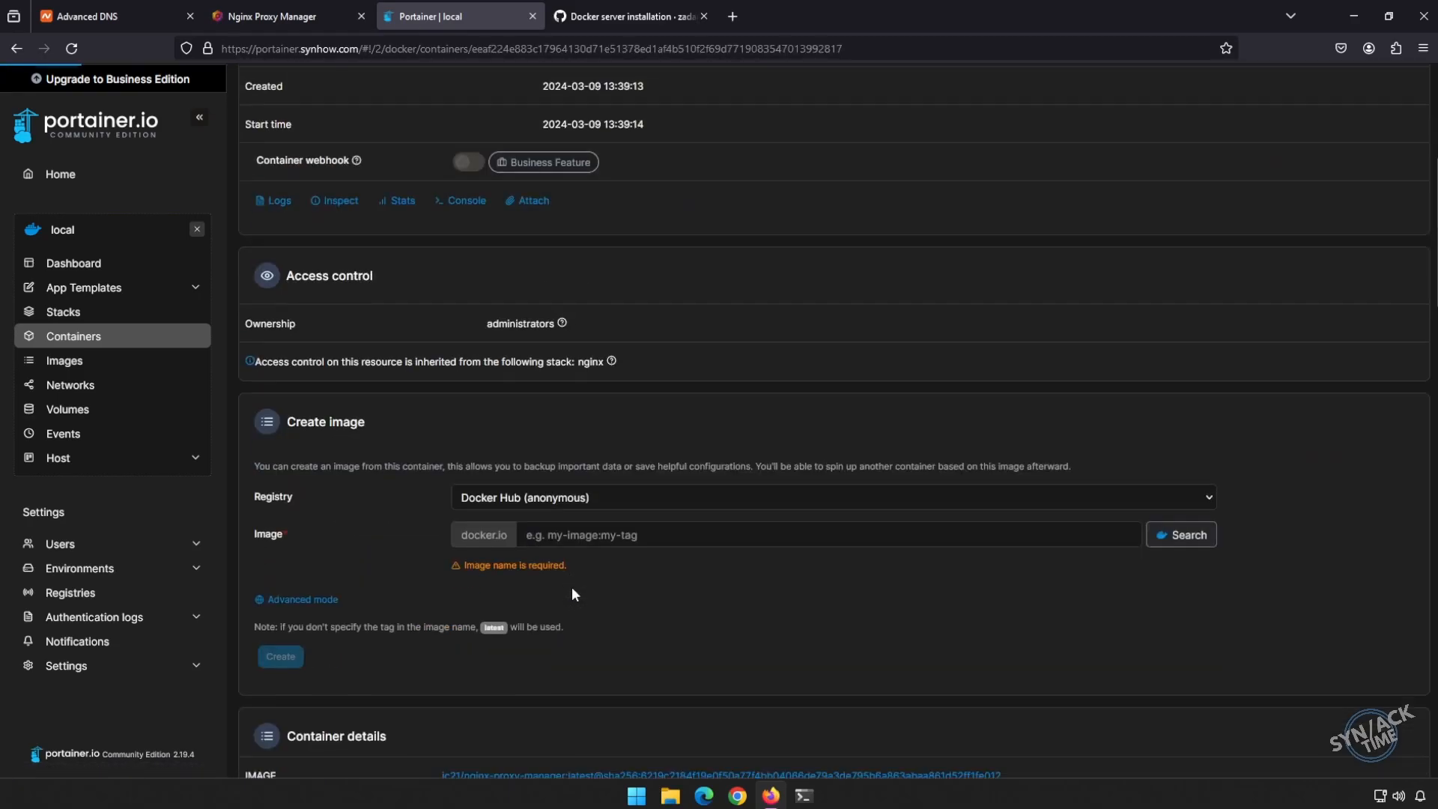
pyautogui.scroll(-3)
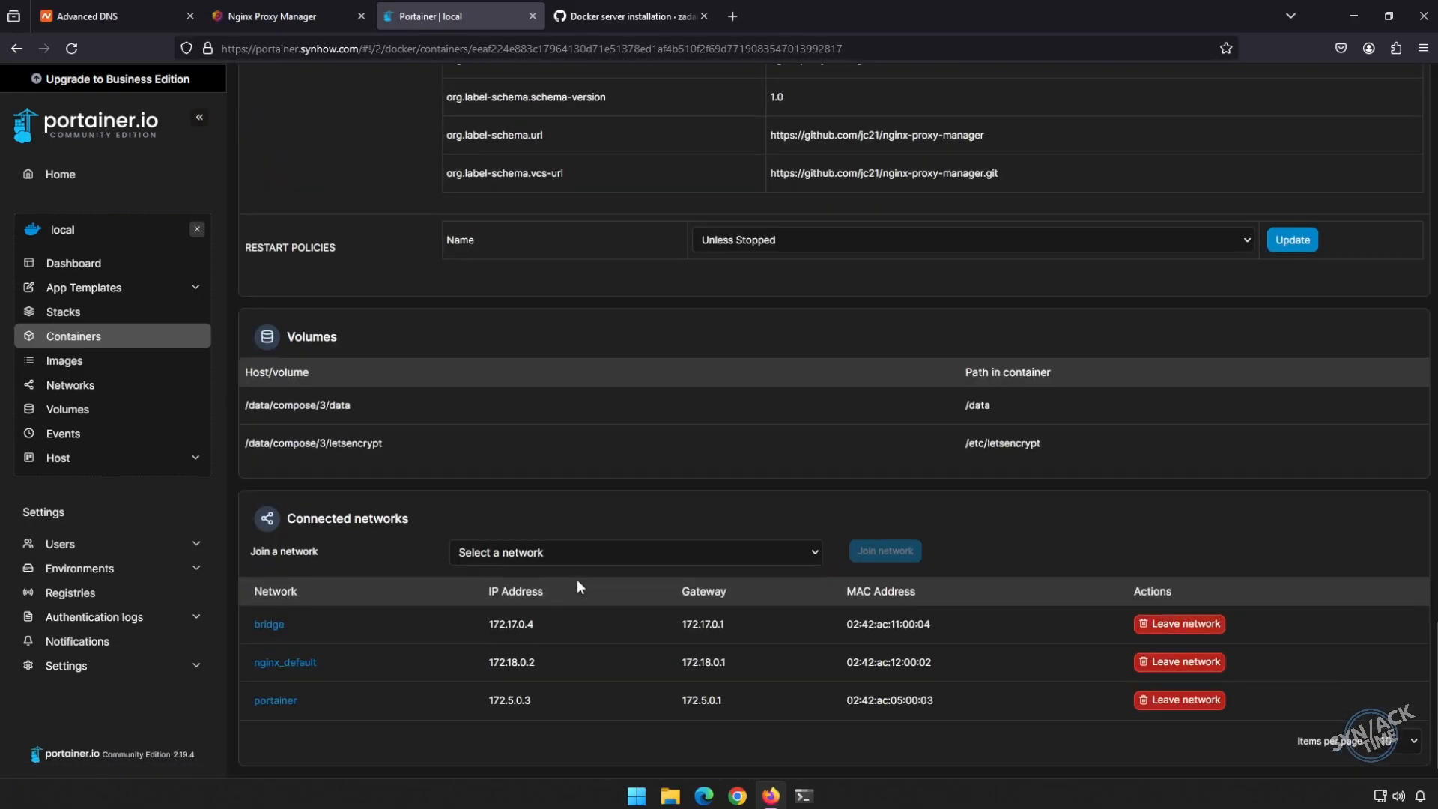
pyautogui.moveTo(640, 666)
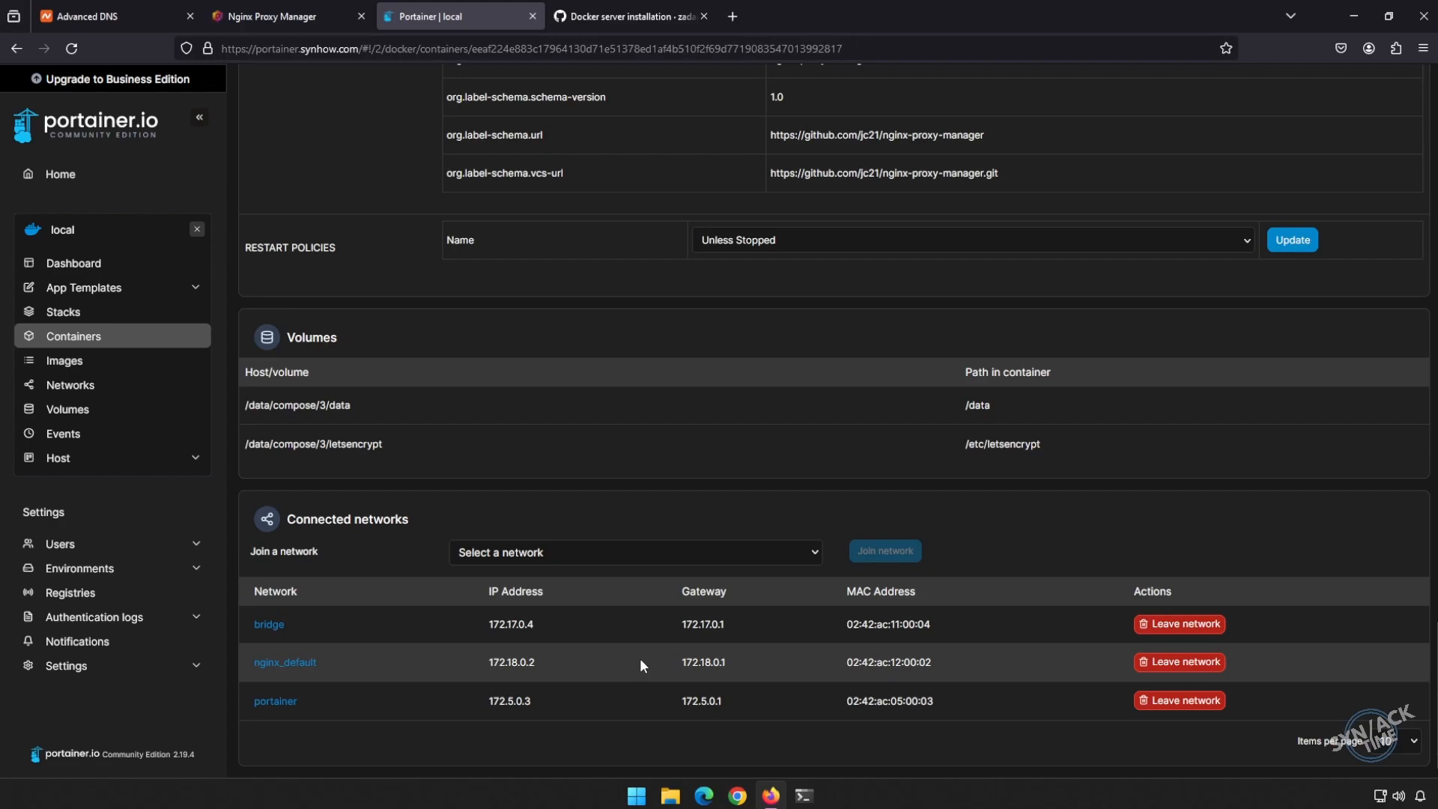
pyautogui.moveTo(511, 552)
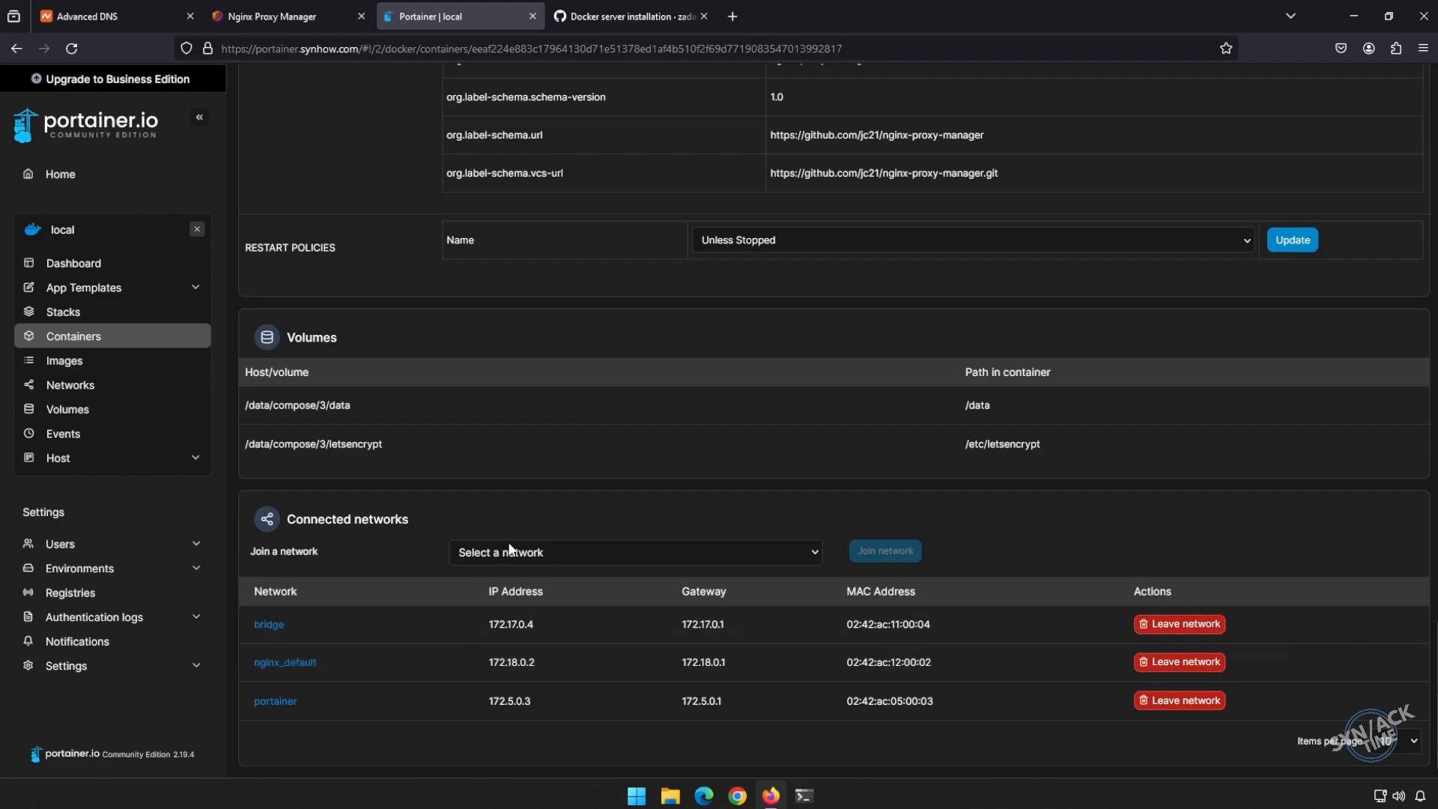
pyautogui.click(633, 552)
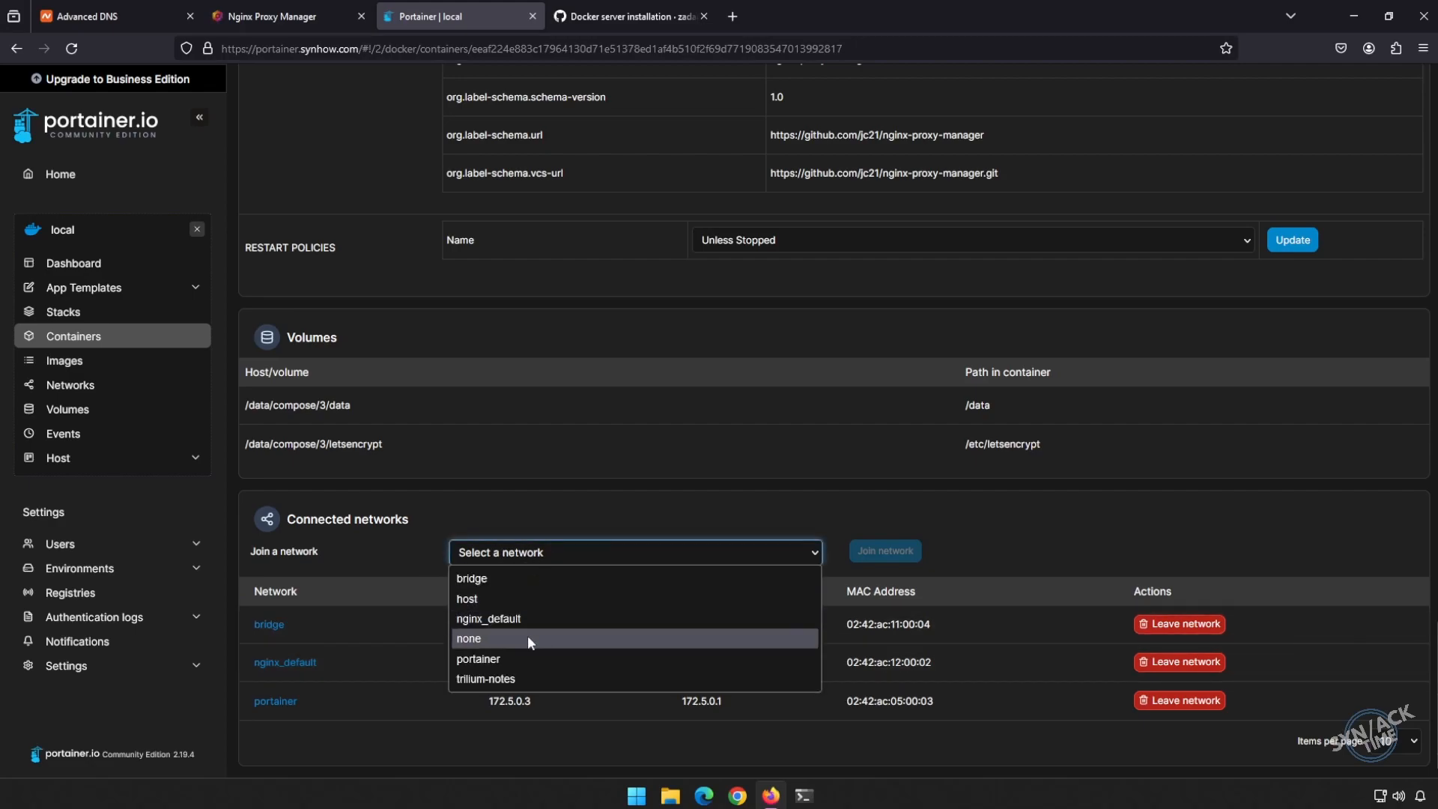
pyautogui.click(485, 679)
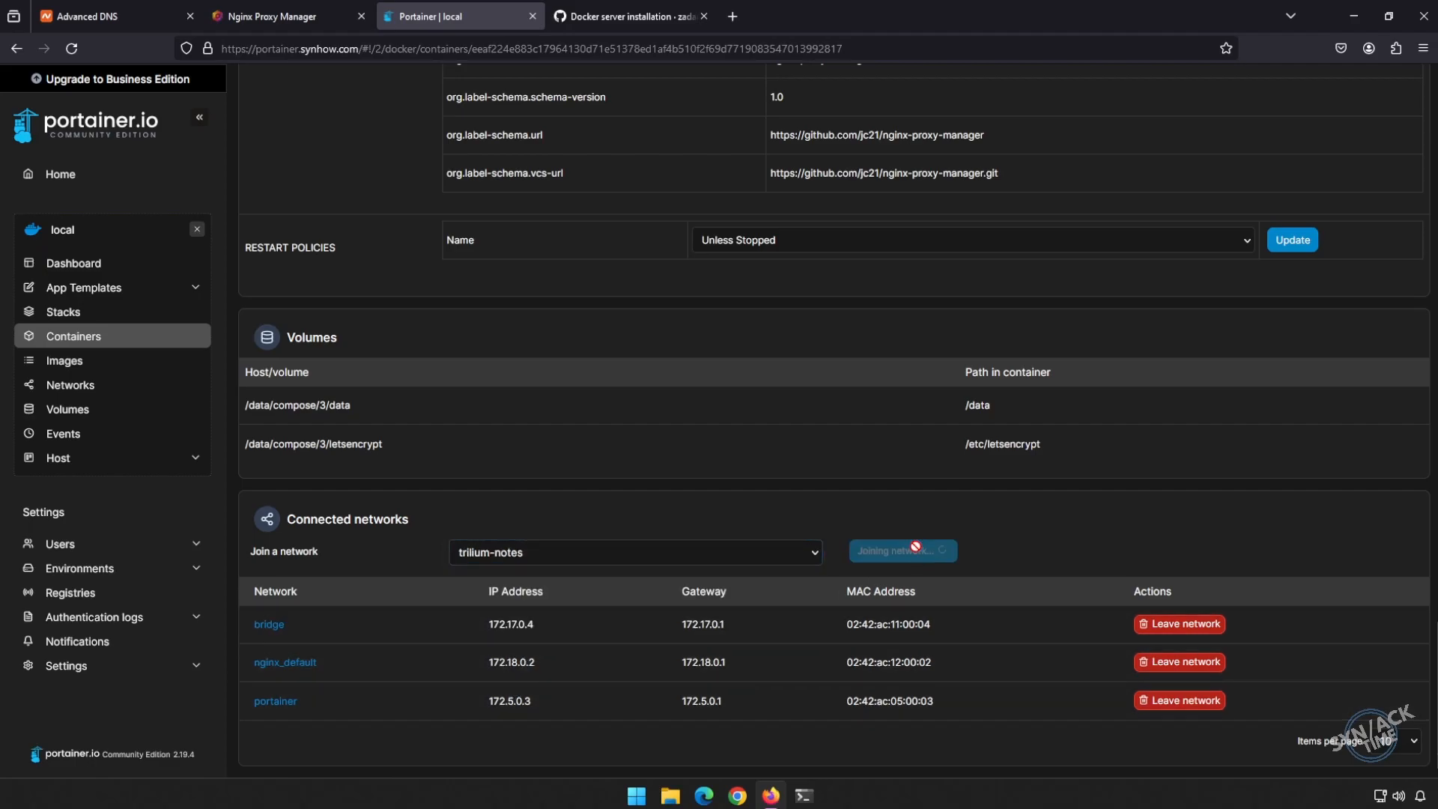
pyautogui.click(900, 551)
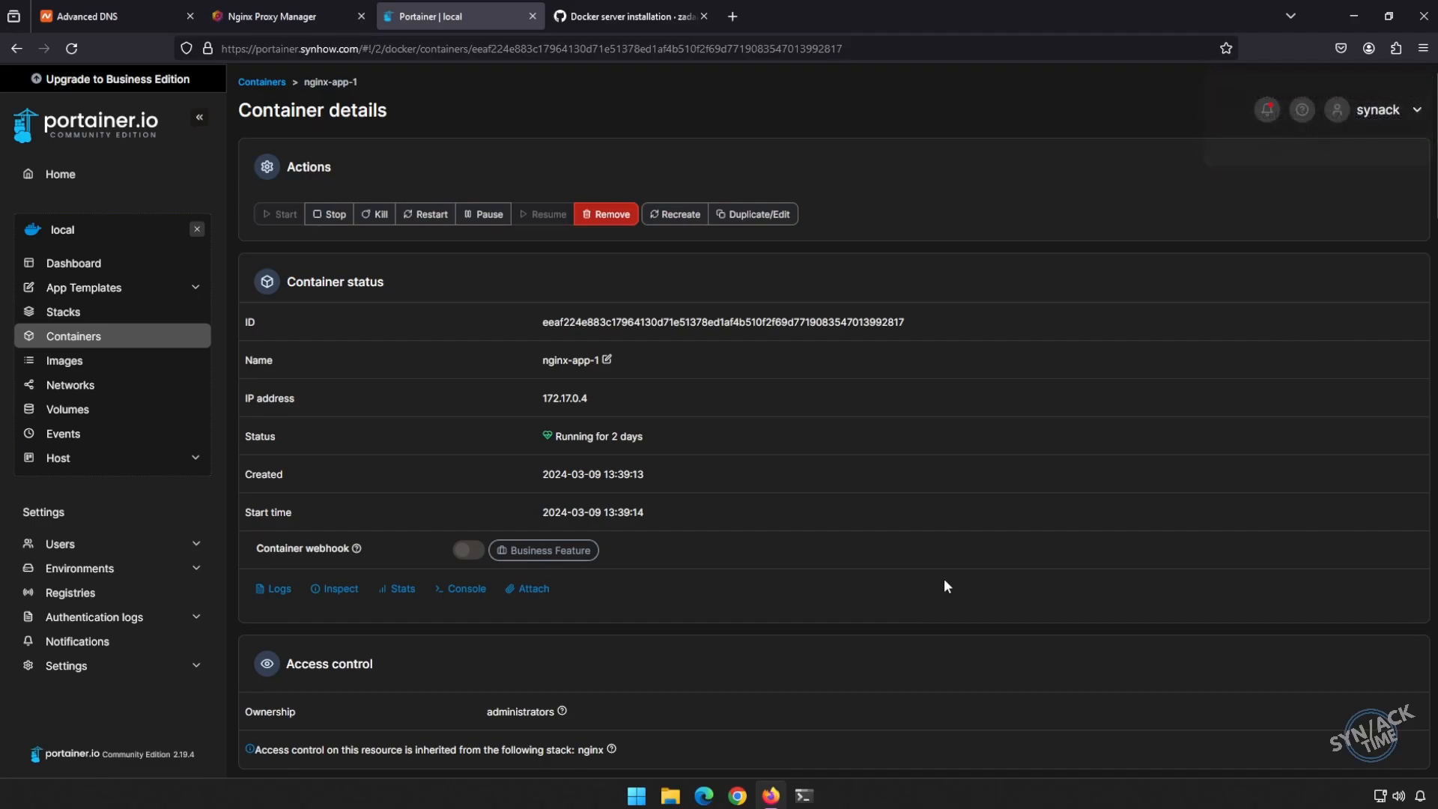
pyautogui.click(275, 16)
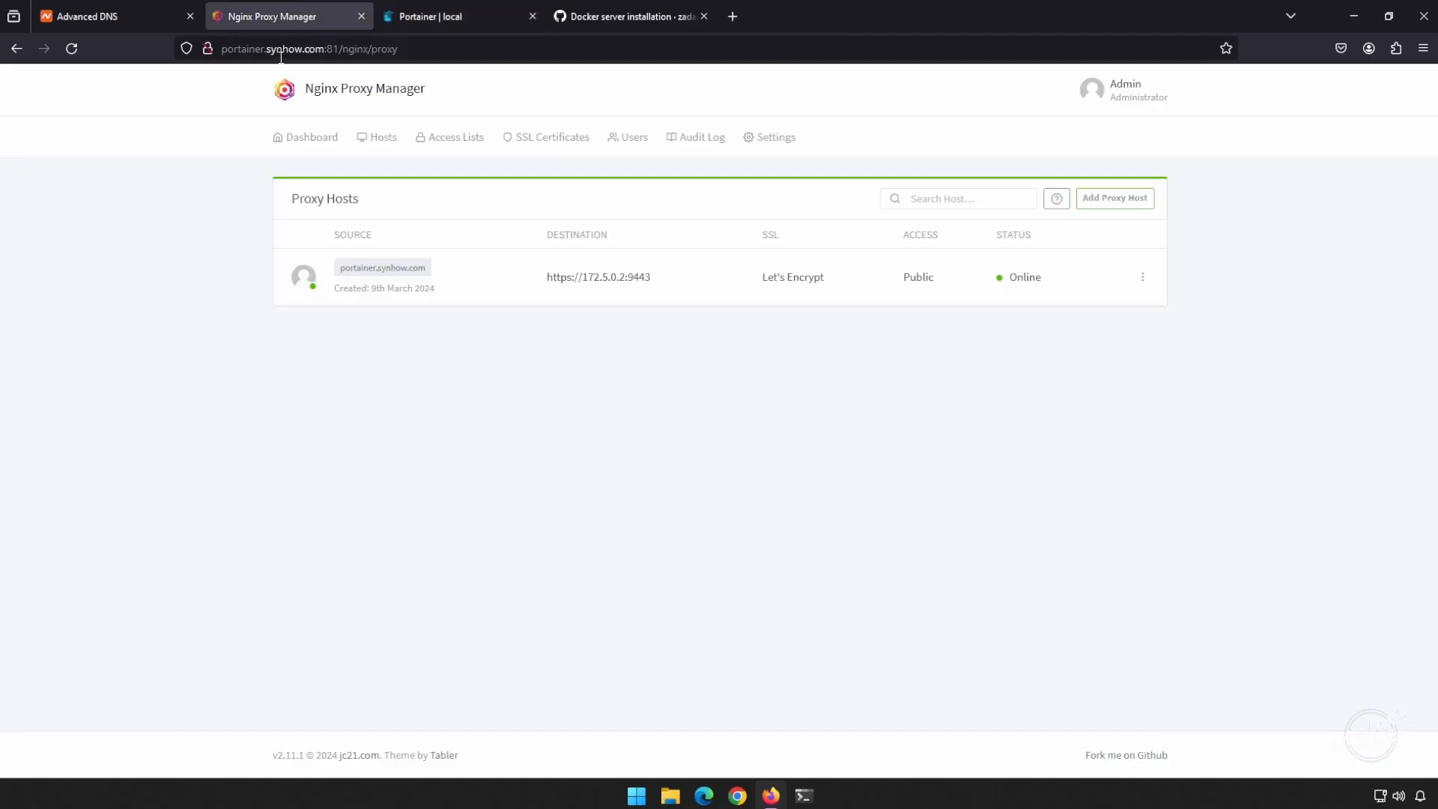
pyautogui.moveTo(1114, 198)
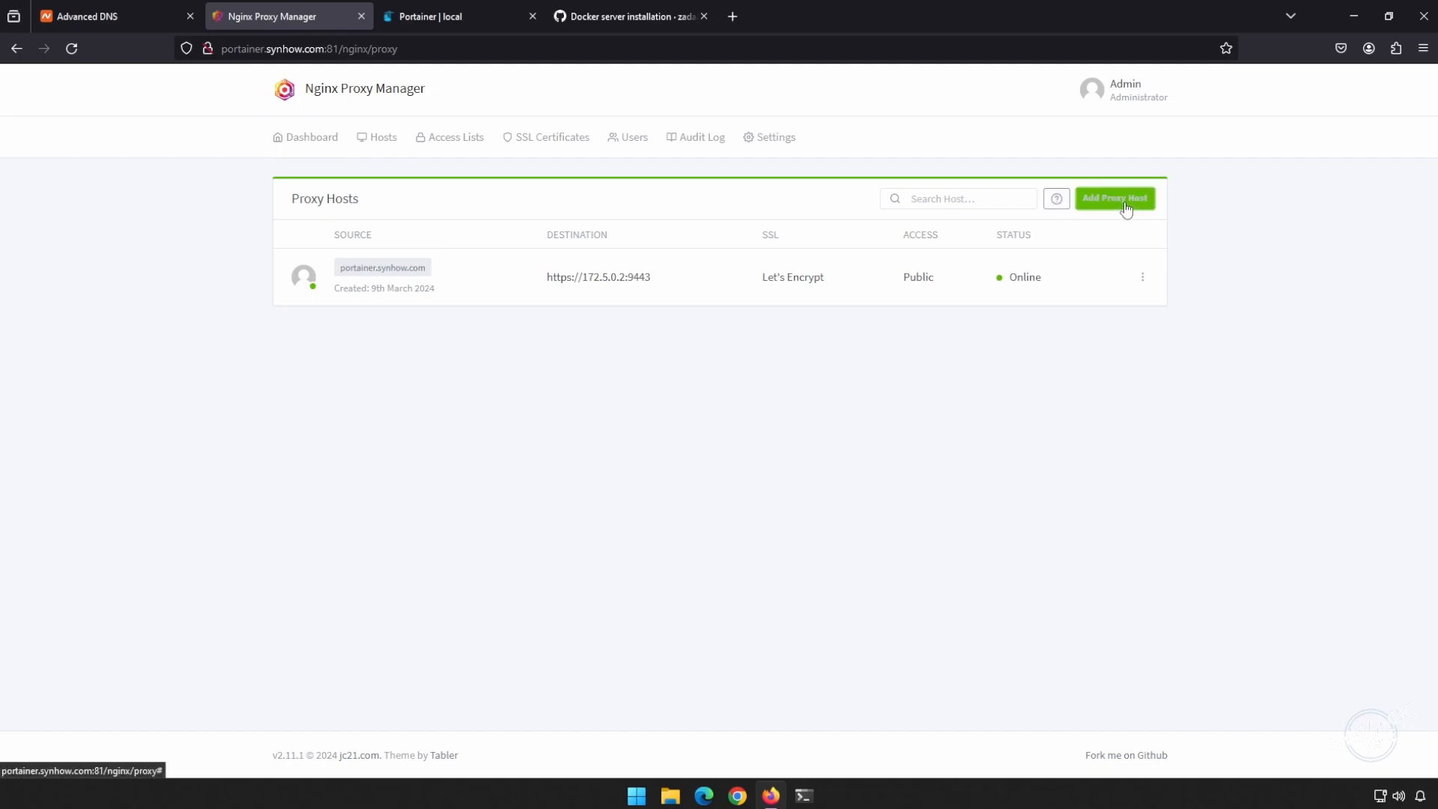
# - Add proxy host notes.synhow.com to 172.10.10.2:8080 with exploit blocking and websockets
pyautogui.click(1114, 198)
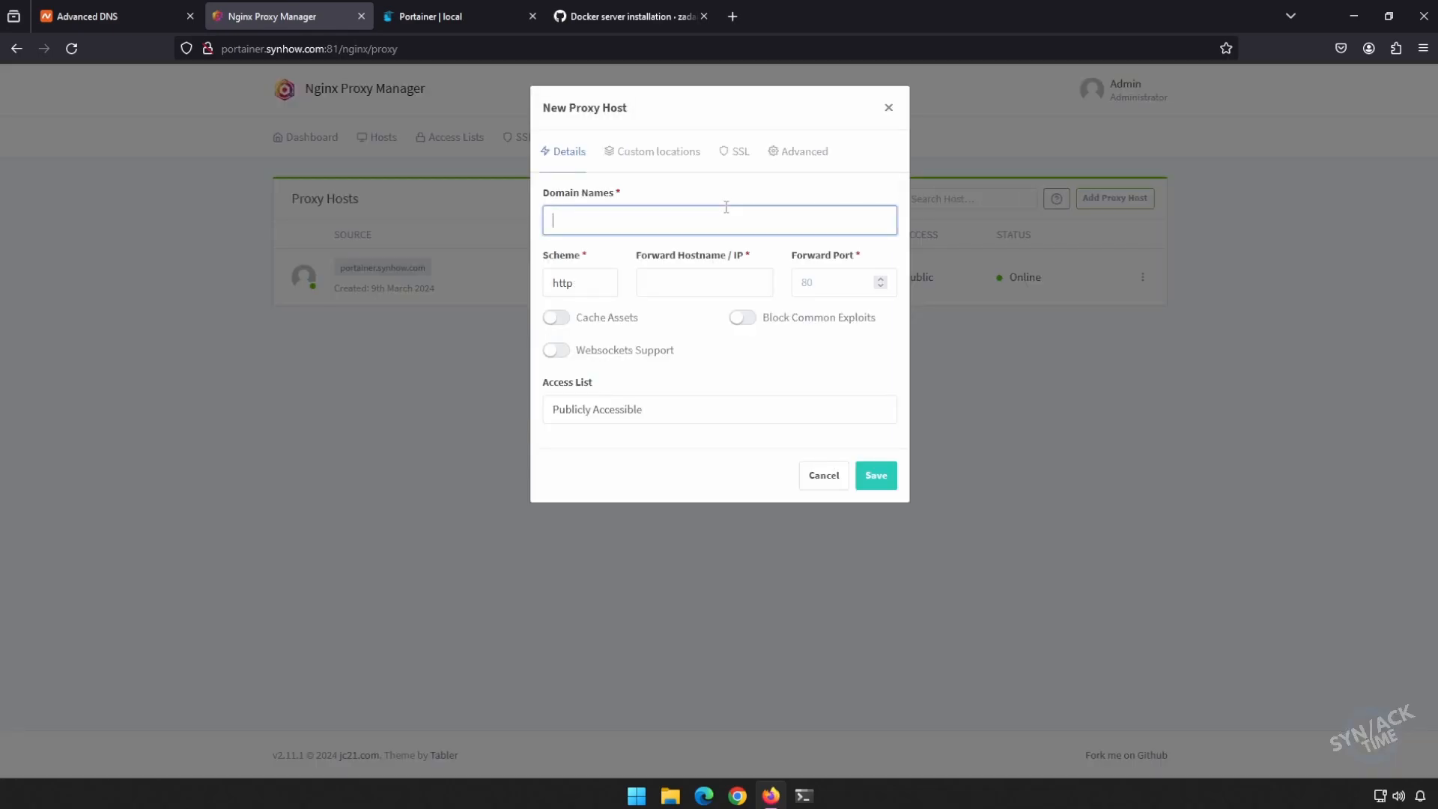
pyautogui.write('notes.')
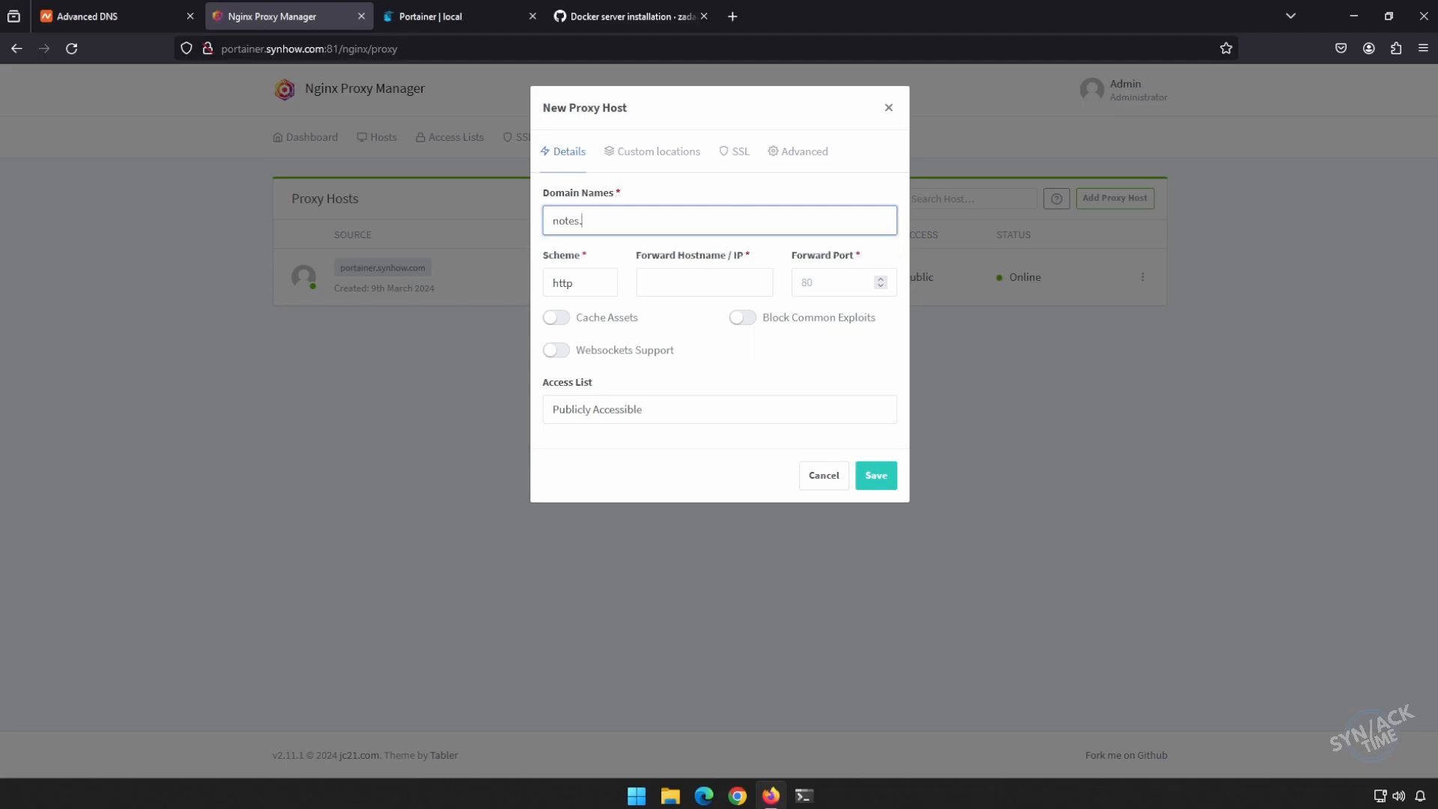
pyautogui.write('synhow.com')
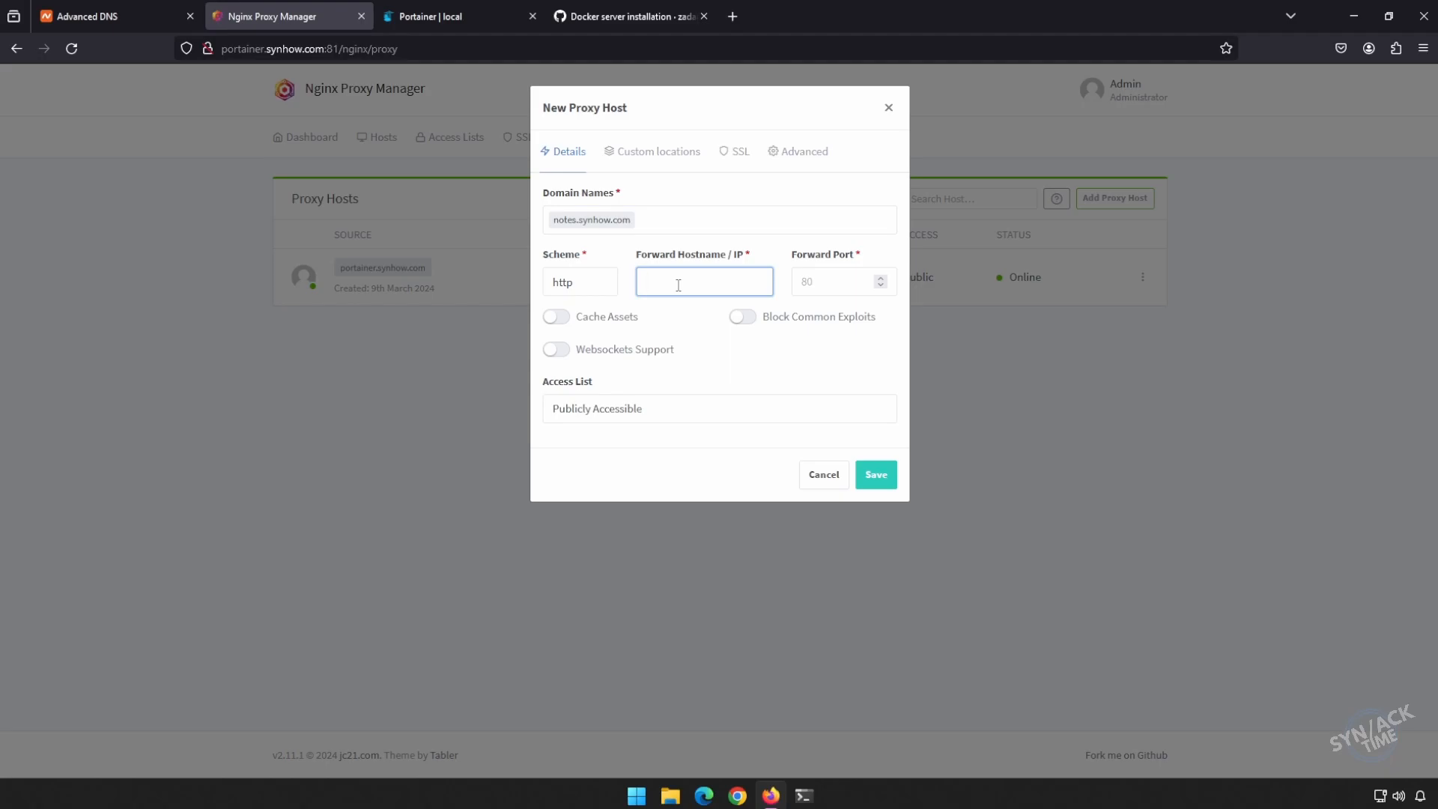
pyautogui.click(449, 16)
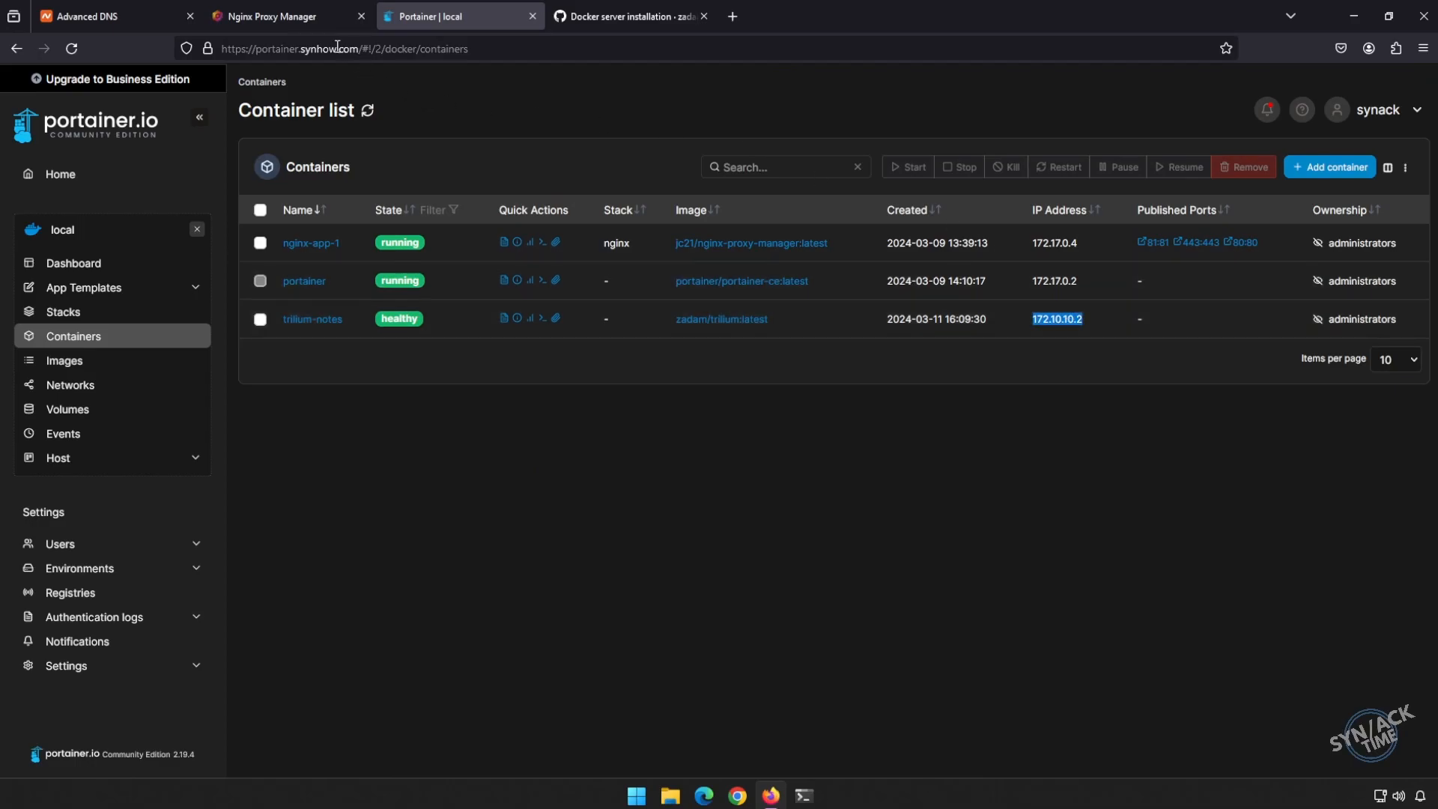
pyautogui.click(275, 15)
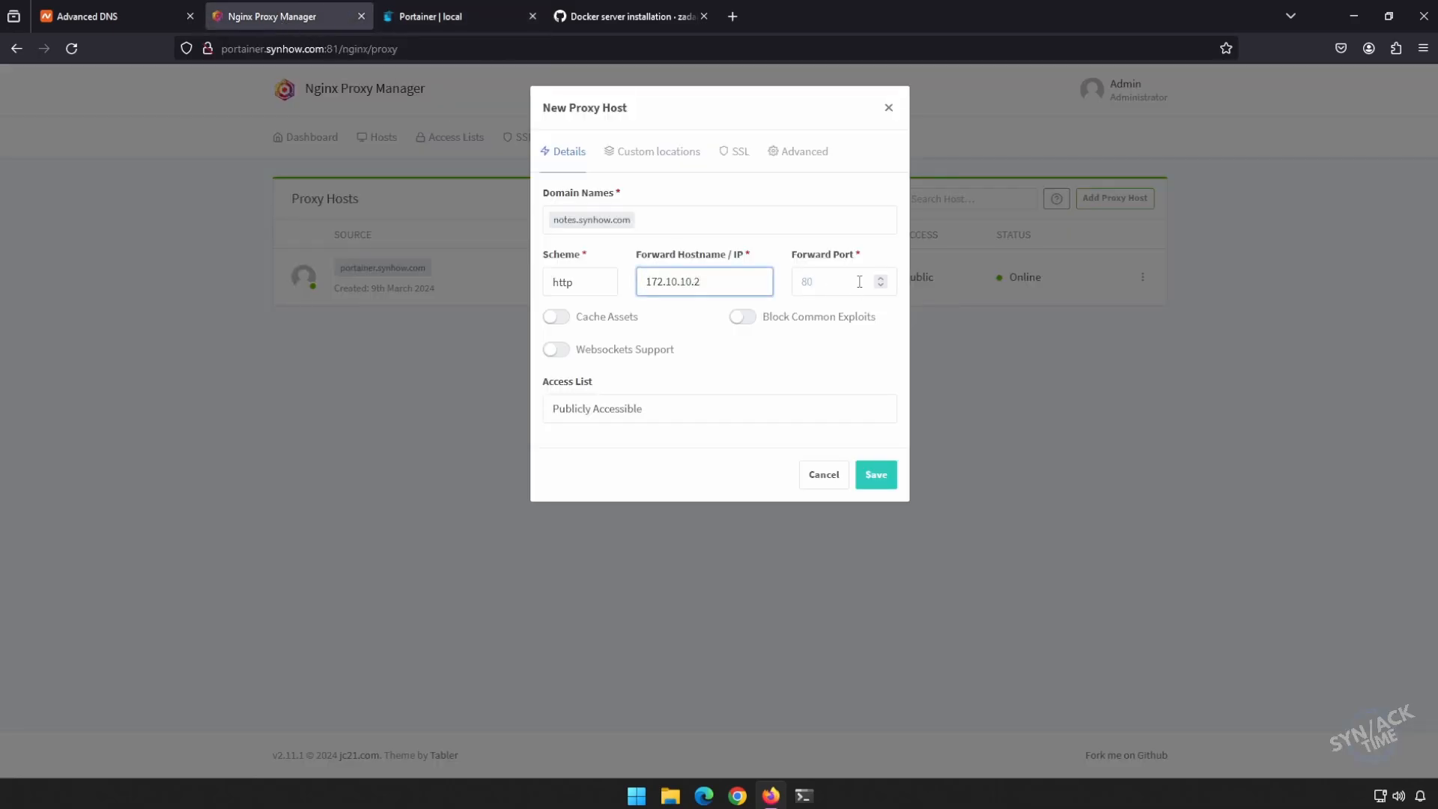
pyautogui.write('8080')
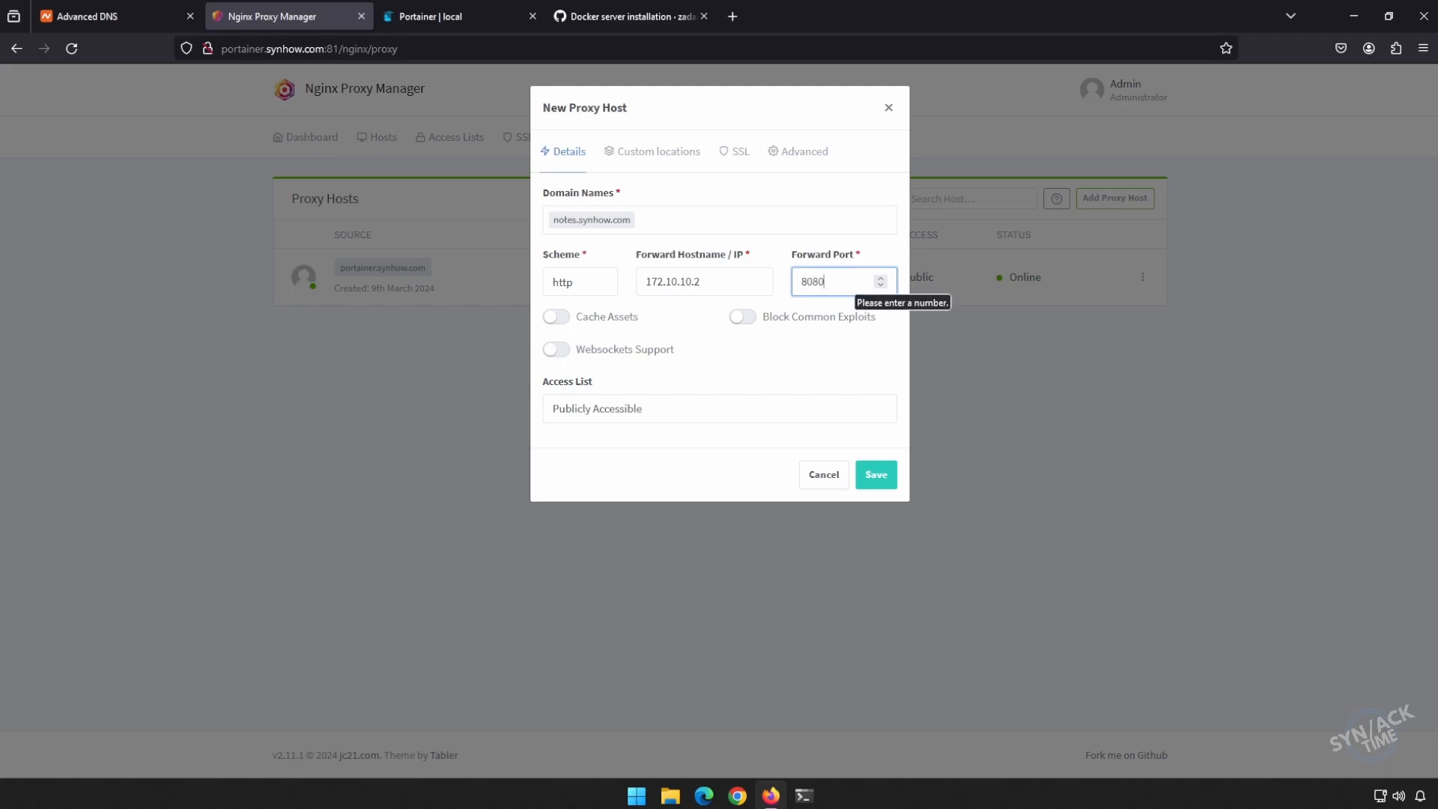
pyautogui.moveTo(797, 350)
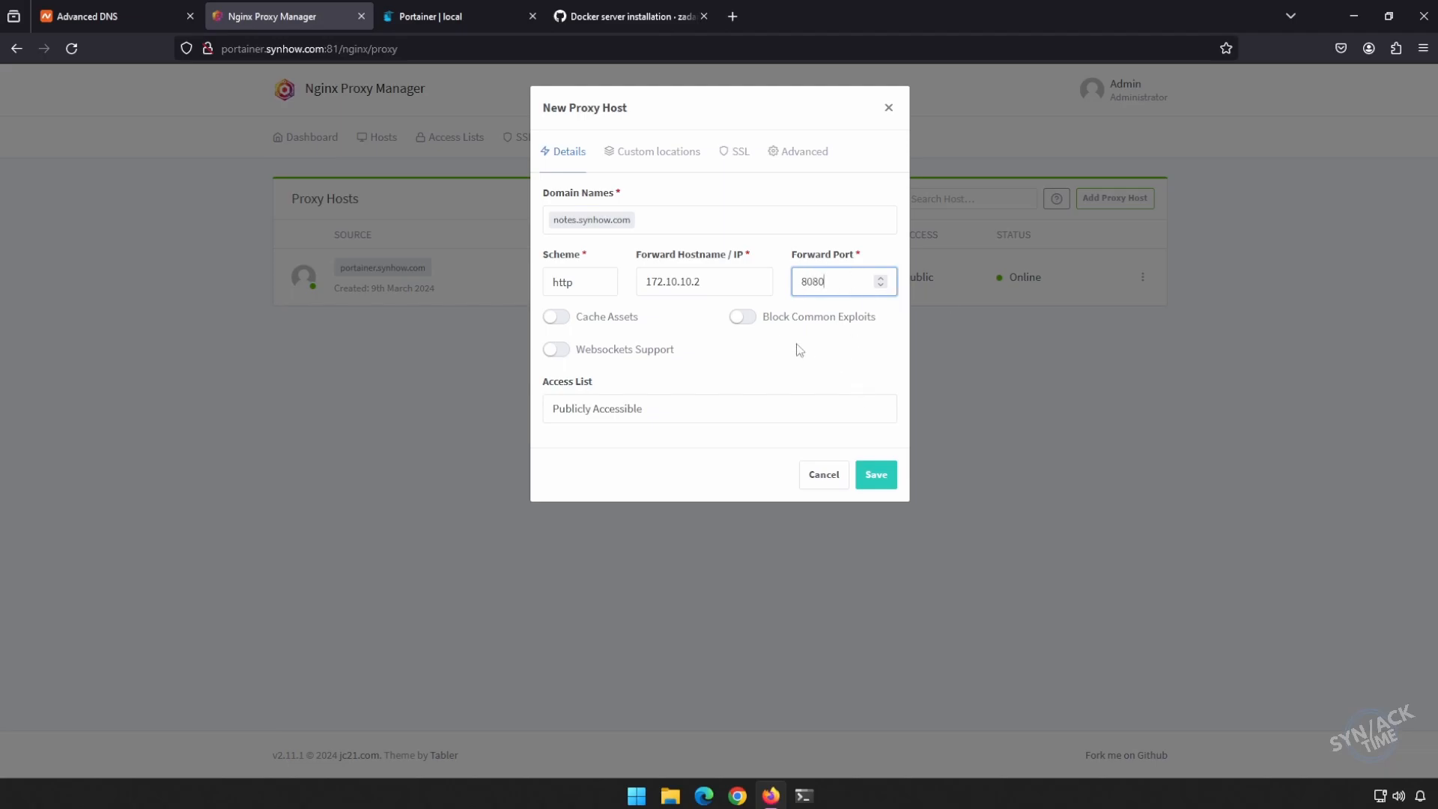
pyautogui.click(741, 316)
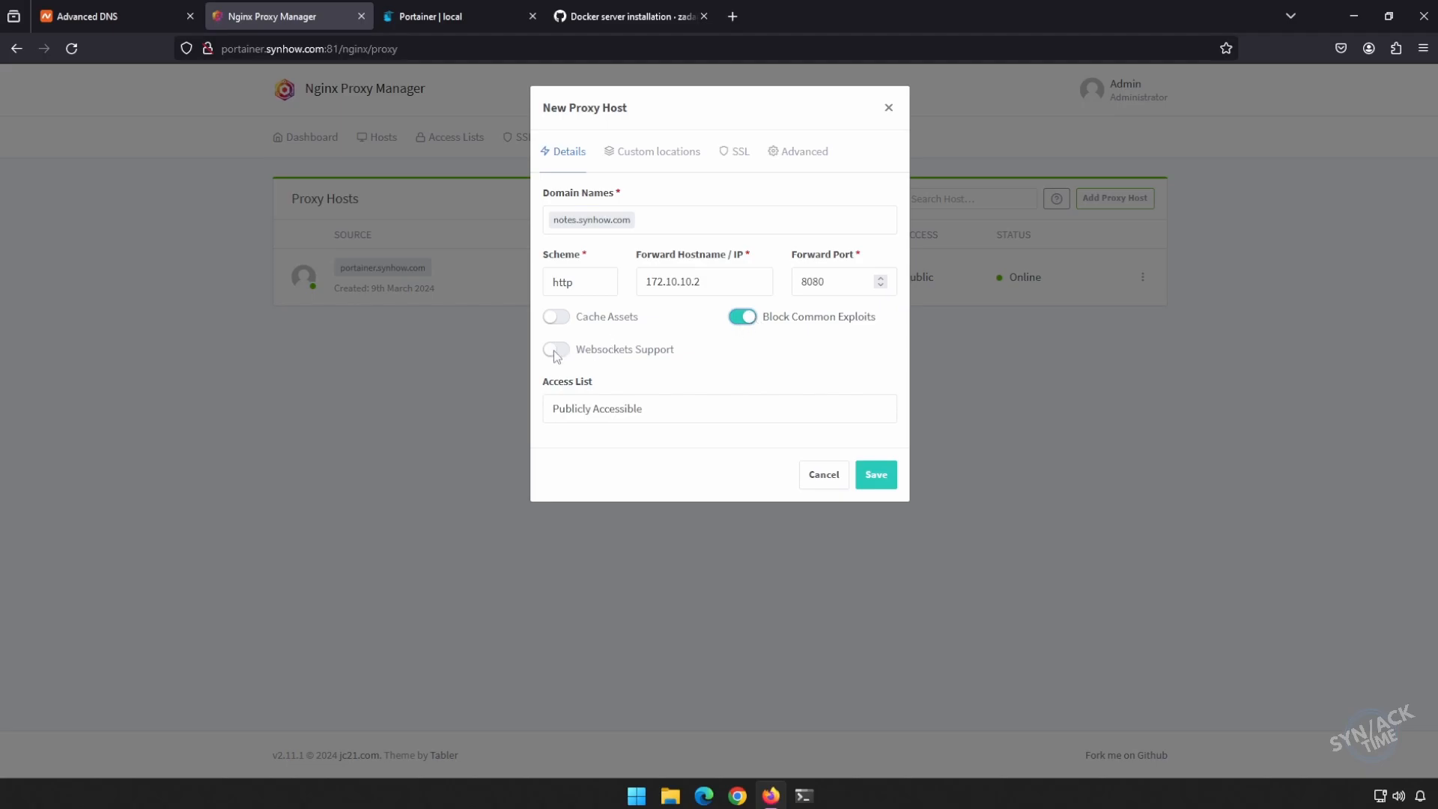
pyautogui.click(555, 350)
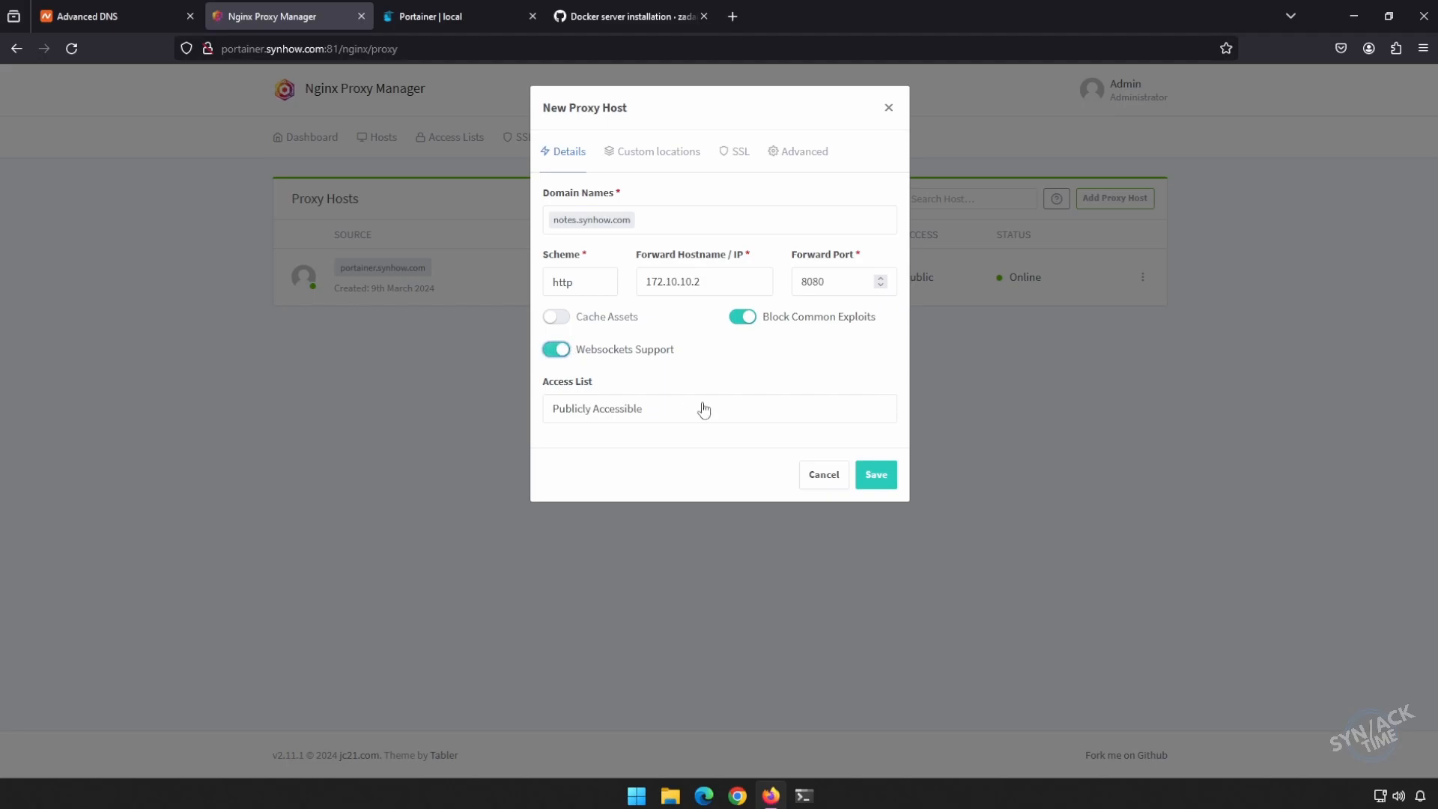
pyautogui.click(874, 474)
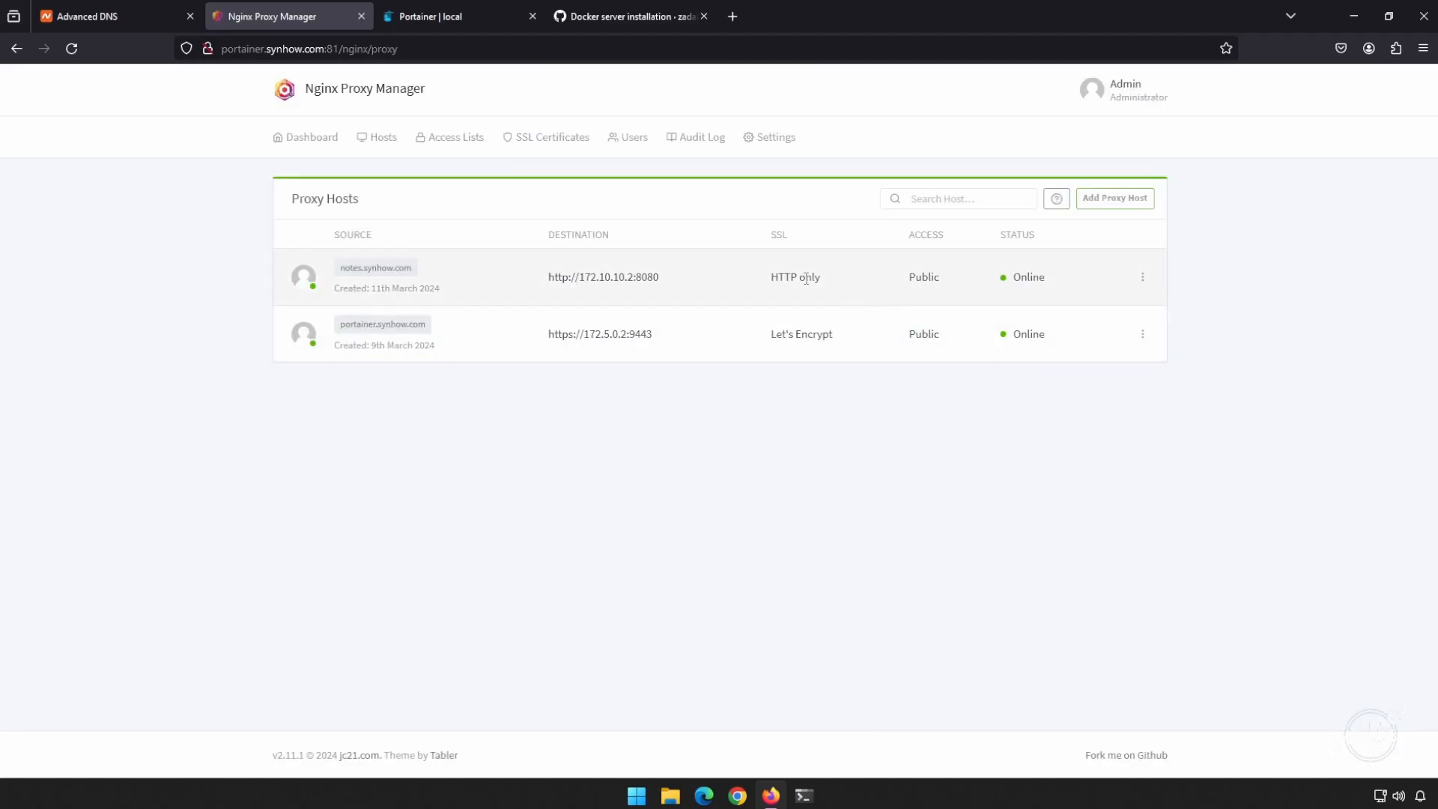
pyautogui.moveTo(848, 277)
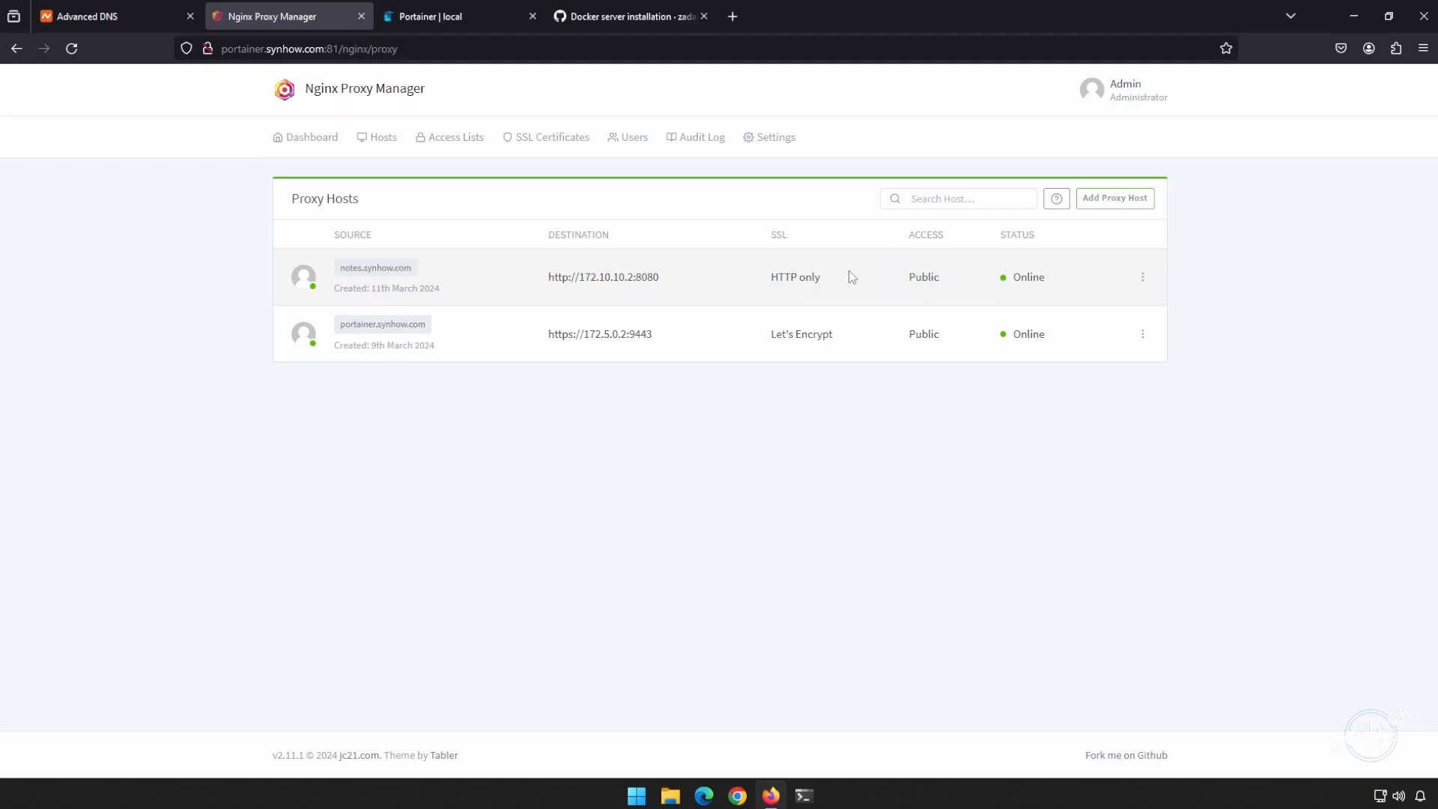
pyautogui.moveTo(1189, 286)
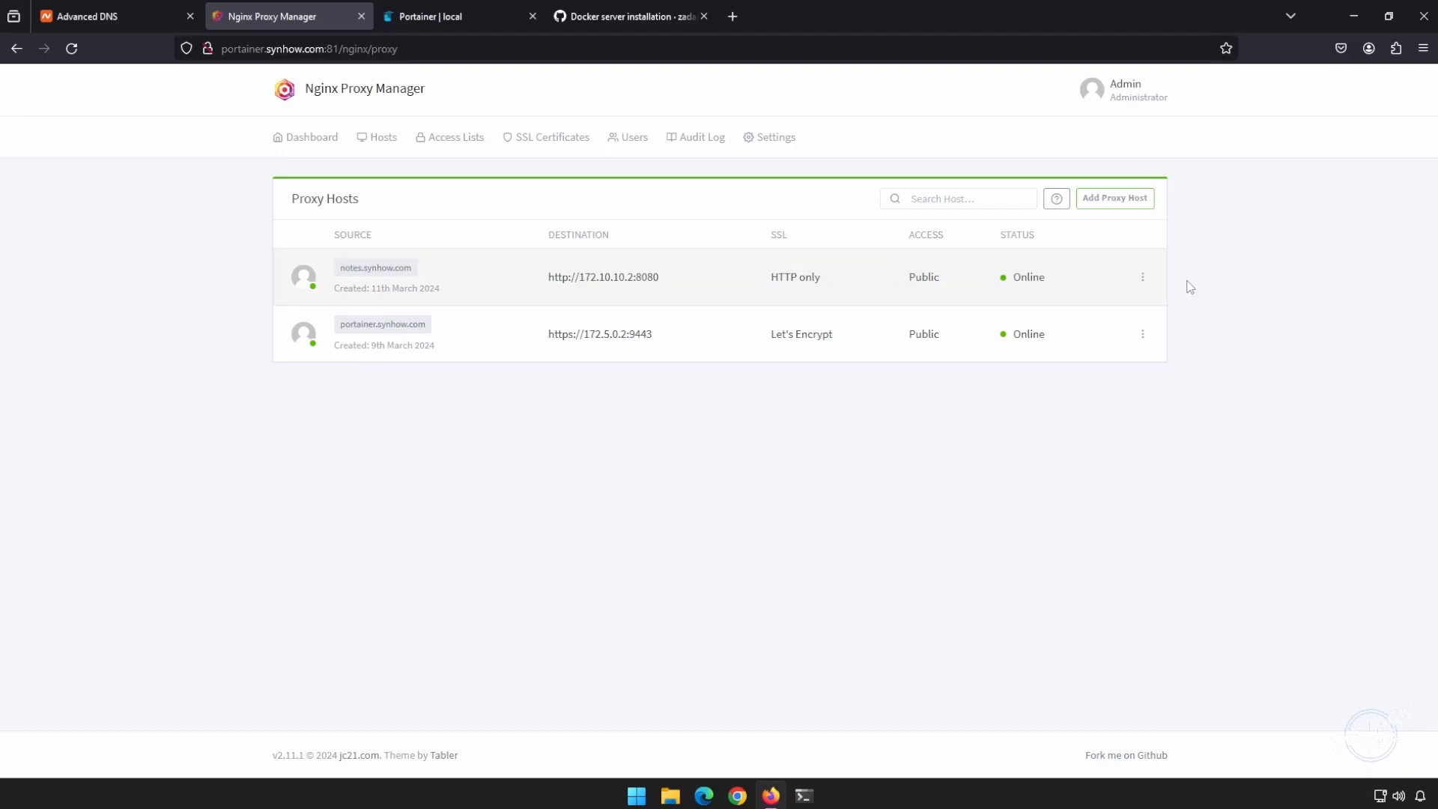
pyautogui.moveTo(1143, 278)
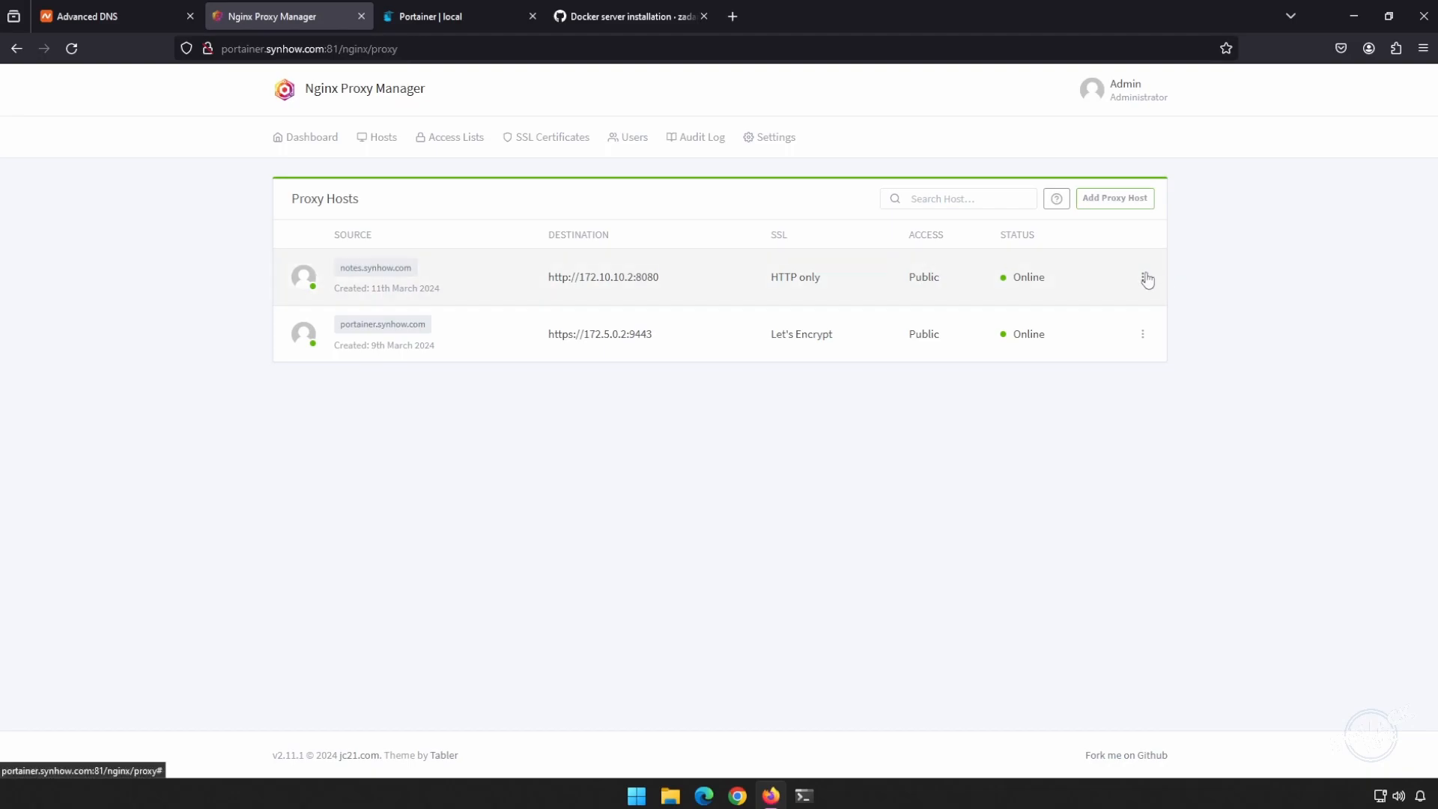
# - Edit notes.synhow.com to request a new Let's Encrypt certificate with Force SSL enabled
pyautogui.click(1143, 277)
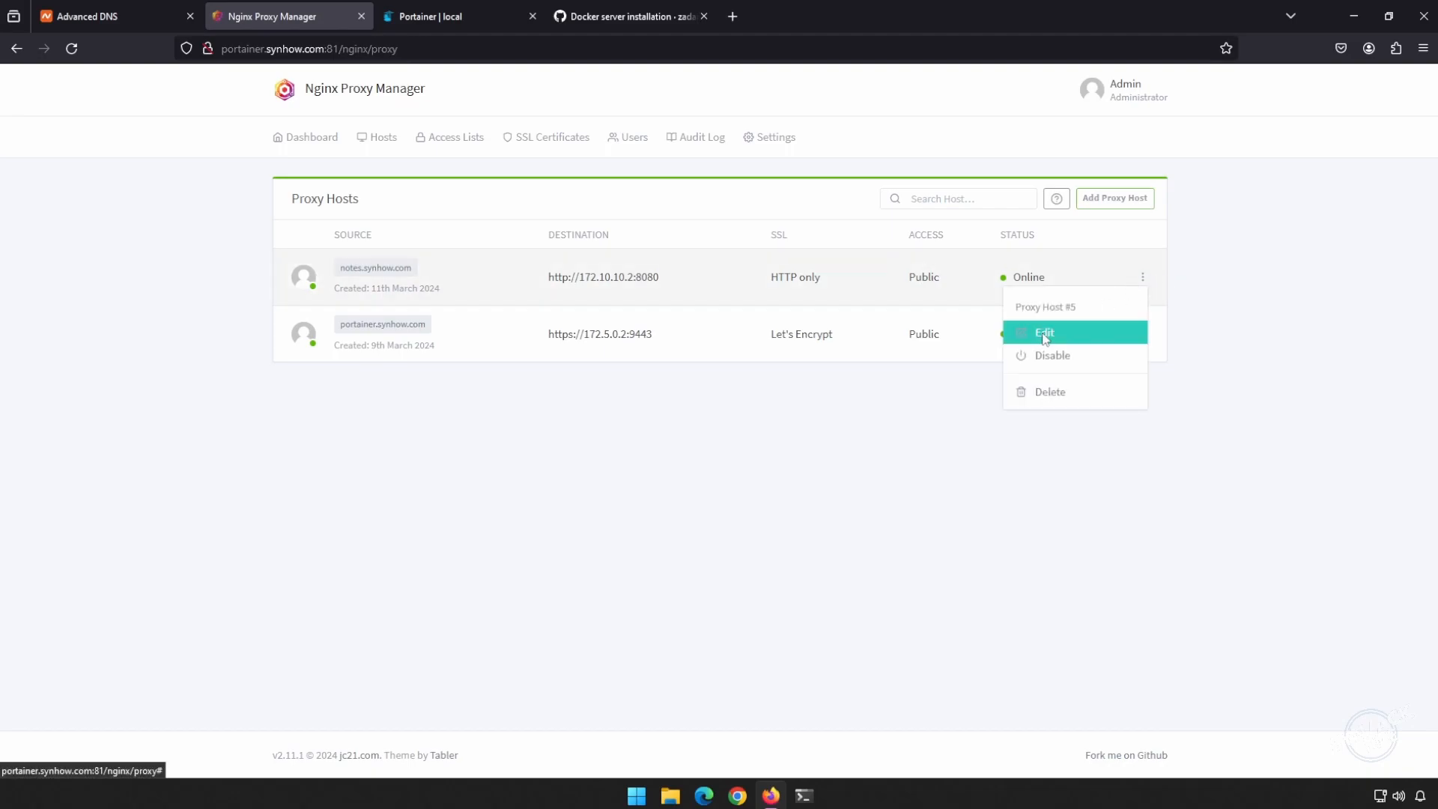
pyautogui.click(1044, 332)
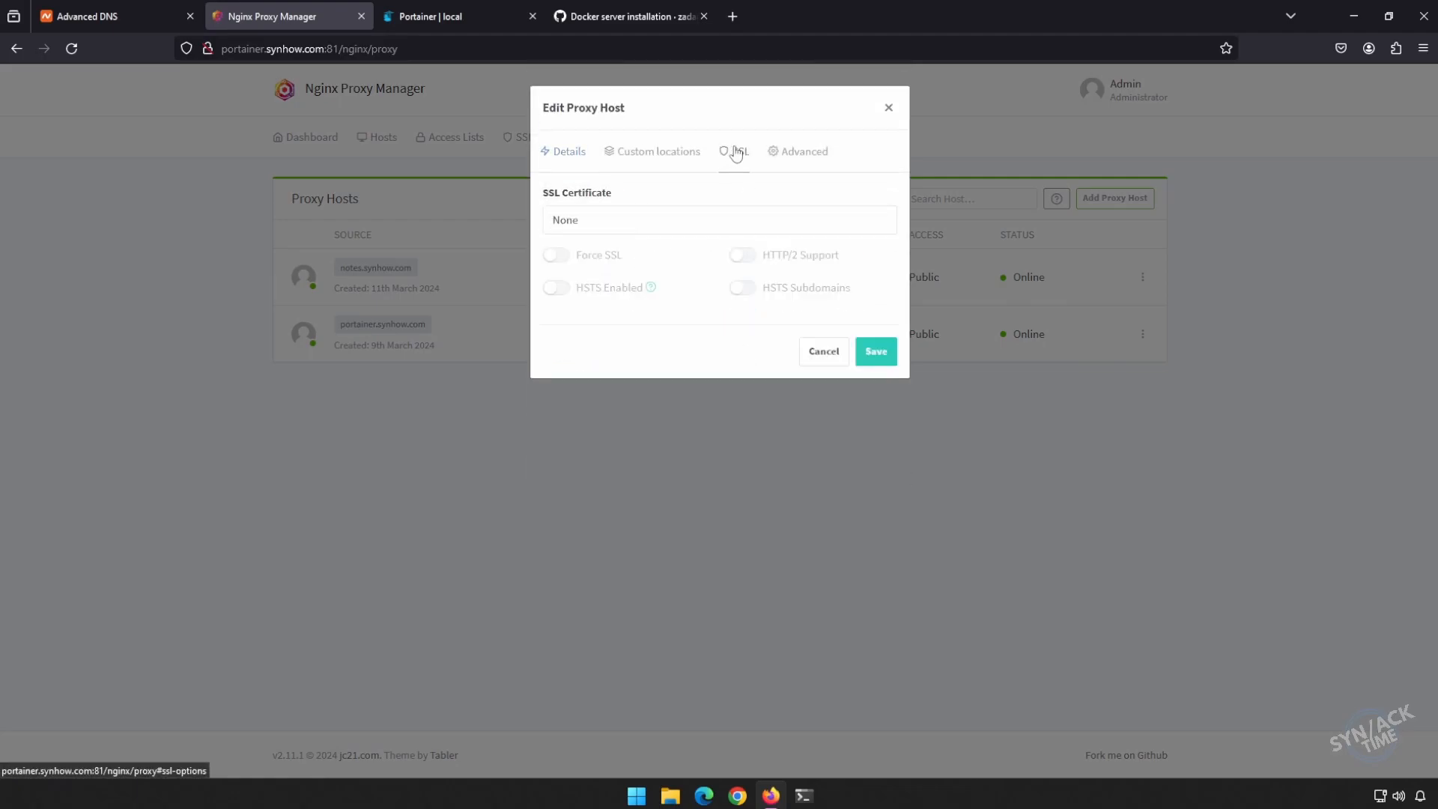
pyautogui.click(719, 219)
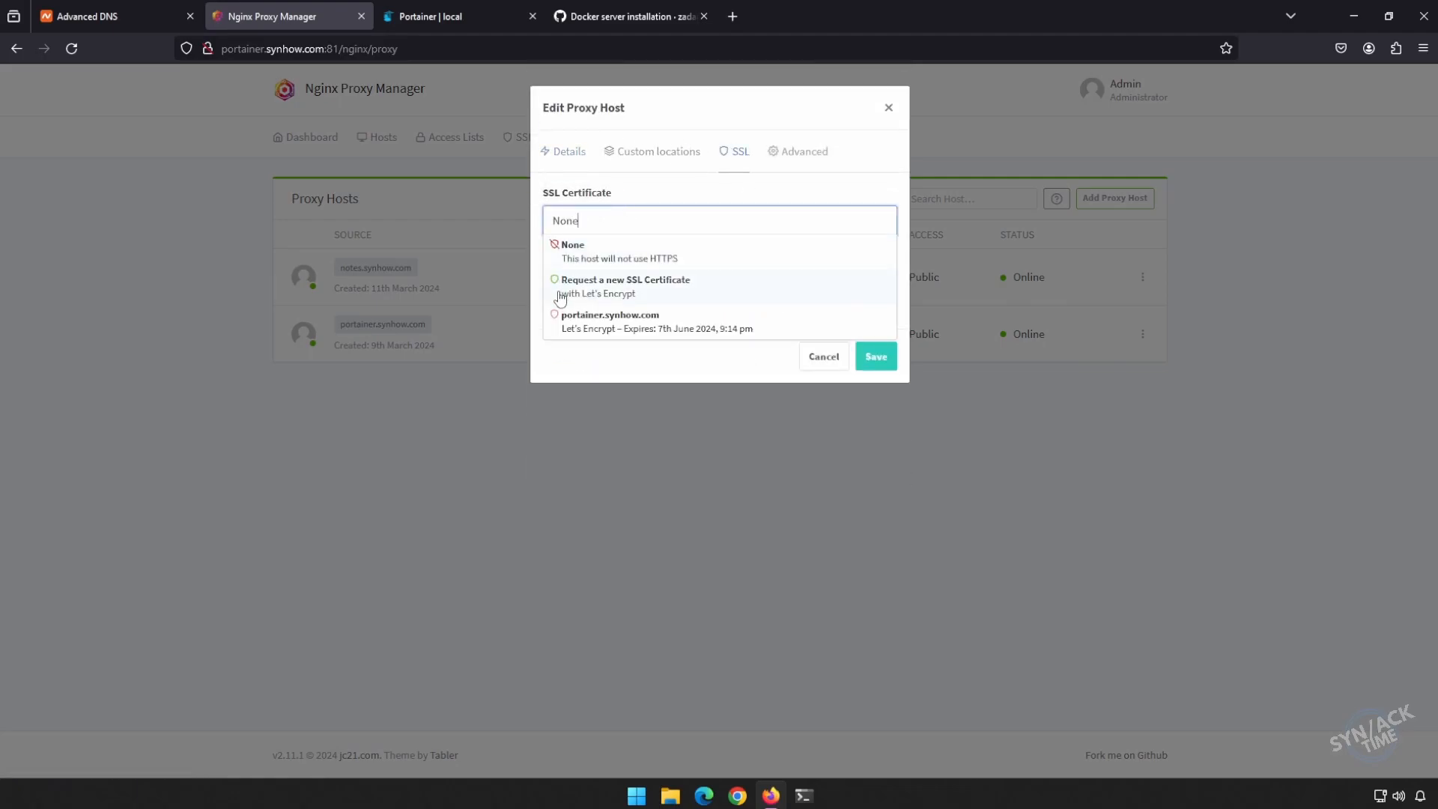
pyautogui.click(624, 280)
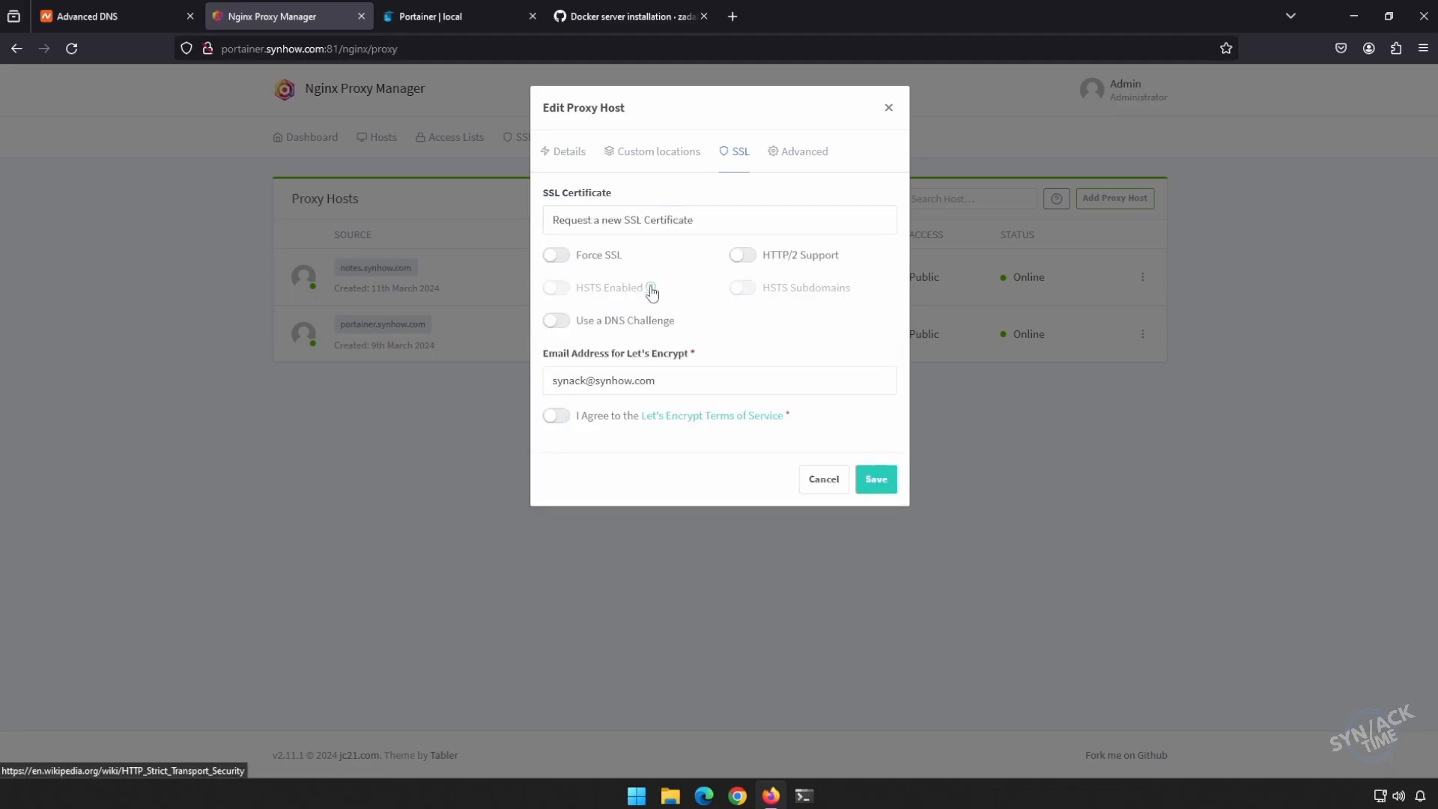
pyautogui.click(555, 255)
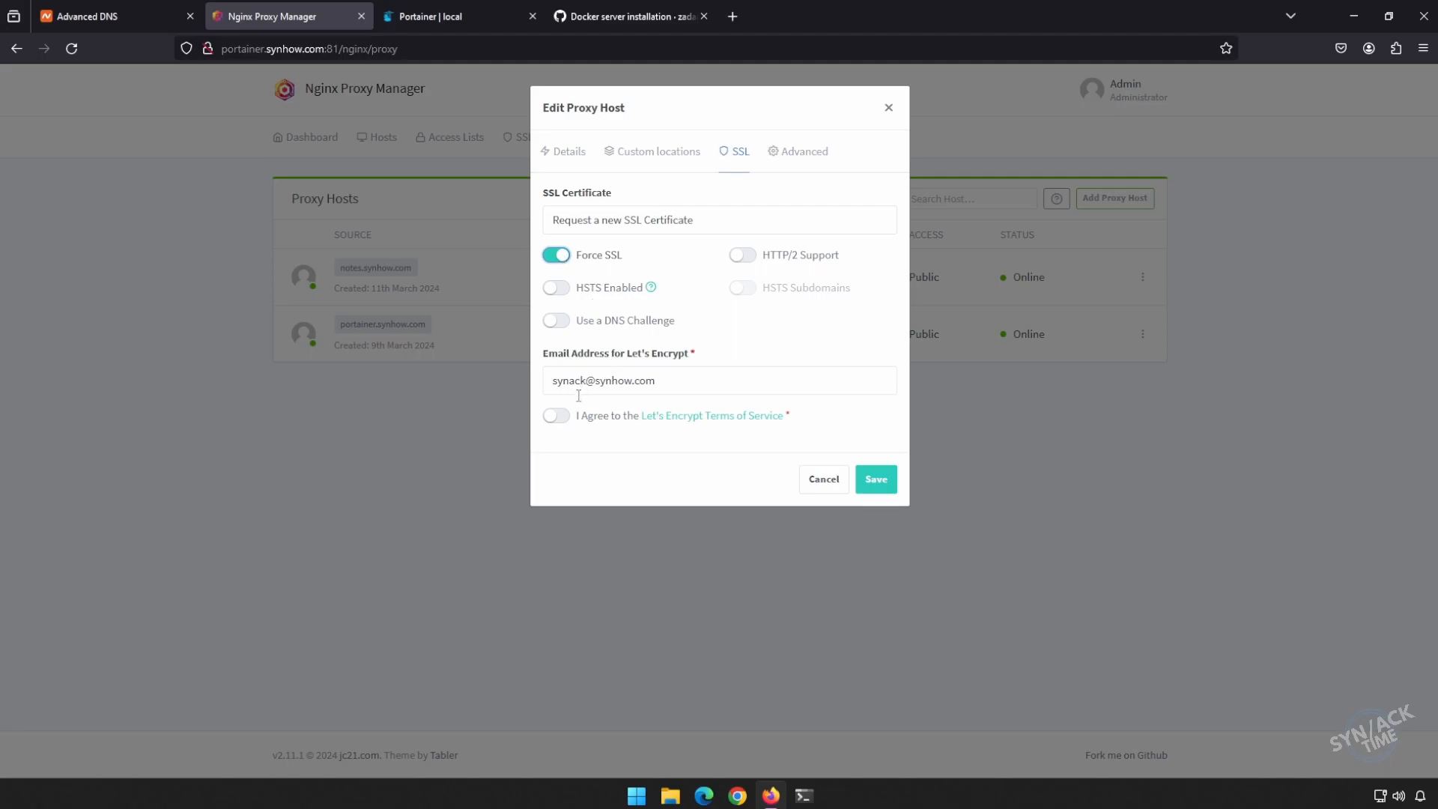
pyautogui.click(555, 416)
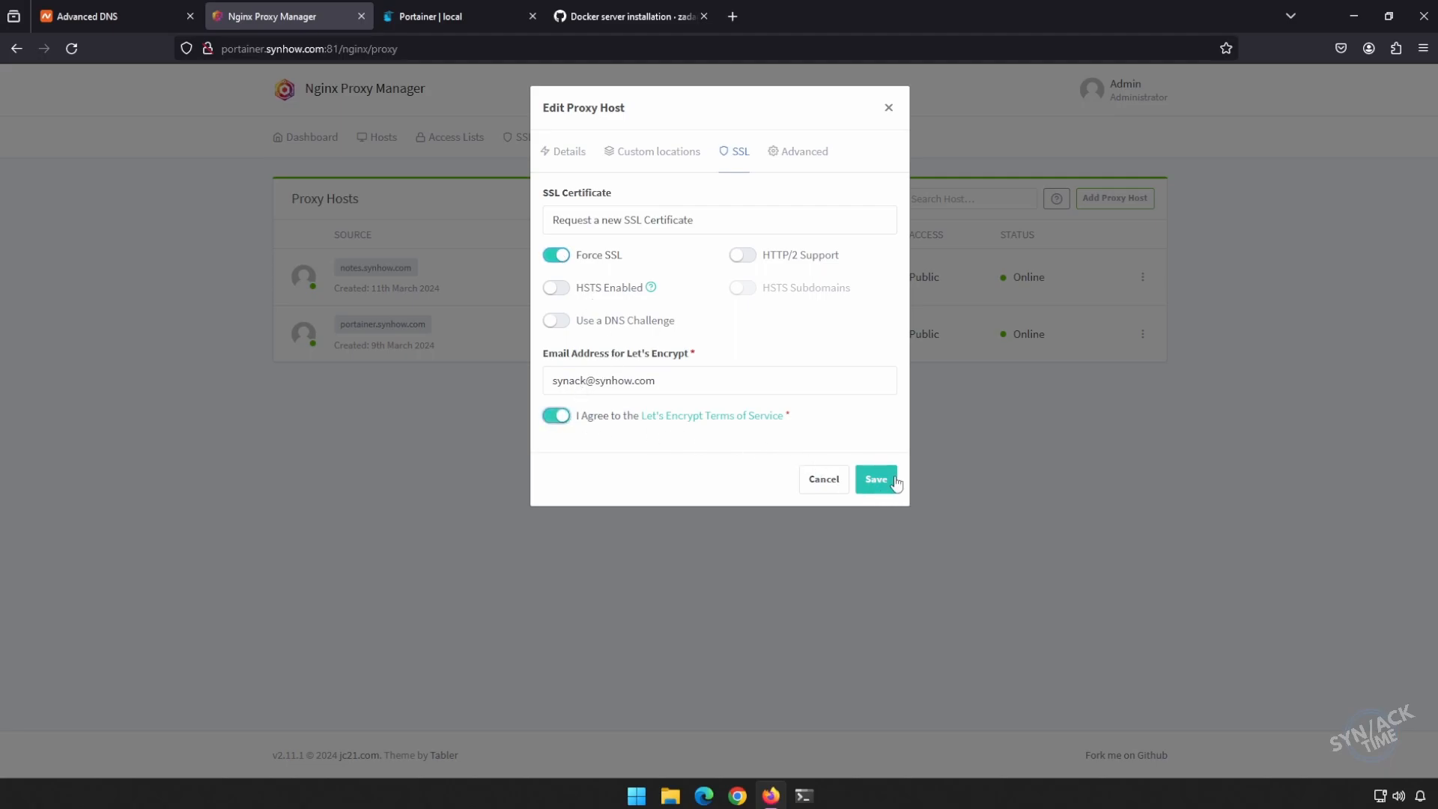
pyautogui.click(875, 479)
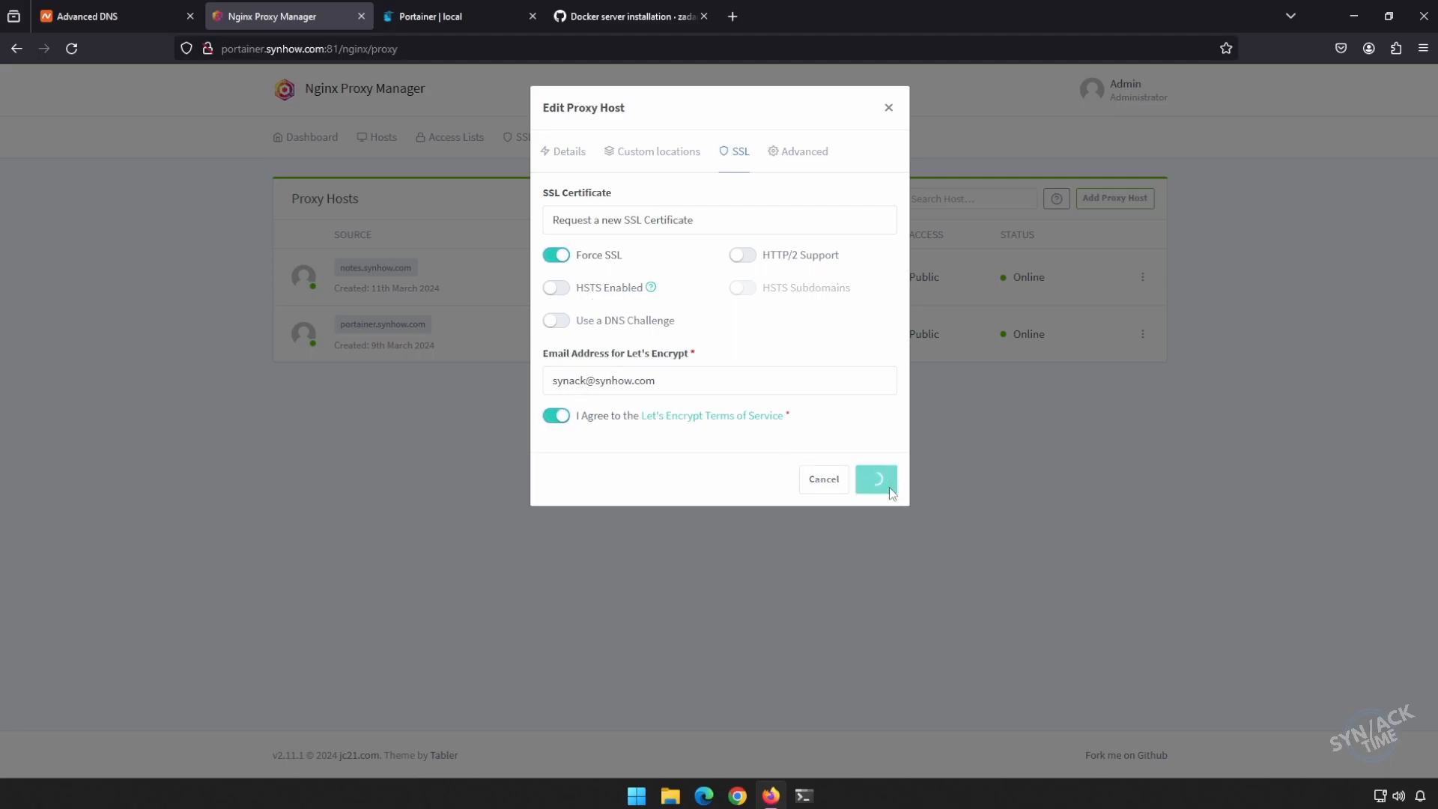
pyautogui.click(874, 478)
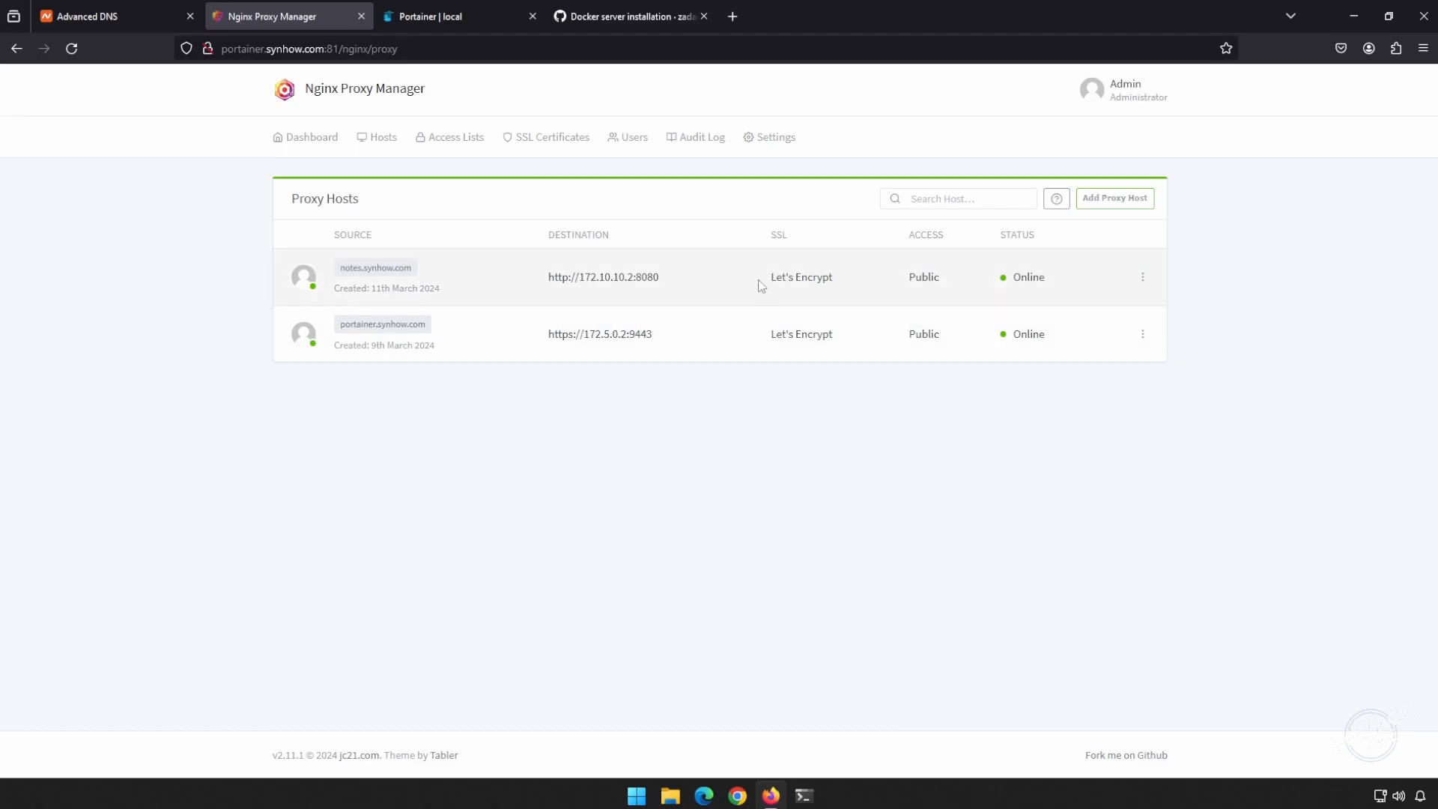
pyautogui.moveTo(809, 301)
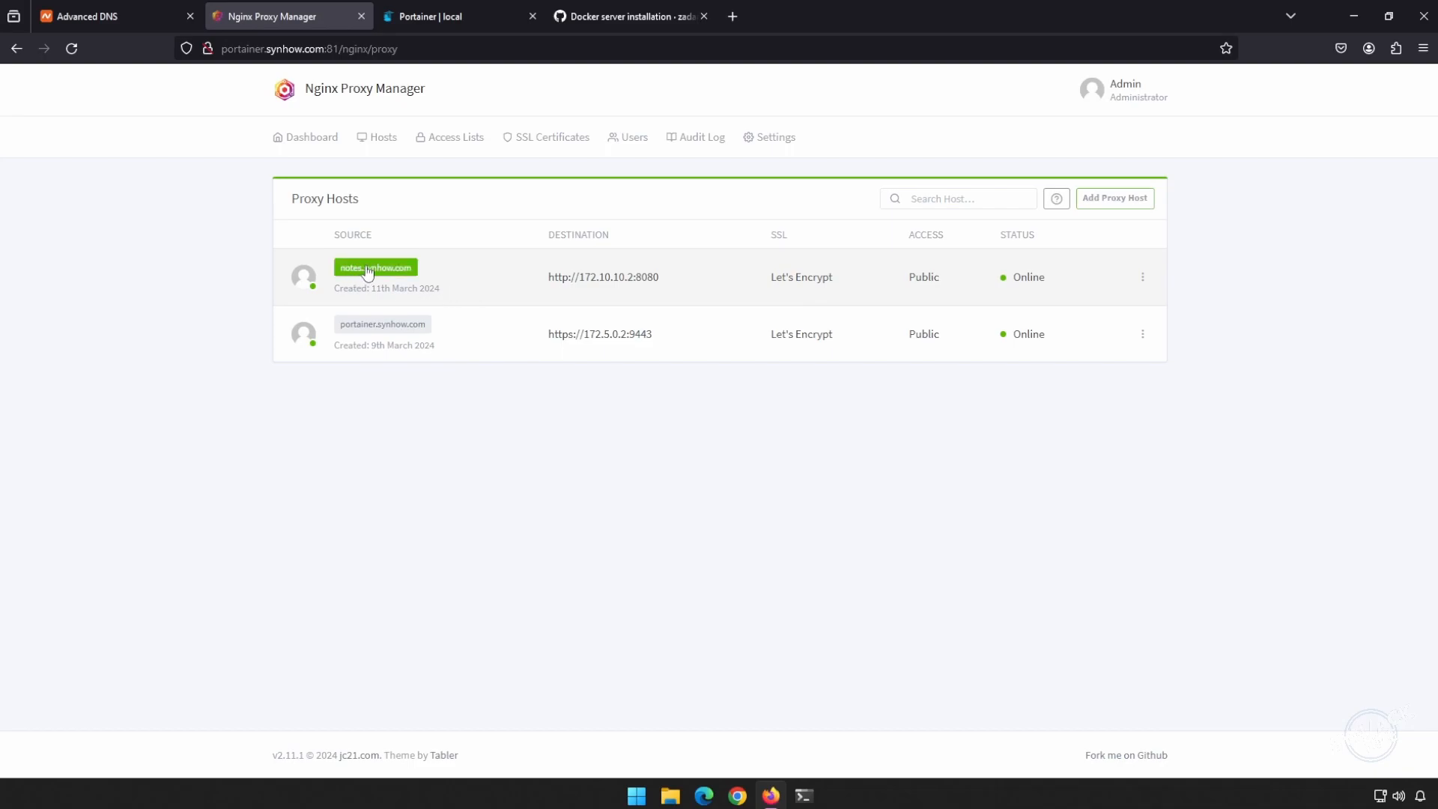
# - Open notes.synhow.com in a new tab from the Proxy Hosts list
pyautogui.click(374, 266)
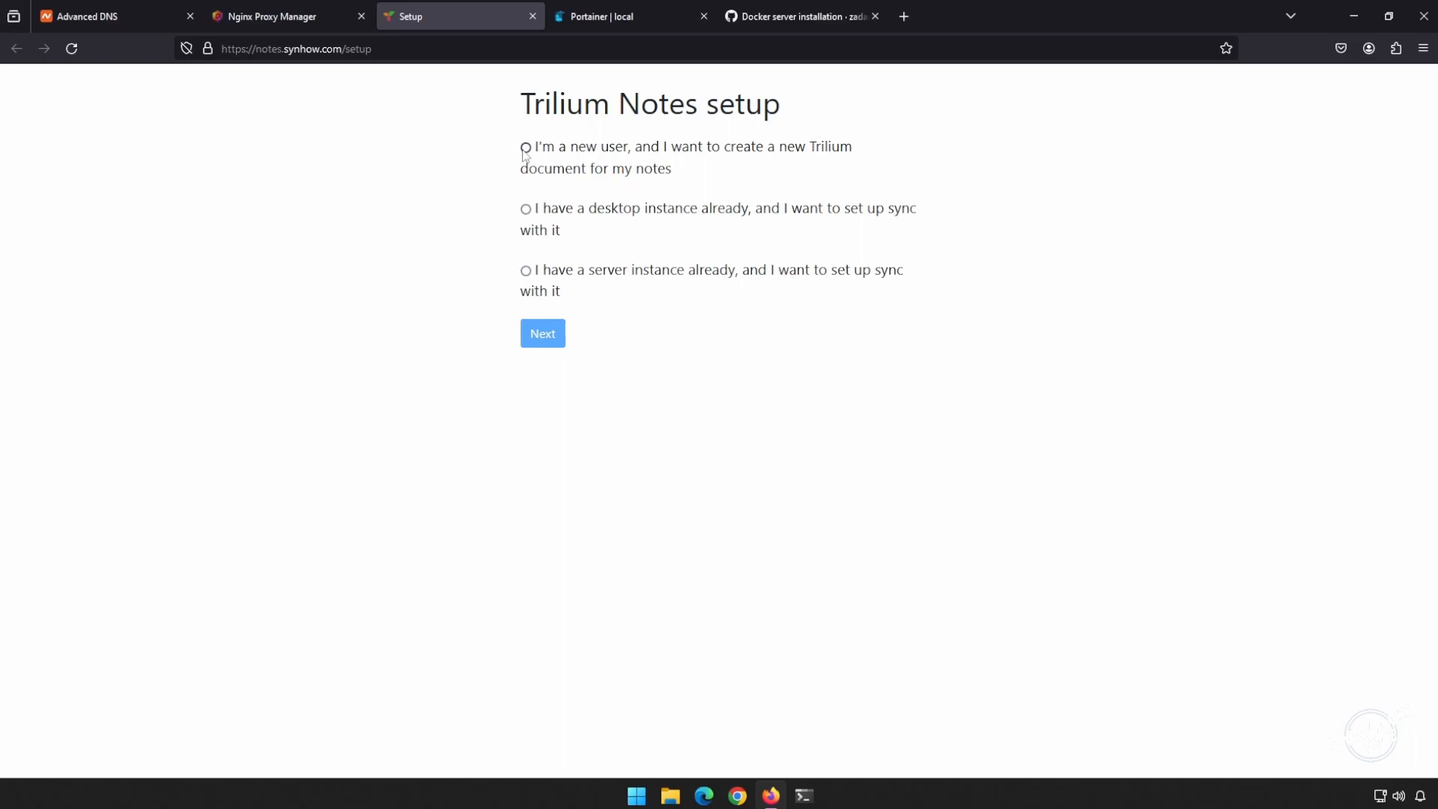
# - Choose 'I'm a new user', set a password, and log in with it
pyautogui.click(542, 333)
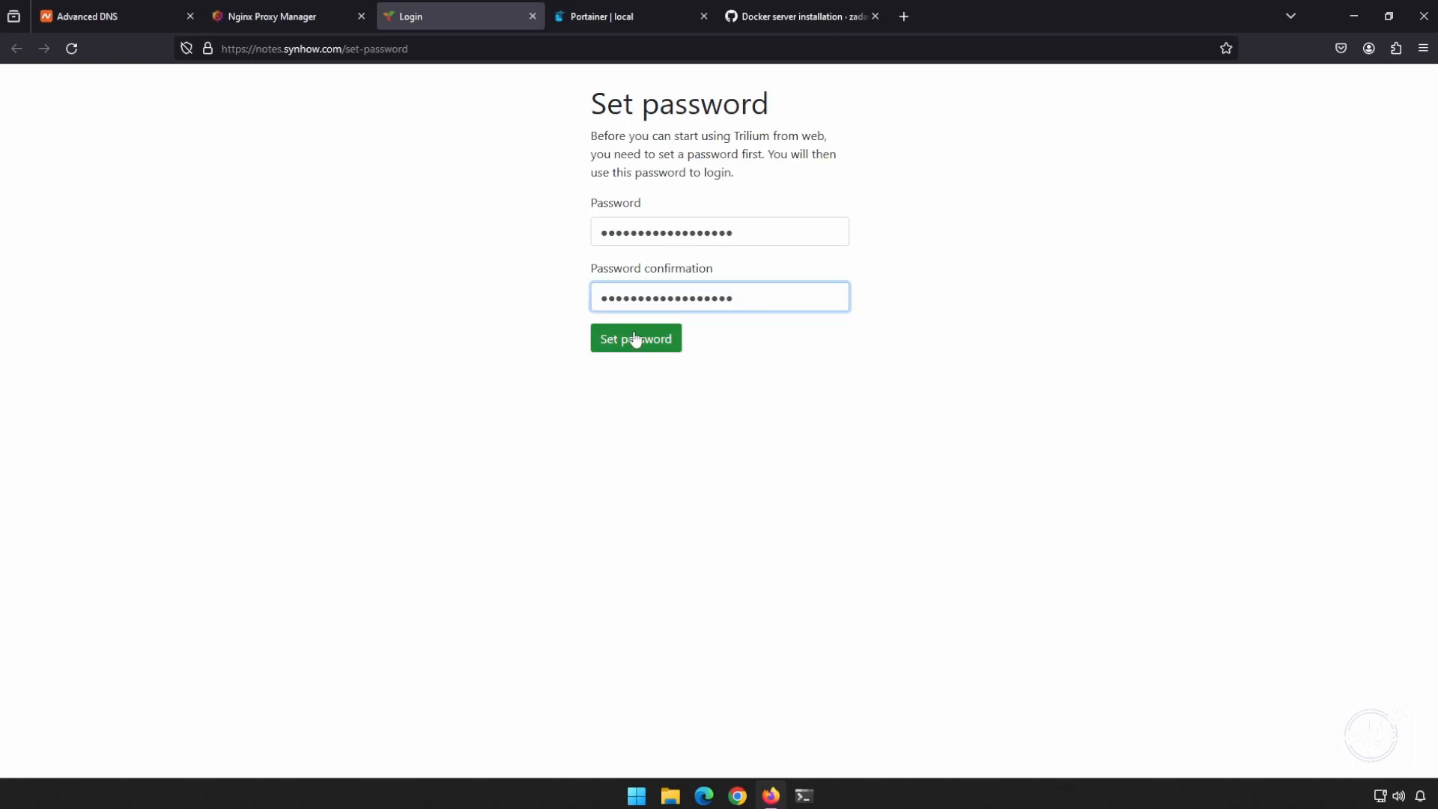
pyautogui.click(634, 337)
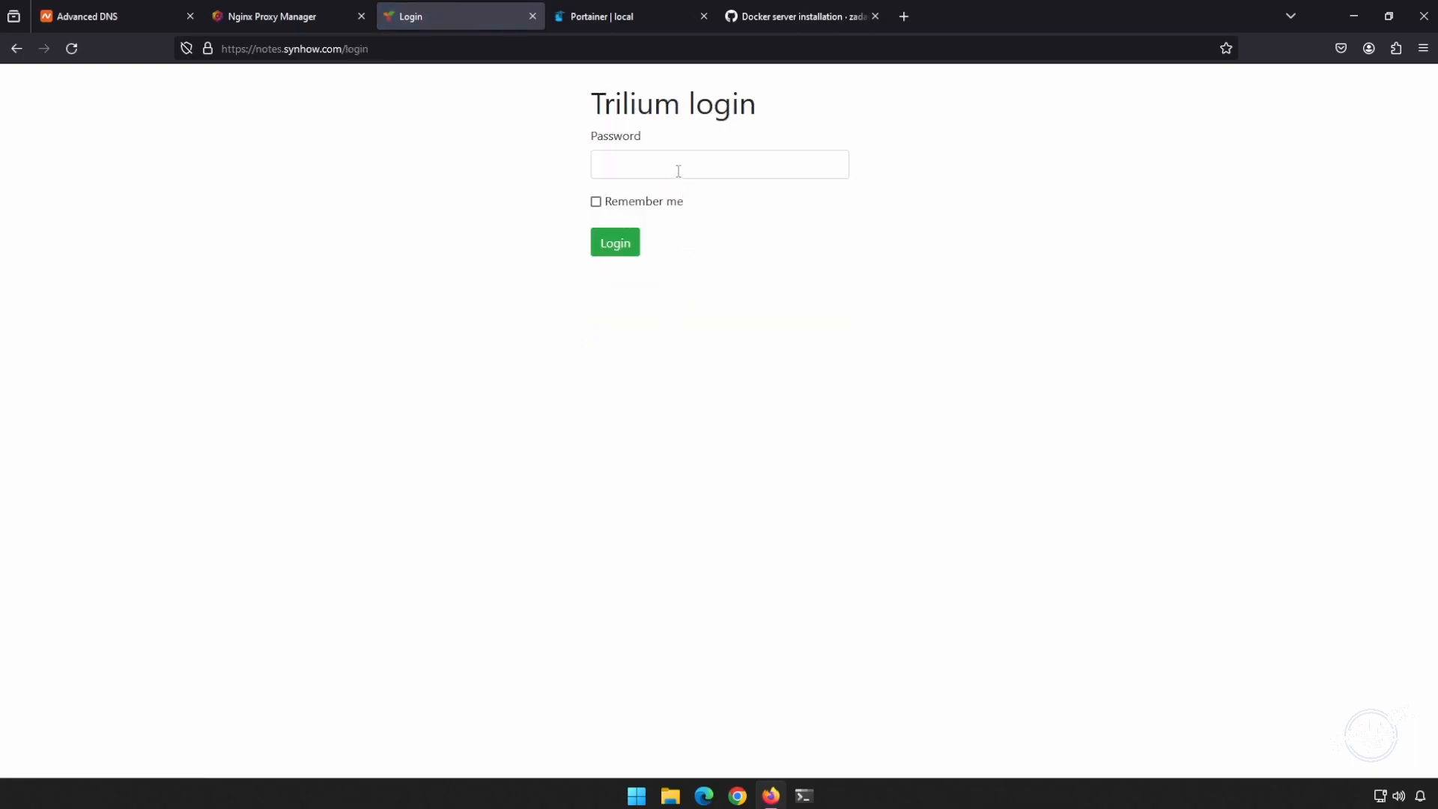
pyautogui.click(615, 242)
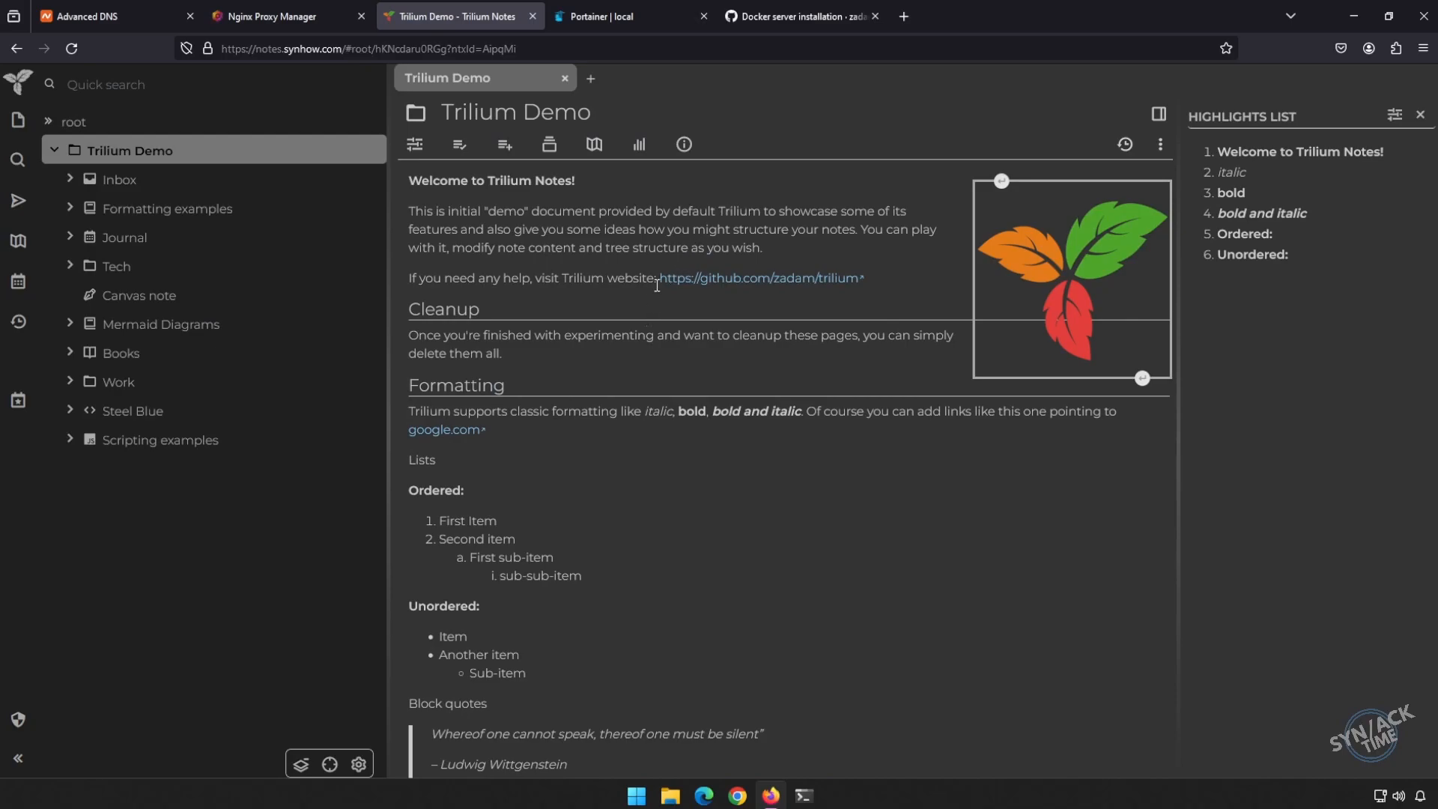
# - Browse the Math demo note, delete the Trilium Demo tree, and view GitHub's Trilium README
pyautogui.click(69, 446)
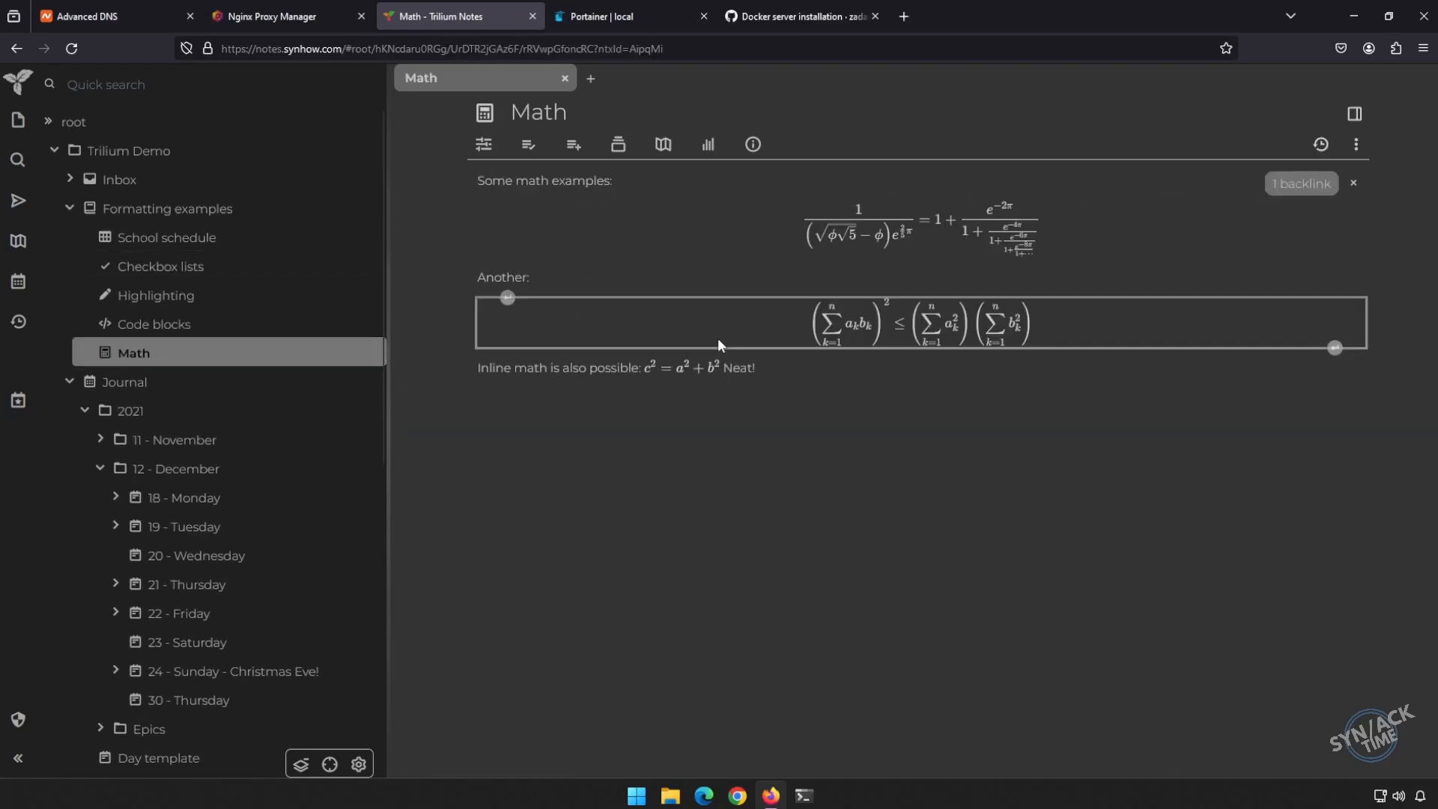
pyautogui.click(884, 470)
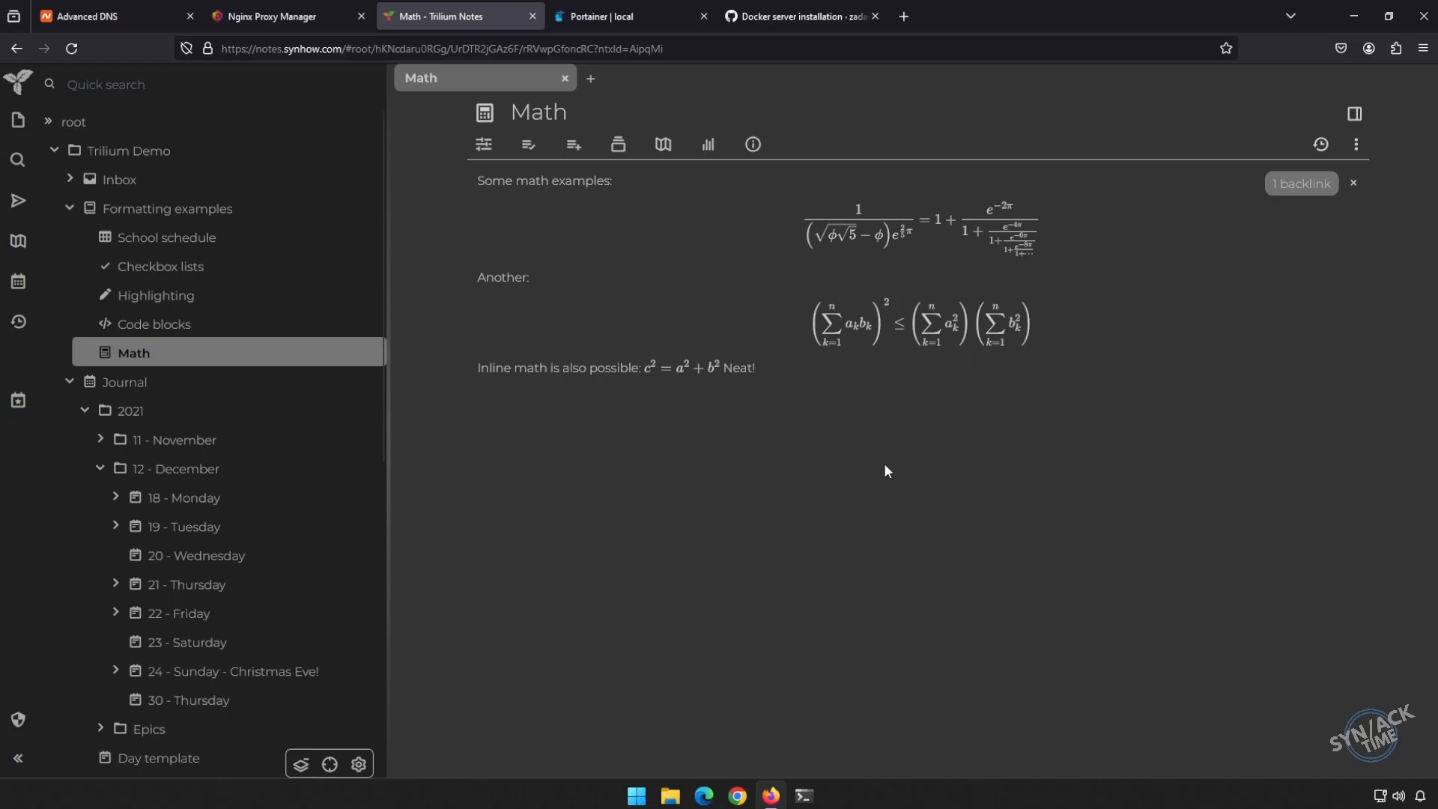
pyautogui.moveTo(719, 467)
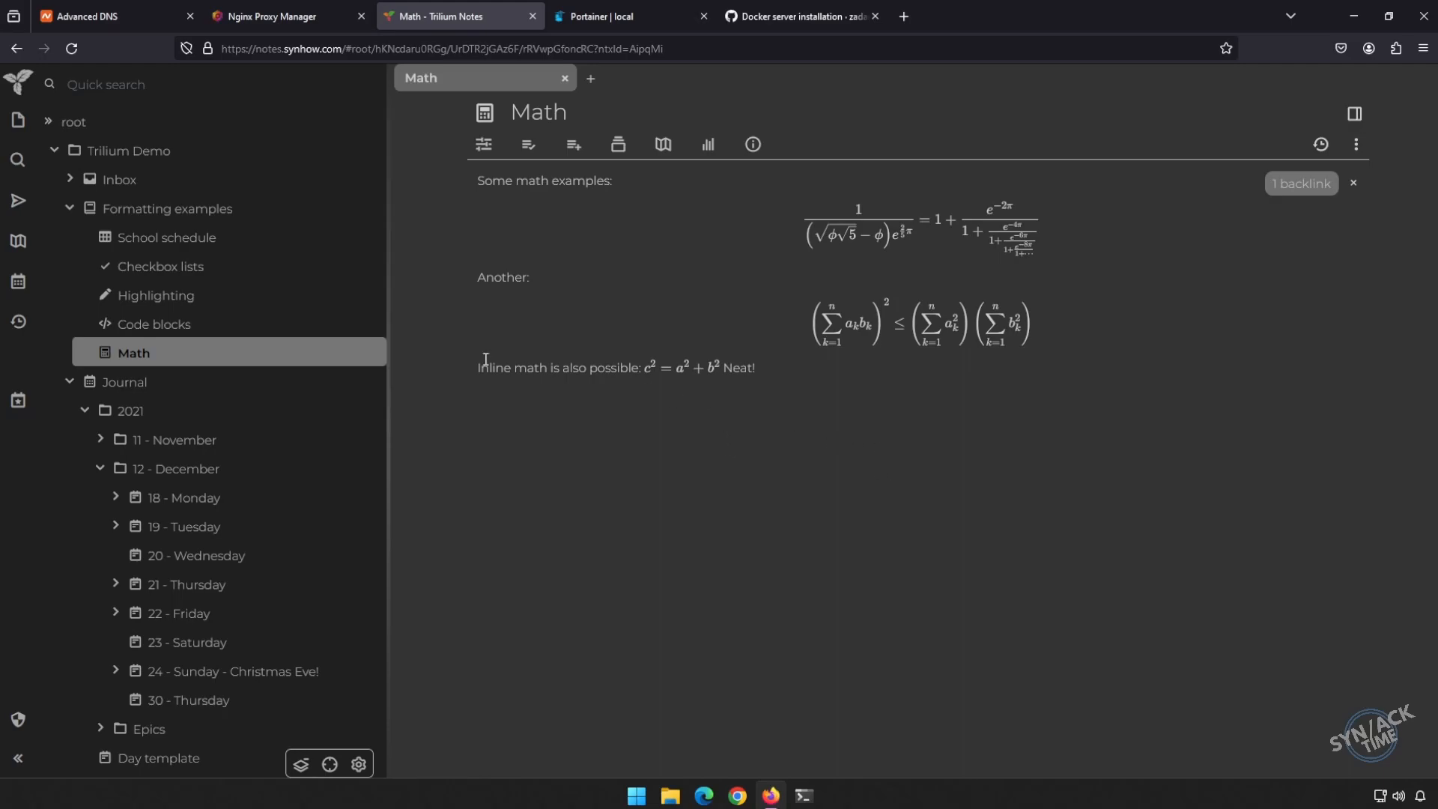
pyautogui.click(129, 150)
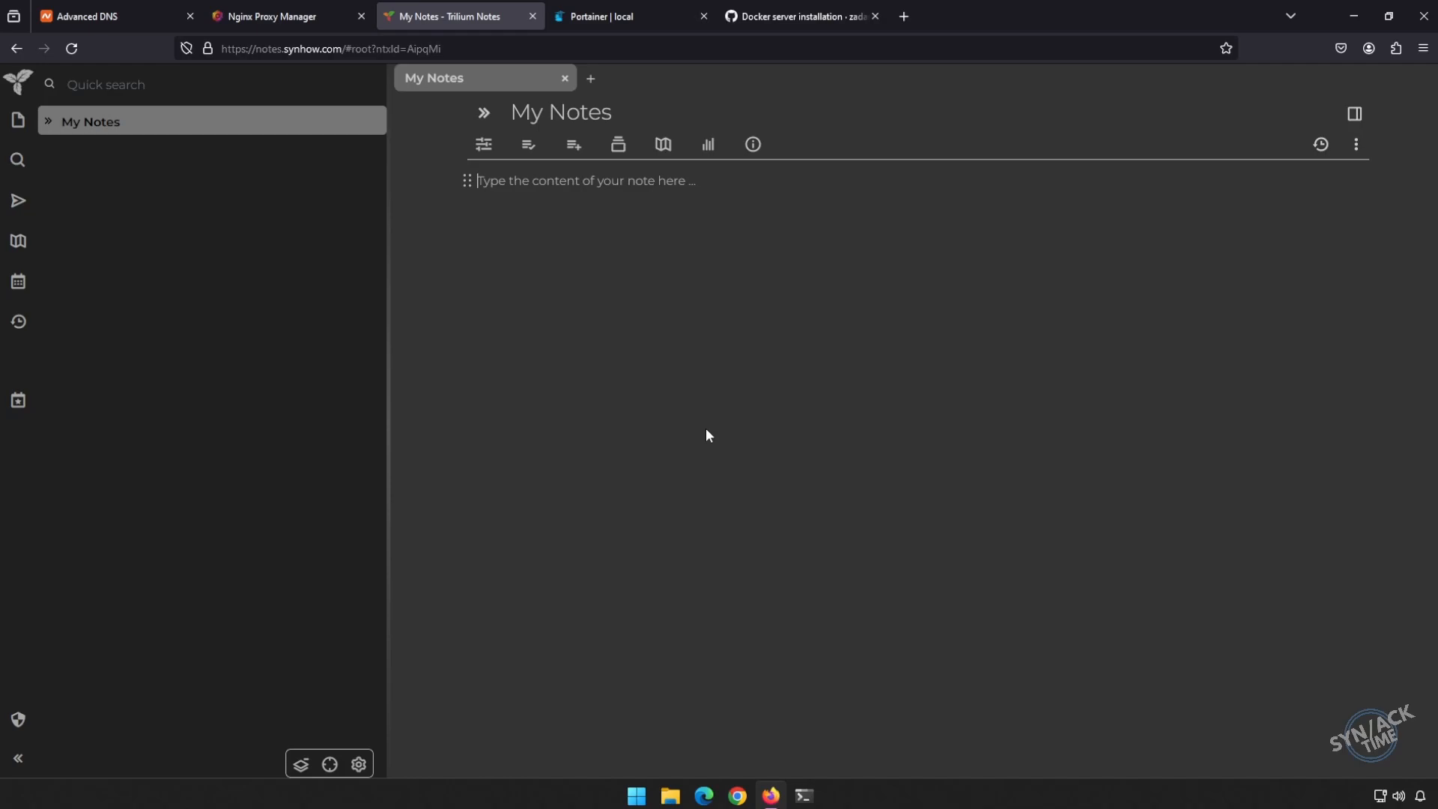
pyautogui.click(799, 15)
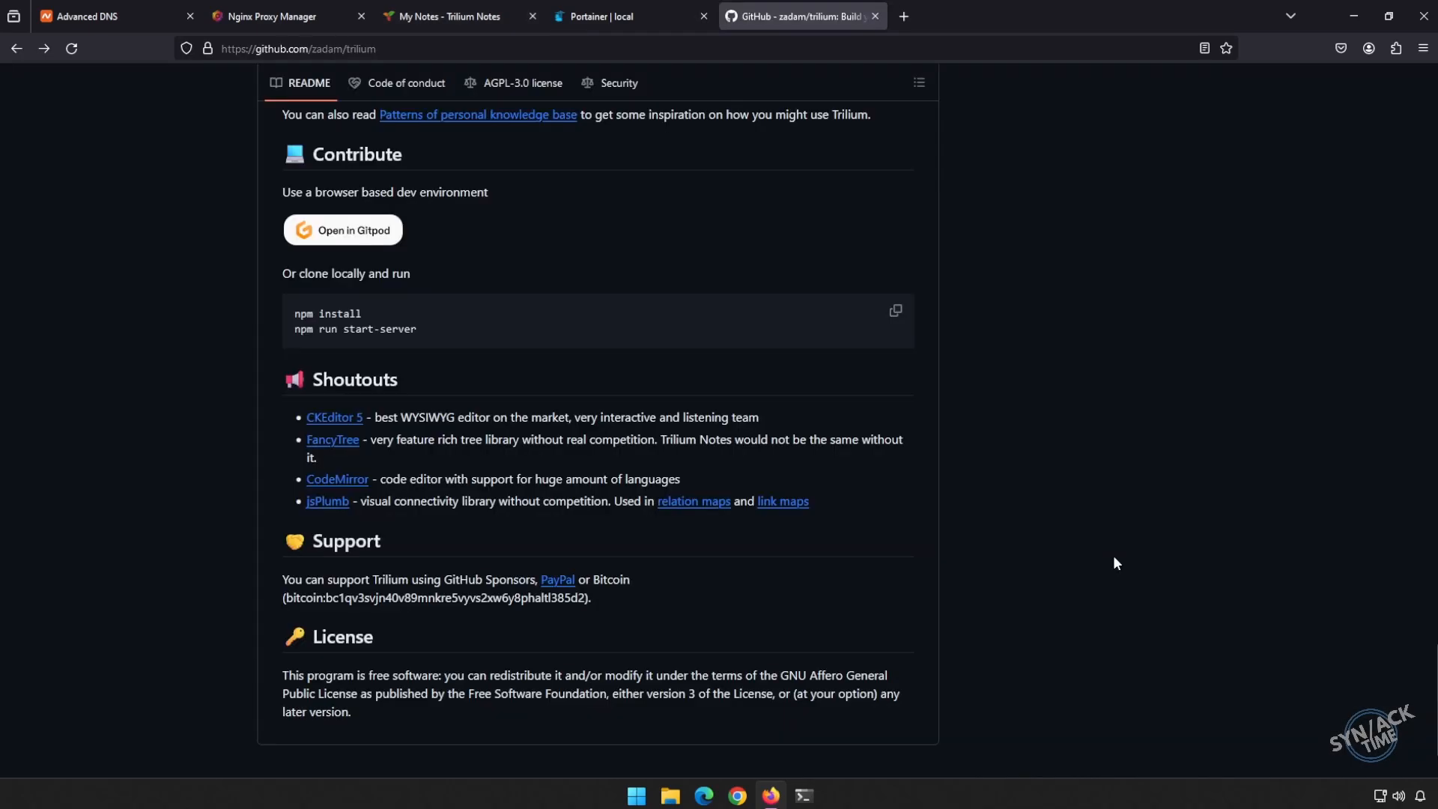